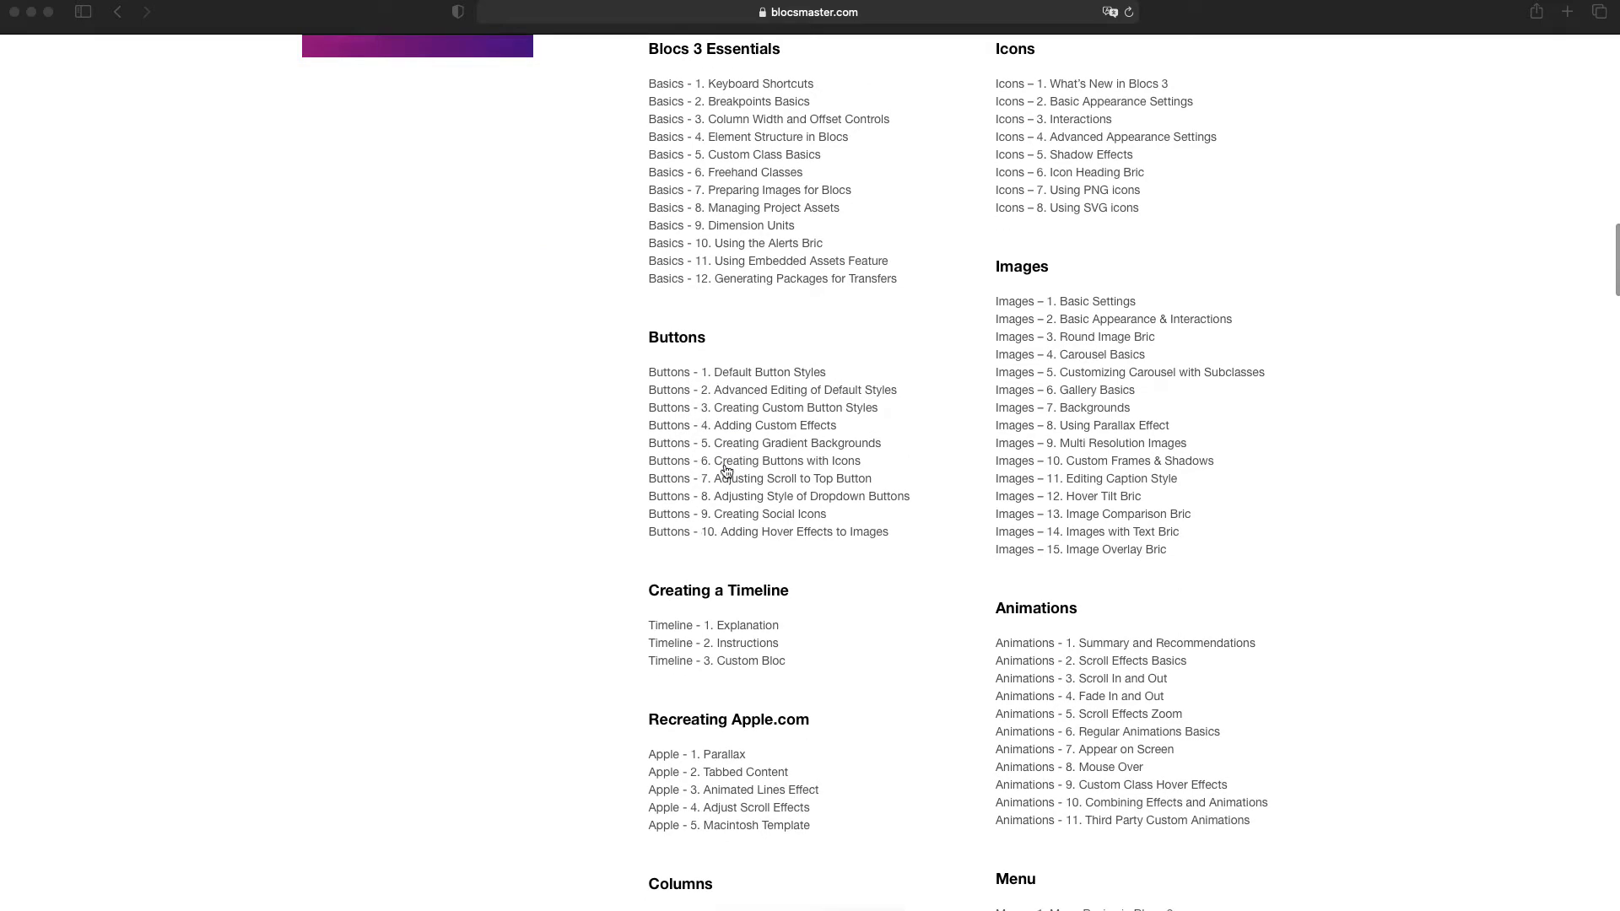
# Scroll the Blocs Master page and open its Gallery of Blocs-built websites.
pyautogui.scroll(3)
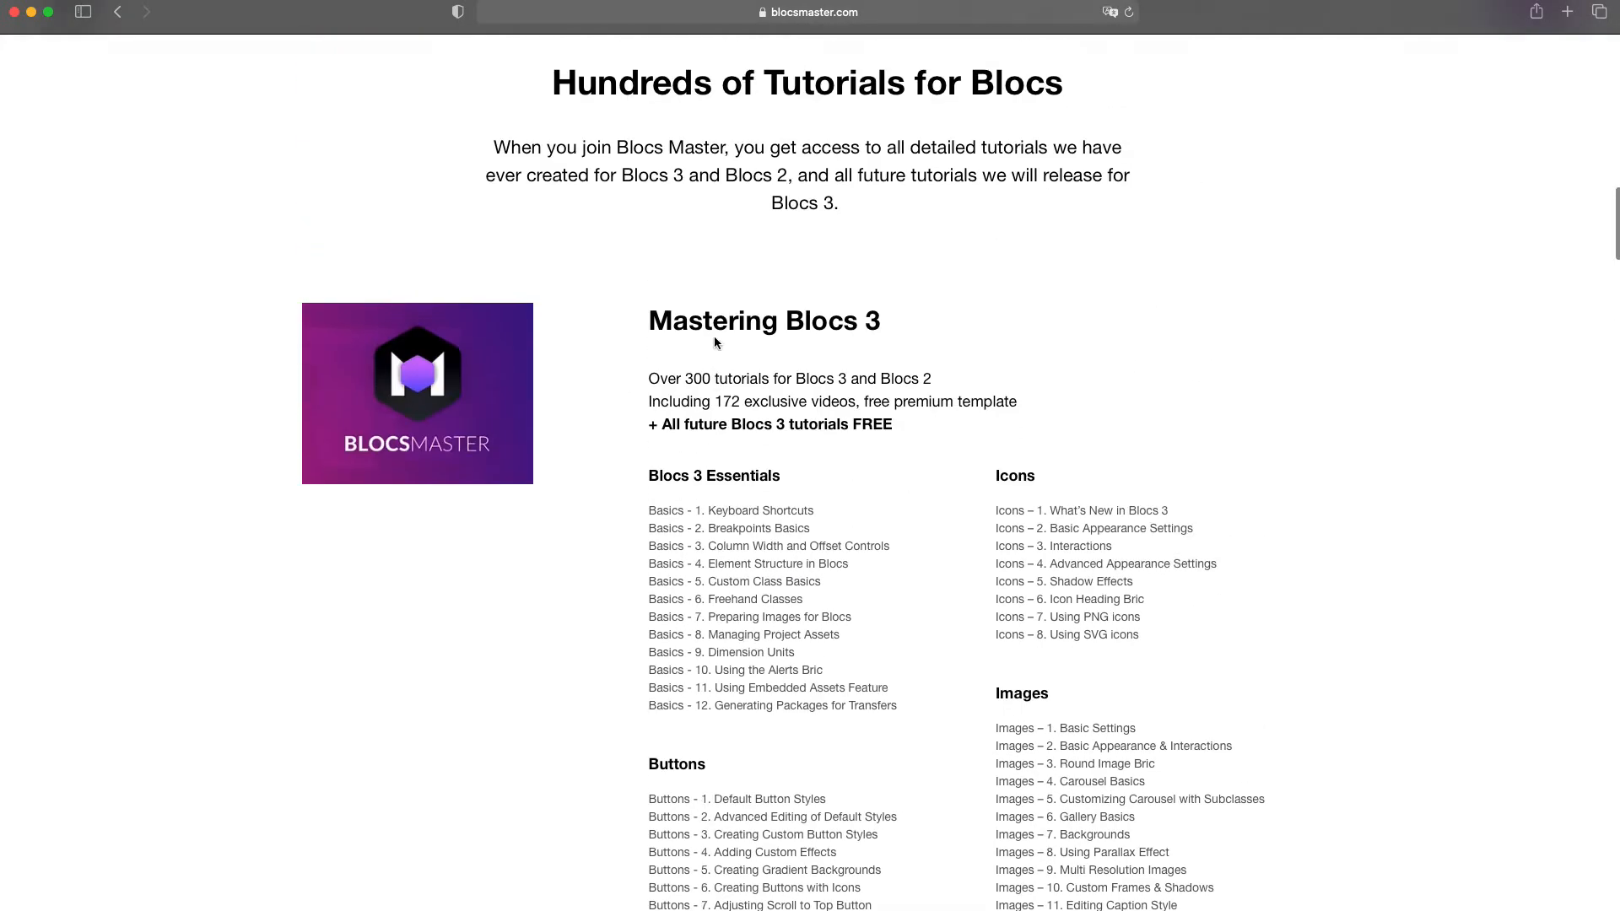
pyautogui.scroll(-3)
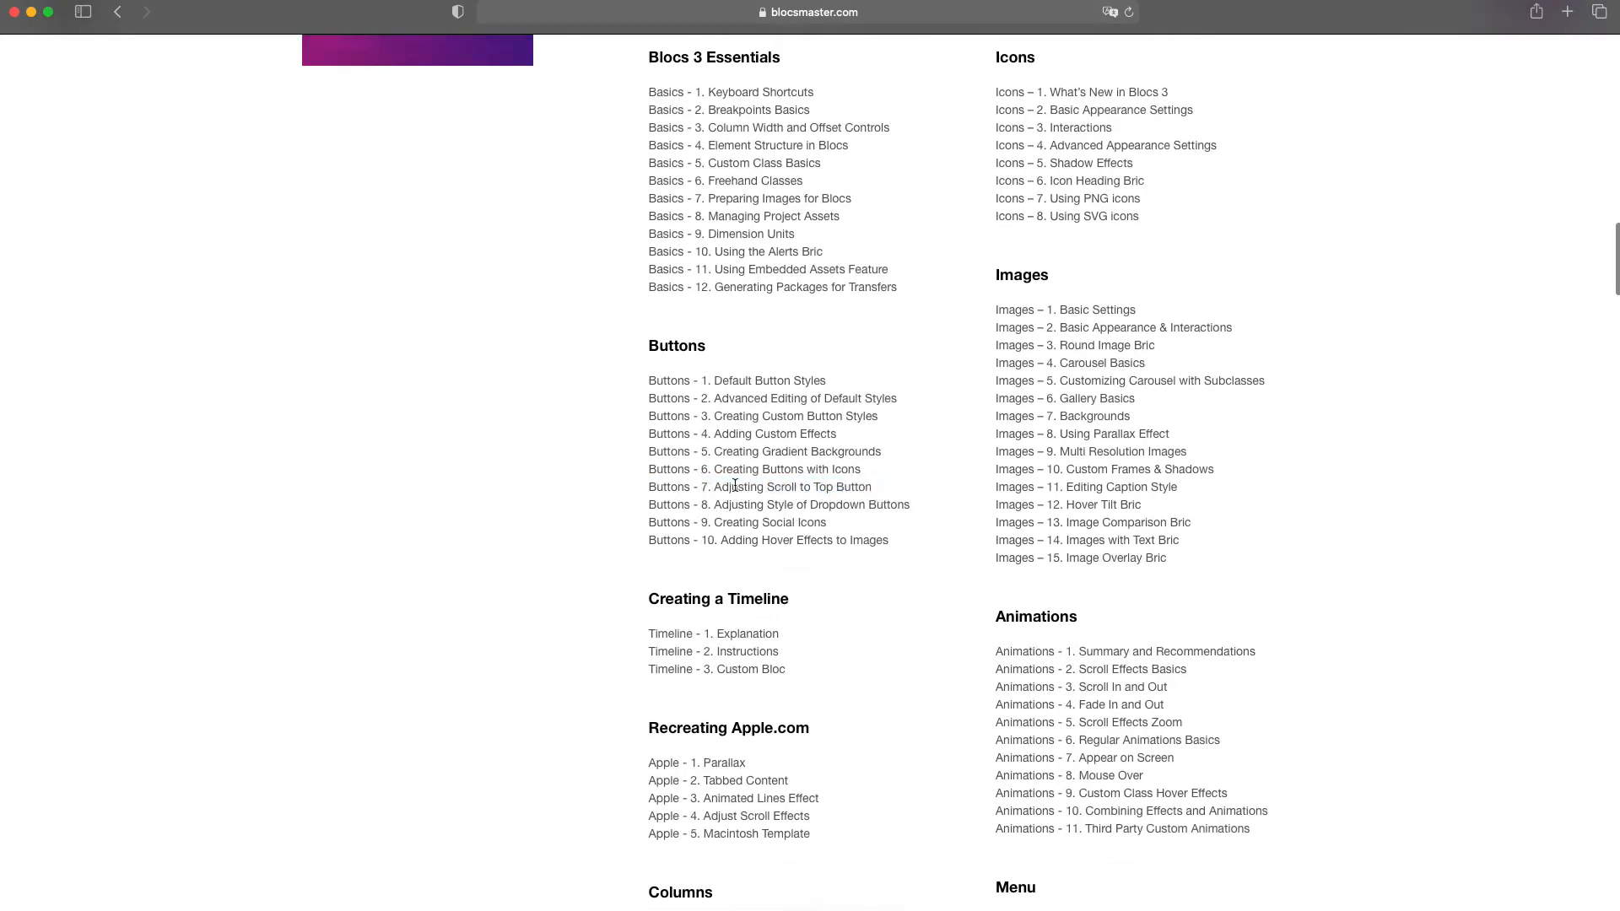
pyautogui.scroll(3)
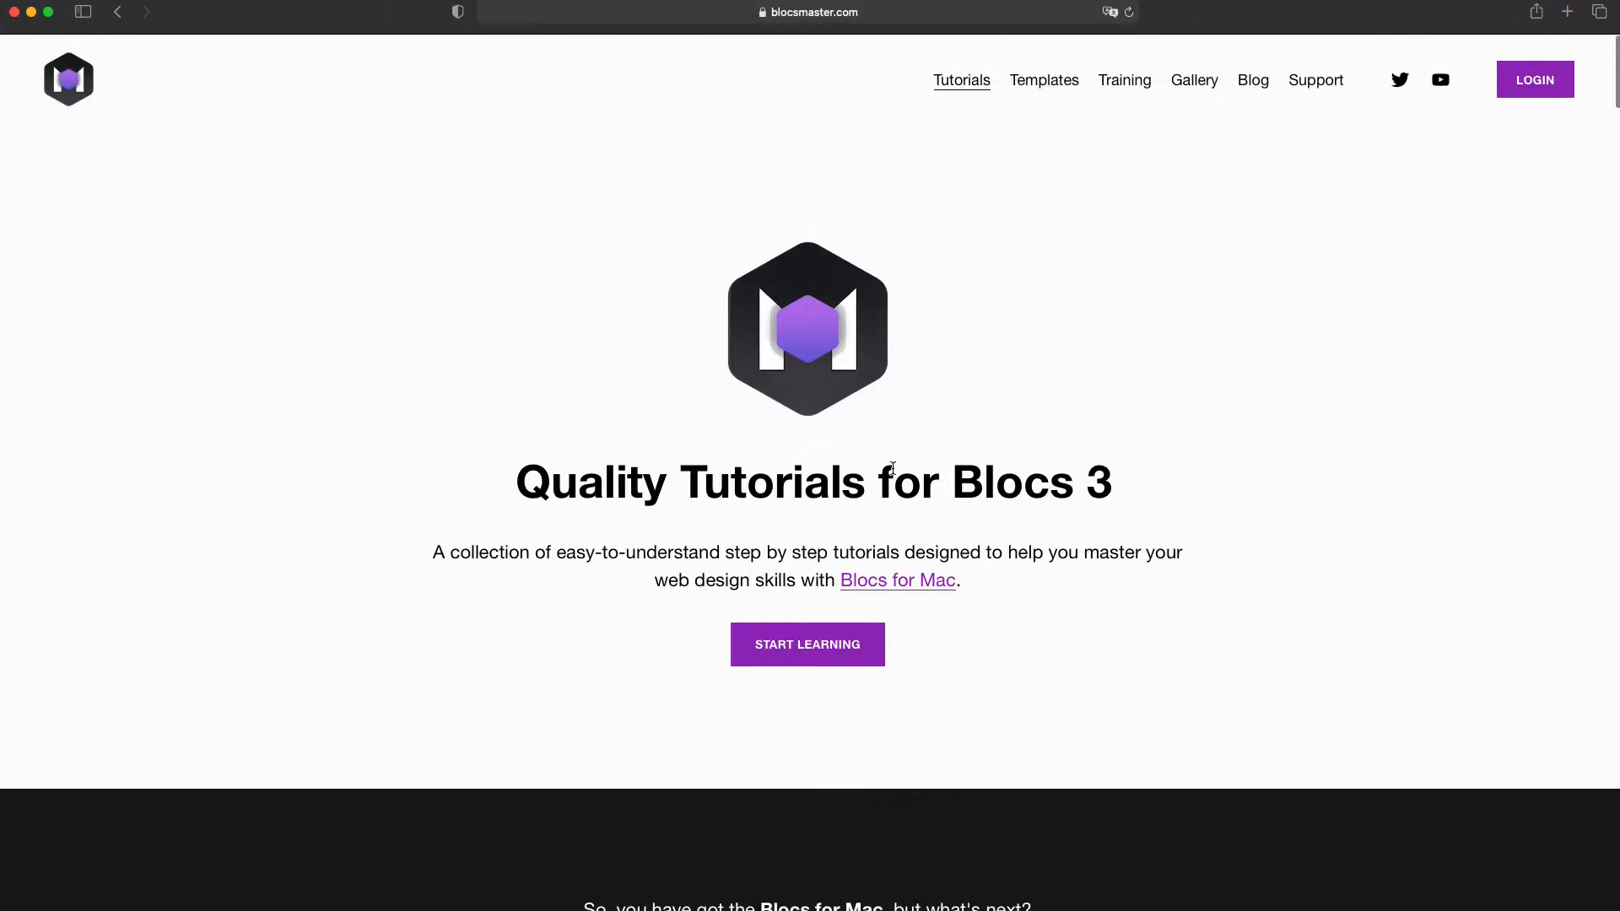
pyautogui.moveTo(751, 394)
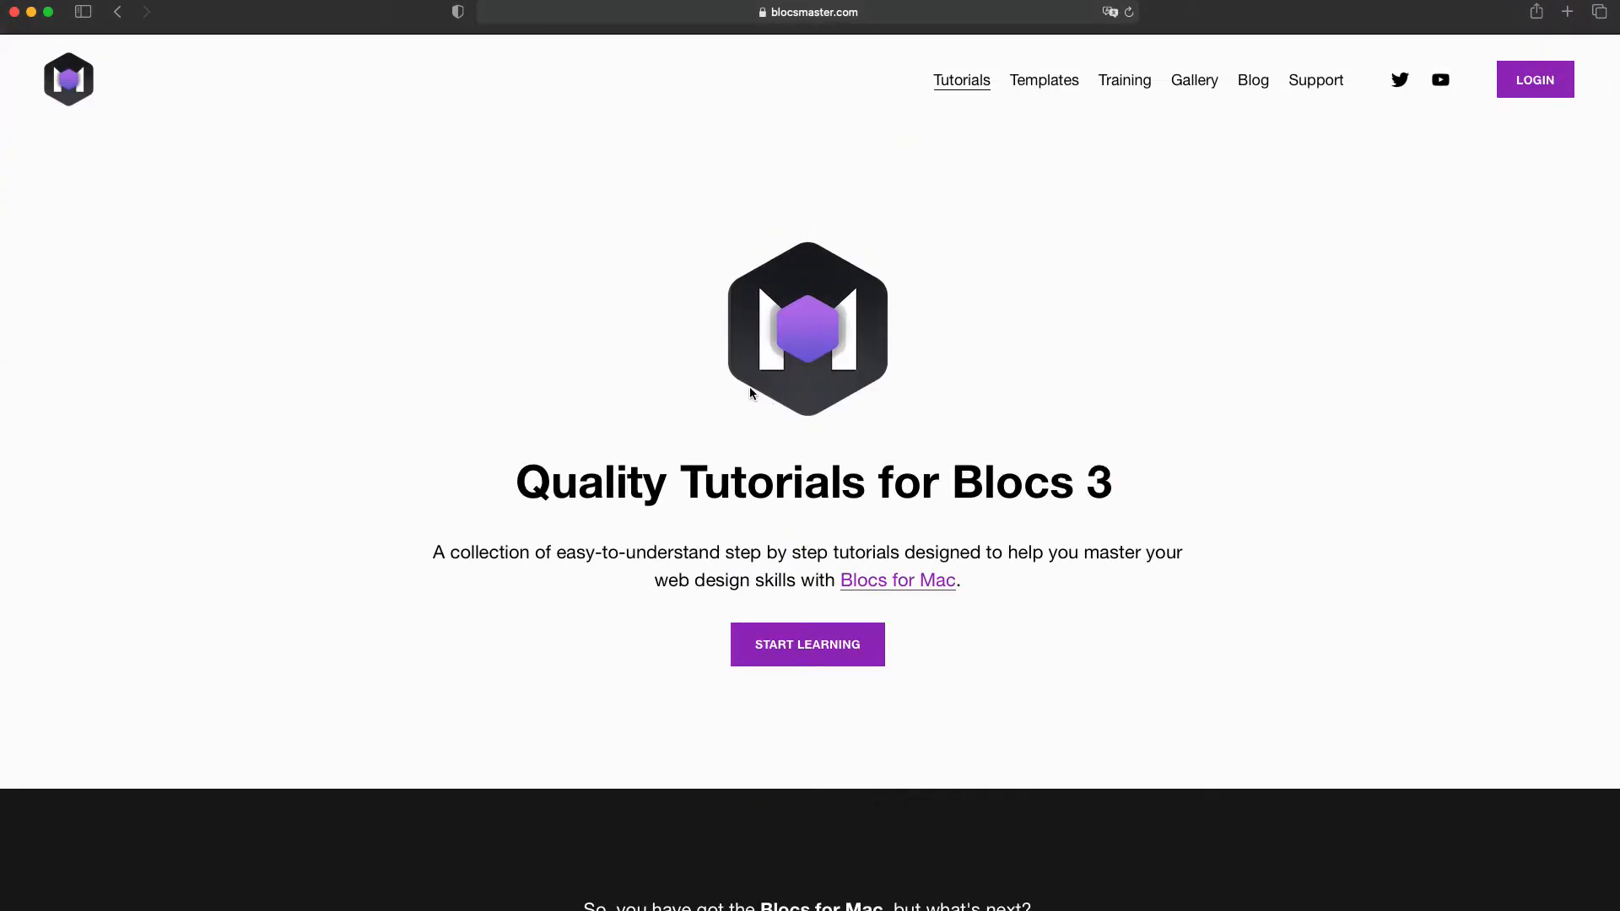
pyautogui.moveTo(832, 603)
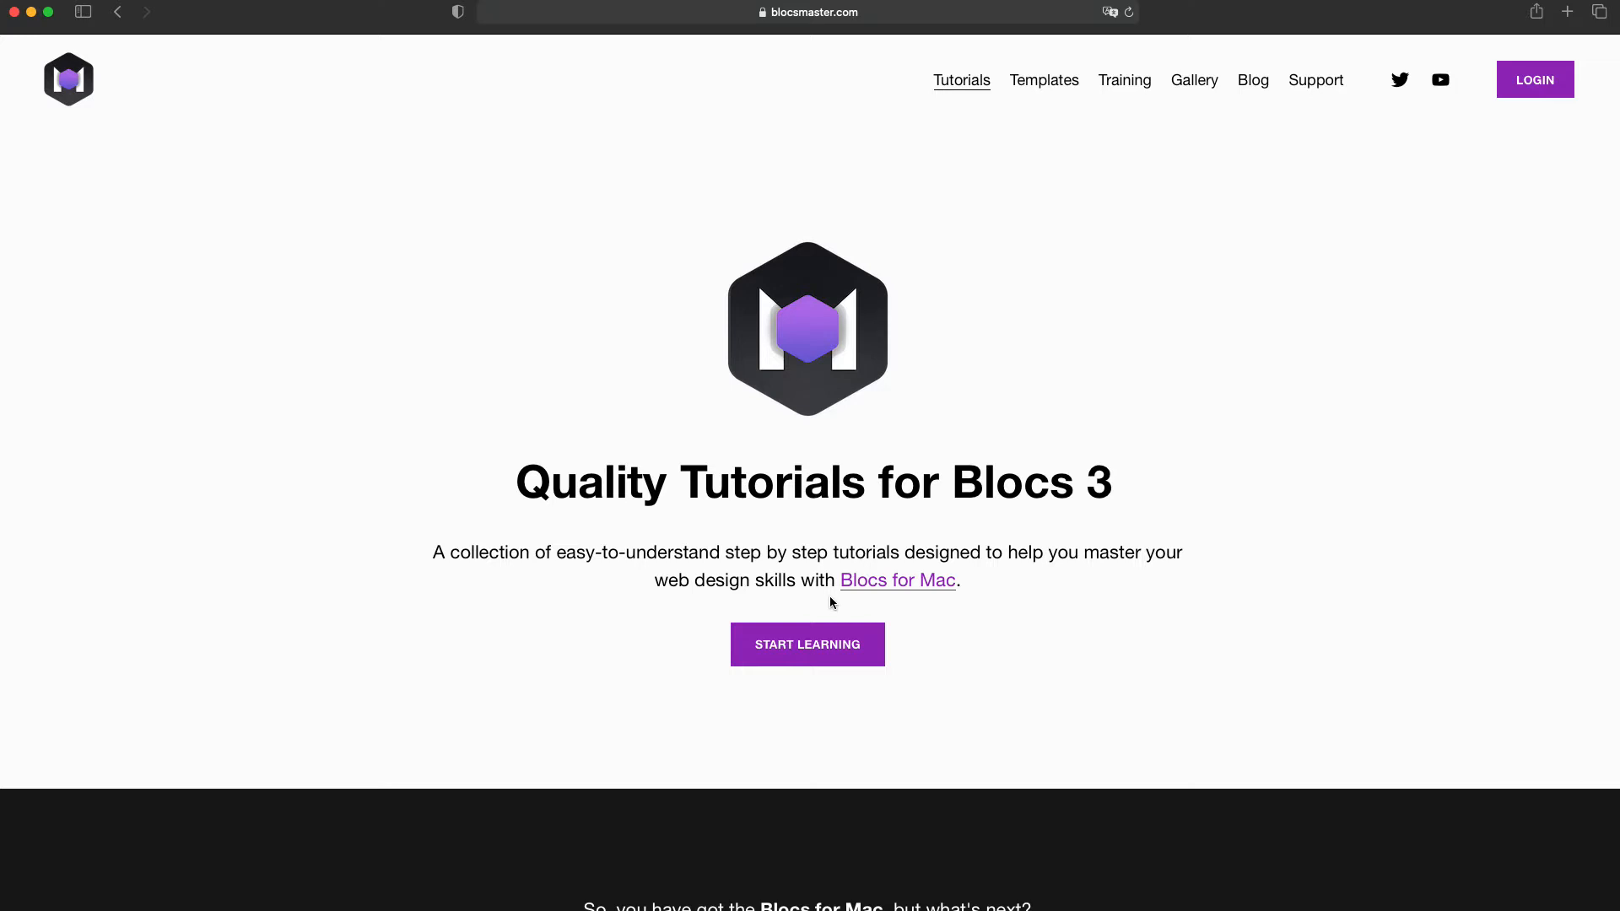
pyautogui.moveTo(1057, 838)
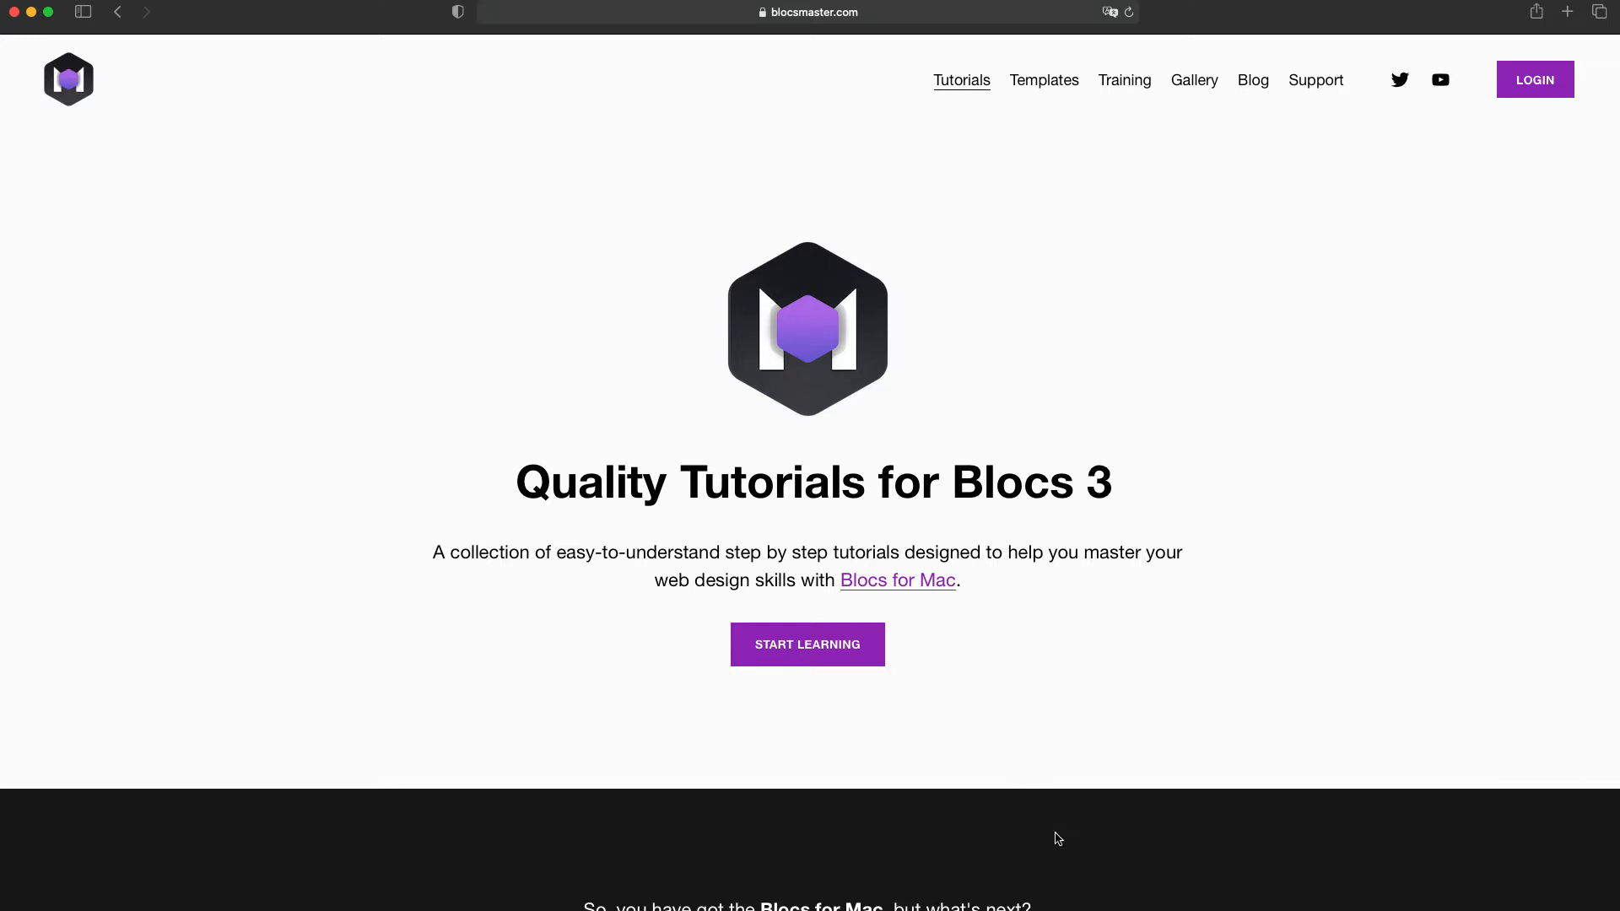
pyautogui.moveTo(1050, 905)
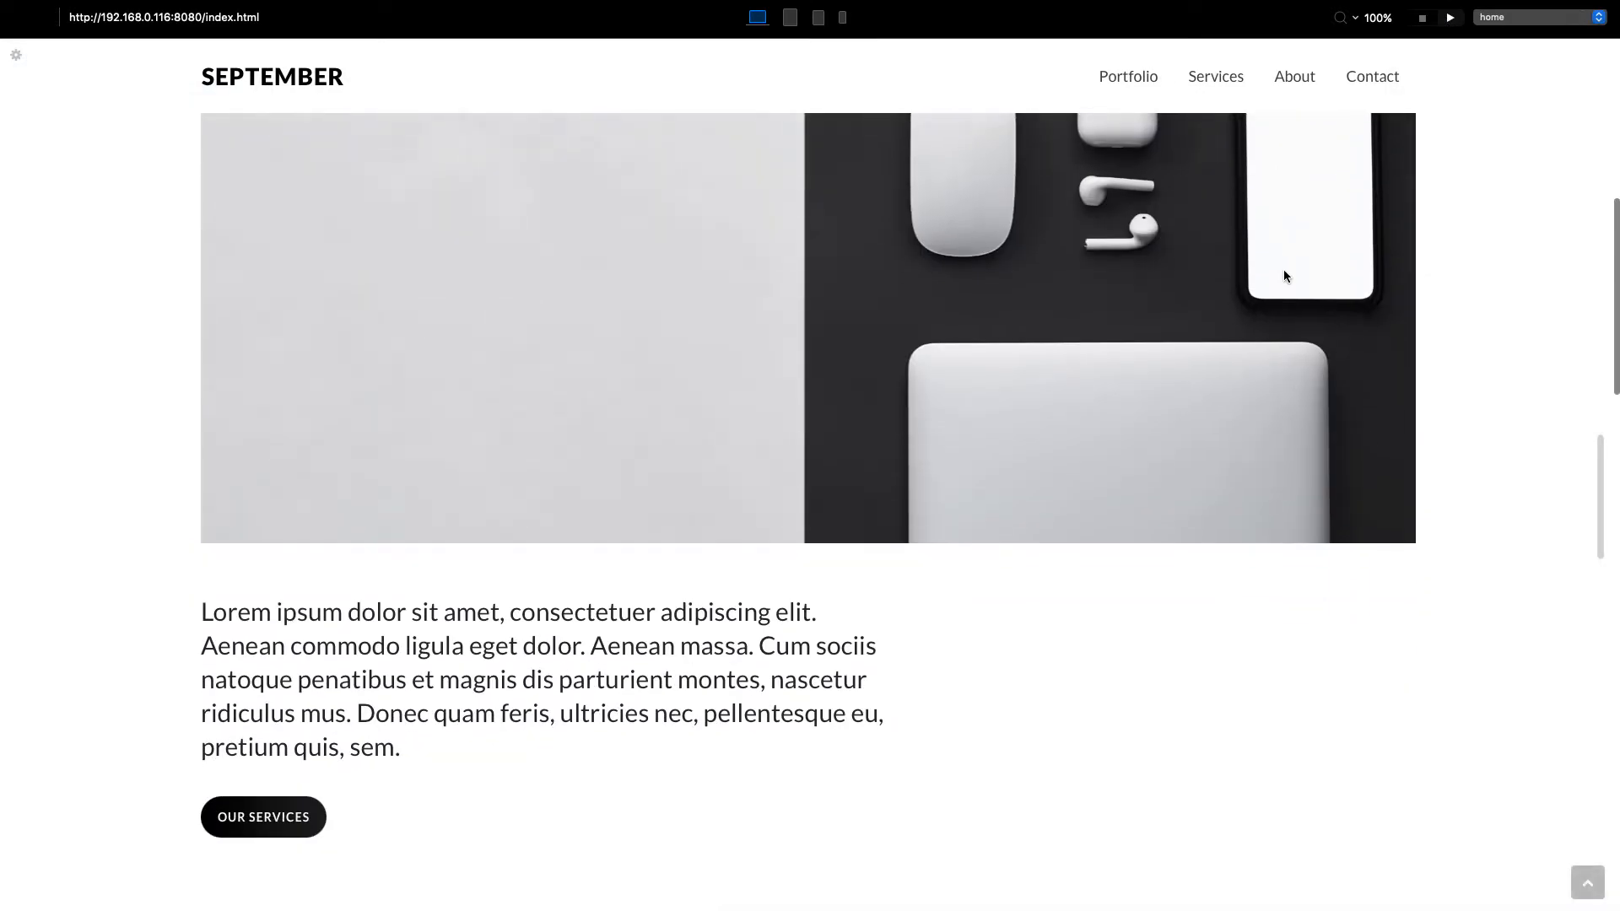
pyautogui.scroll(-3)
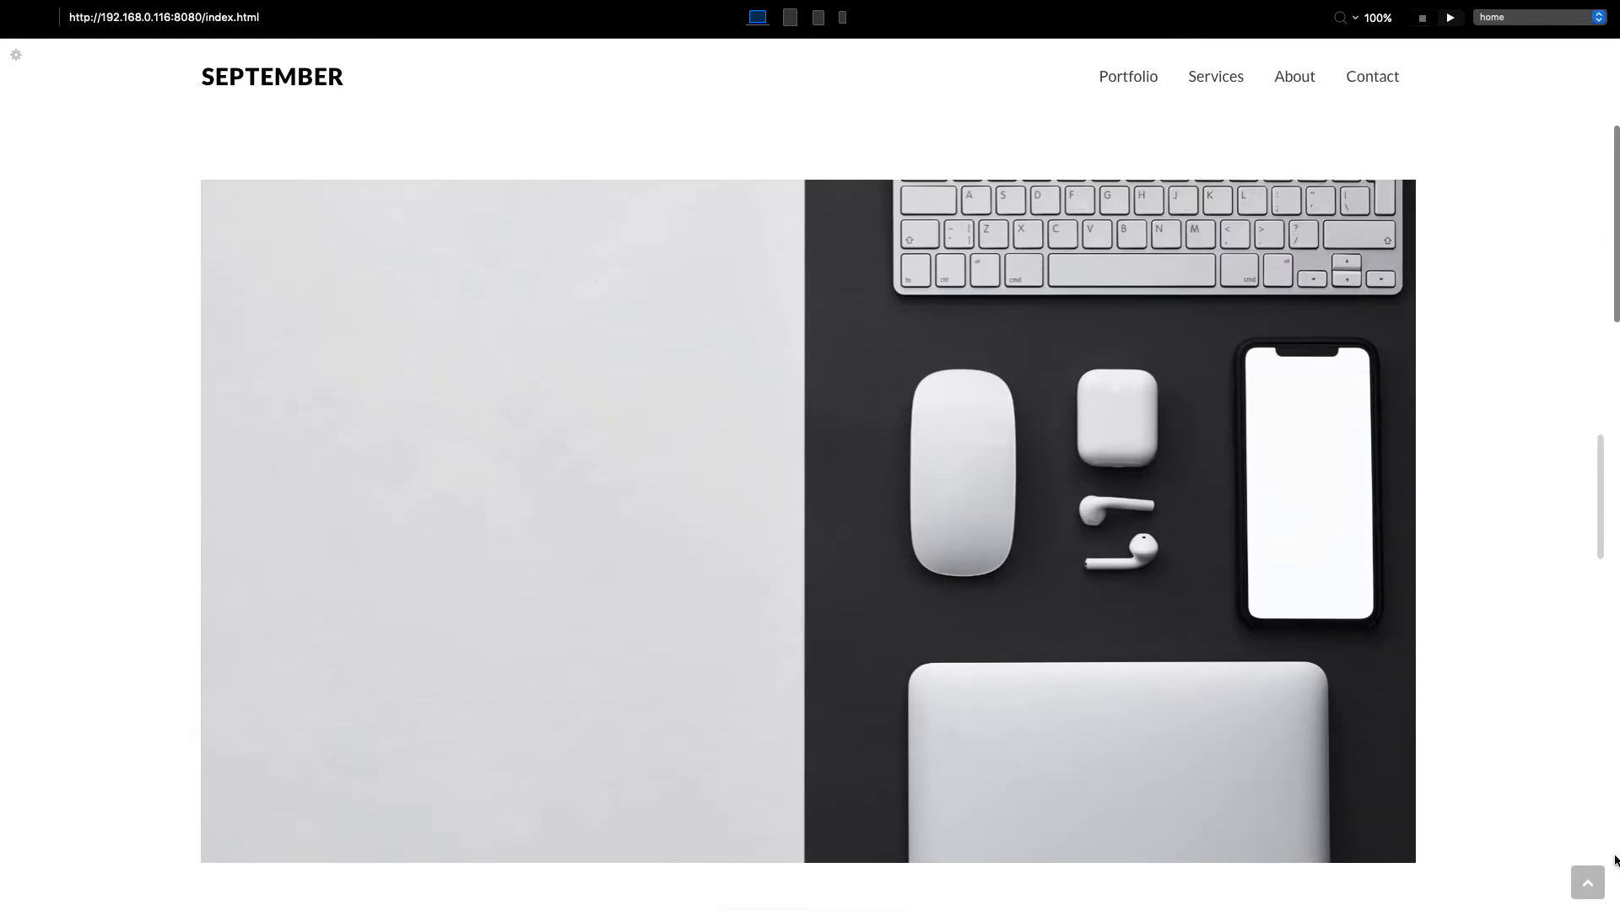
pyautogui.moveTo(1596, 885)
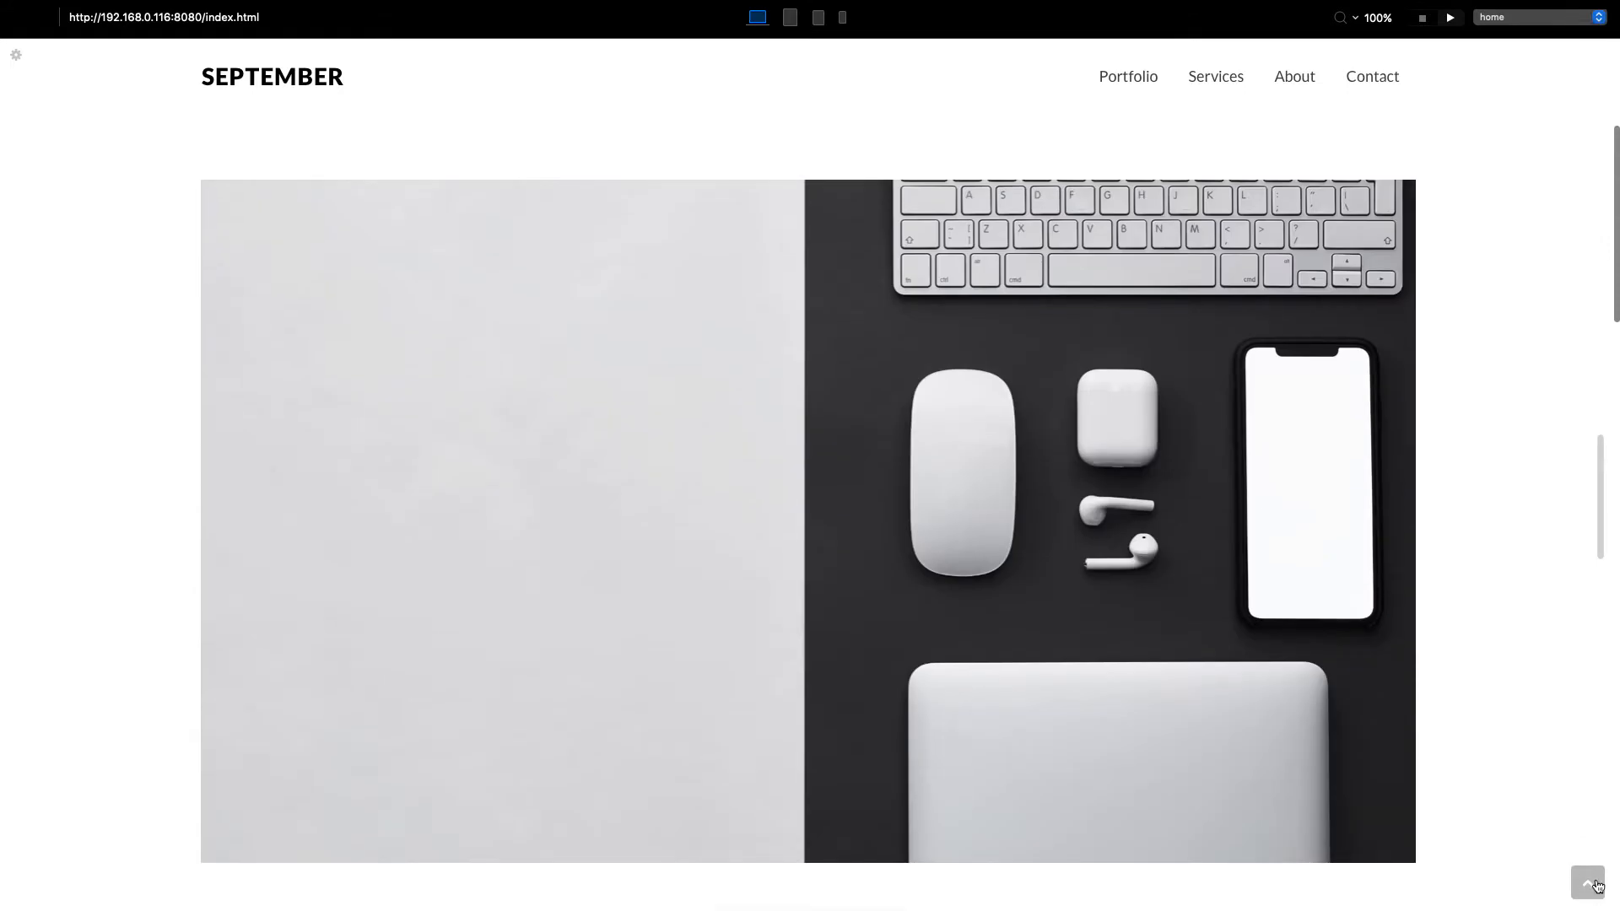
pyautogui.scroll(-3)
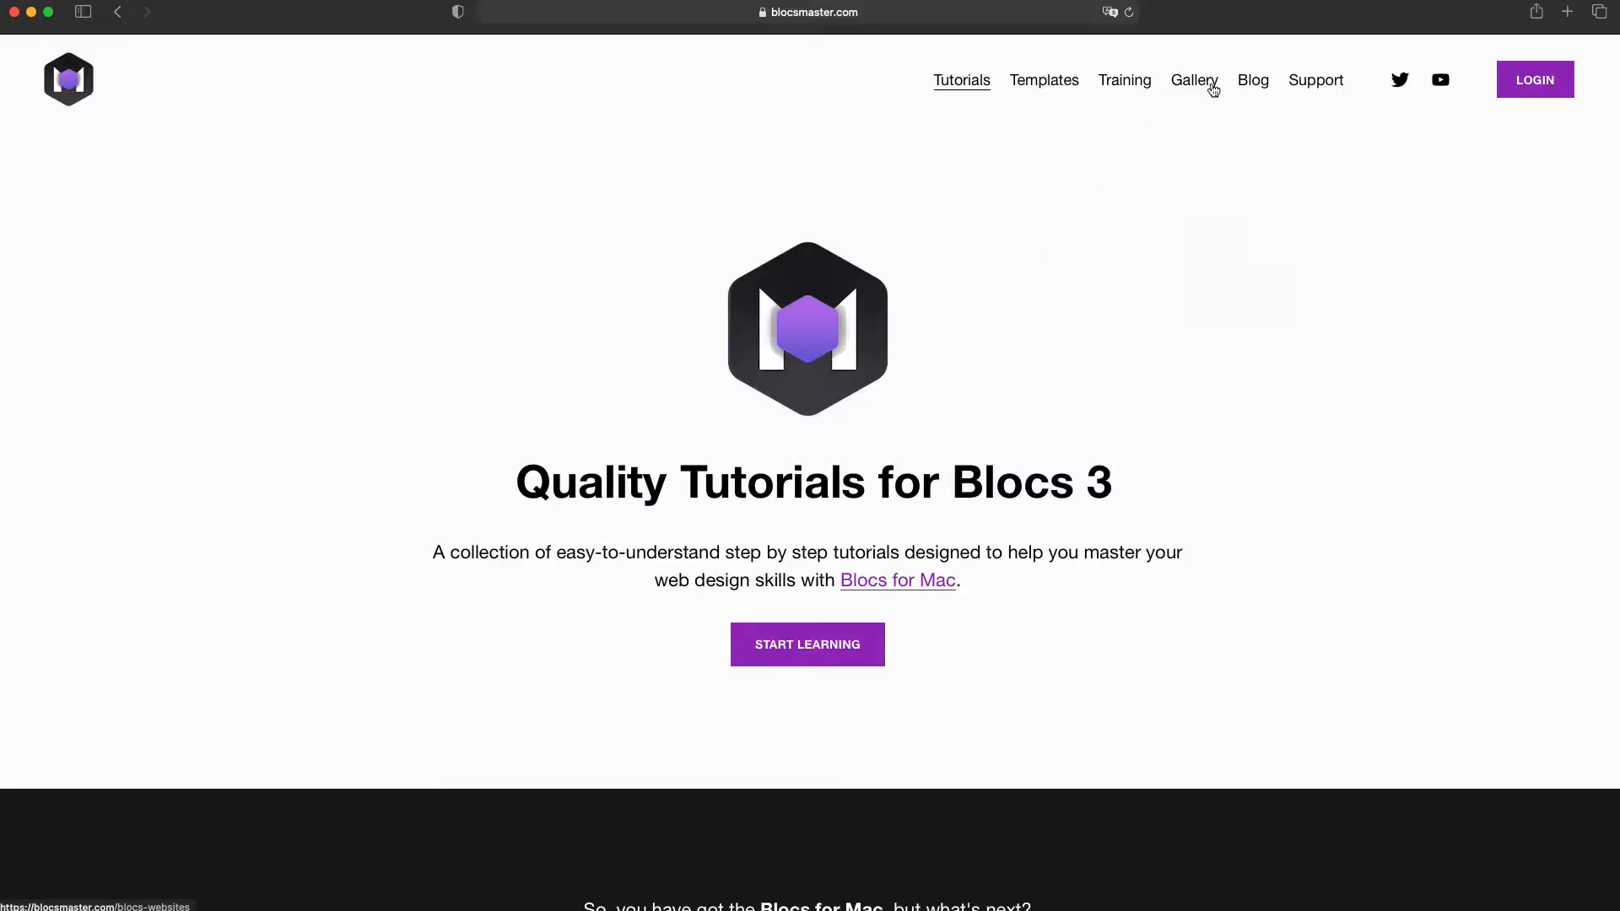
pyautogui.click(1193, 79)
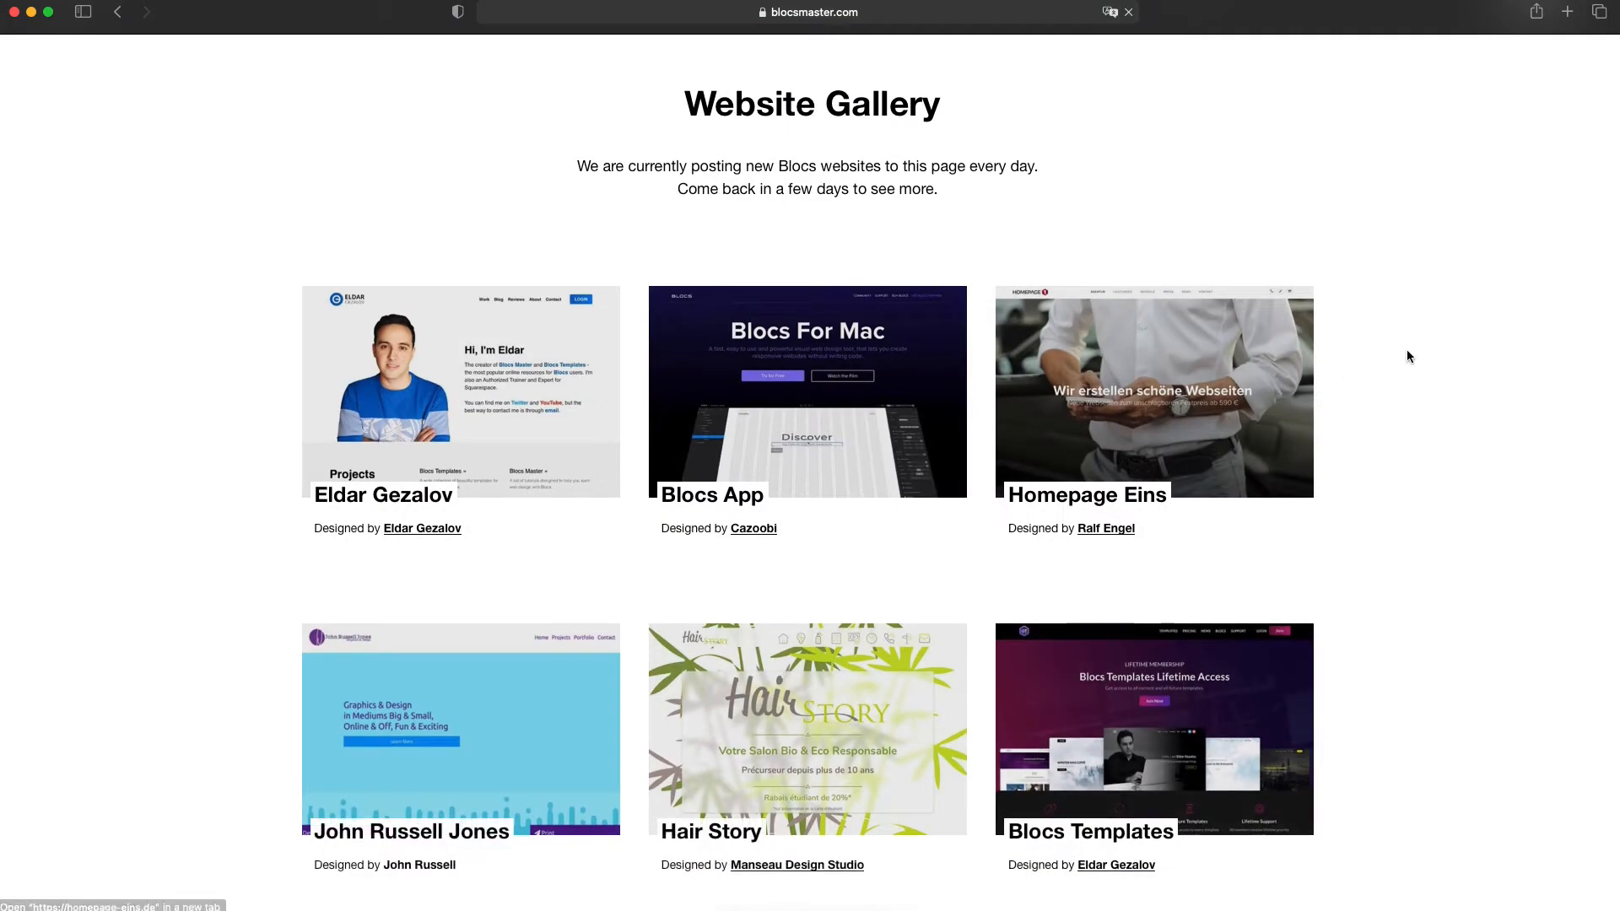
# Browse the Website Gallery thumbnails and open a dentist's site in a new tab.
pyautogui.scroll(-3)
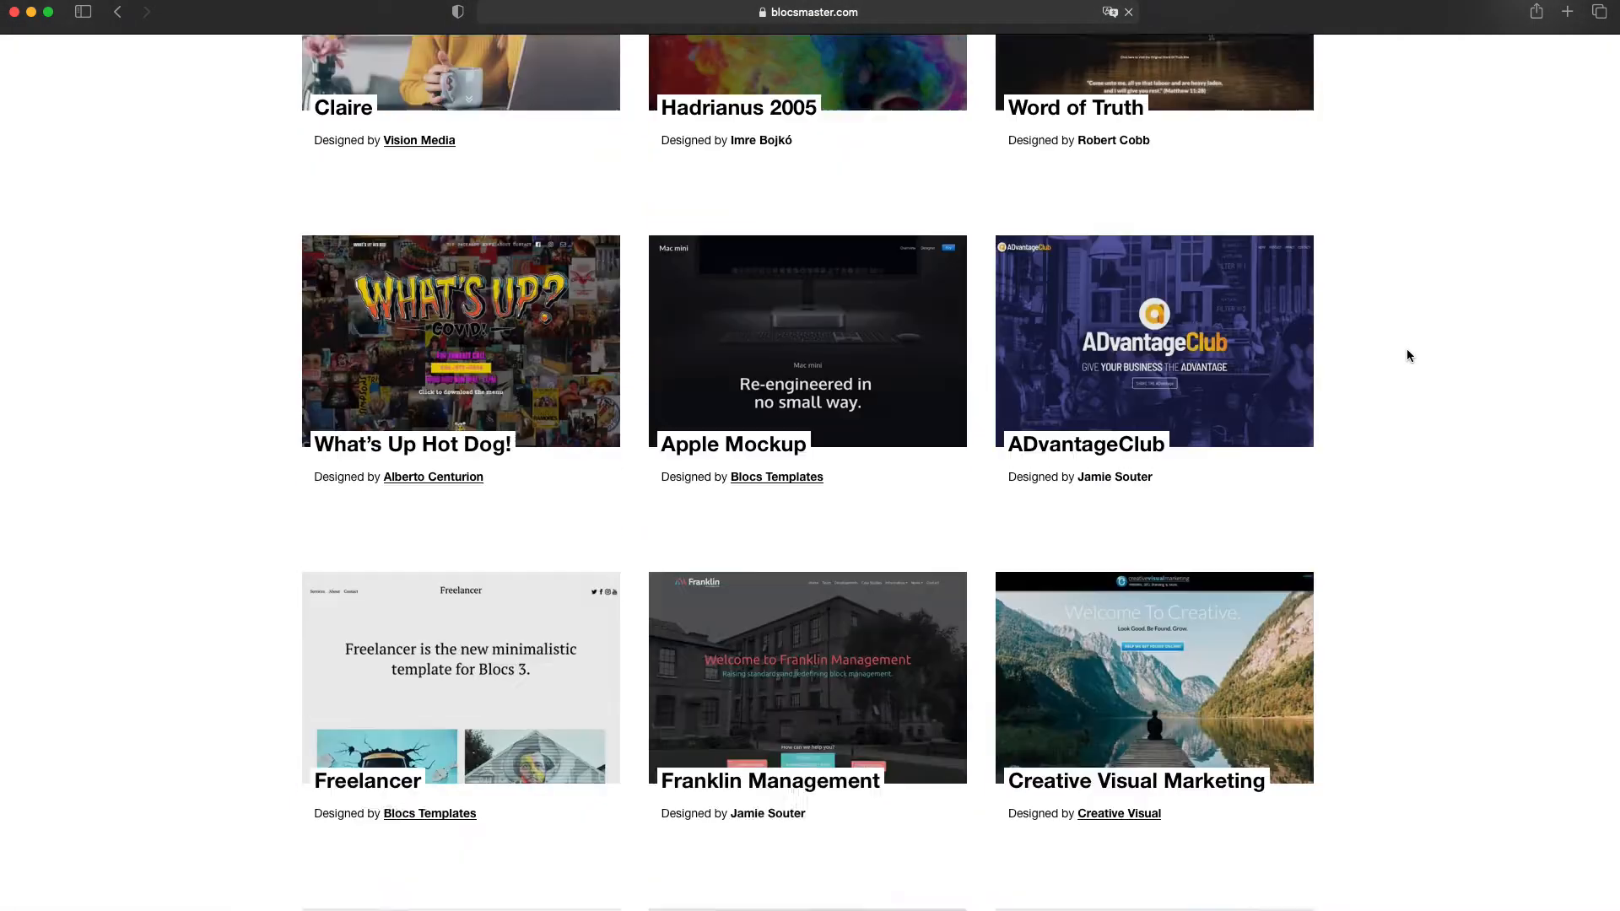
pyautogui.scroll(-3)
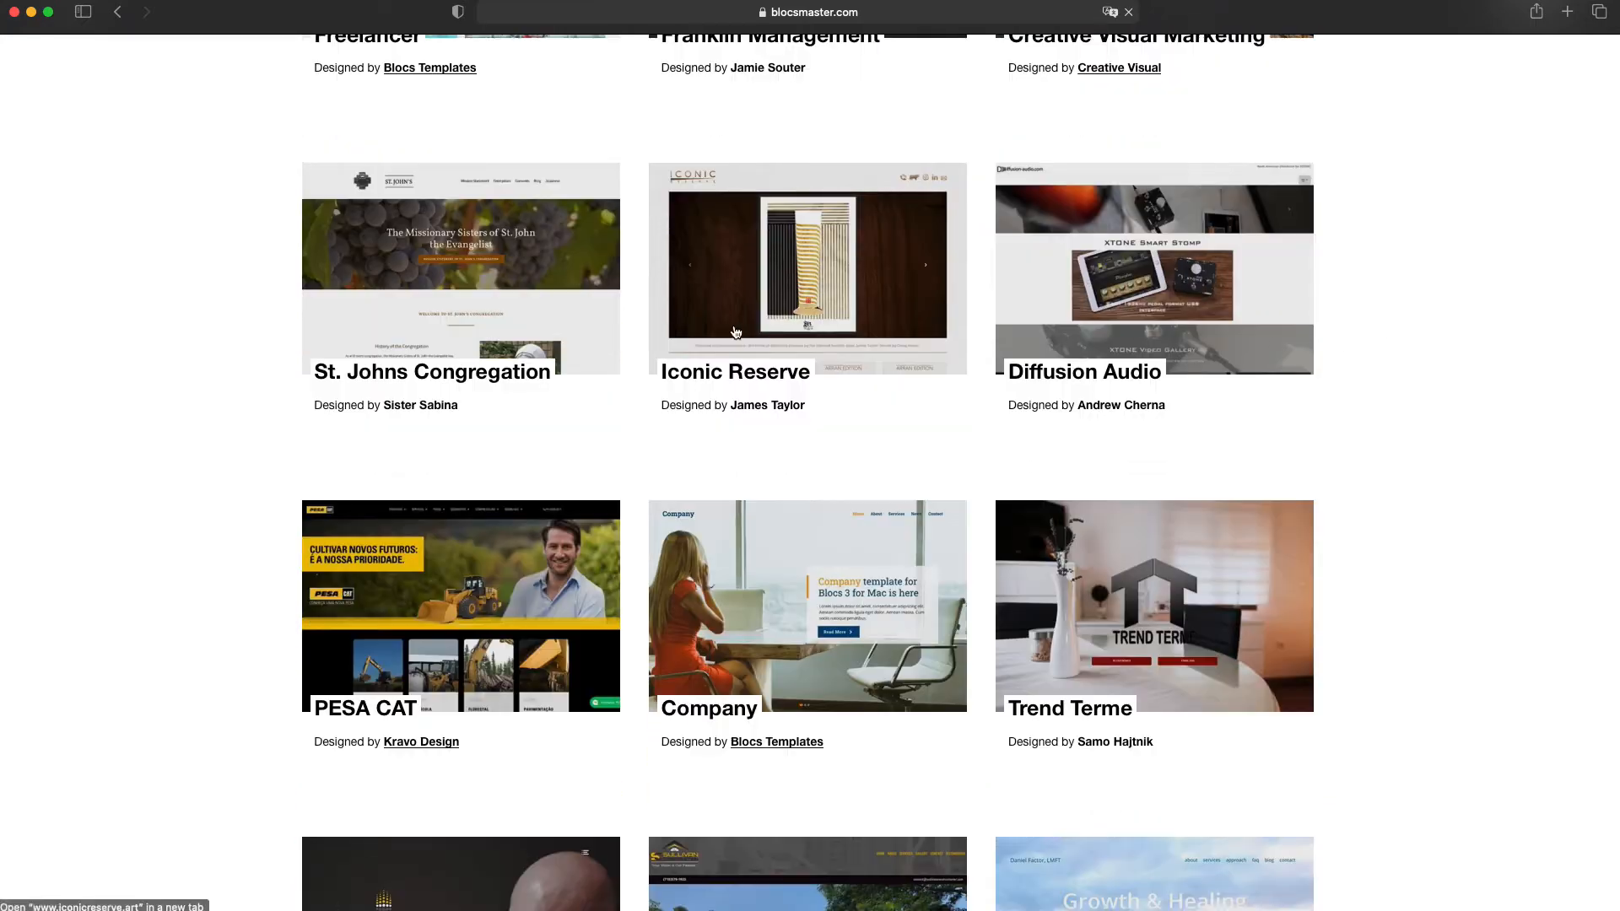
pyautogui.scroll(-3)
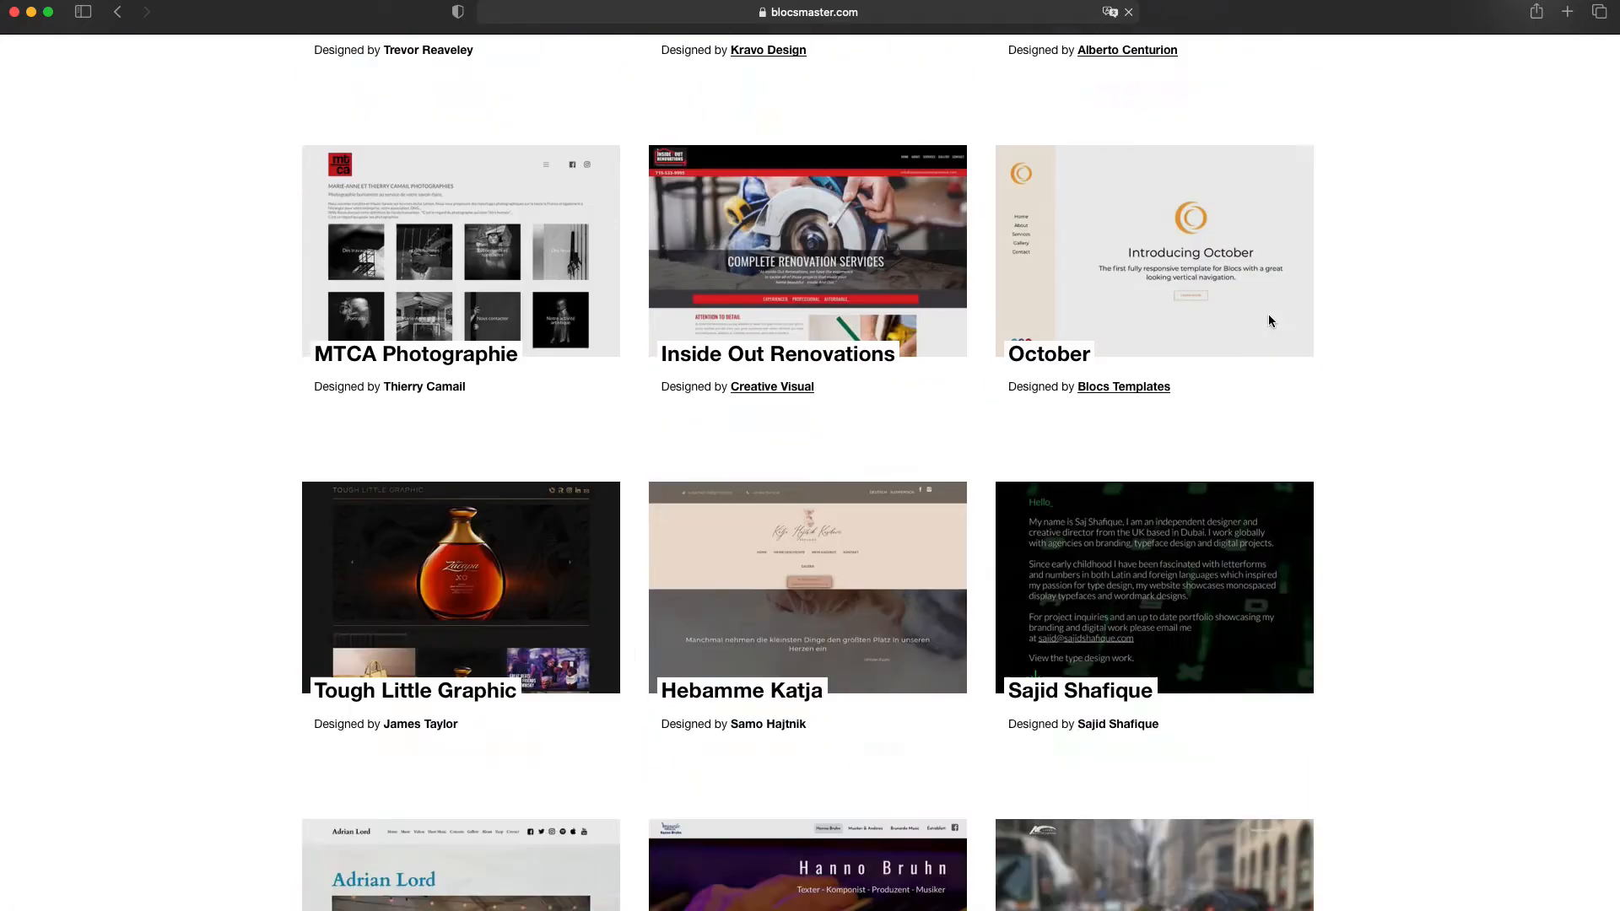
pyautogui.scroll(-3)
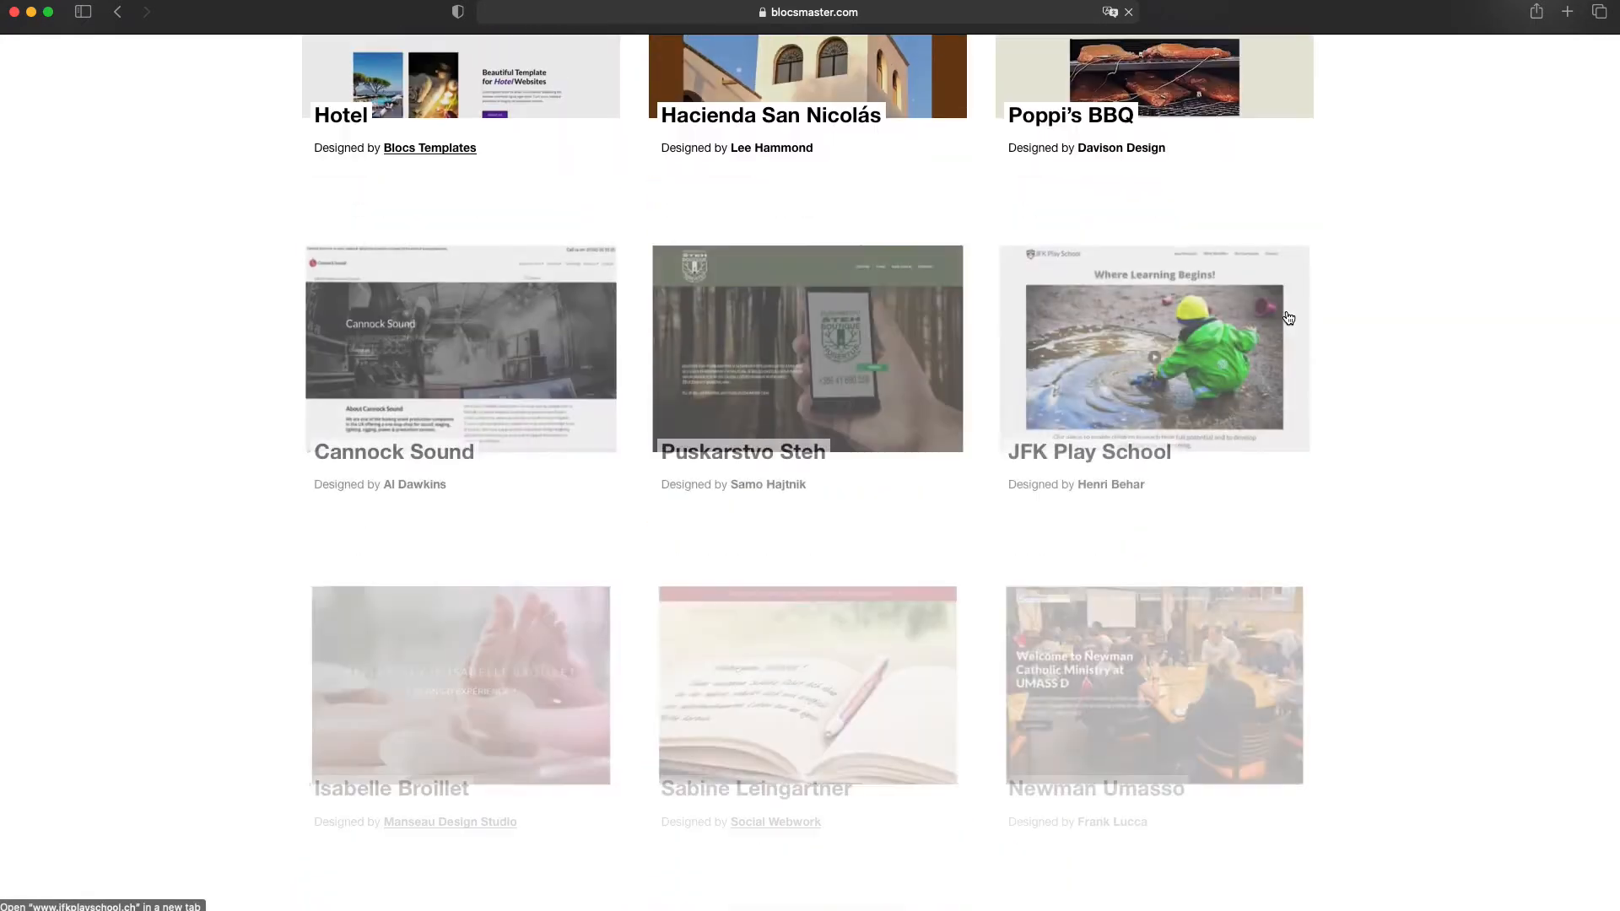
pyautogui.scroll(-3)
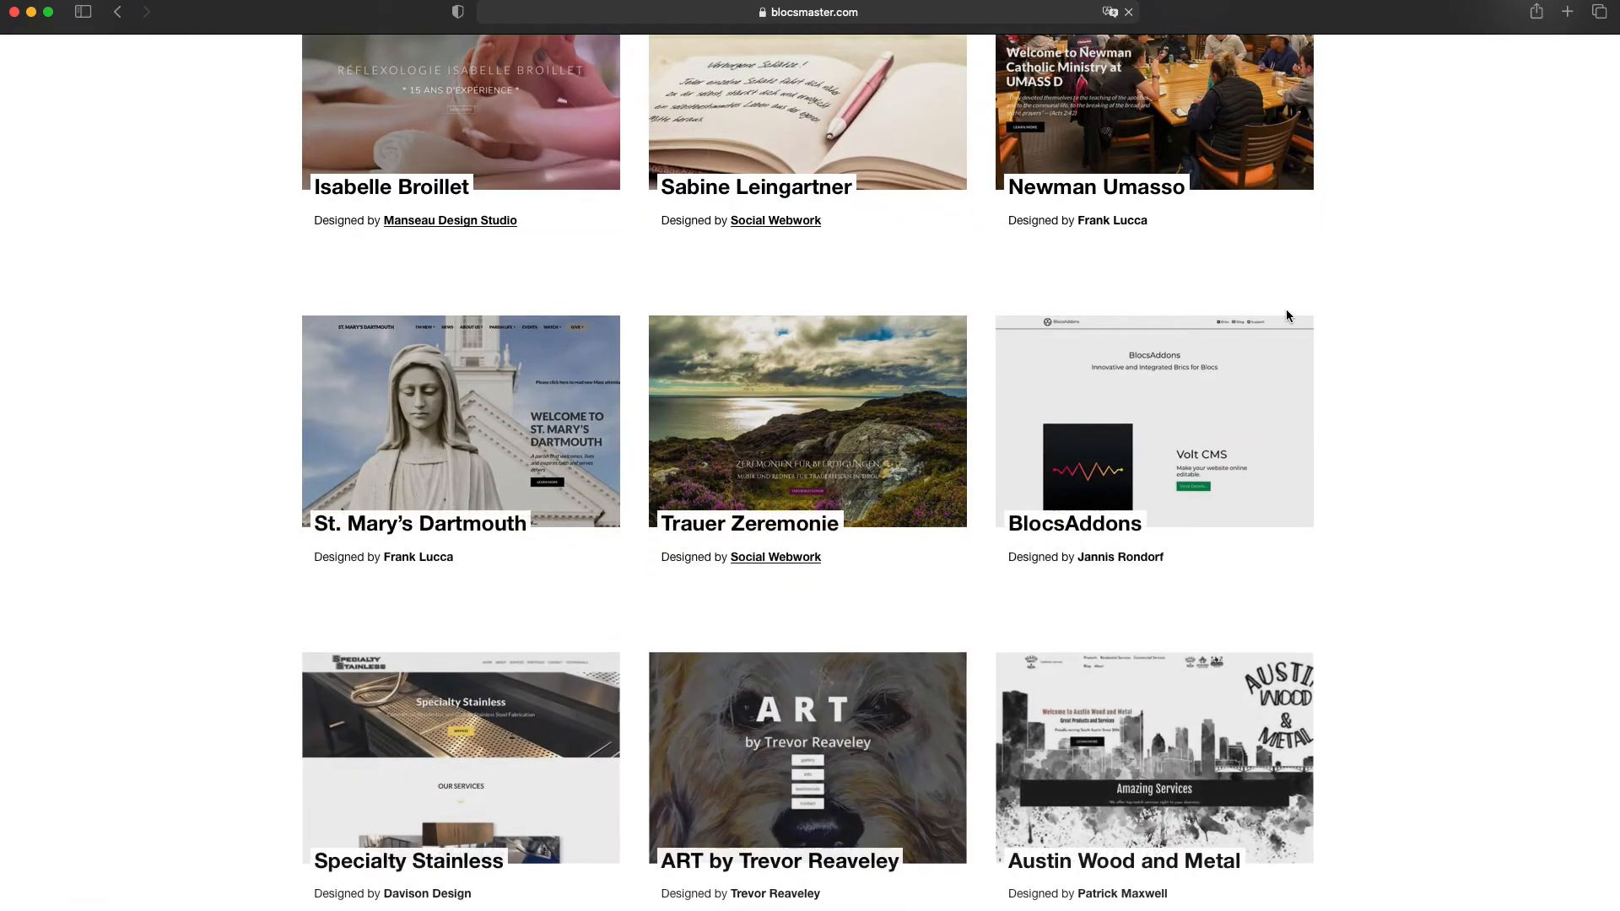
pyautogui.scroll(-3)
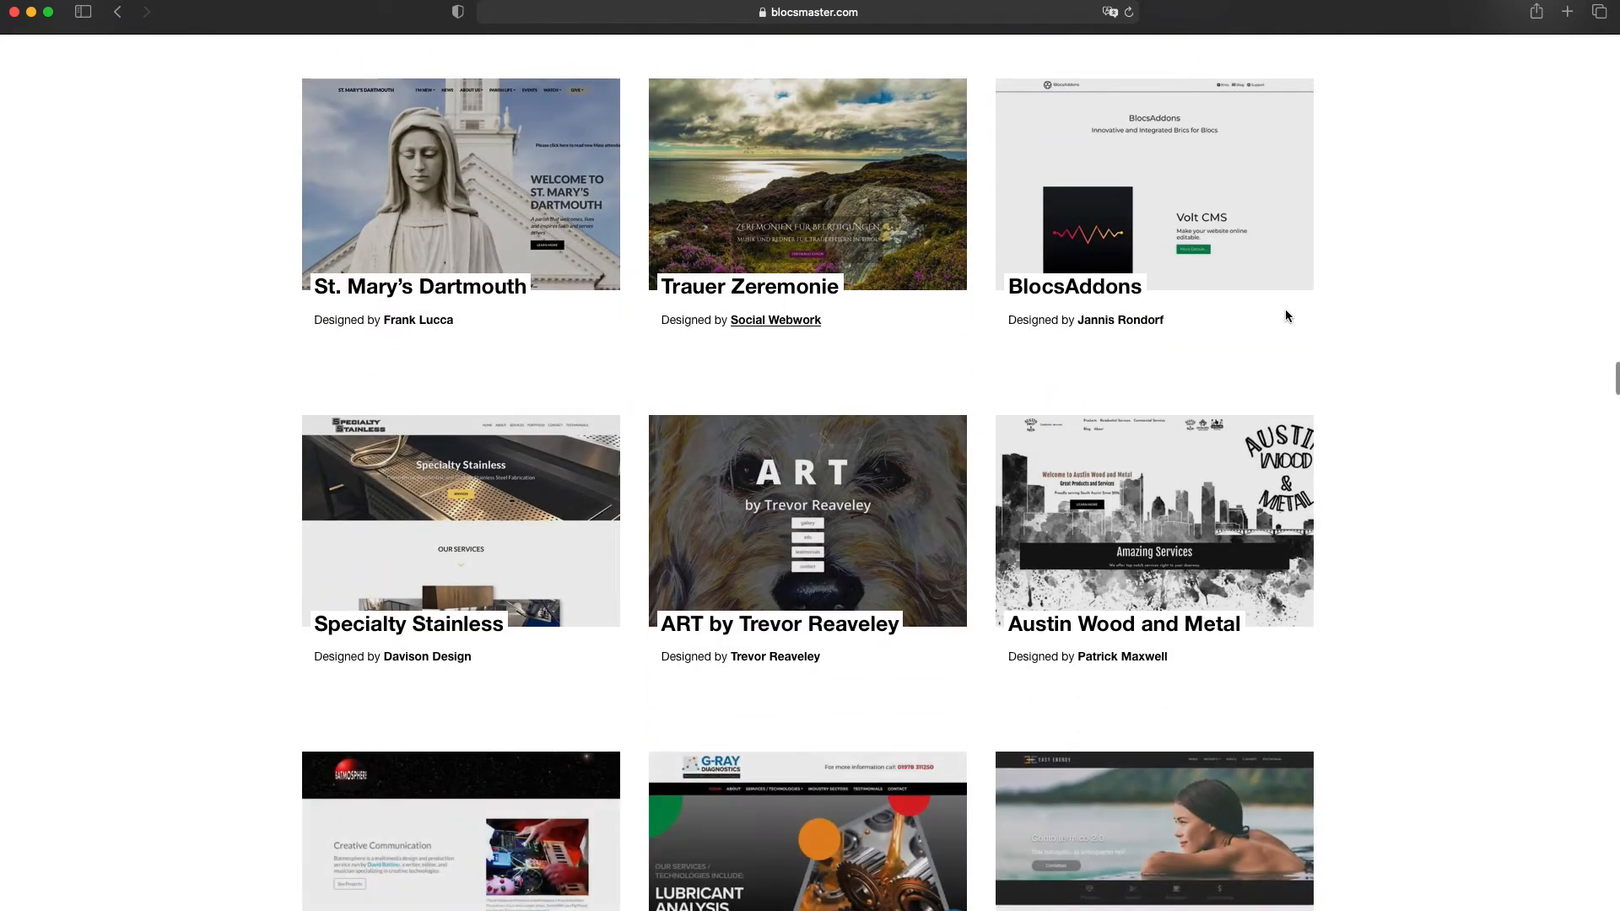
pyautogui.scroll(-3)
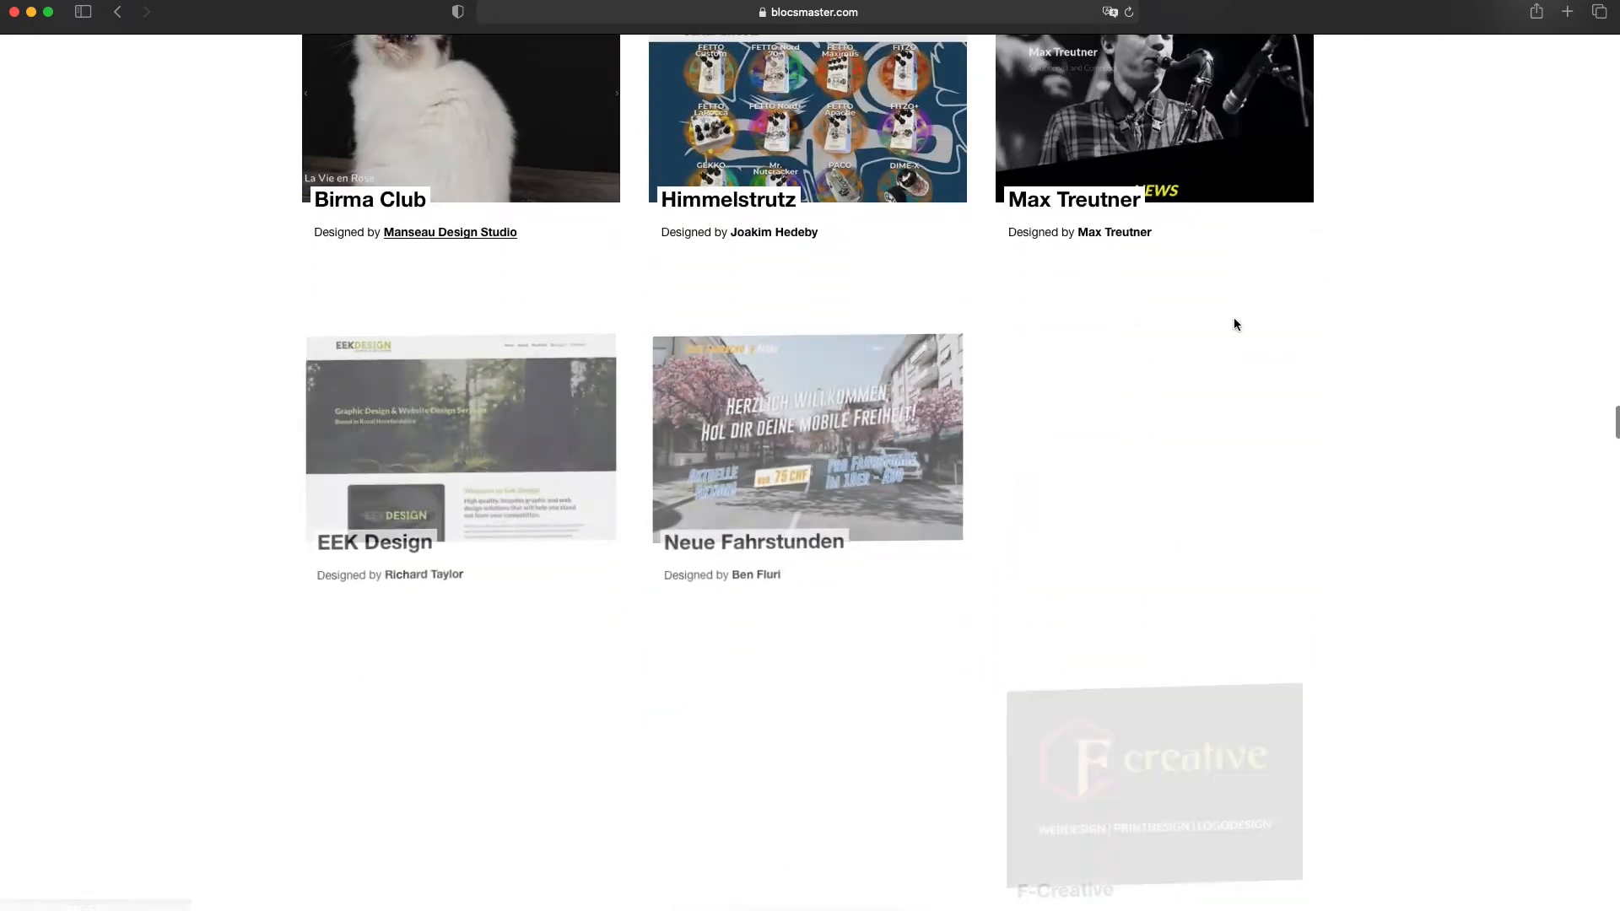
pyautogui.scroll(-3)
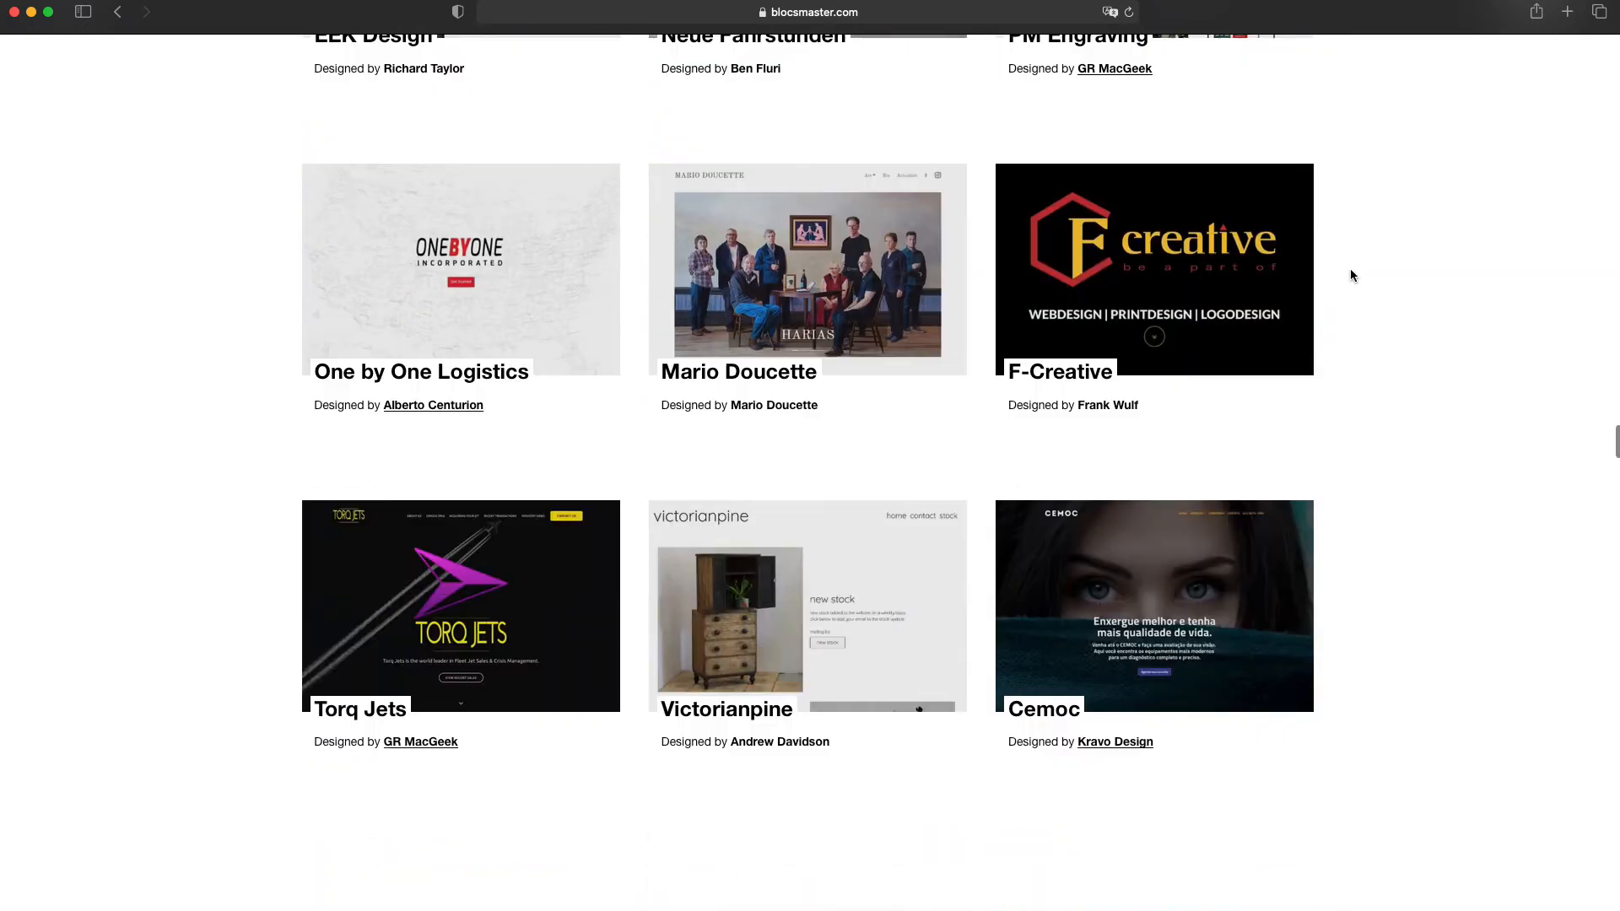
pyautogui.scroll(-3)
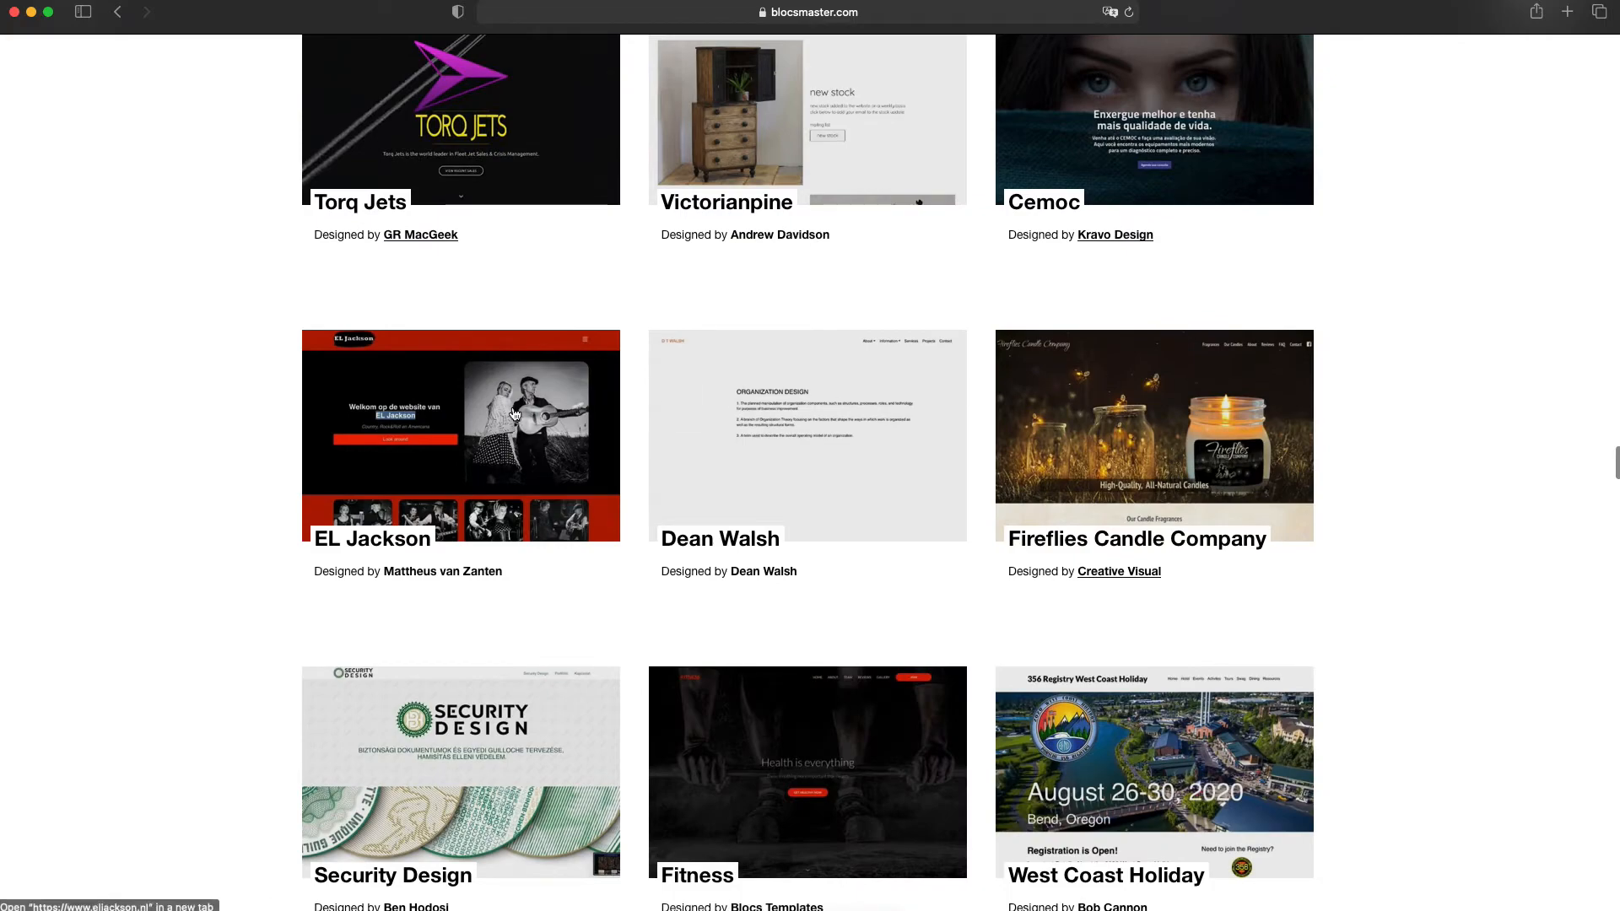
pyautogui.click(460, 433)
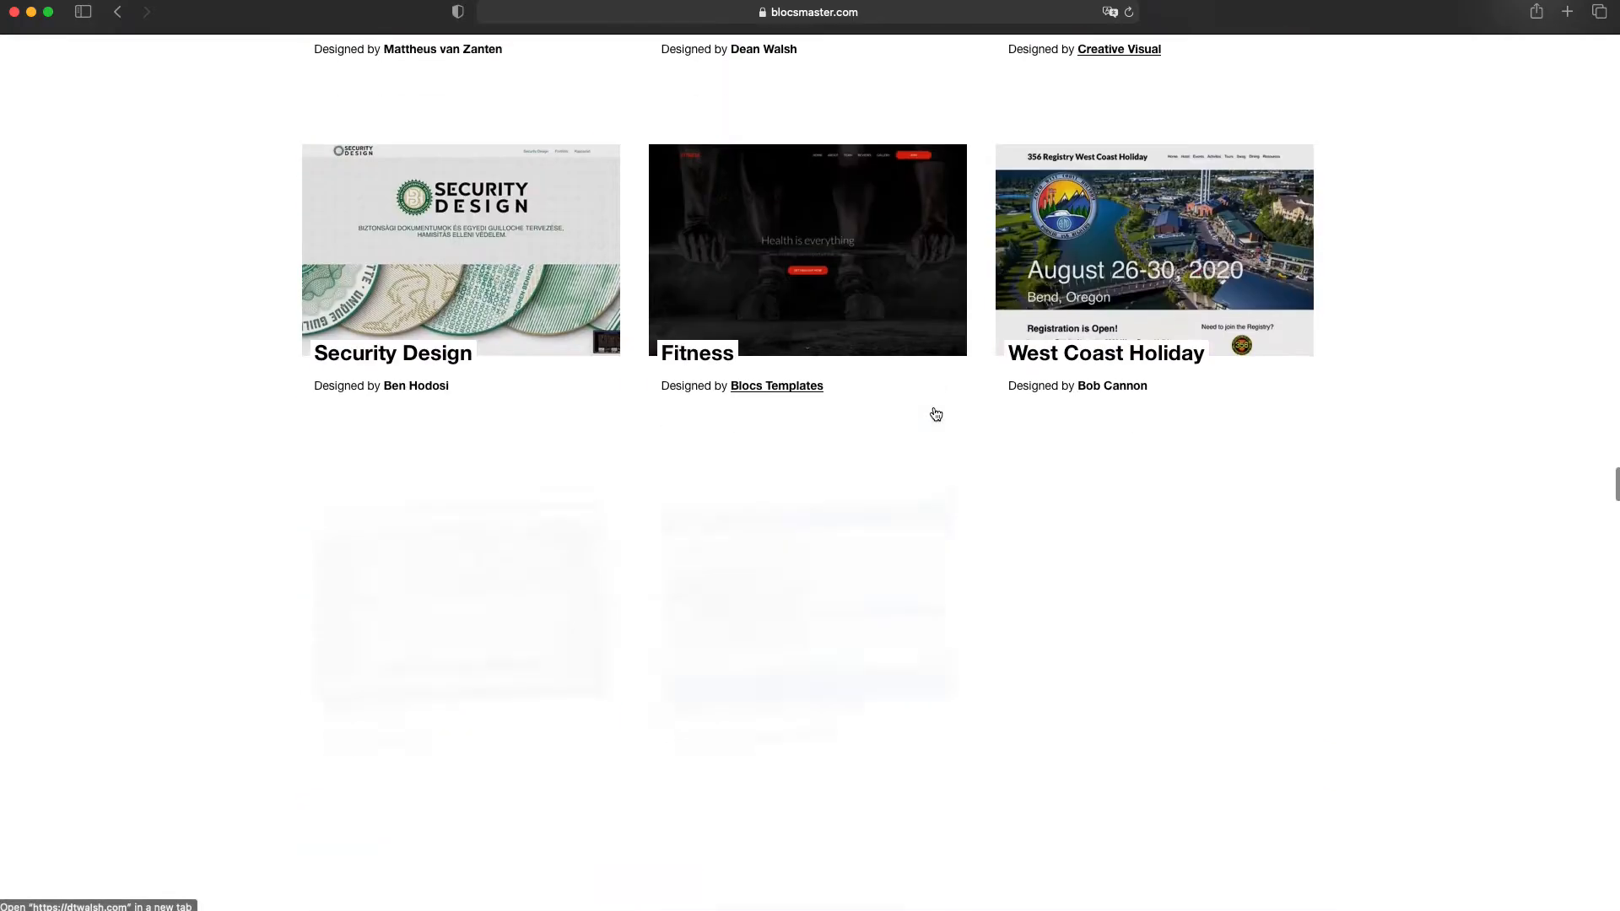
pyautogui.scroll(-3)
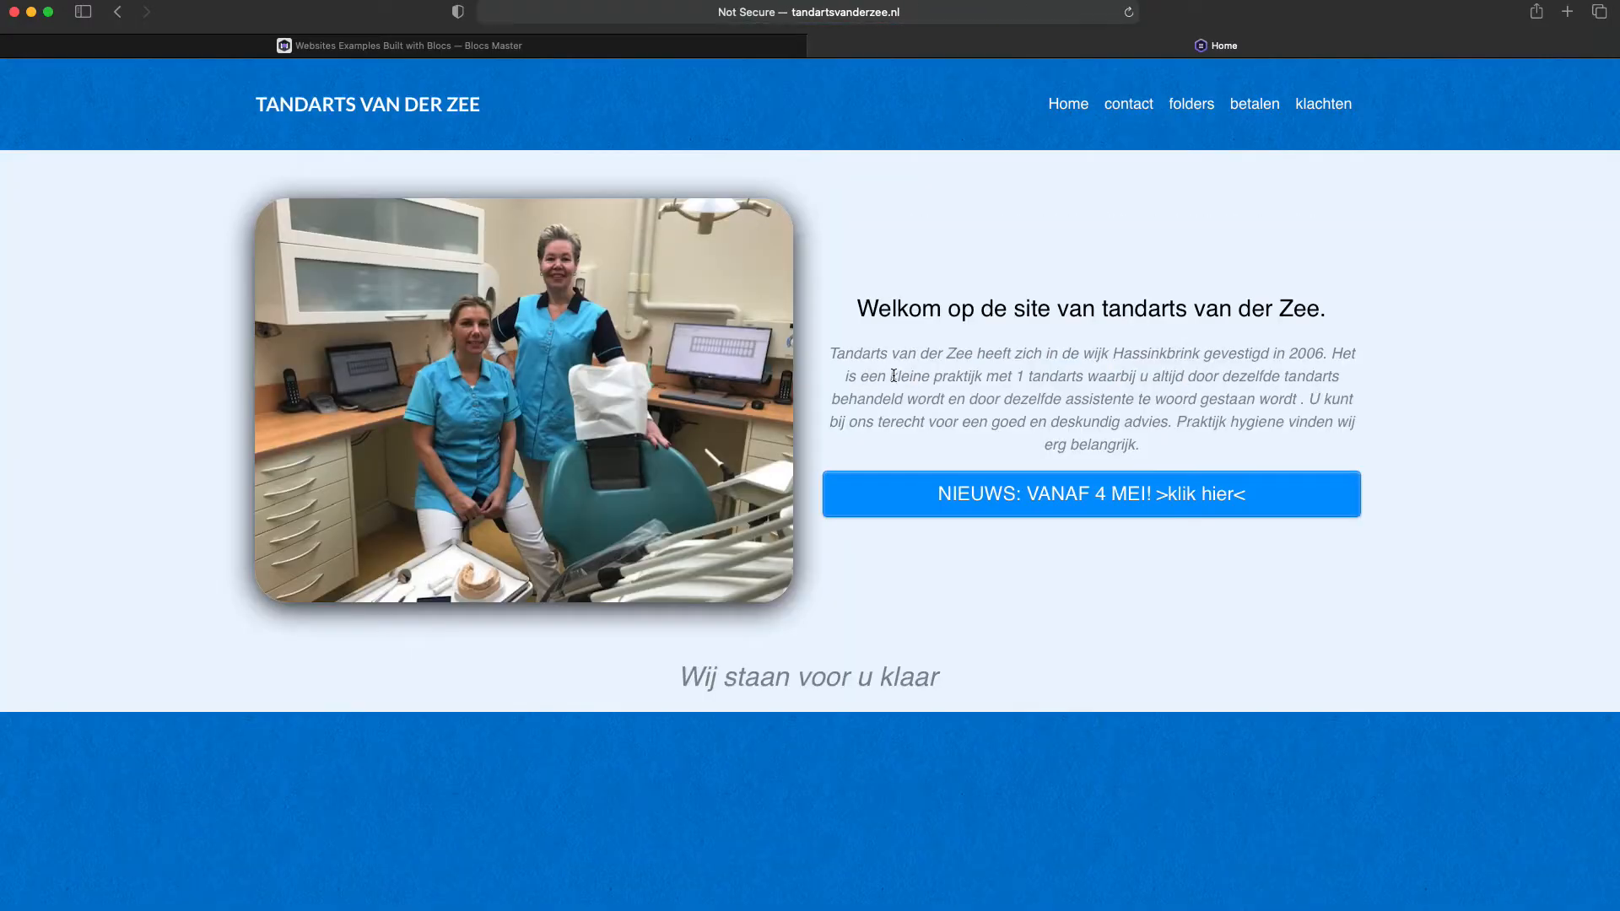
# Scroll the Tandarts Van Der Zee site to Onze praktijk and its scroll-to-top button.
pyautogui.scroll(-3)
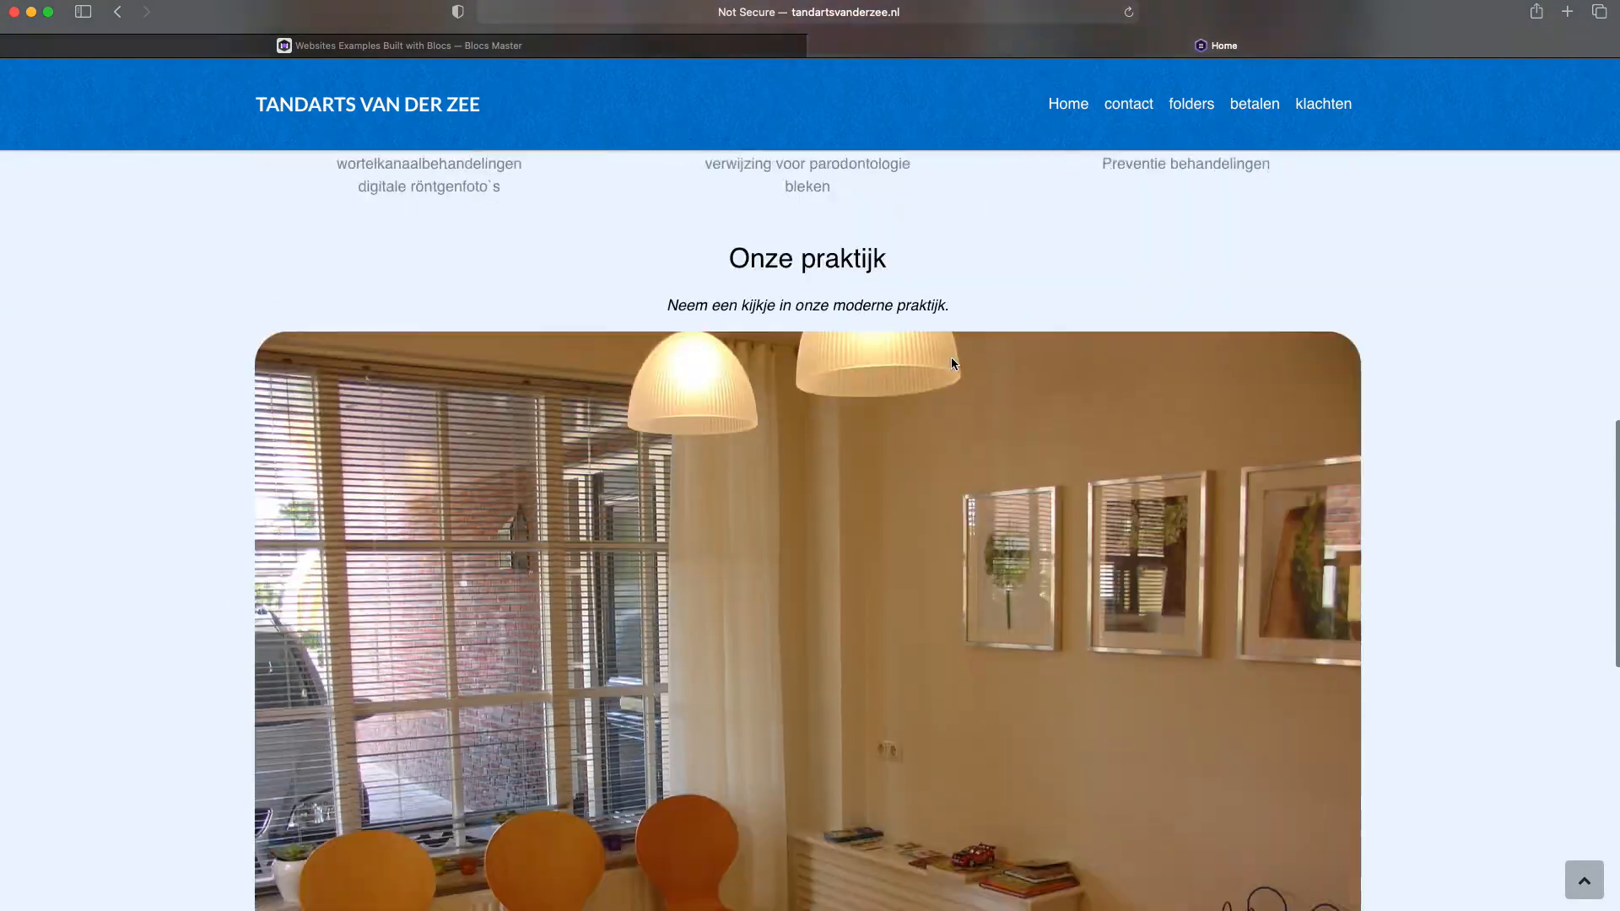
pyautogui.scroll(-3)
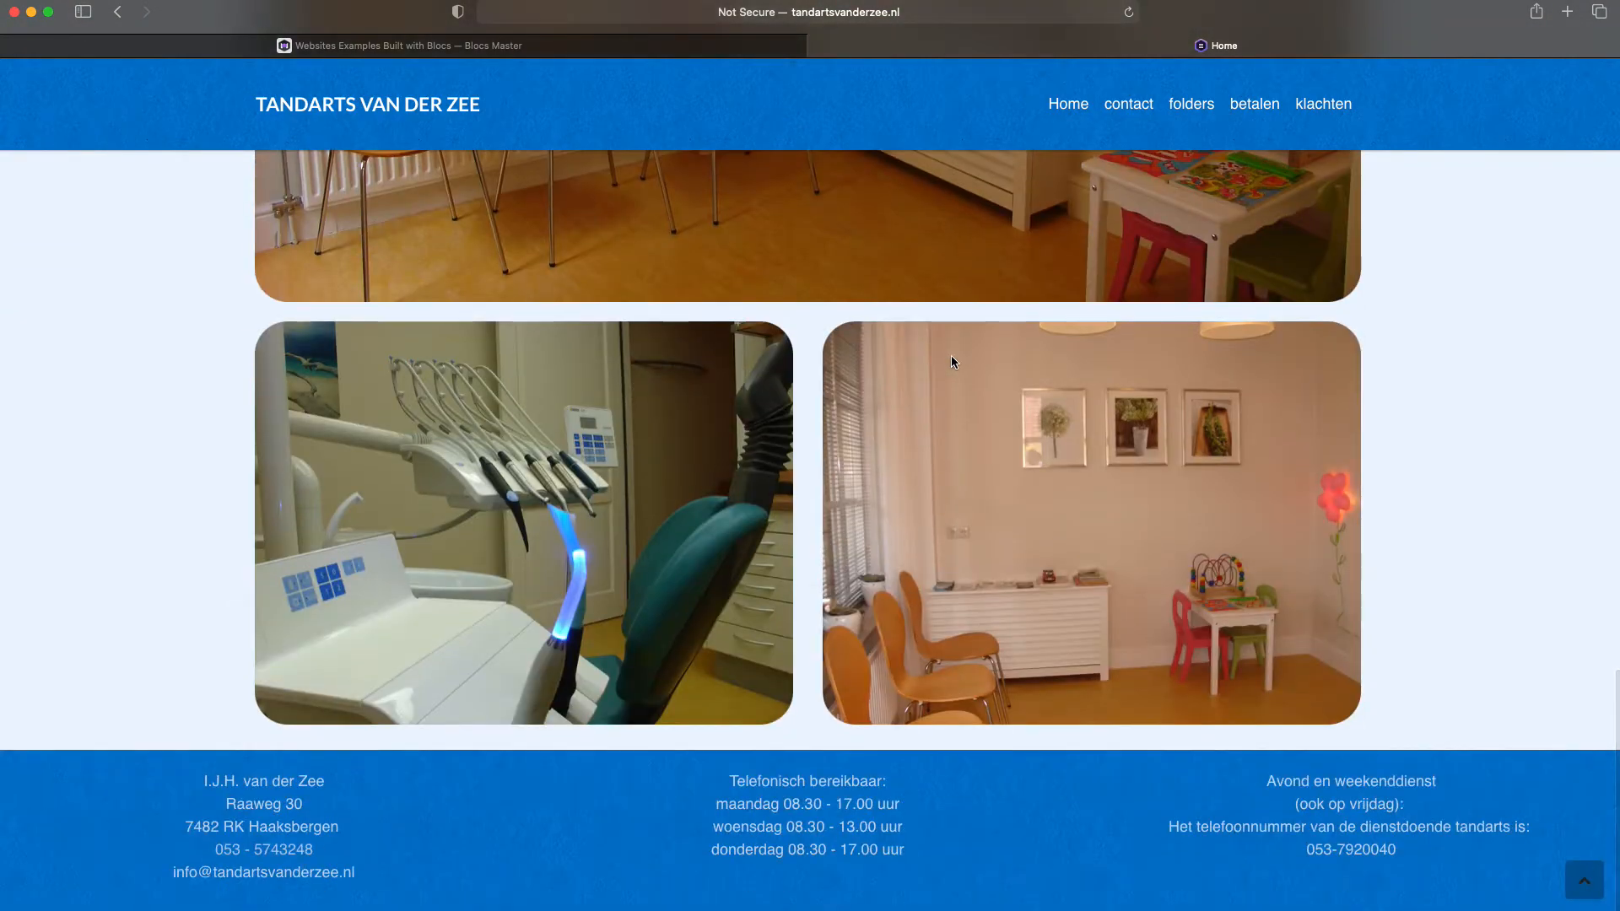
pyautogui.scroll(3)
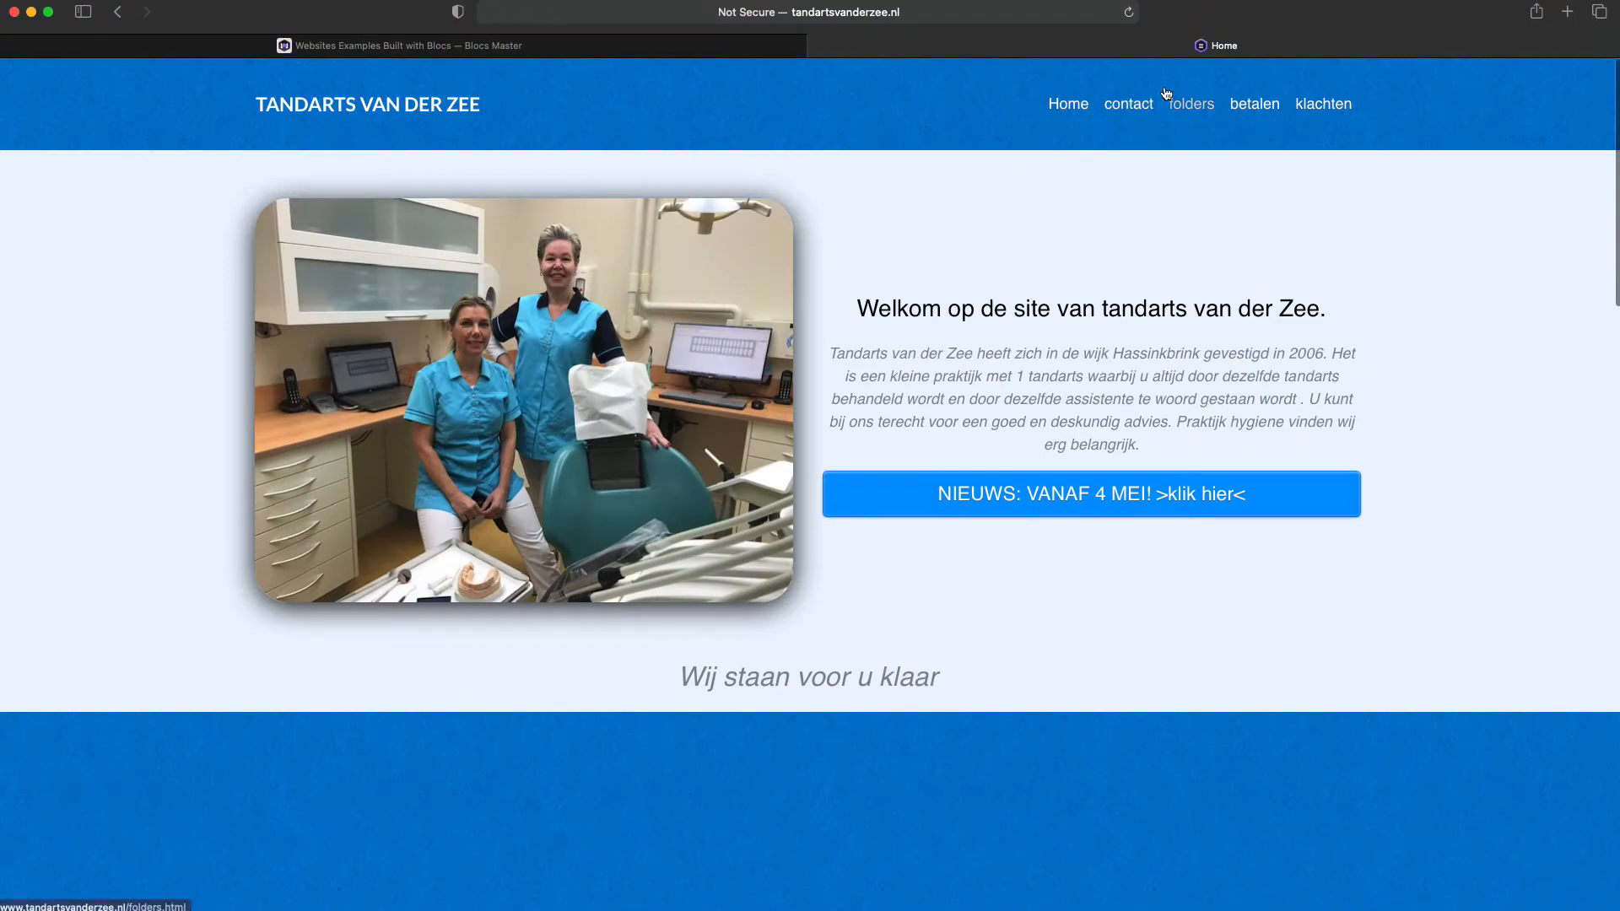
pyautogui.scroll(-3)
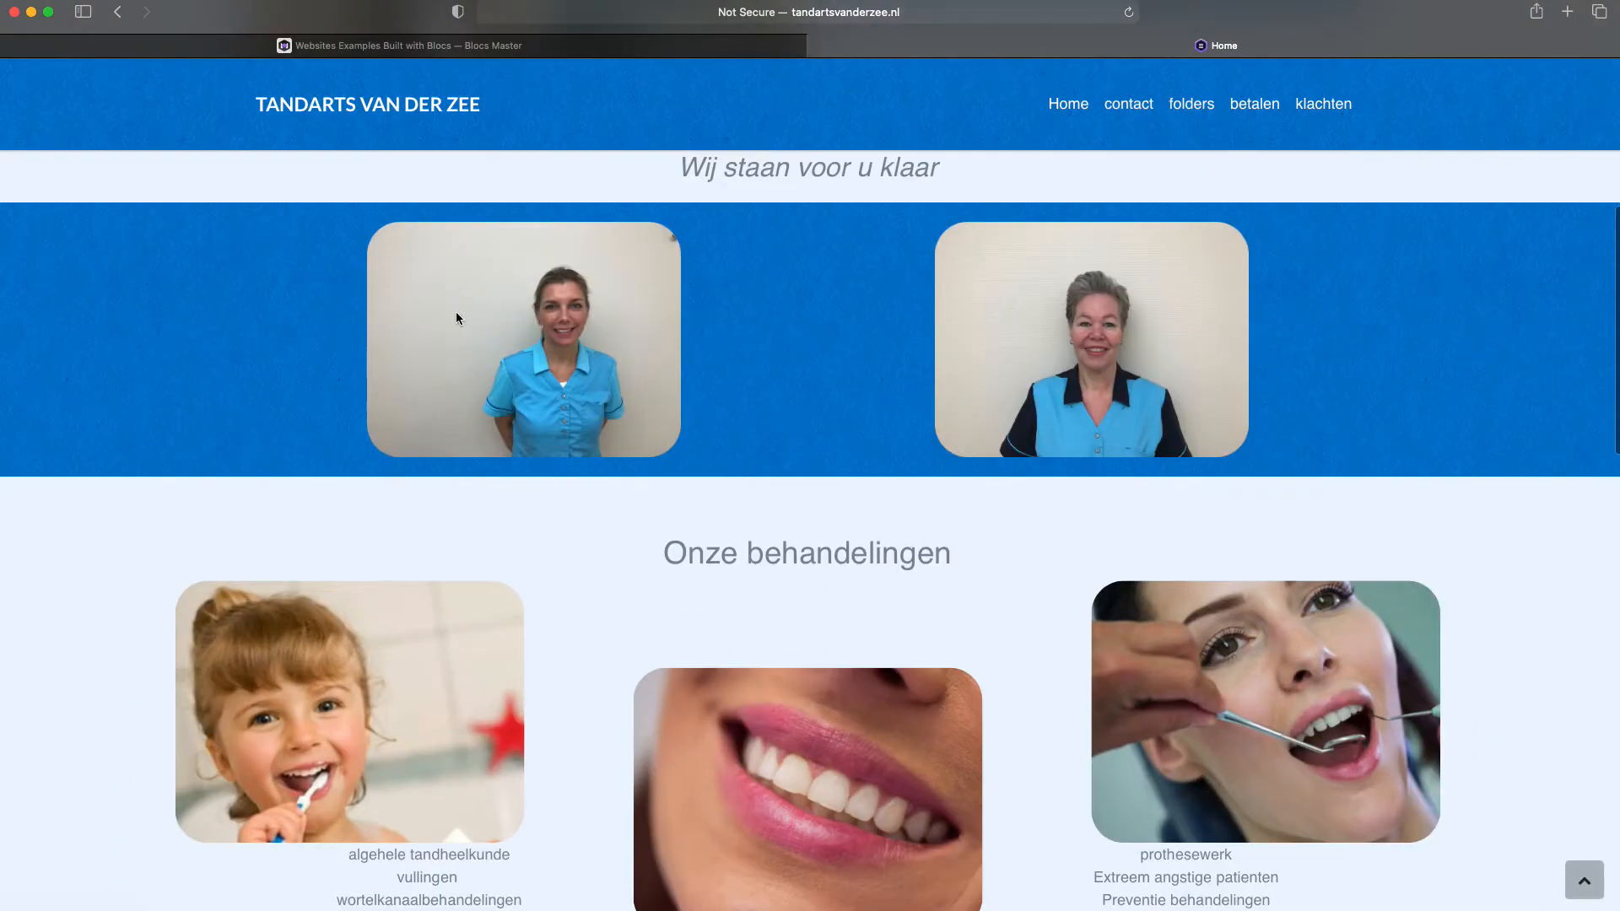
pyautogui.scroll(-3)
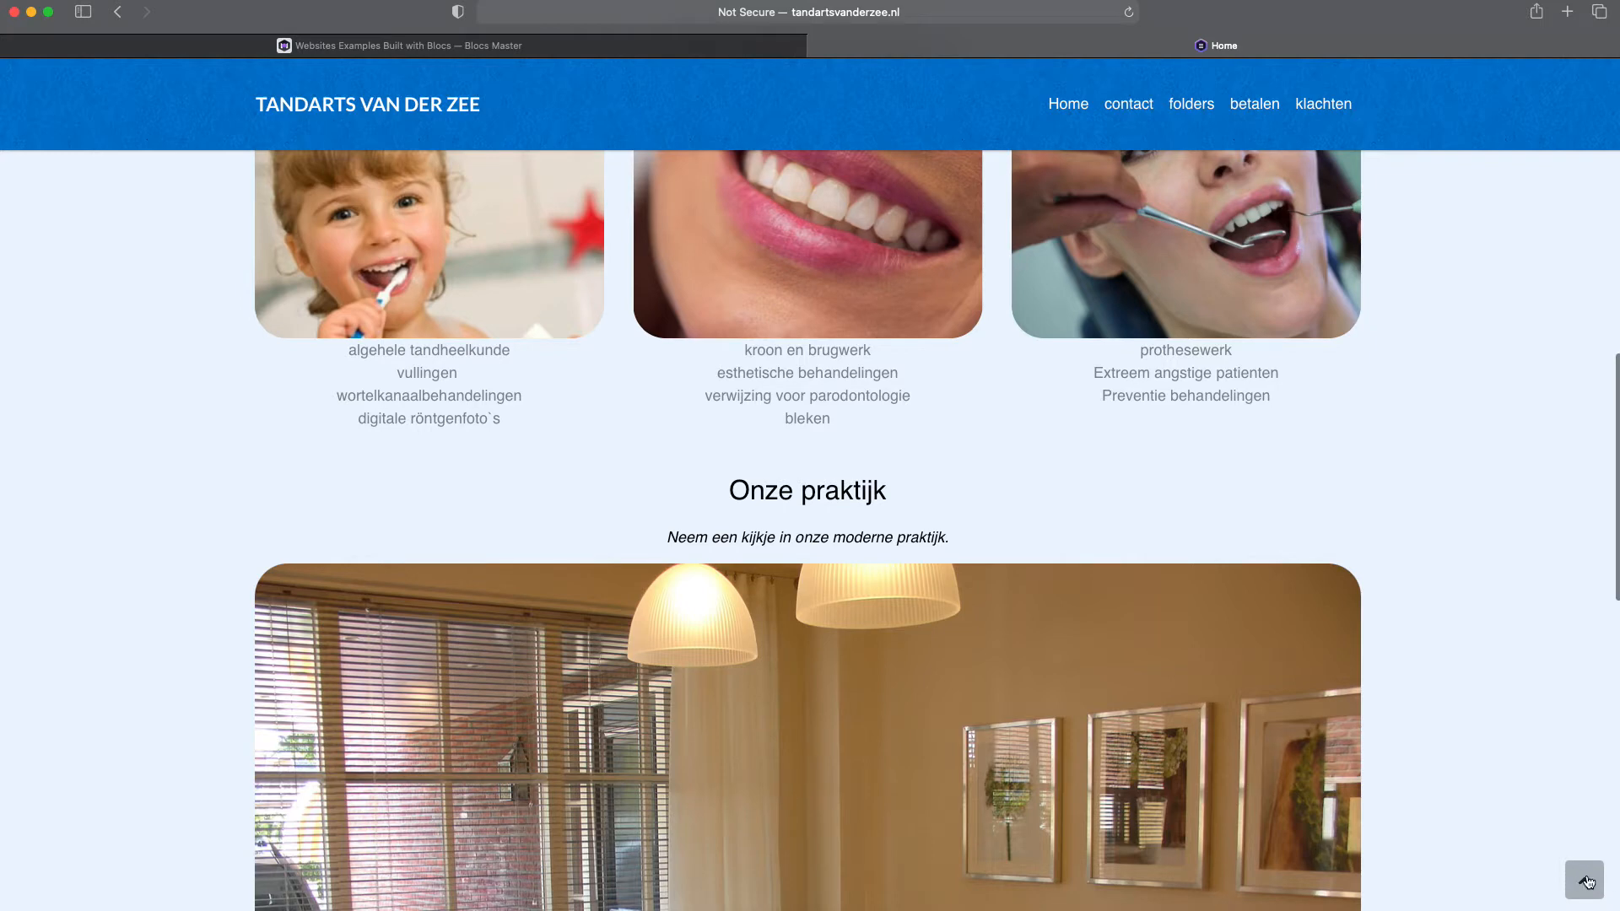
pyautogui.moveTo(1525, 851)
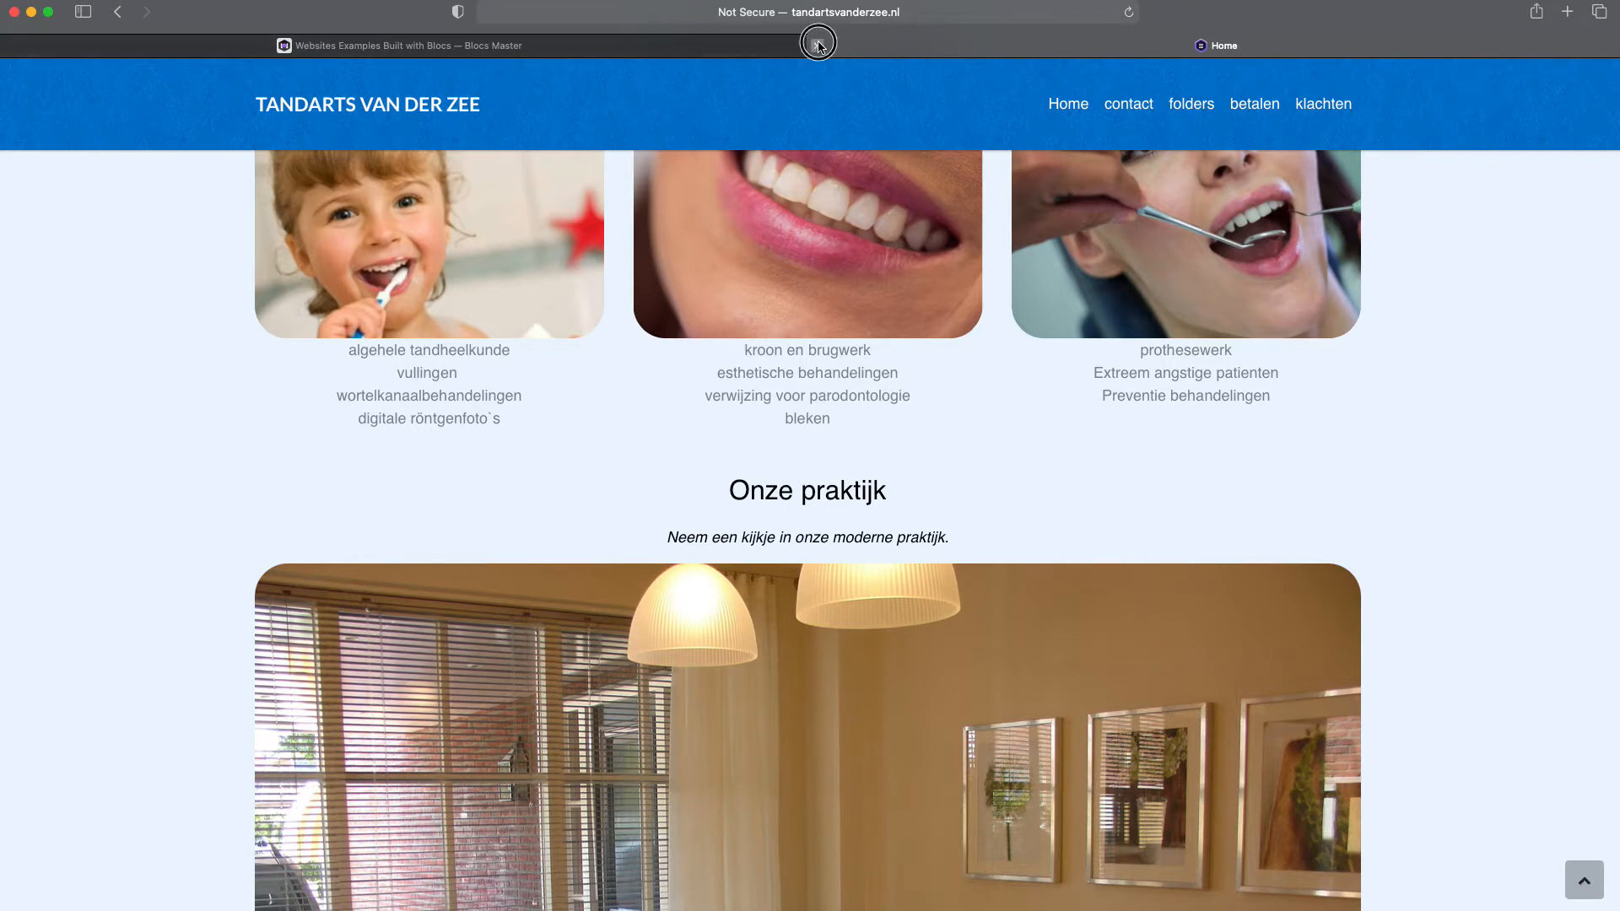
# Open the Ricchebuono chef example from the gallery and accept its cookie notice.
pyautogui.click(817, 44)
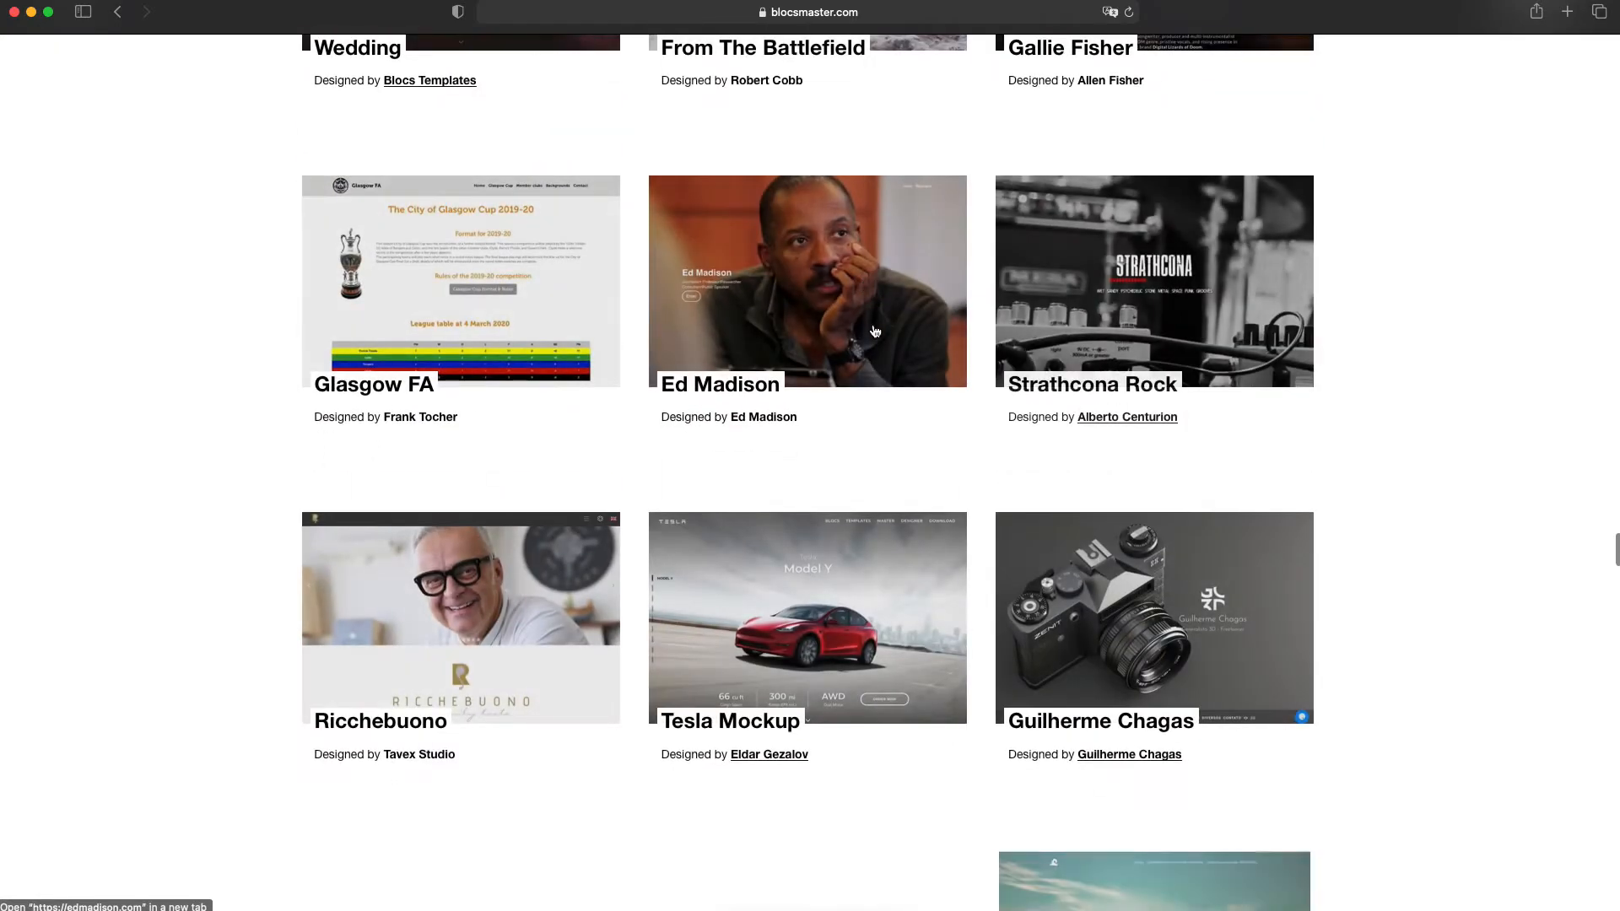
pyautogui.scroll(-3)
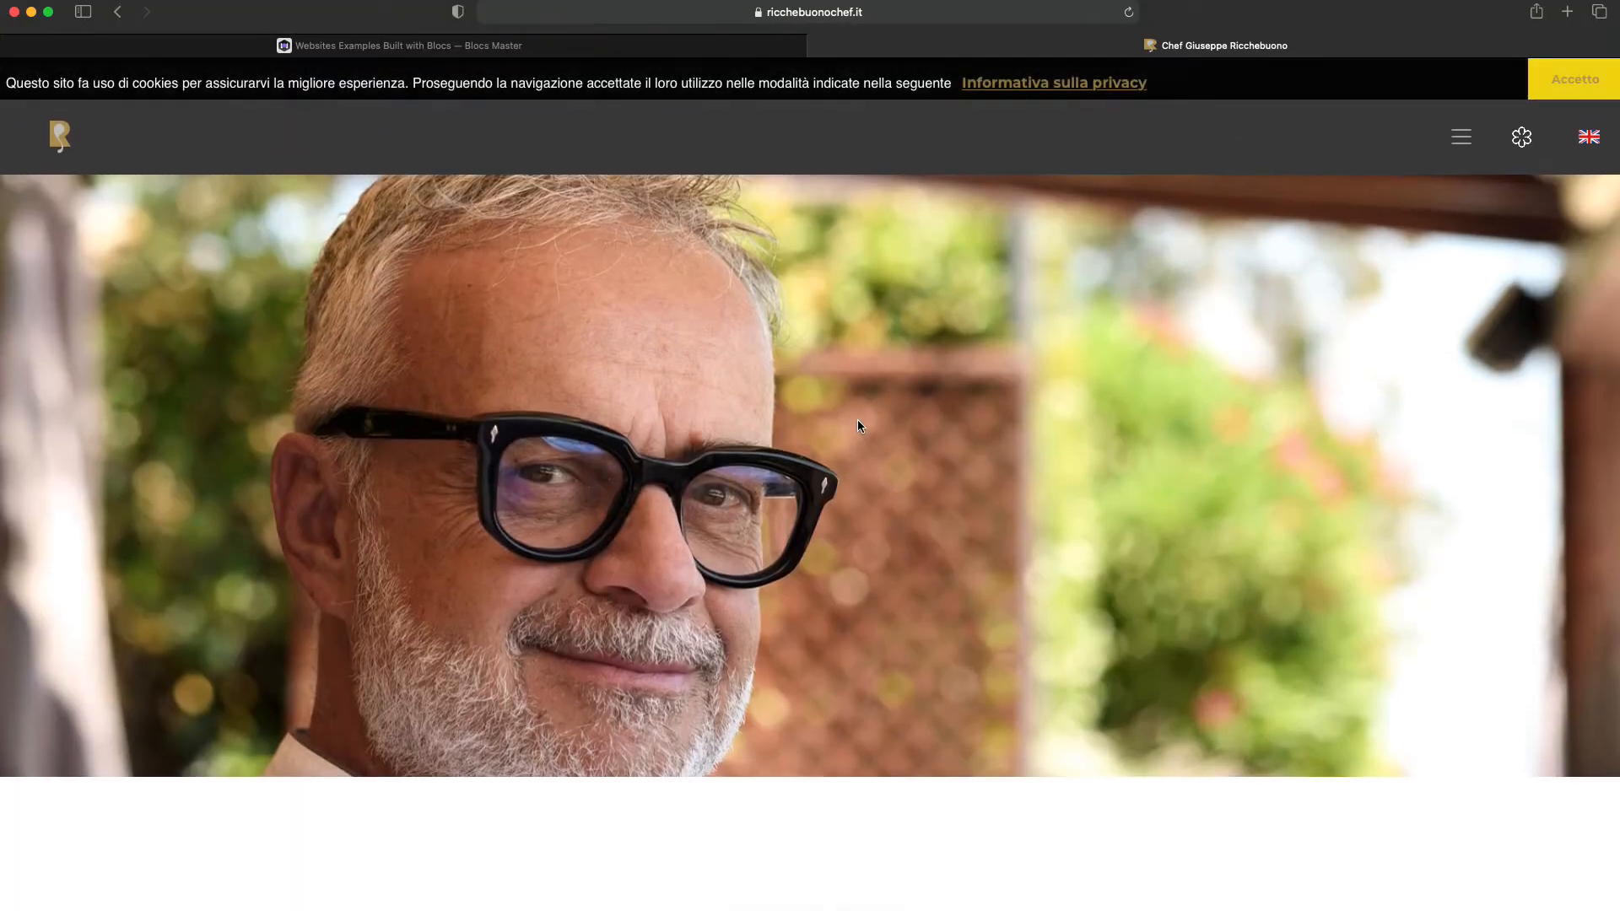
pyautogui.click(1573, 79)
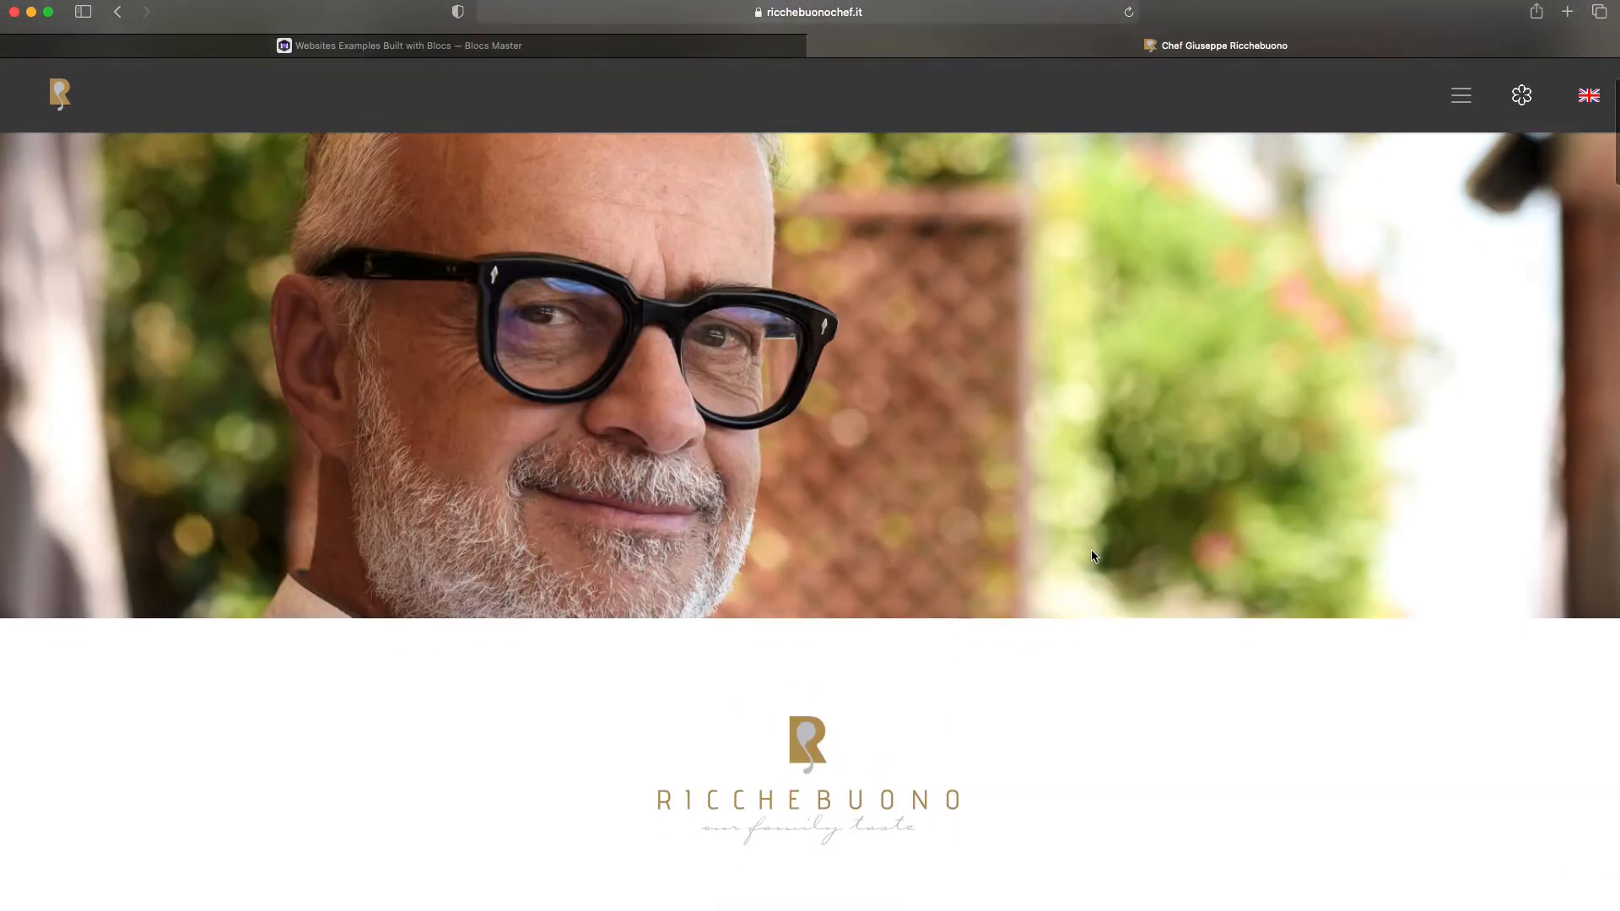
pyautogui.scroll(-3)
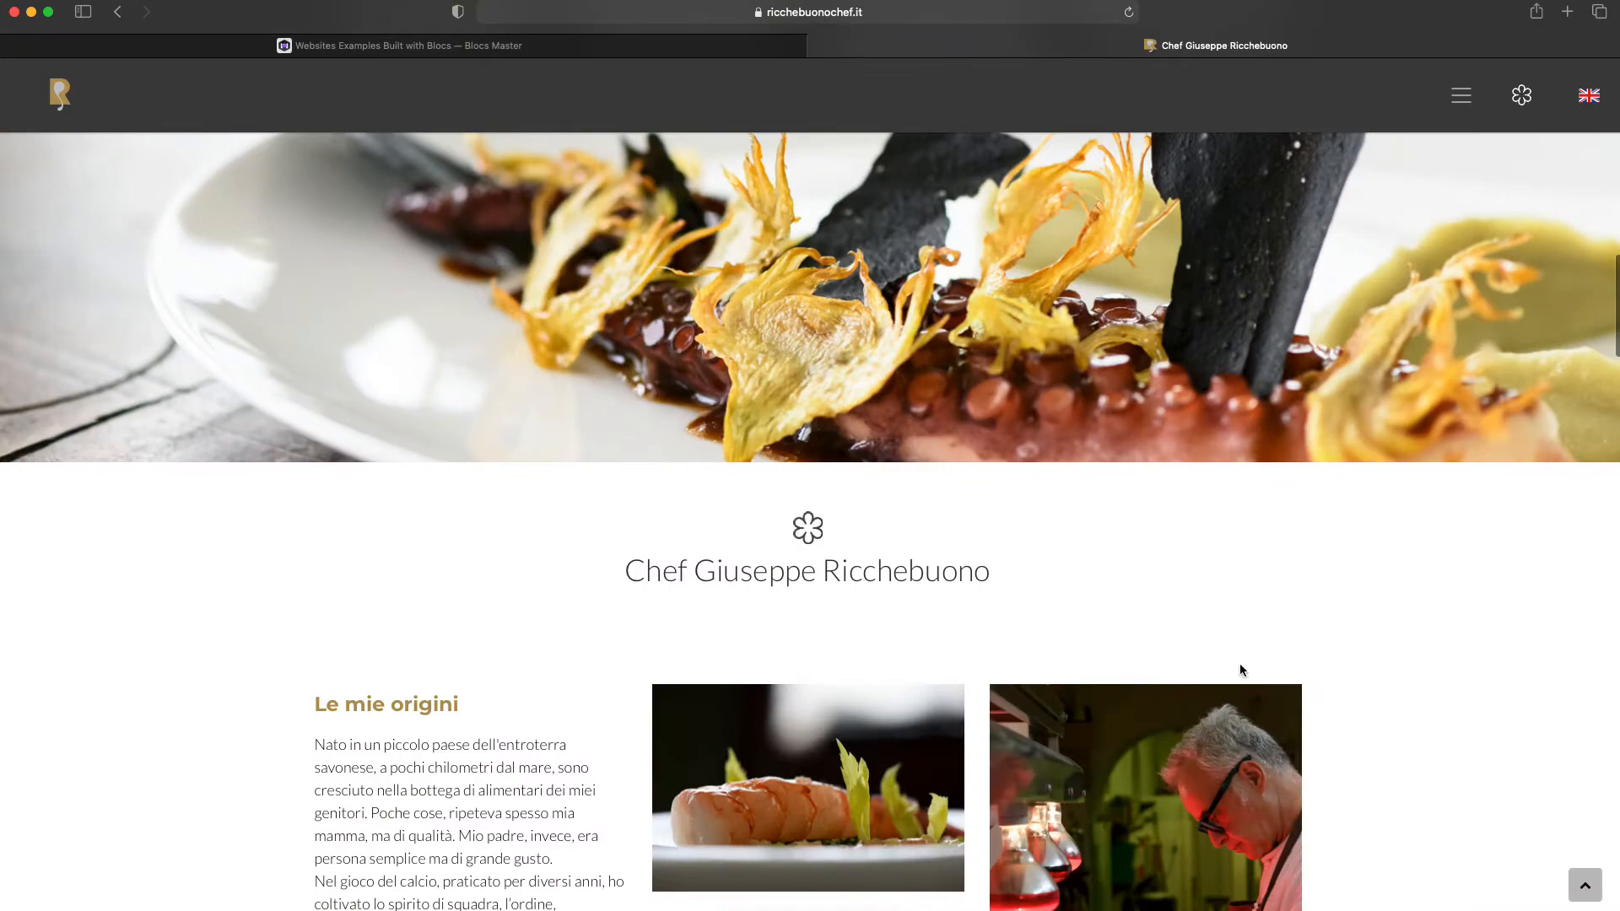
pyautogui.click(1460, 94)
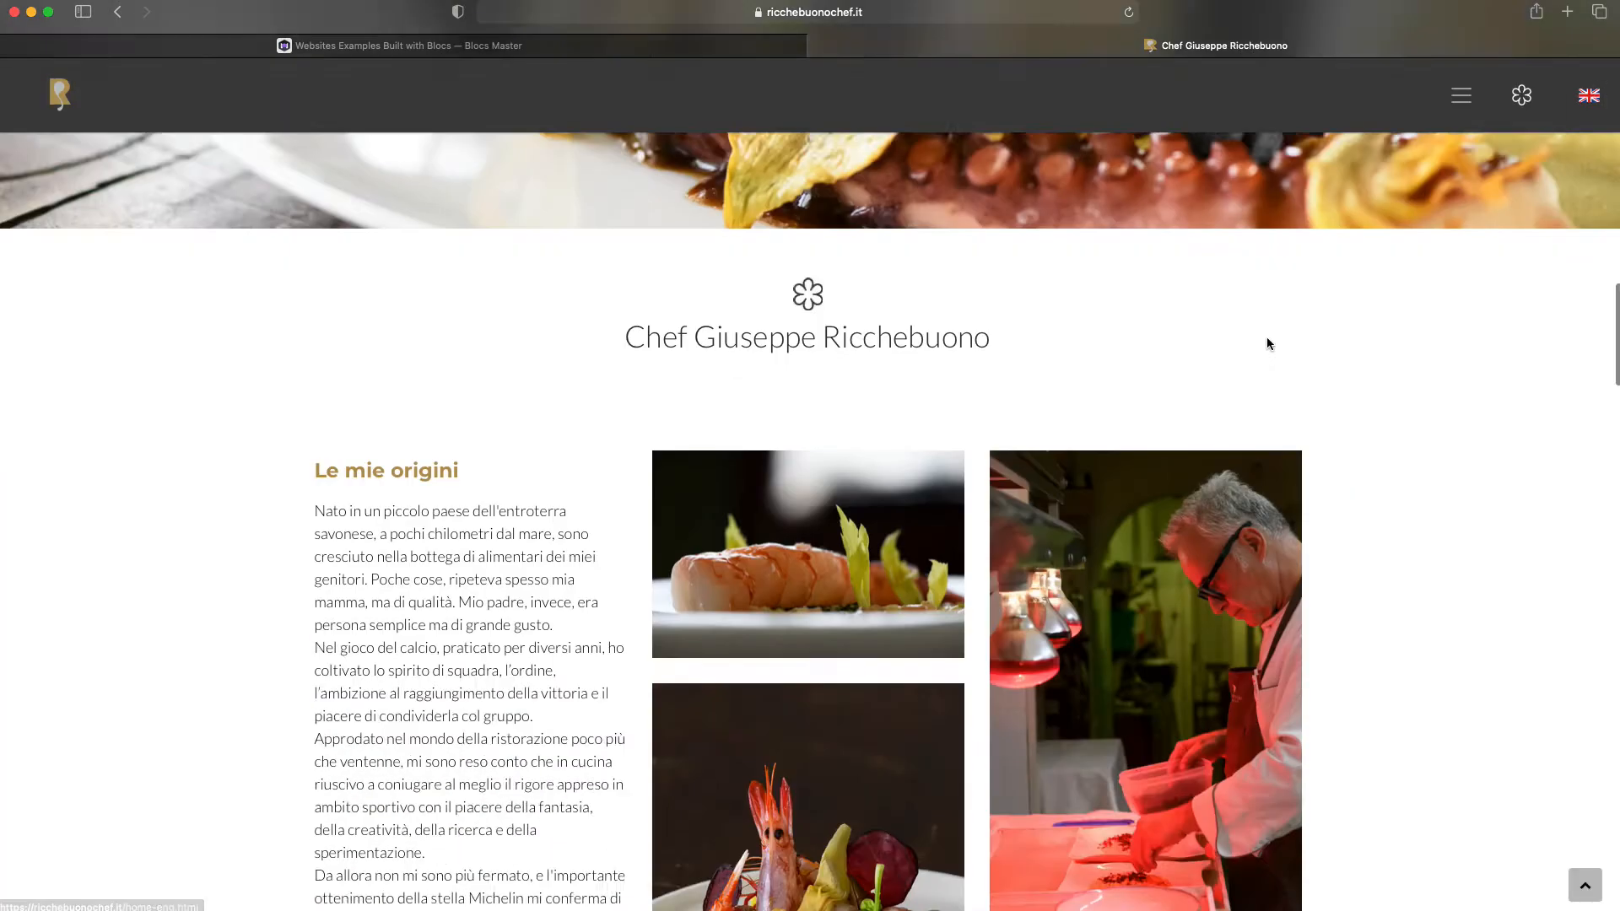
# Scroll through the Ricchebuono restaurant page.
pyautogui.scroll(-3)
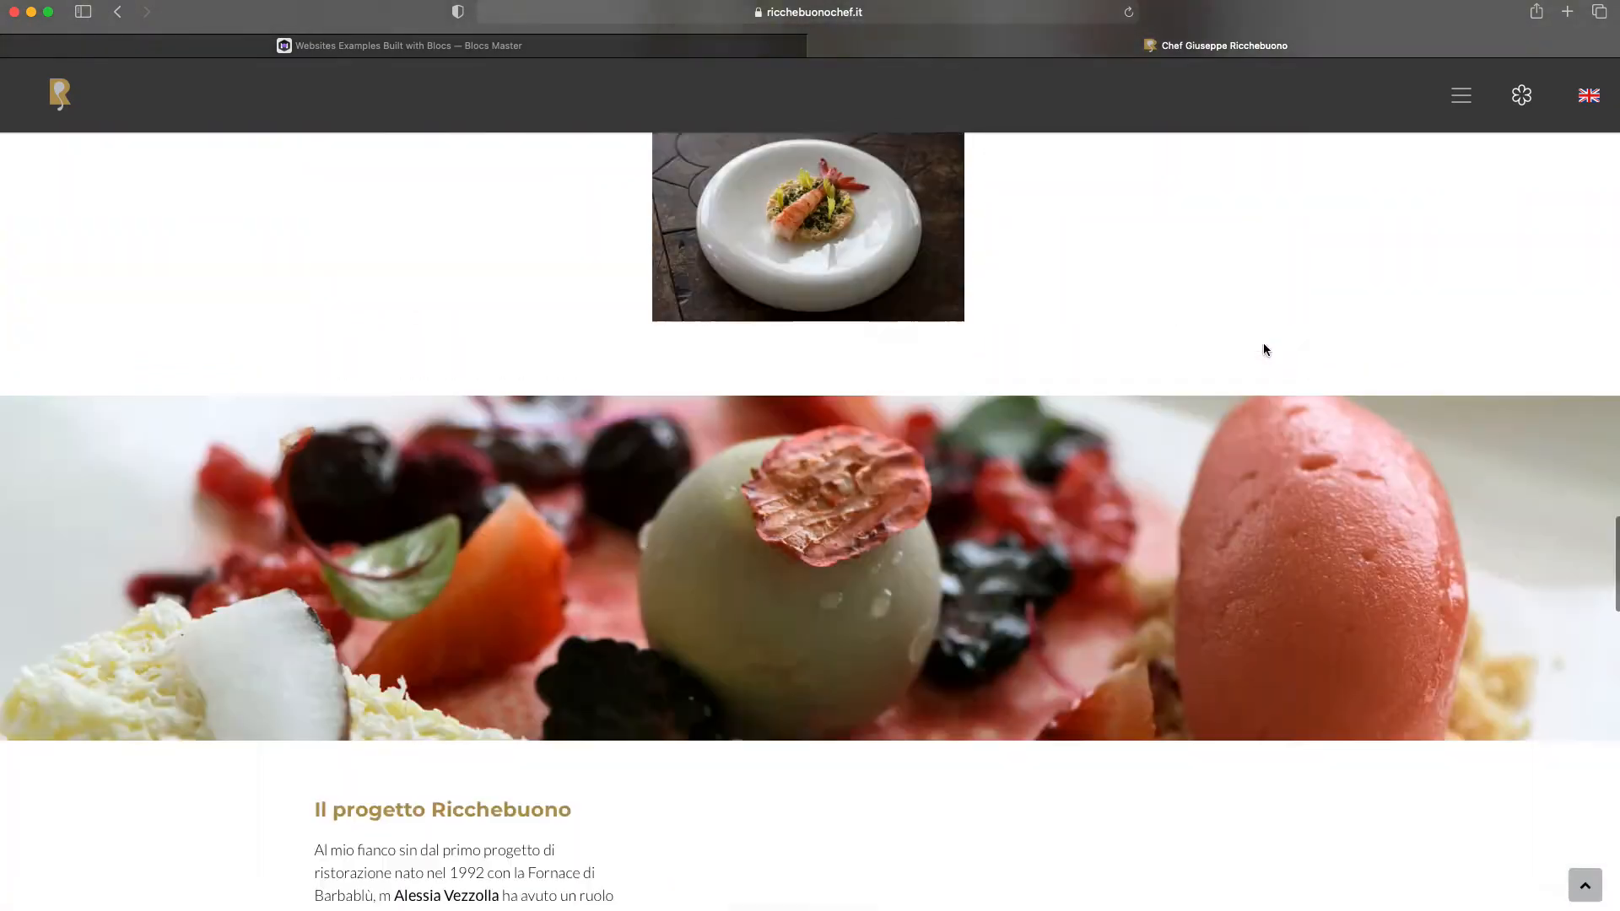
pyautogui.scroll(-3)
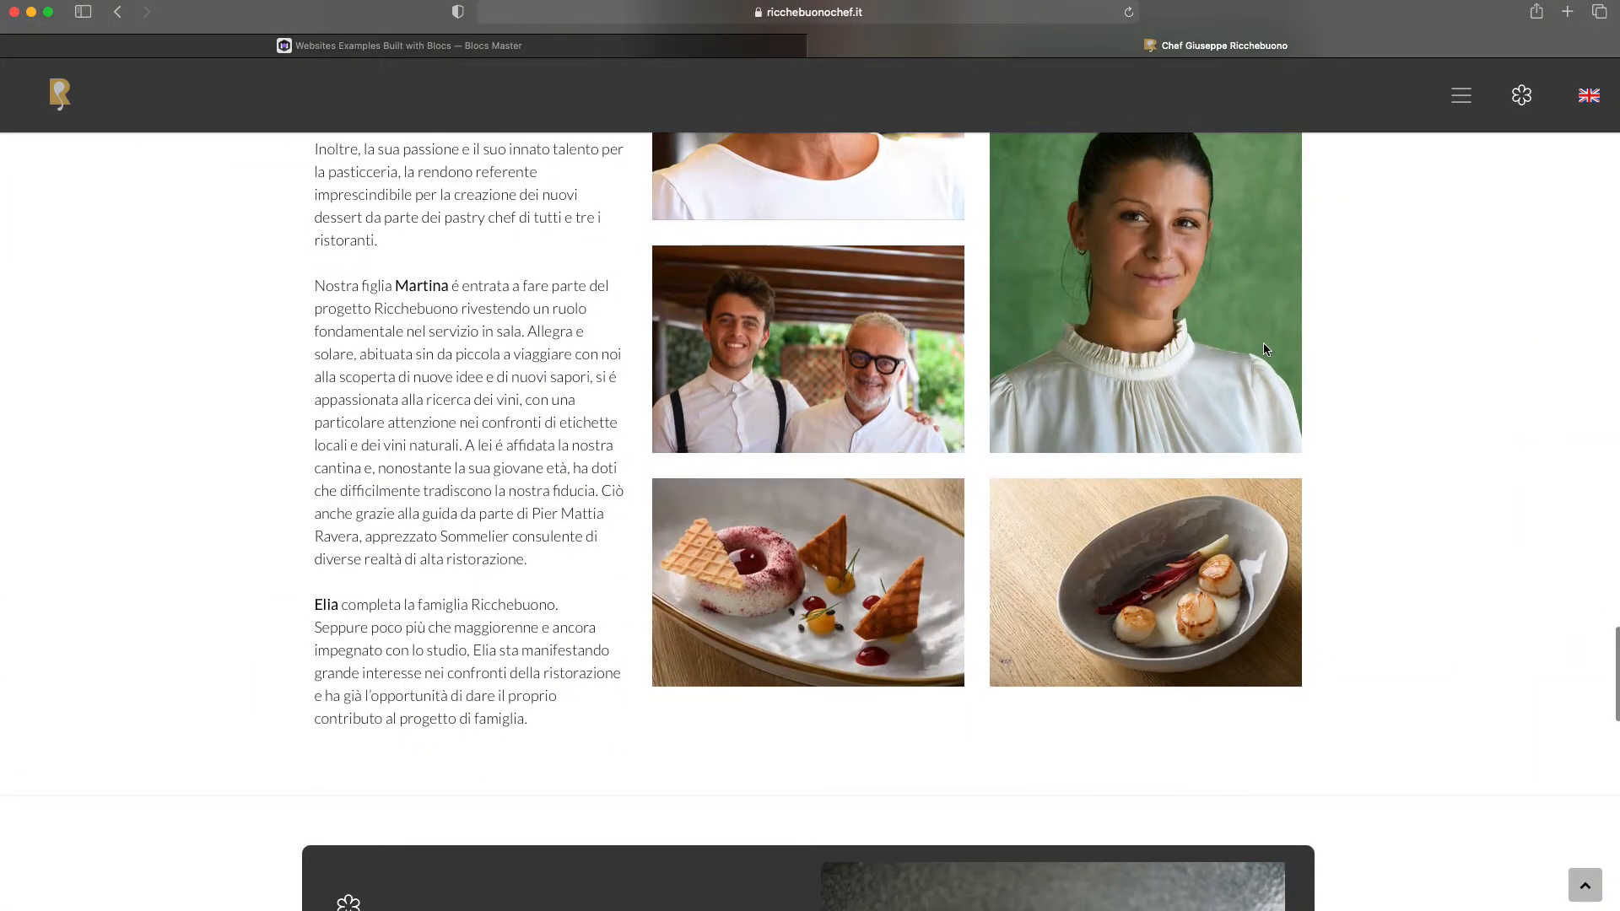
pyautogui.scroll(-3)
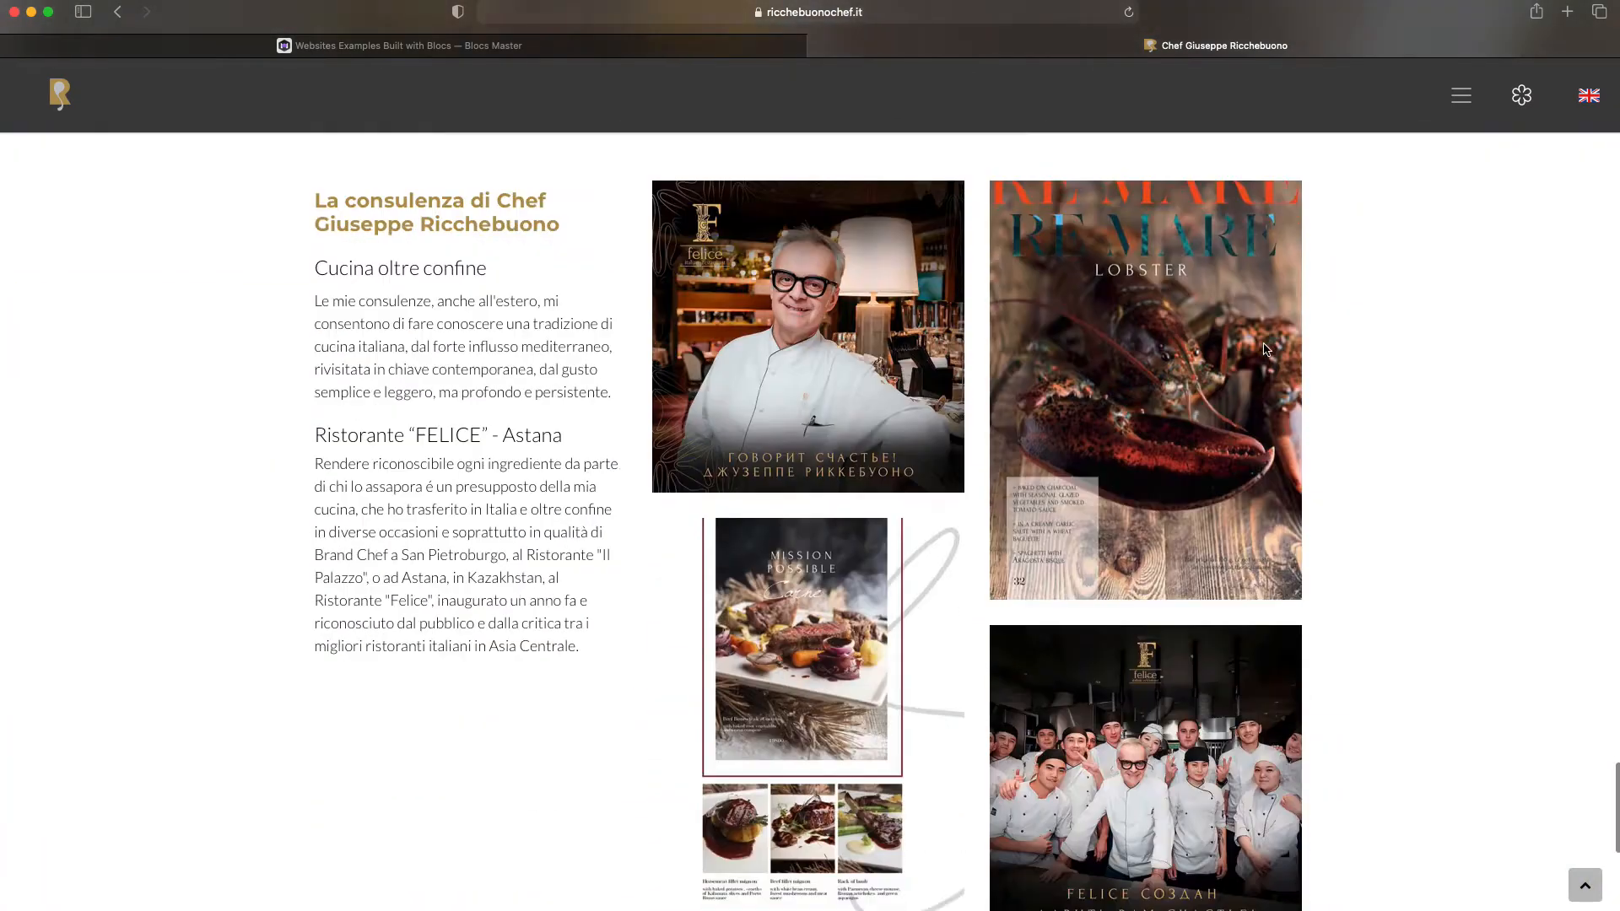
pyautogui.scroll(-3)
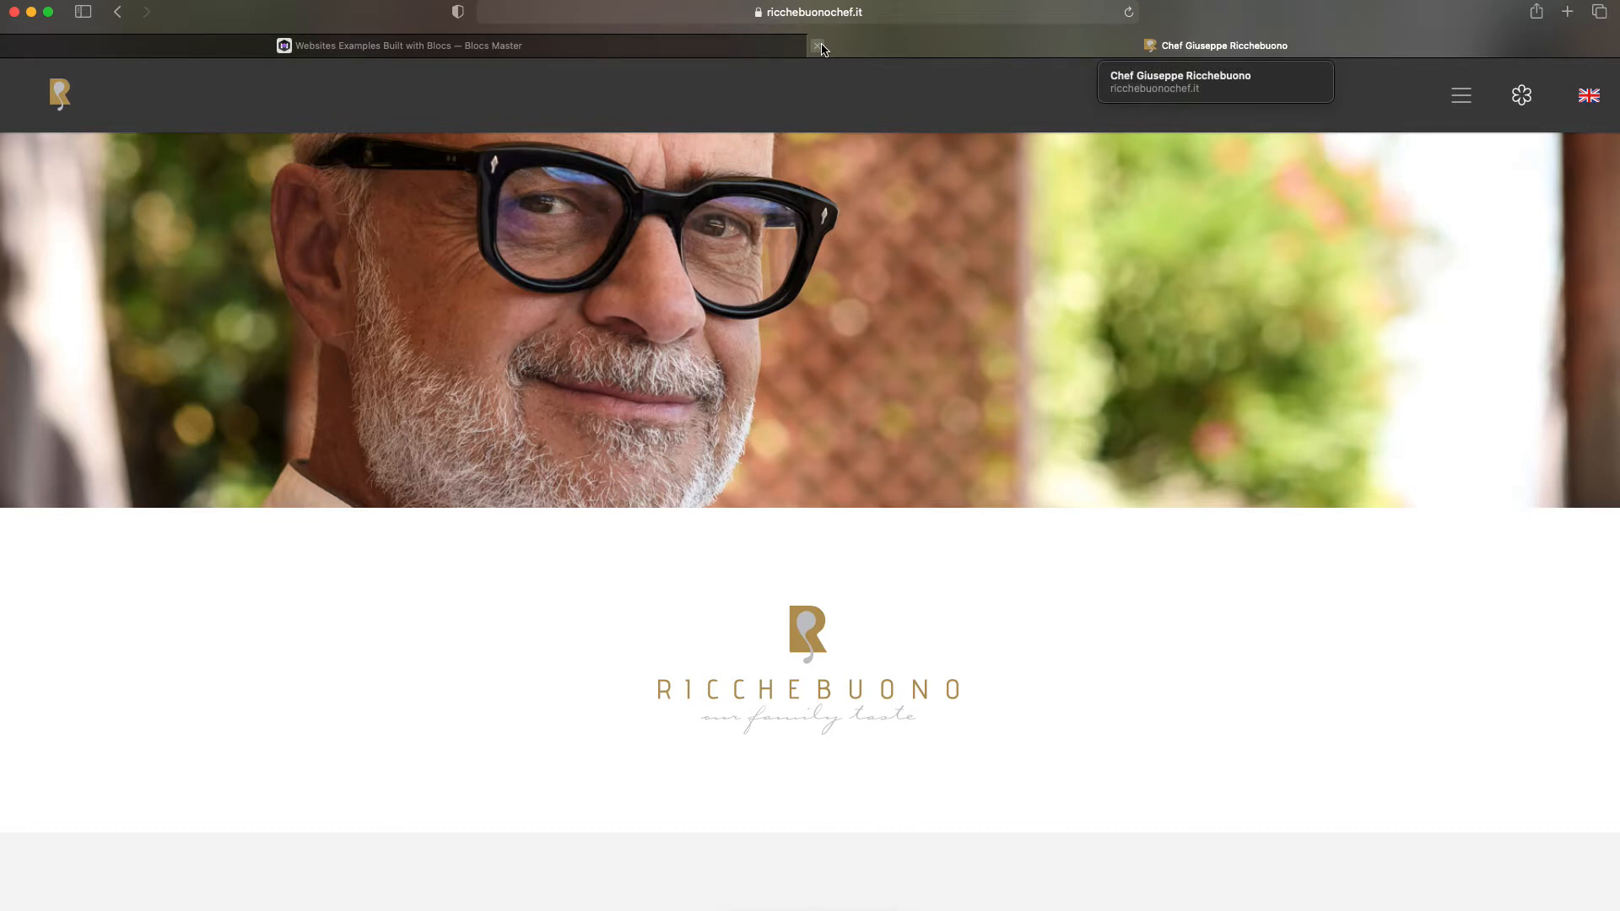
pyautogui.scroll(-3)
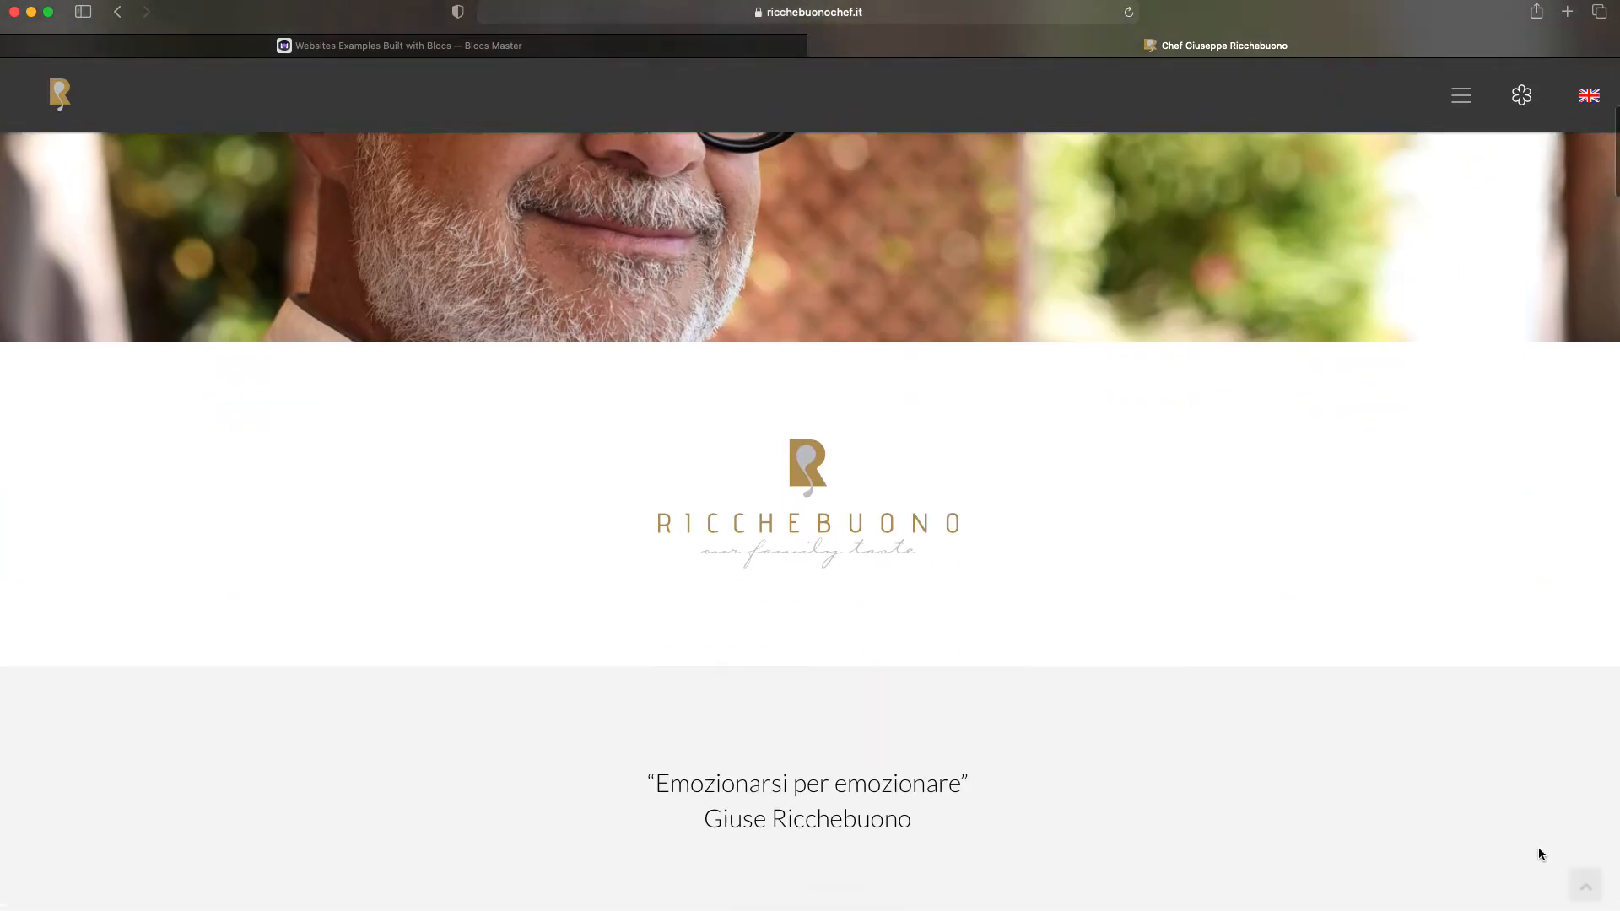
pyautogui.scroll(-3)
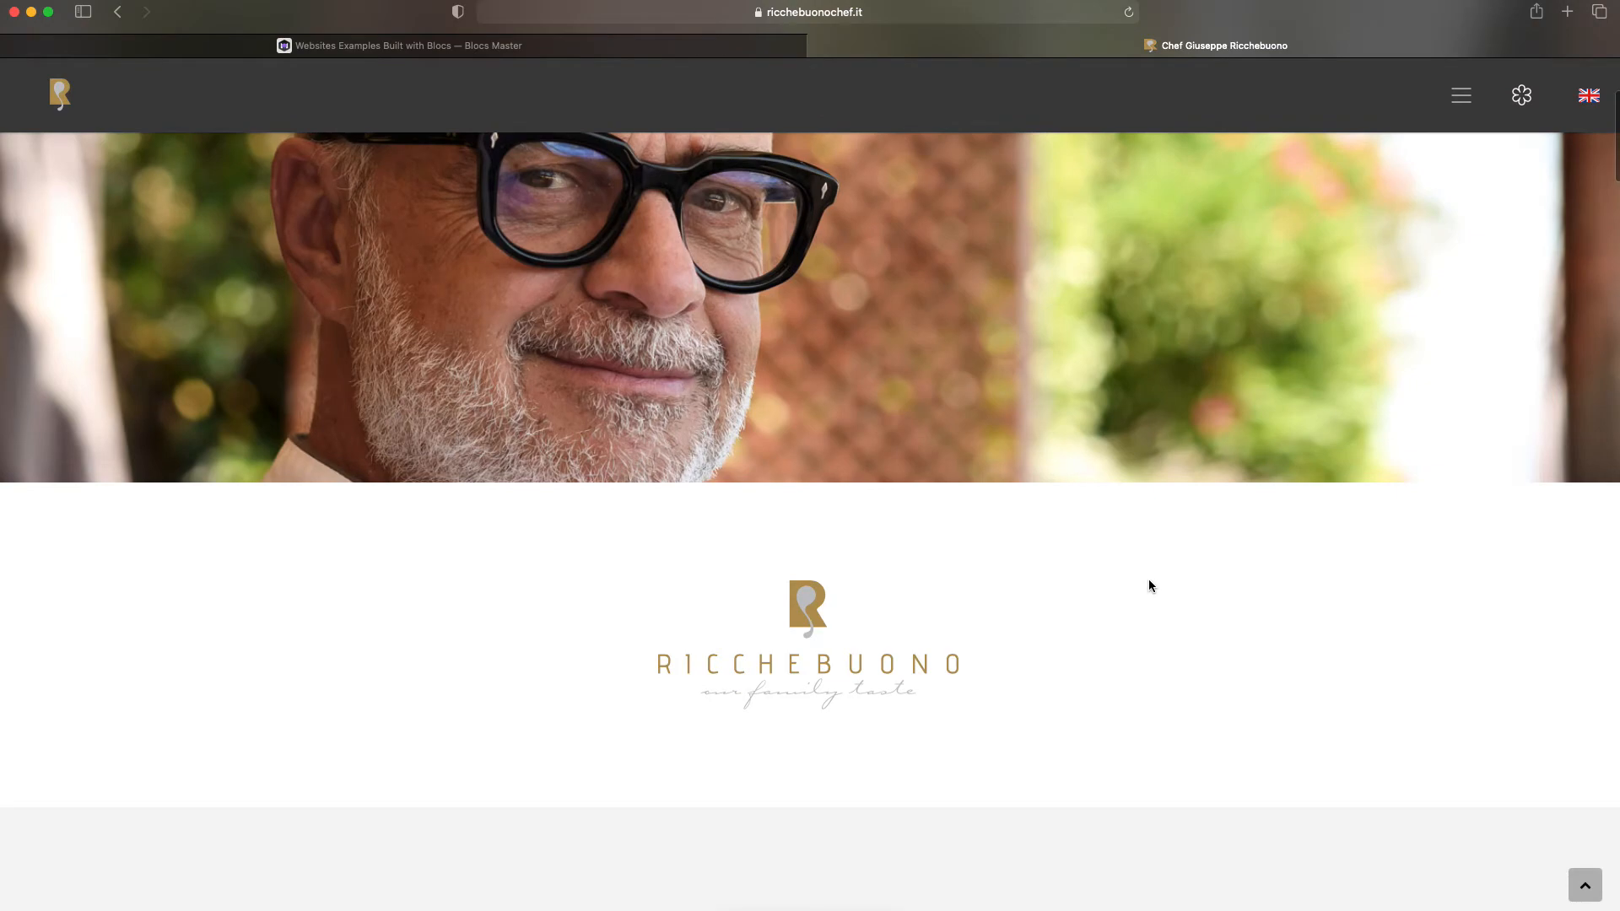
pyautogui.scroll(-3)
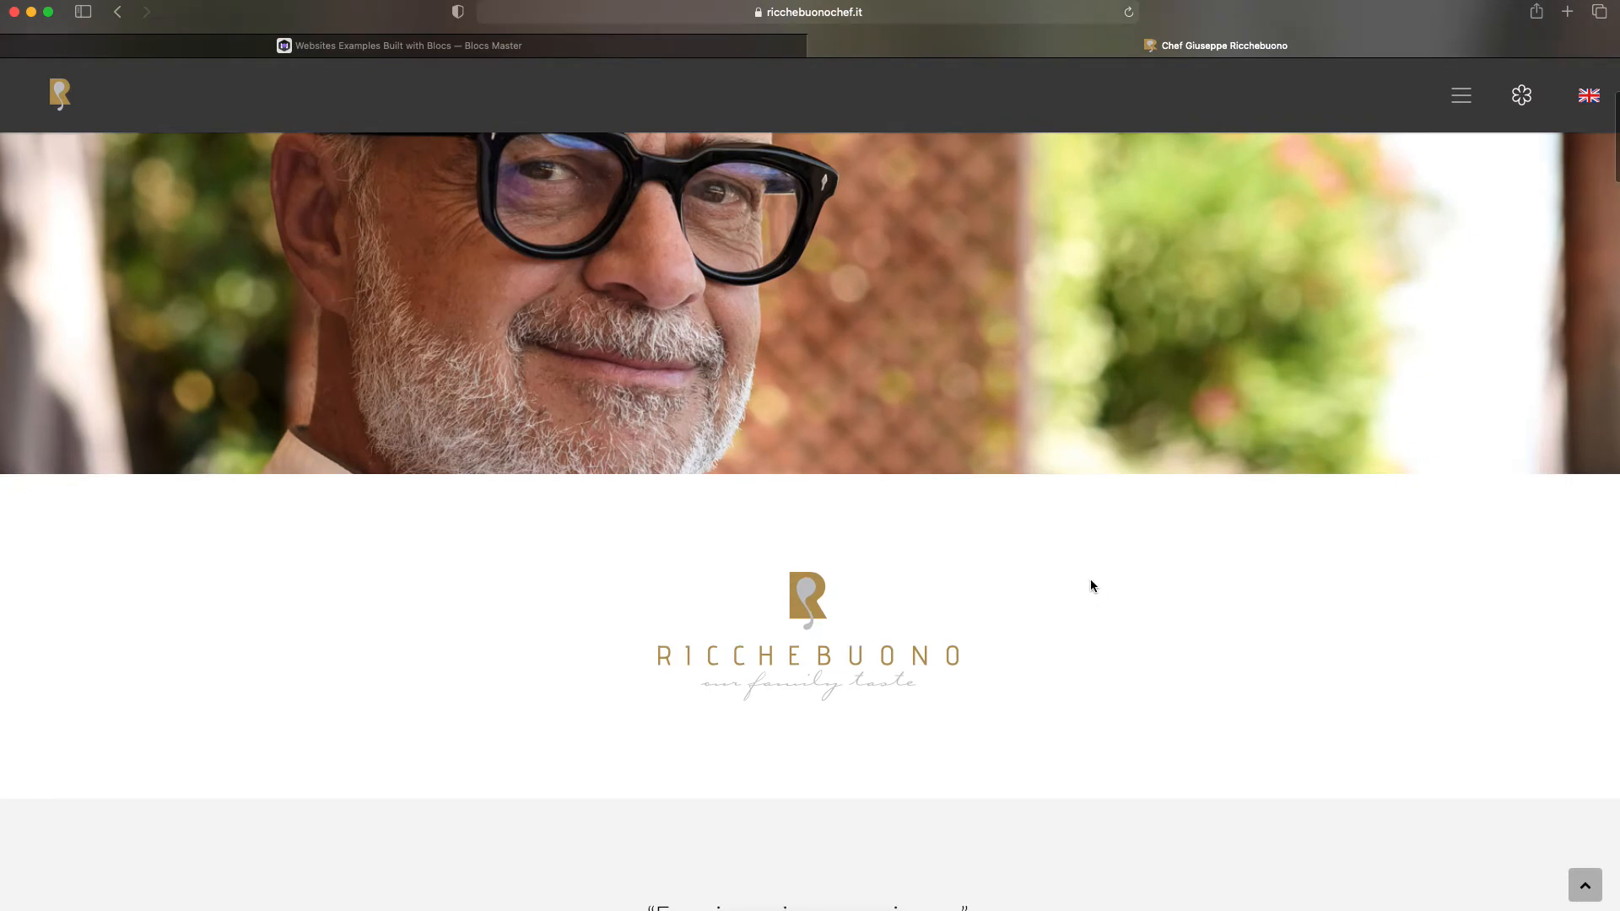
pyautogui.scroll(-3)
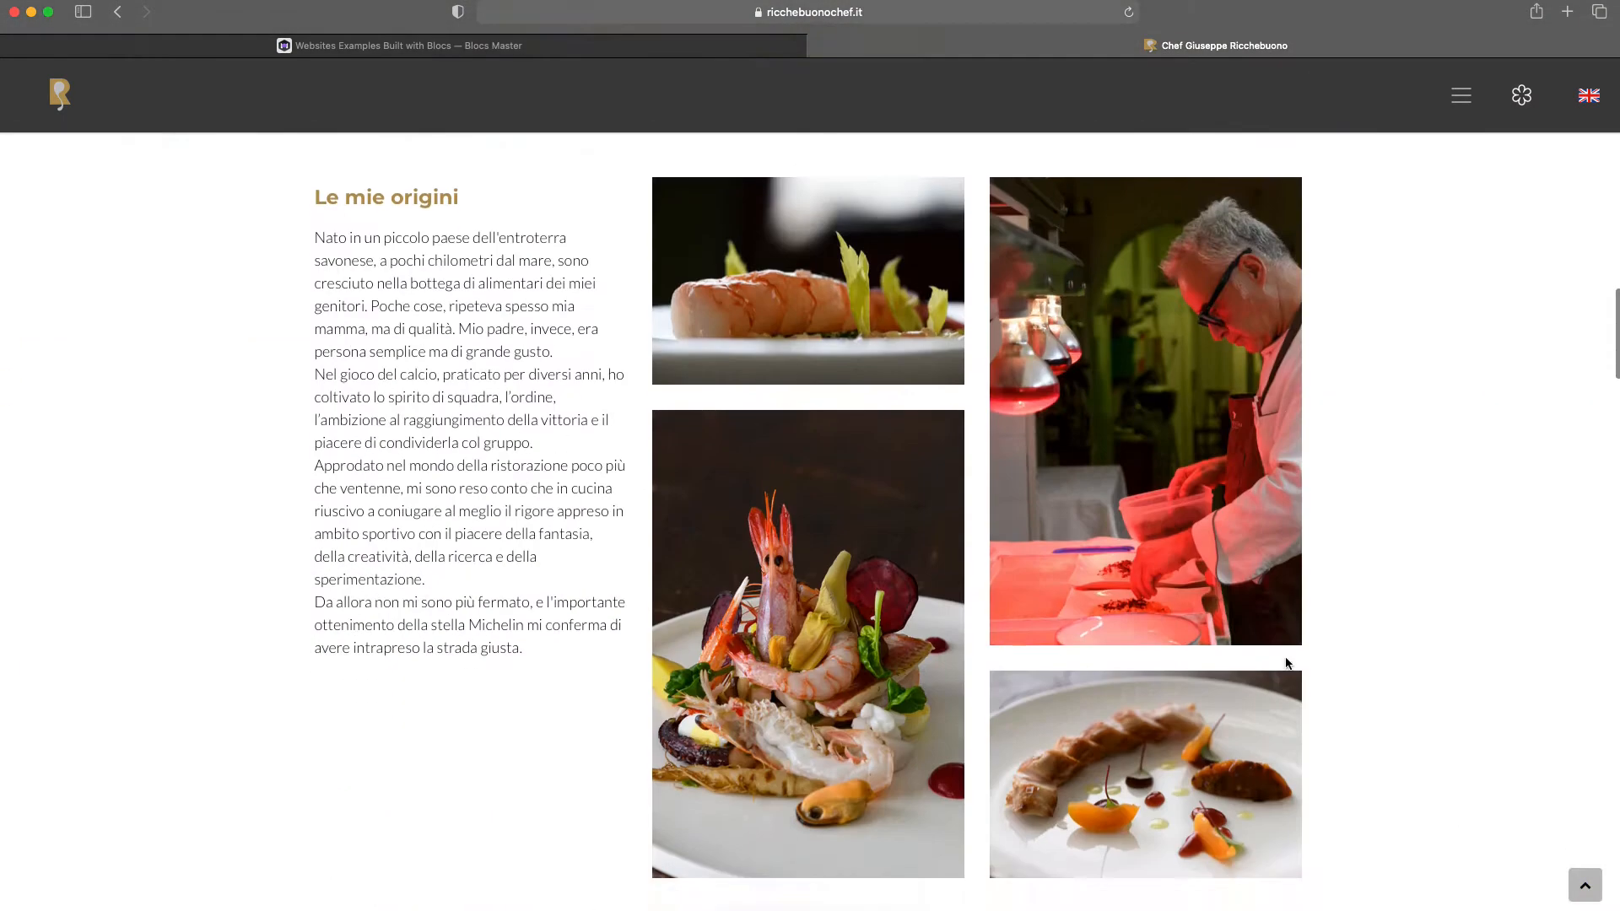
pyautogui.scroll(3)
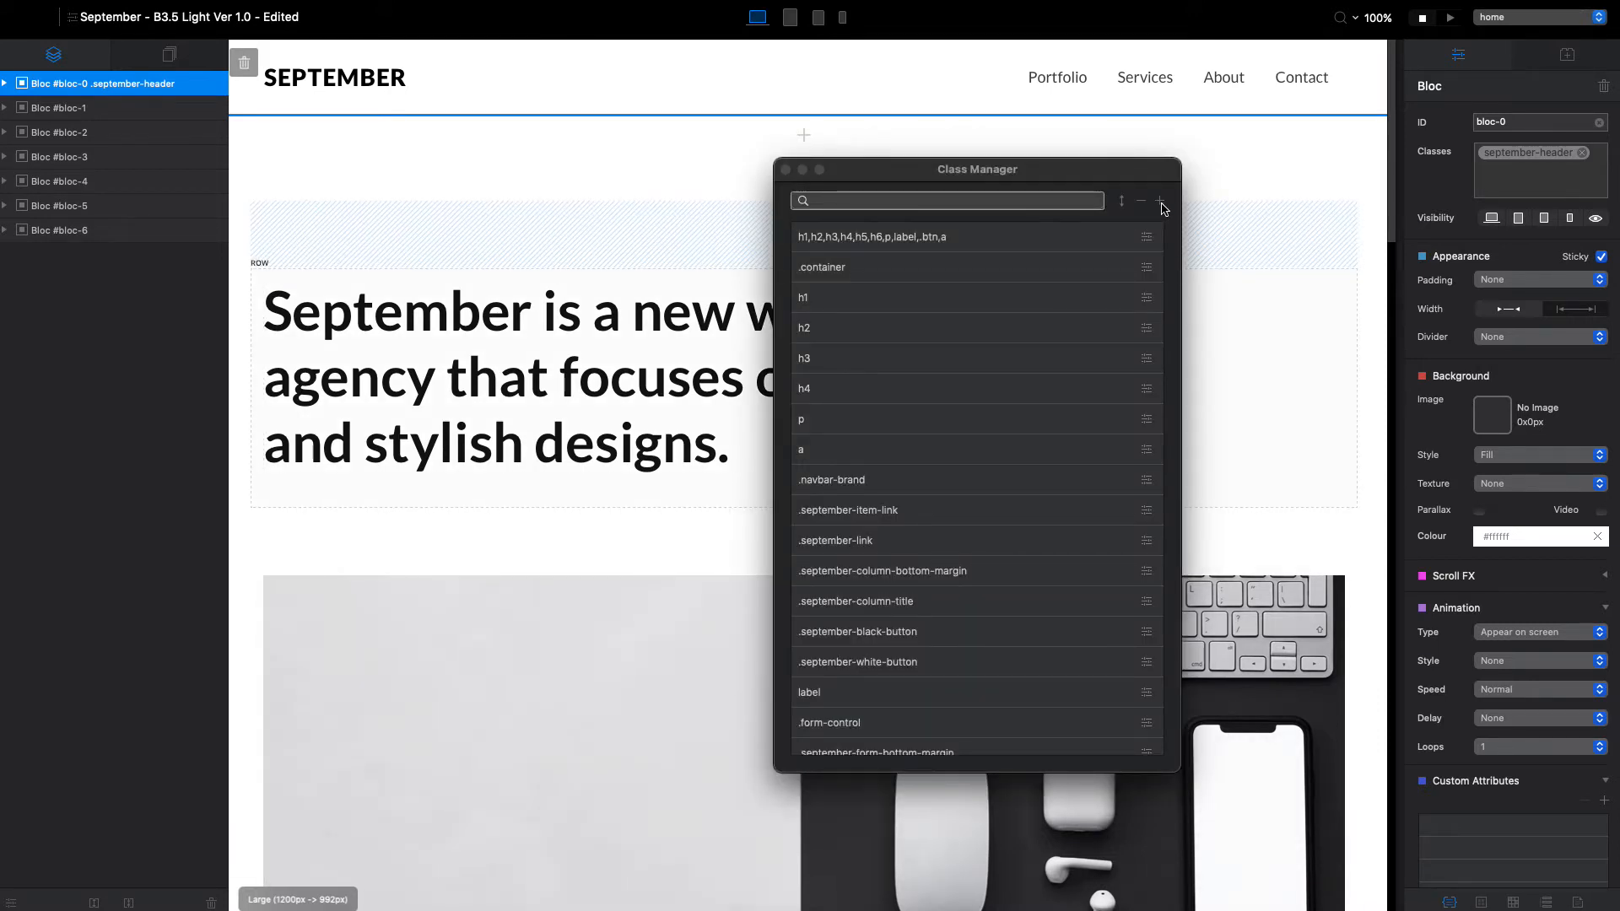
# Start a new class in Class Manager and open the Subclass Lib preset list.
pyautogui.click(1160, 201)
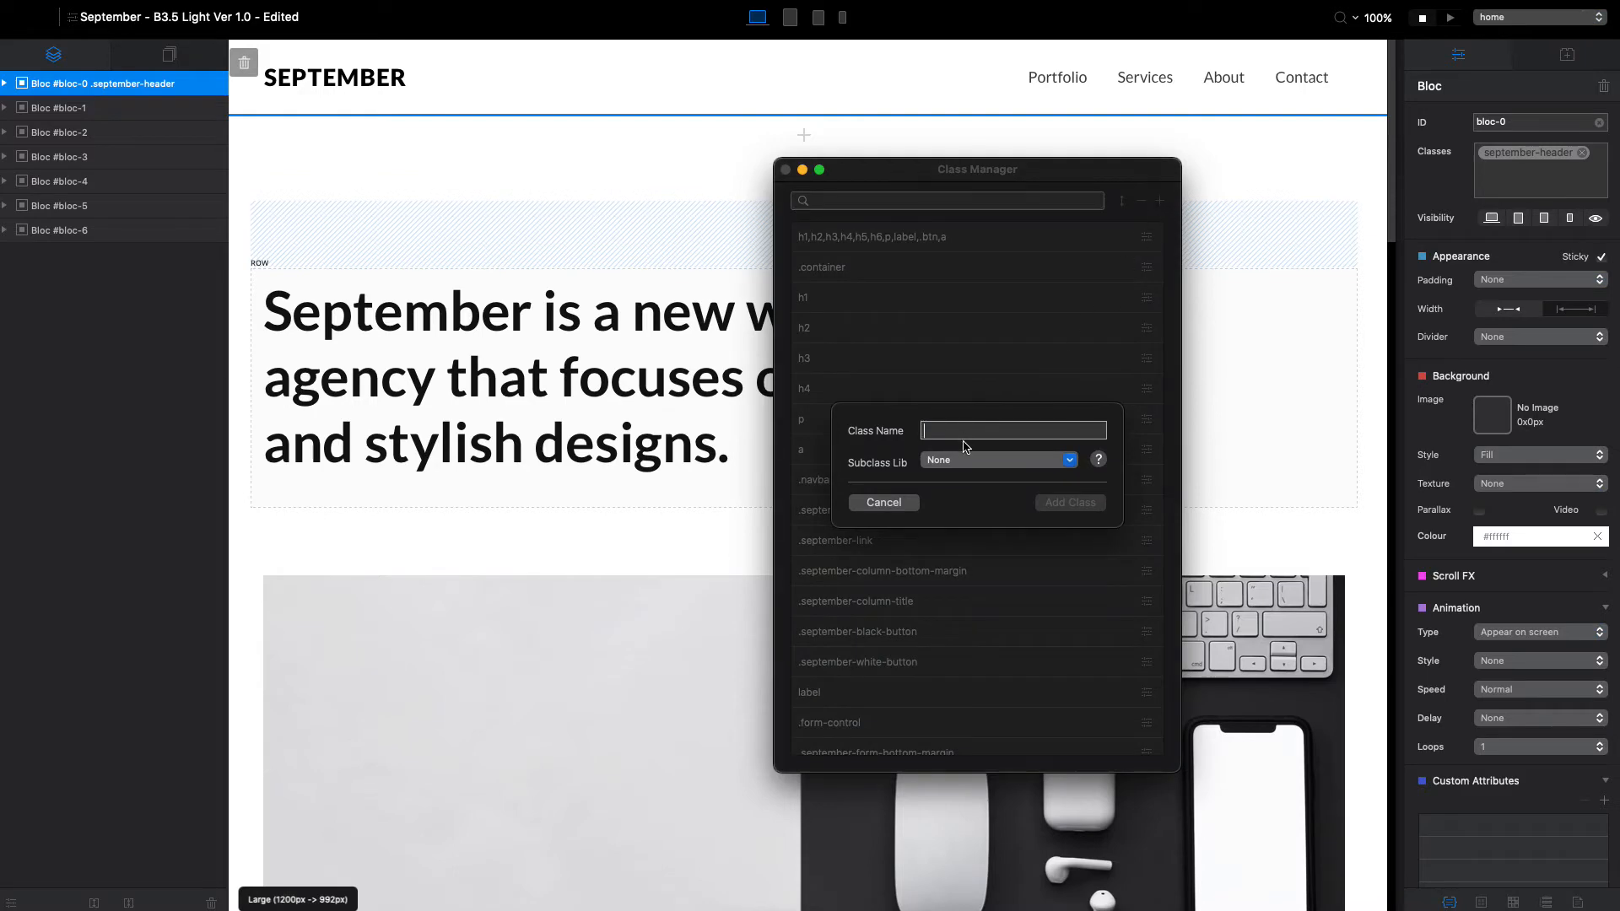
pyautogui.moveTo(951, 465)
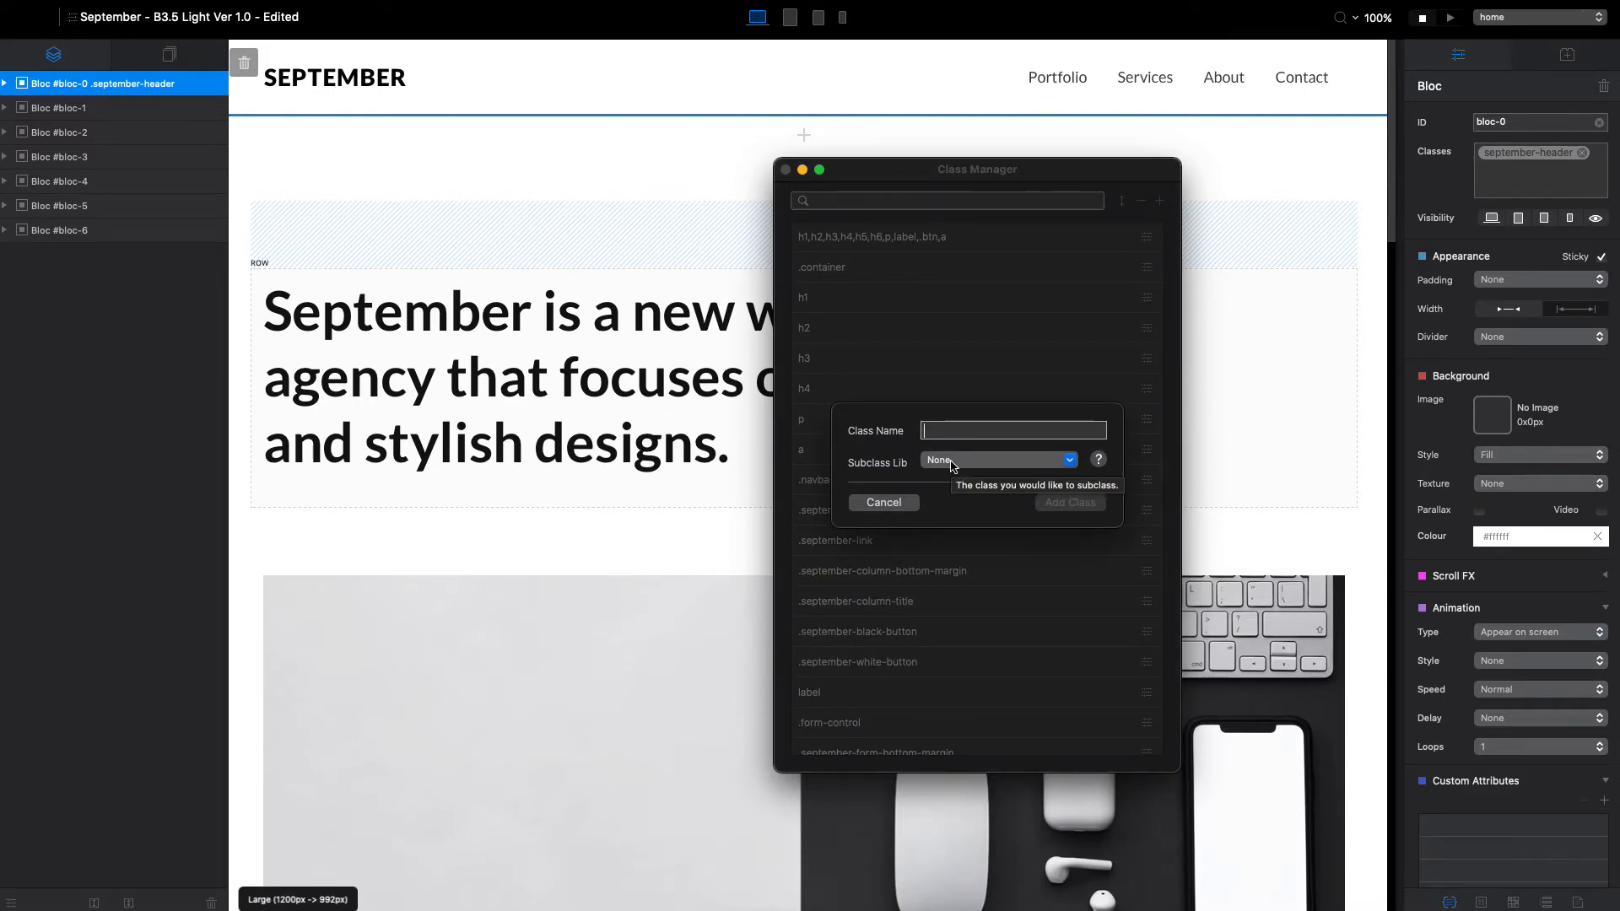
pyautogui.click(997, 460)
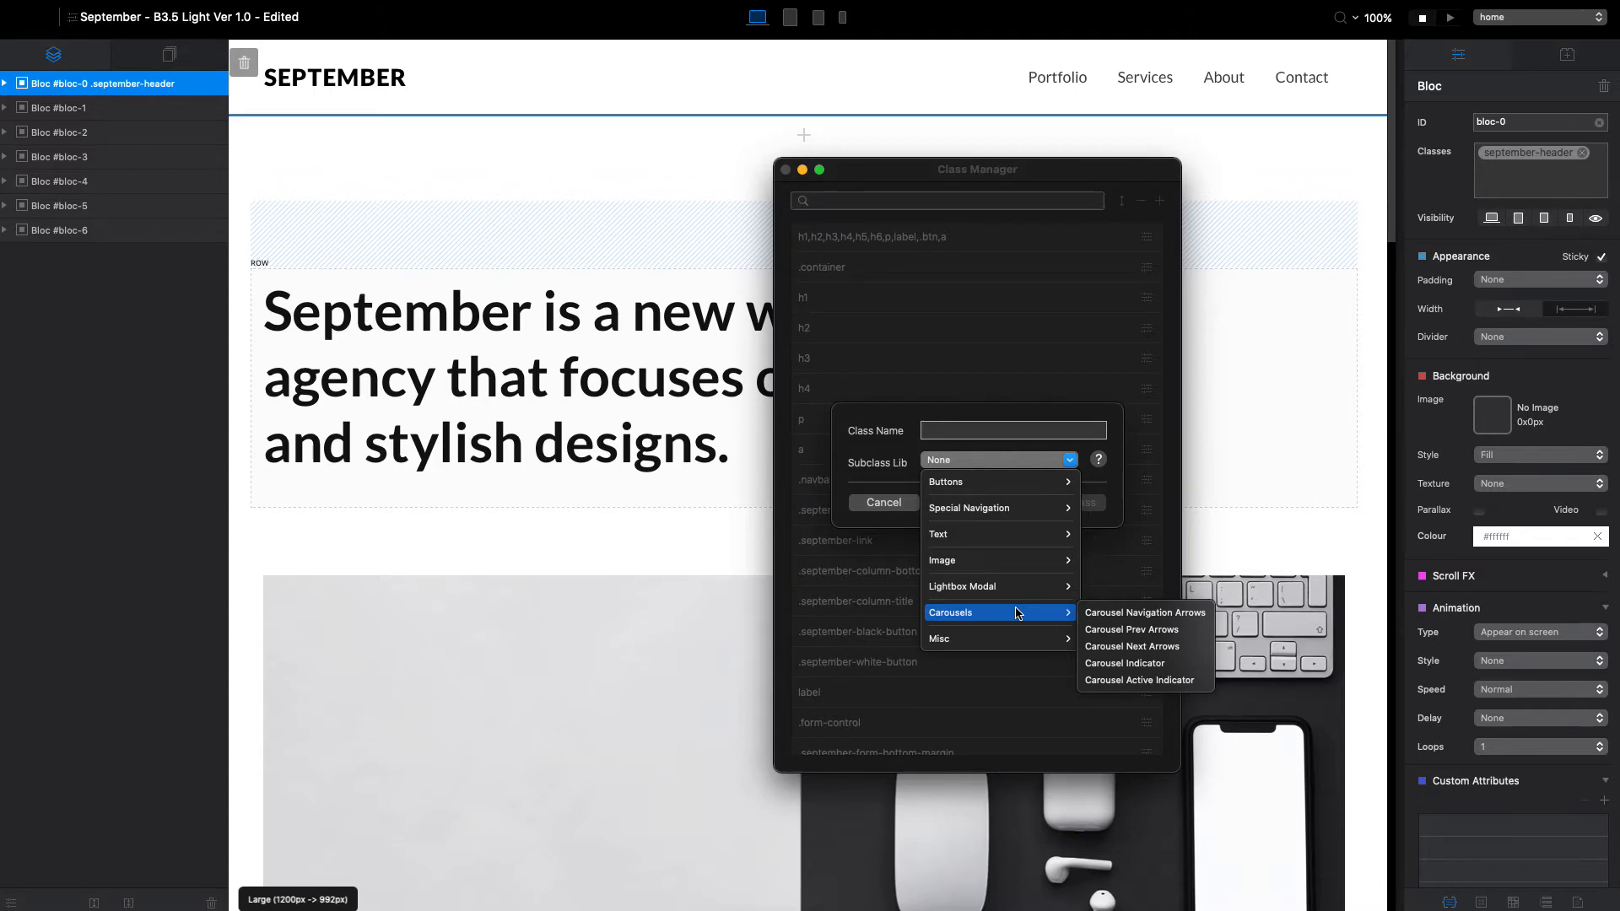
pyautogui.moveTo(992, 585)
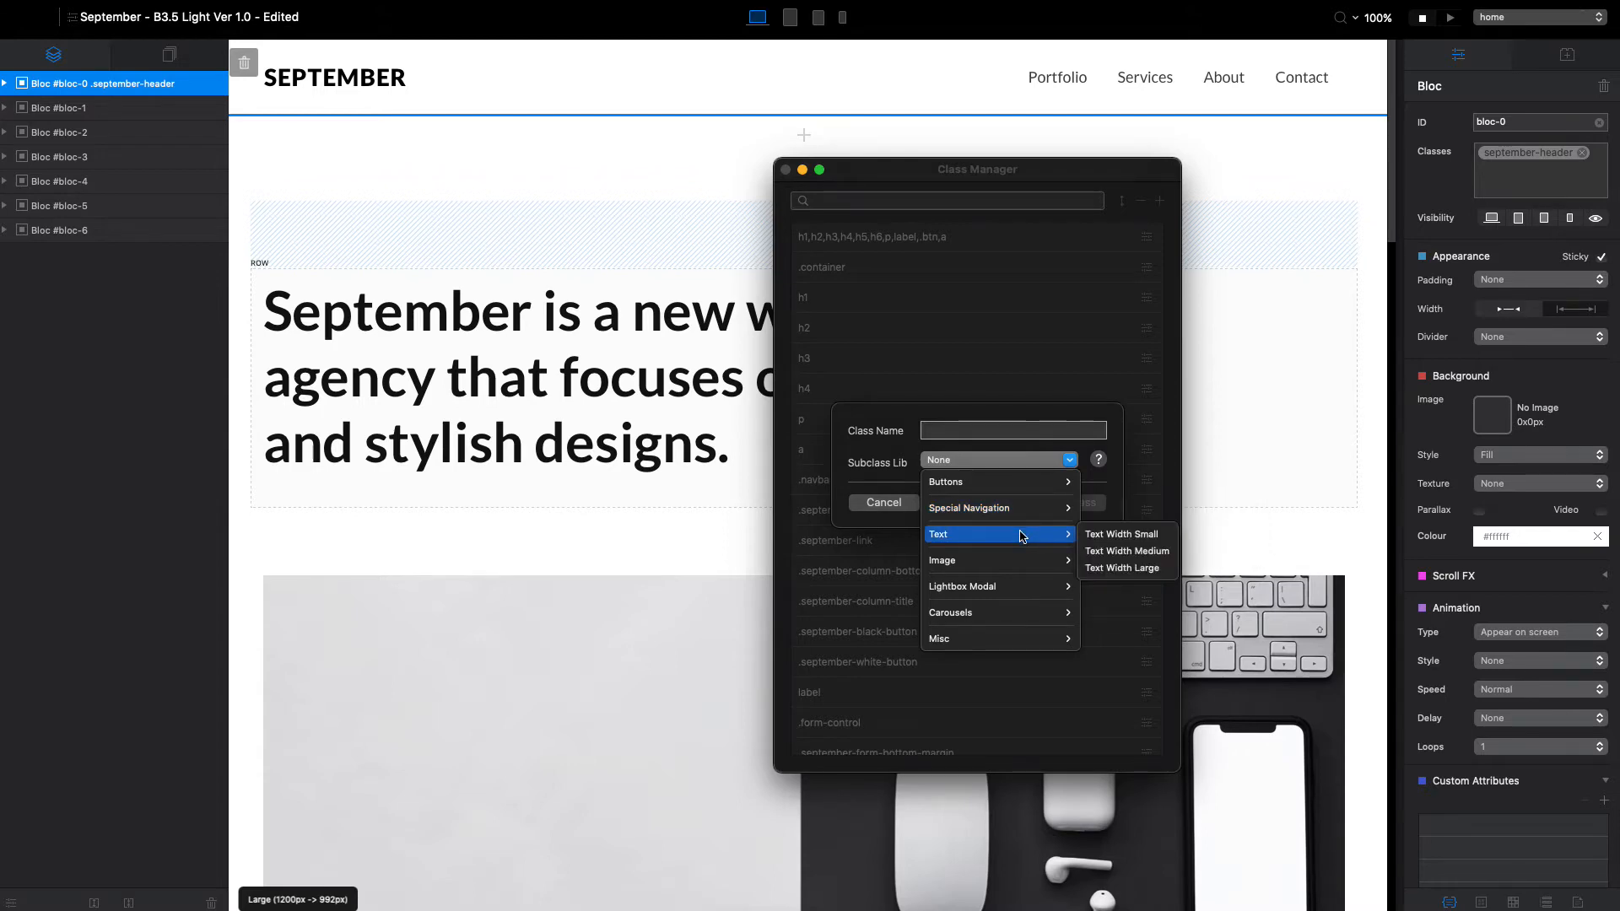
pyautogui.moveTo(946, 482)
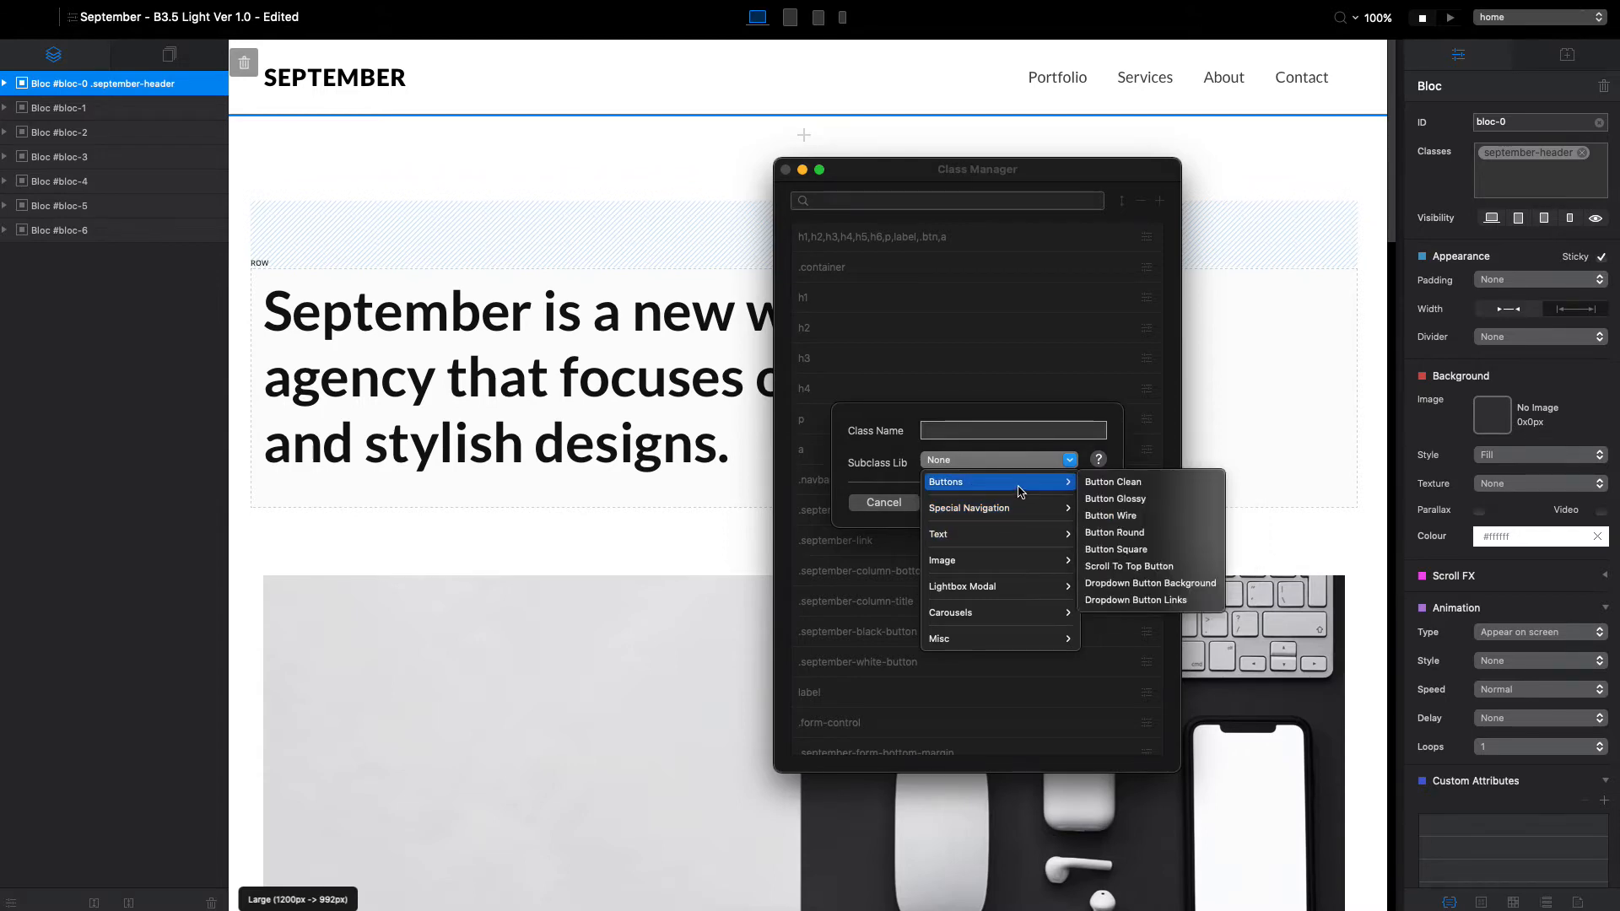
pyautogui.moveTo(1149, 566)
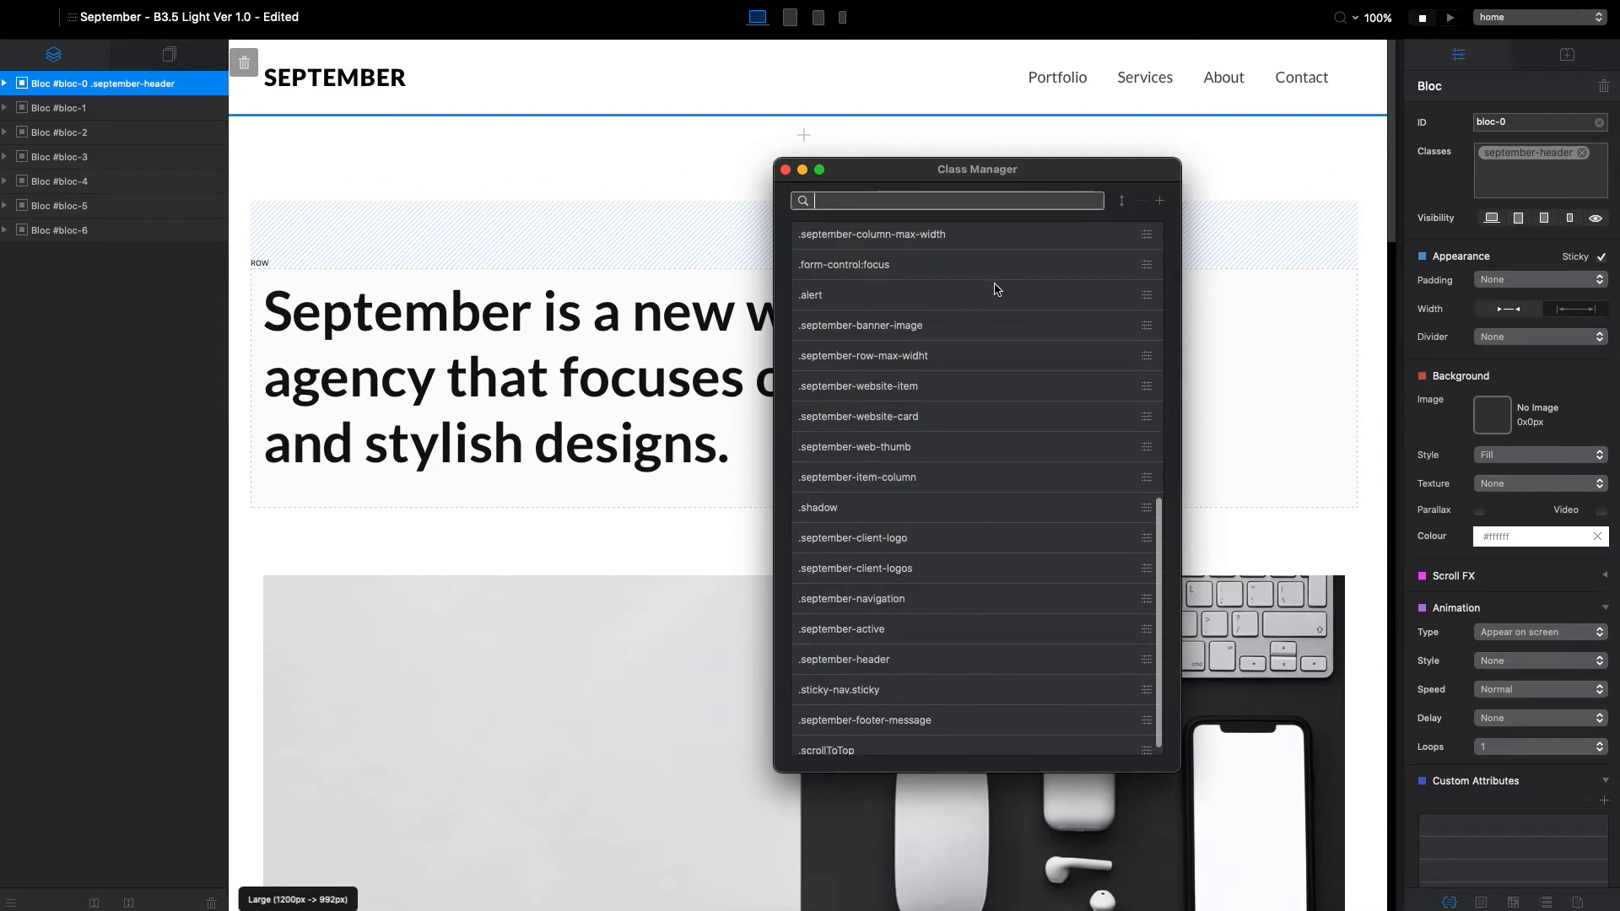
# Open the .scrollToTop class in the Class Editor.
pyautogui.scroll(-3)
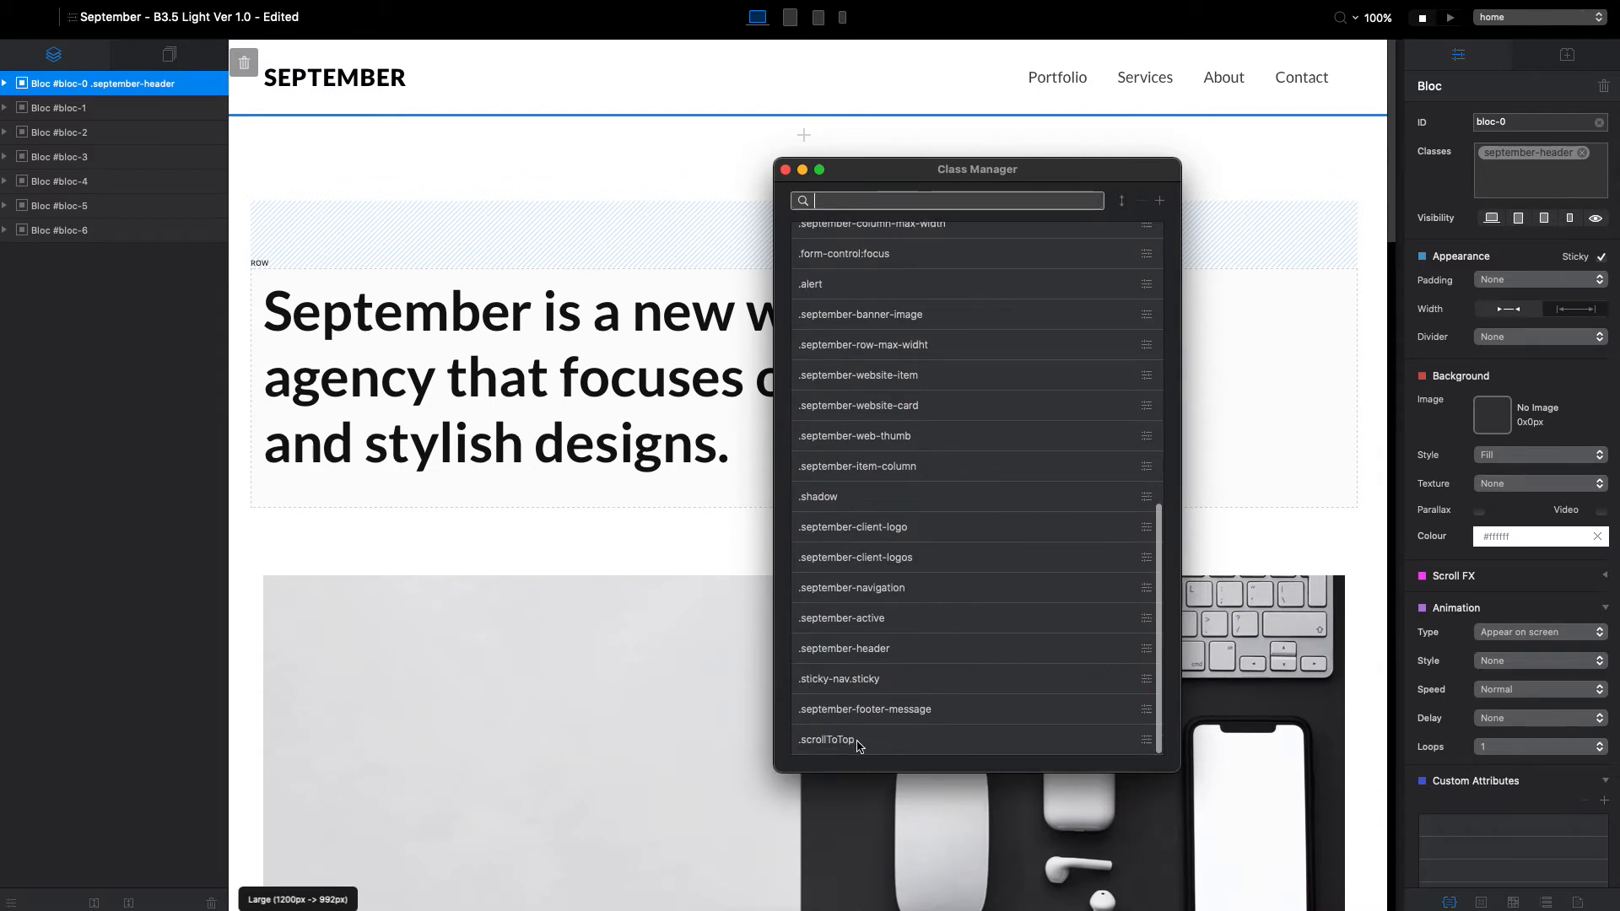
pyautogui.moveTo(940, 609)
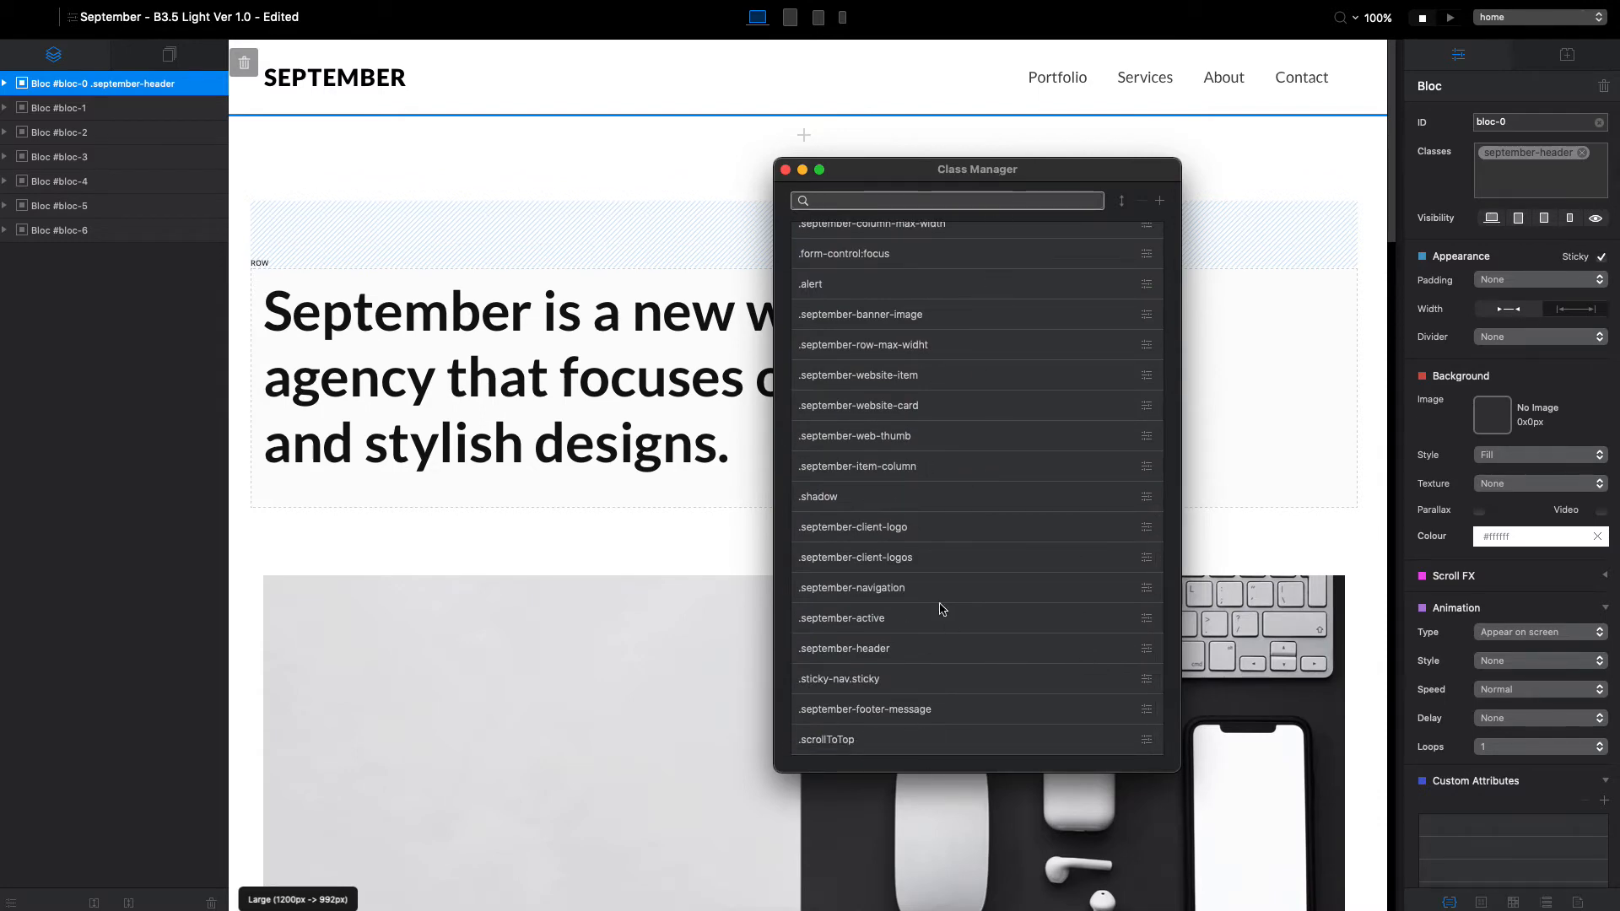
pyautogui.doubleClick(824, 739)
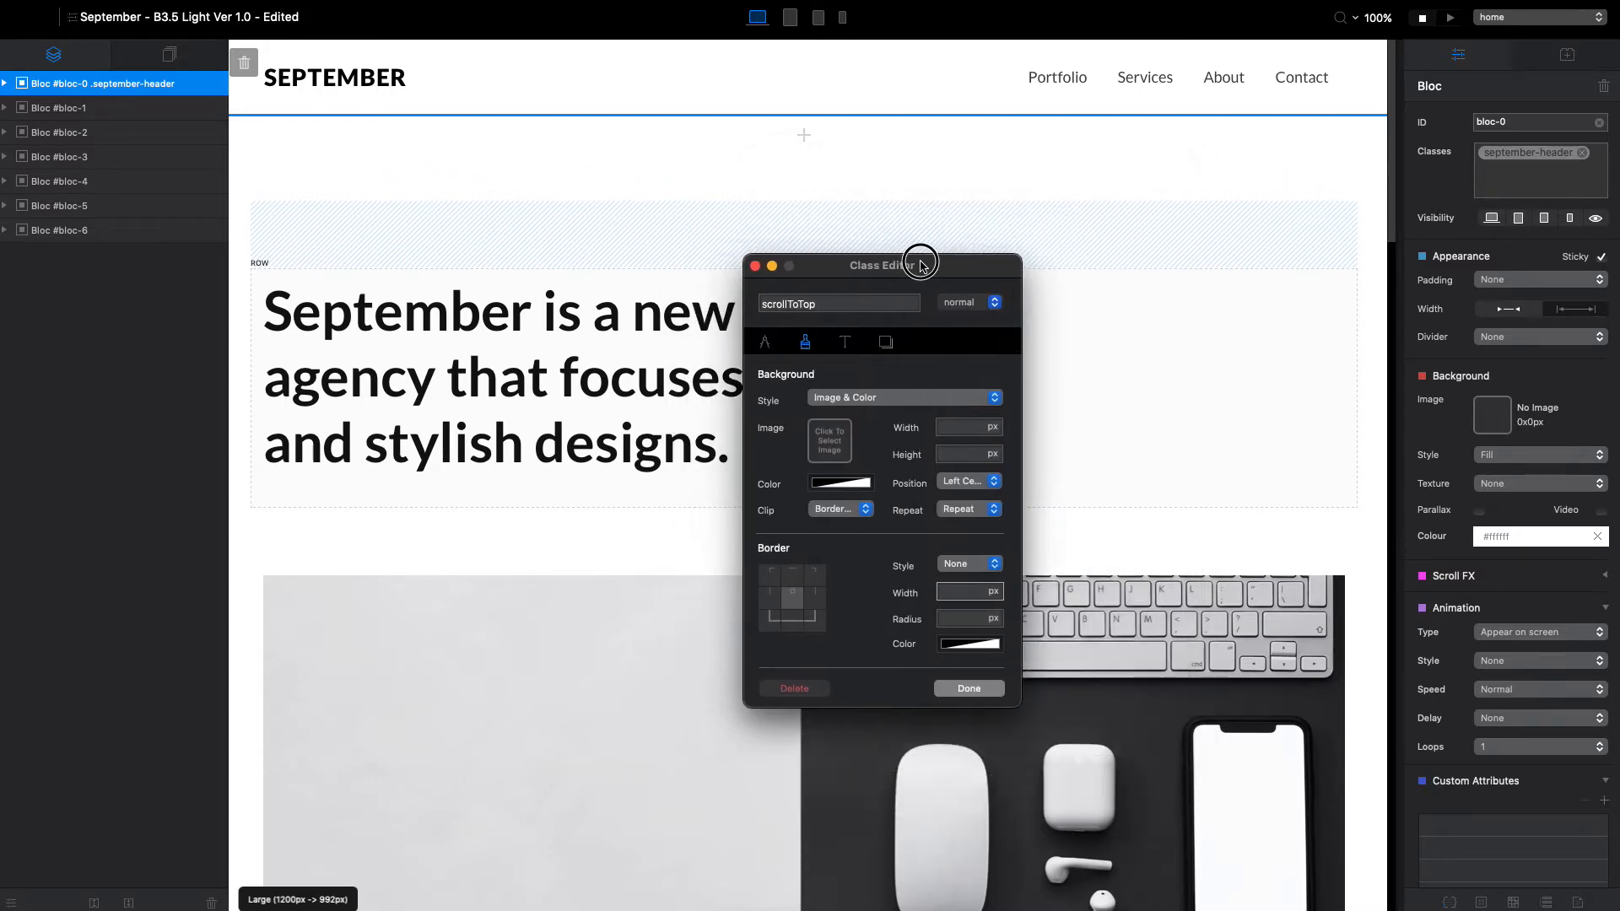
pyautogui.moveTo(1173, 489)
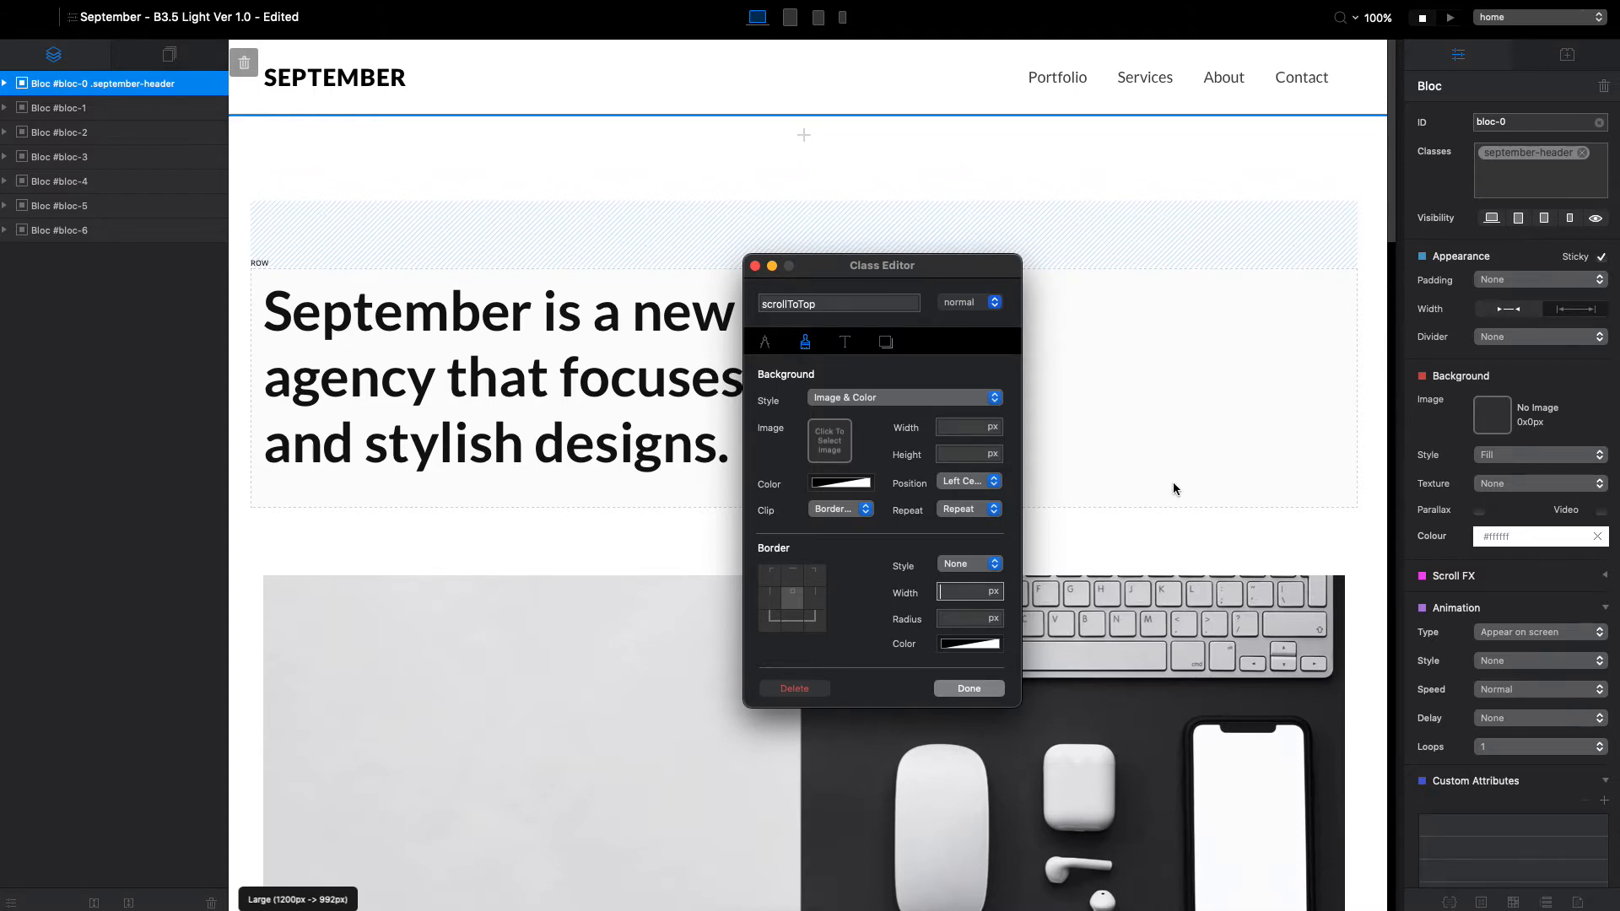
pyautogui.scroll(-3)
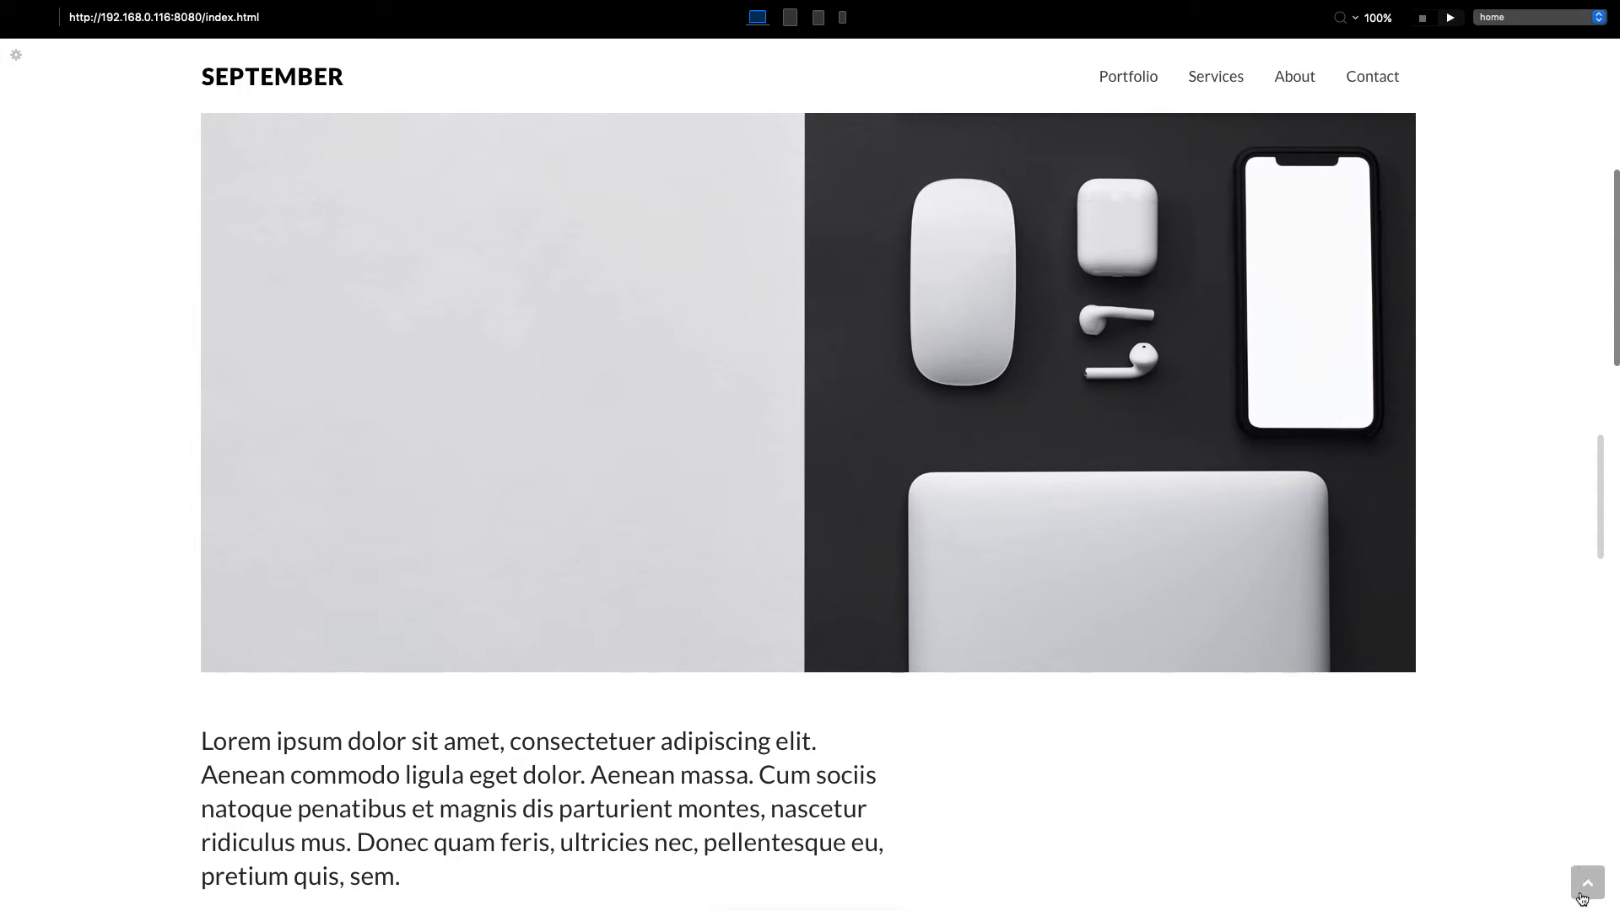
pyautogui.scroll(-3)
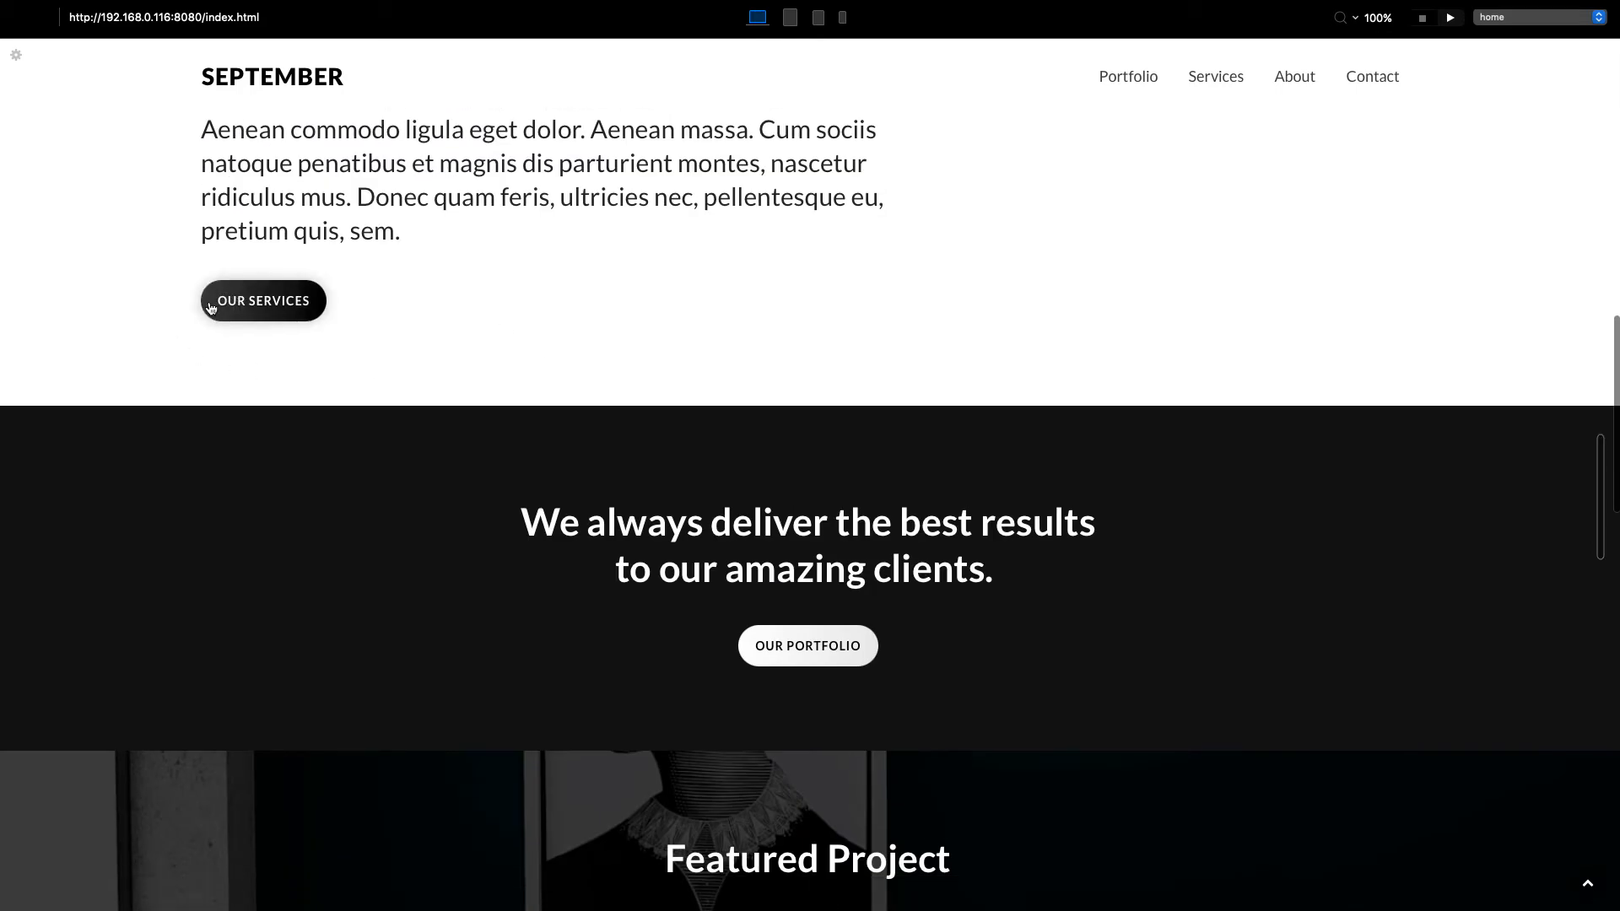
pyautogui.scroll(-3)
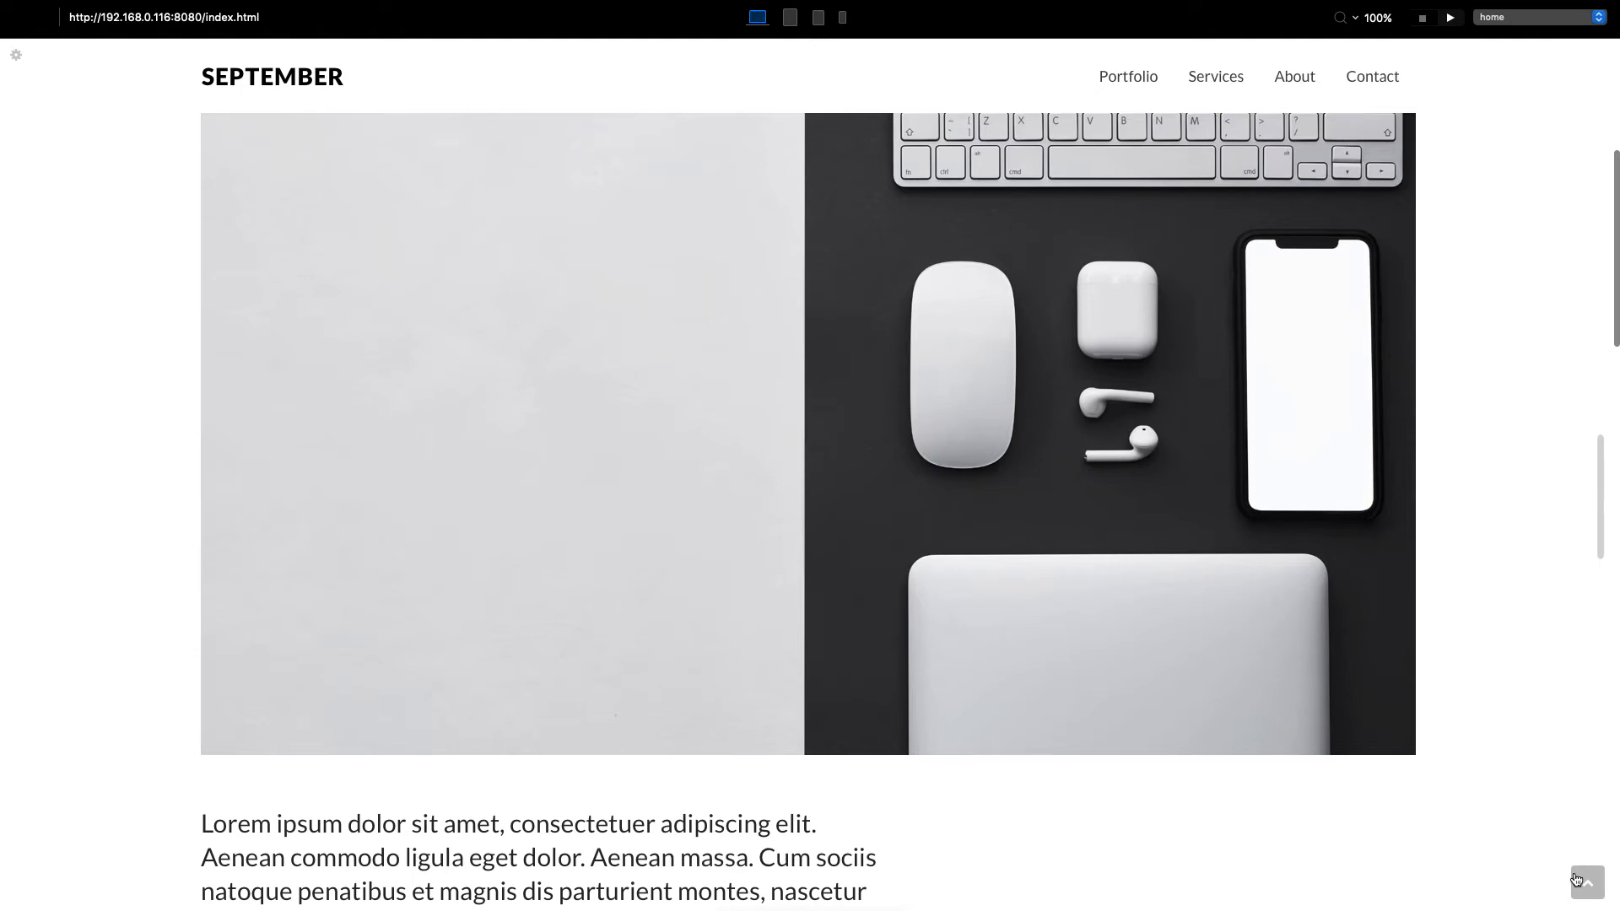
pyautogui.scroll(-3)
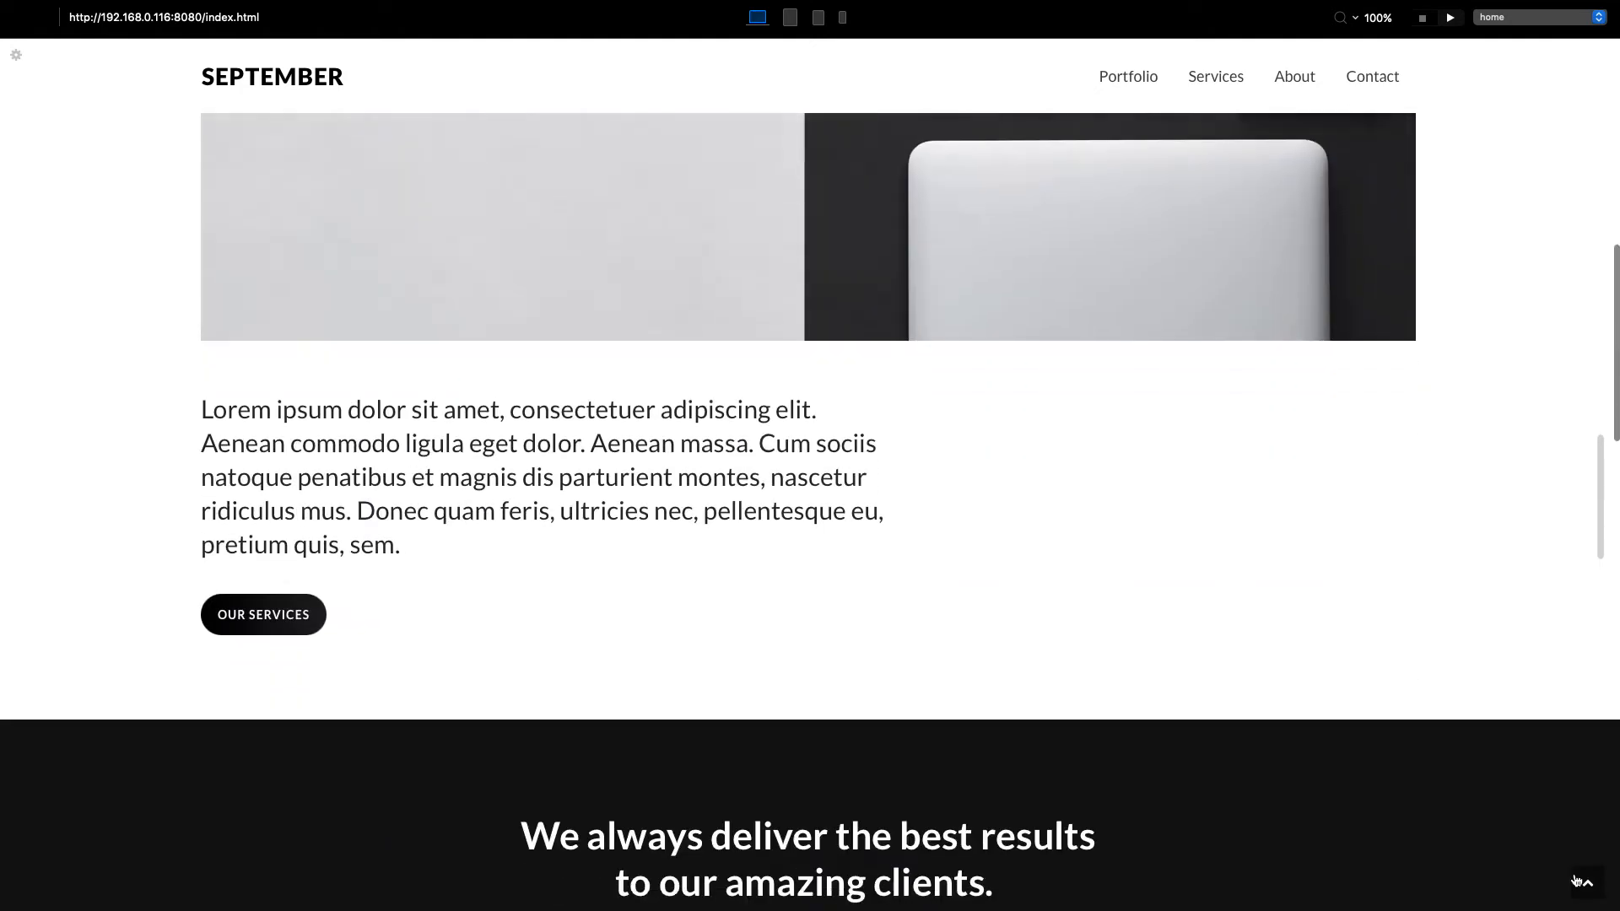
pyautogui.scroll(-3)
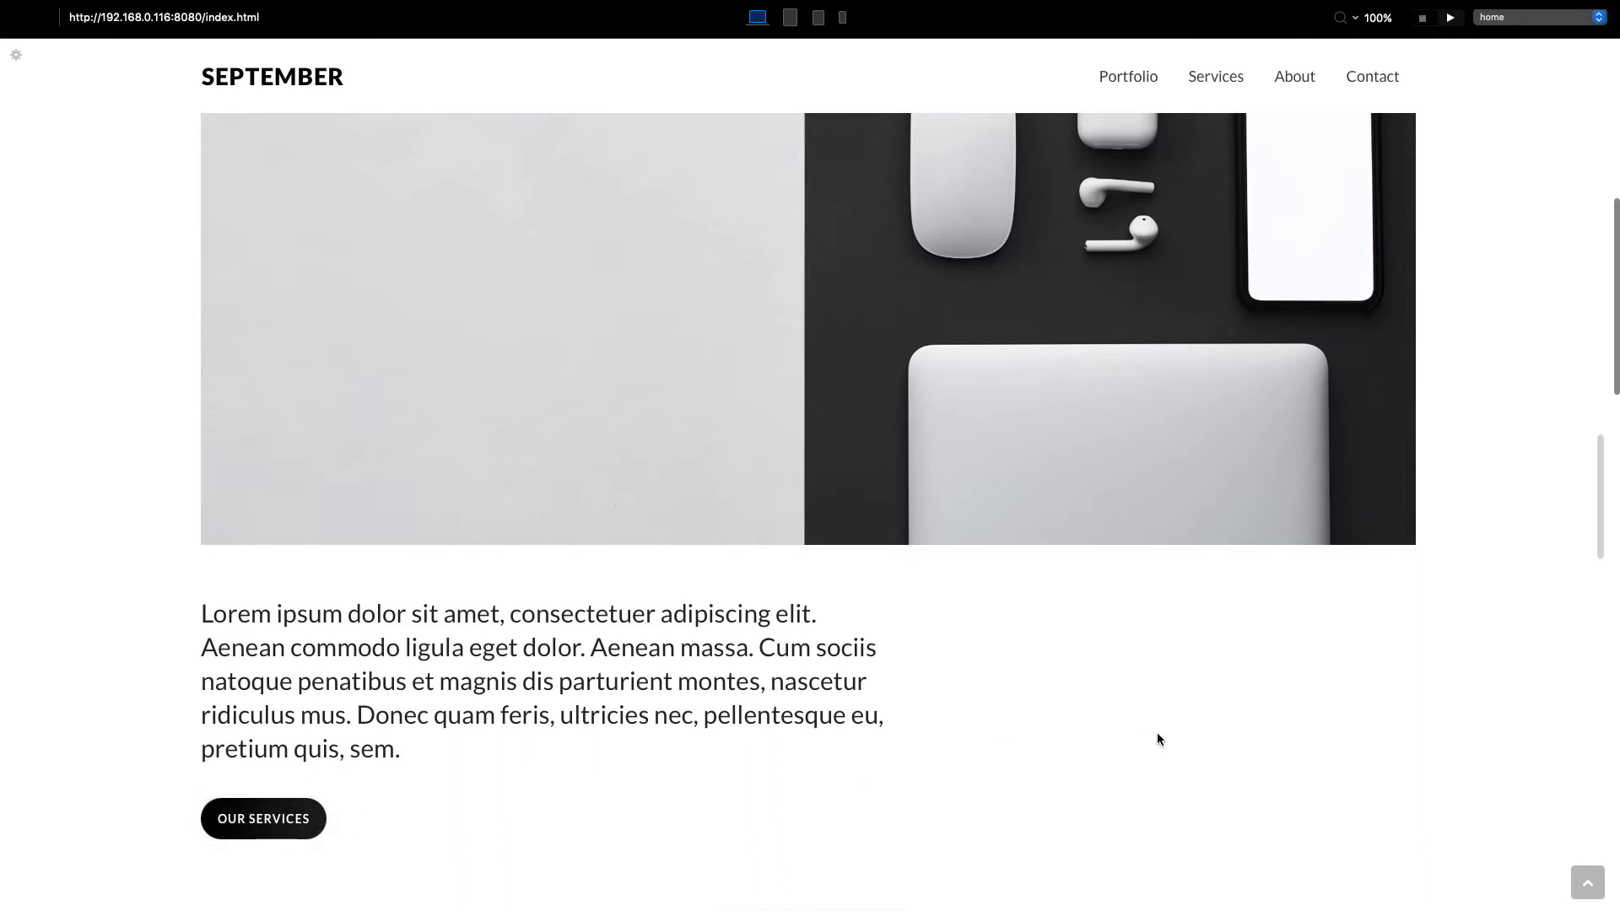
pyautogui.moveTo(1588, 888)
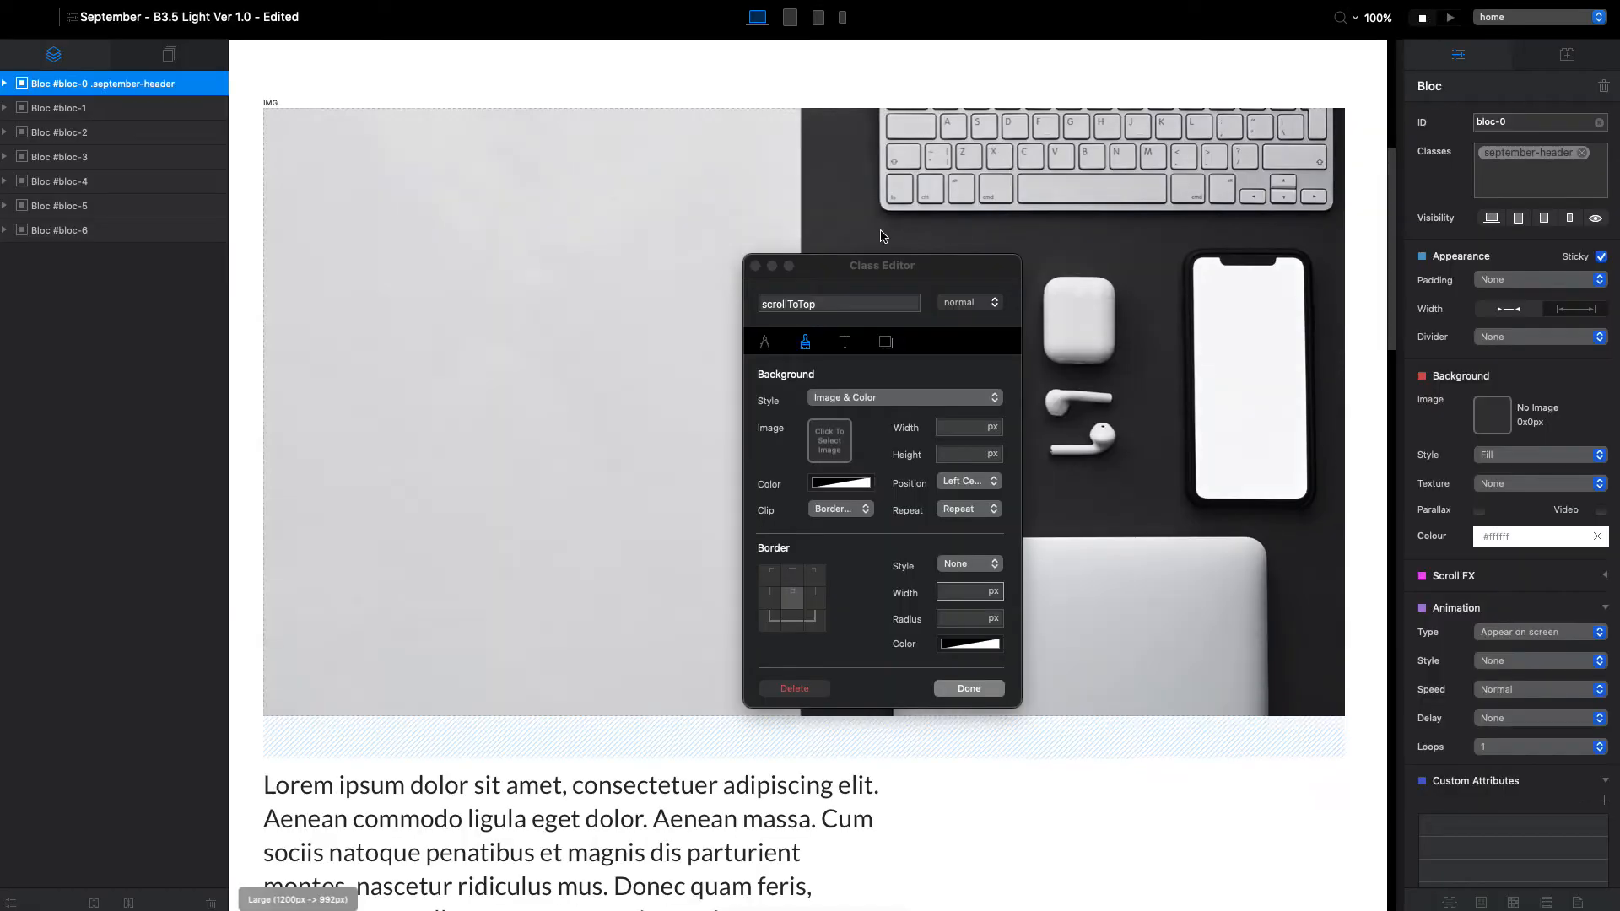
# Set the scrollToTop class's Border Radius to 15px.
pyautogui.click(764, 342)
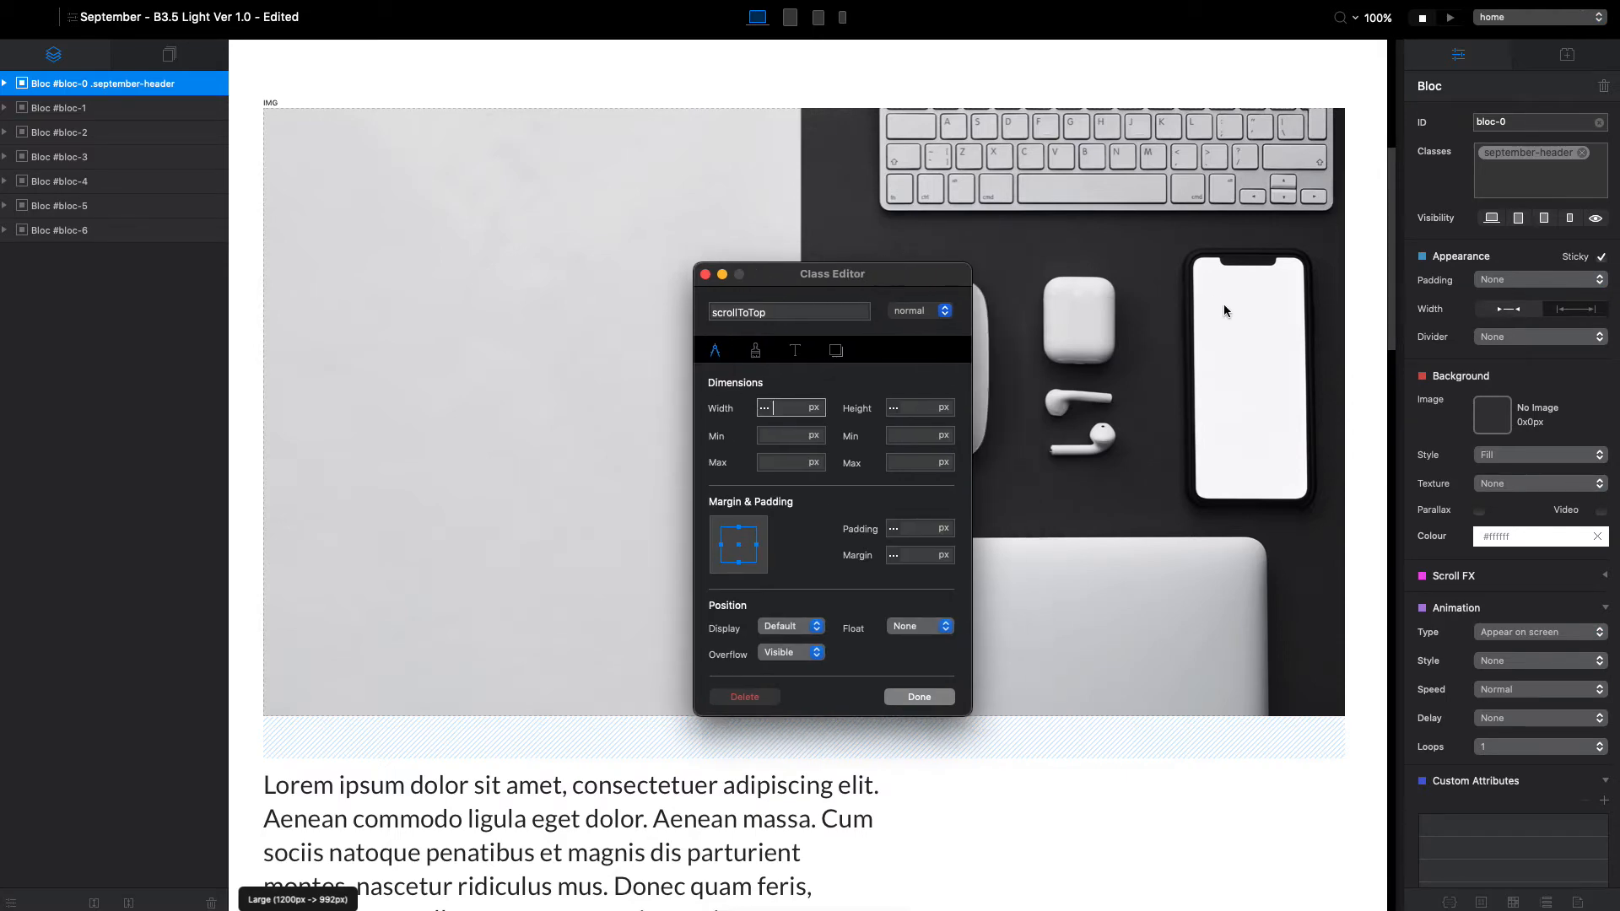
pyautogui.click(756, 350)
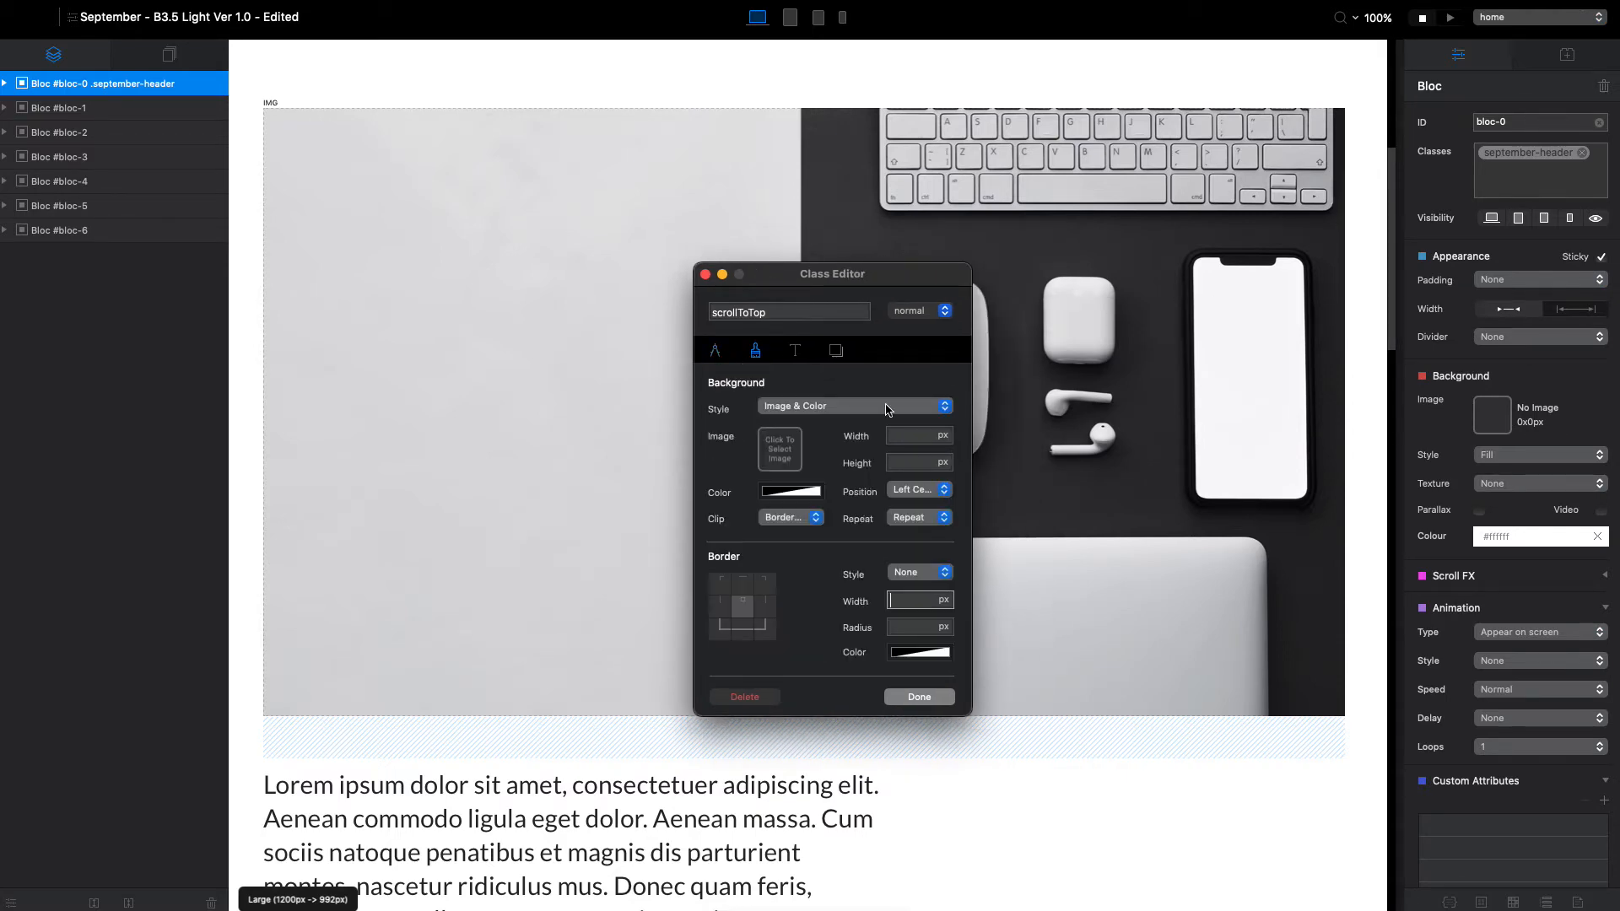
pyautogui.moveTo(883, 409)
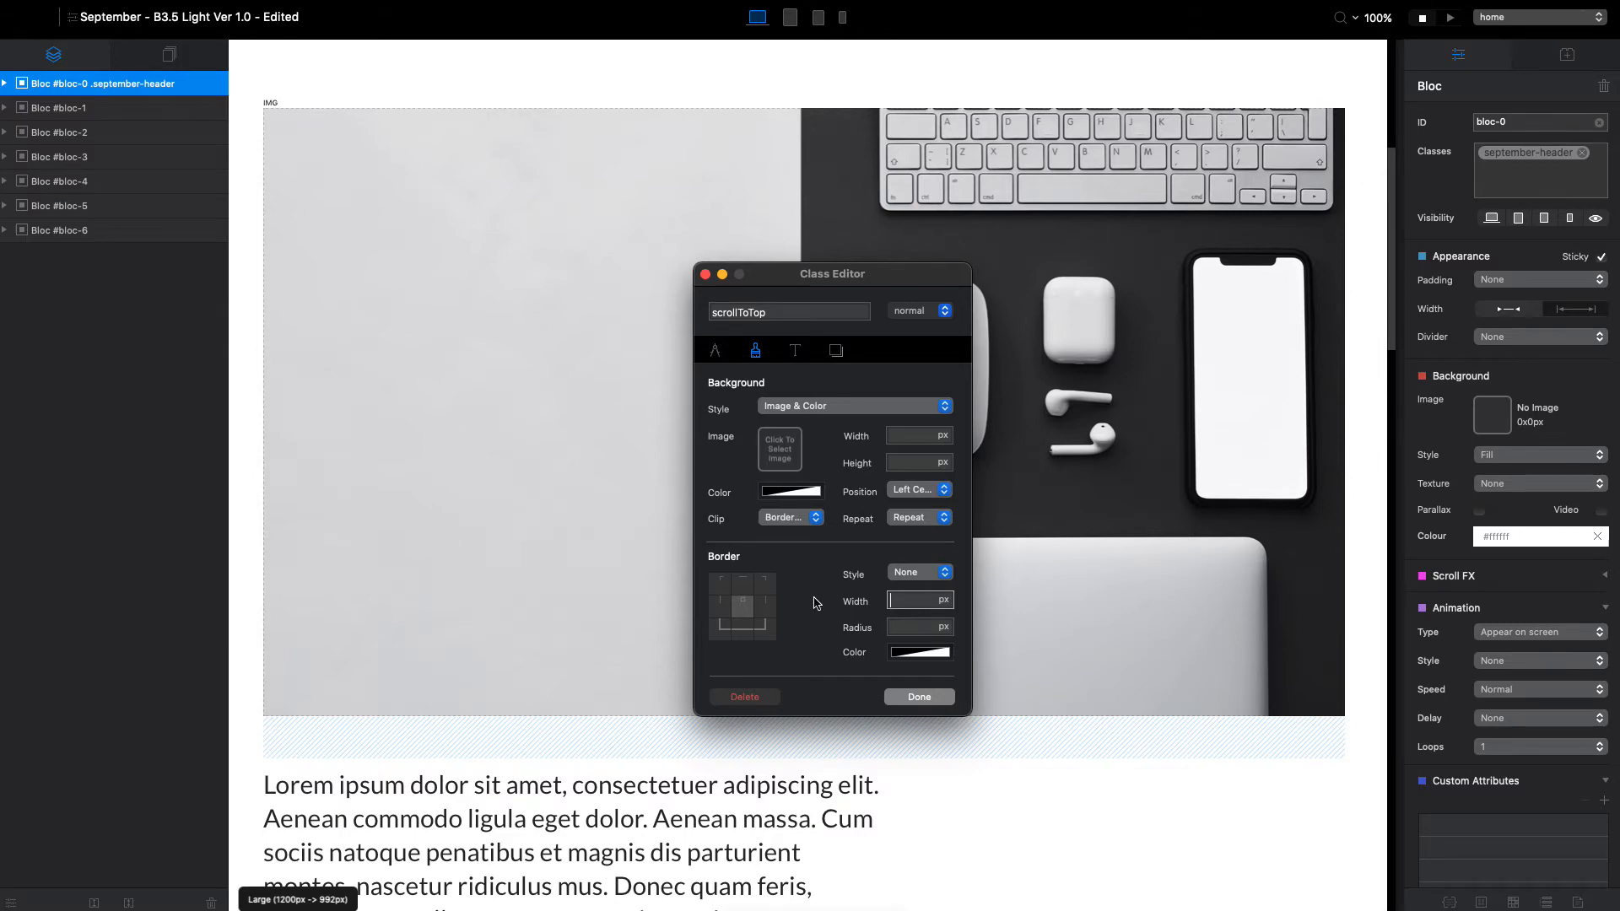
pyautogui.click(917, 627)
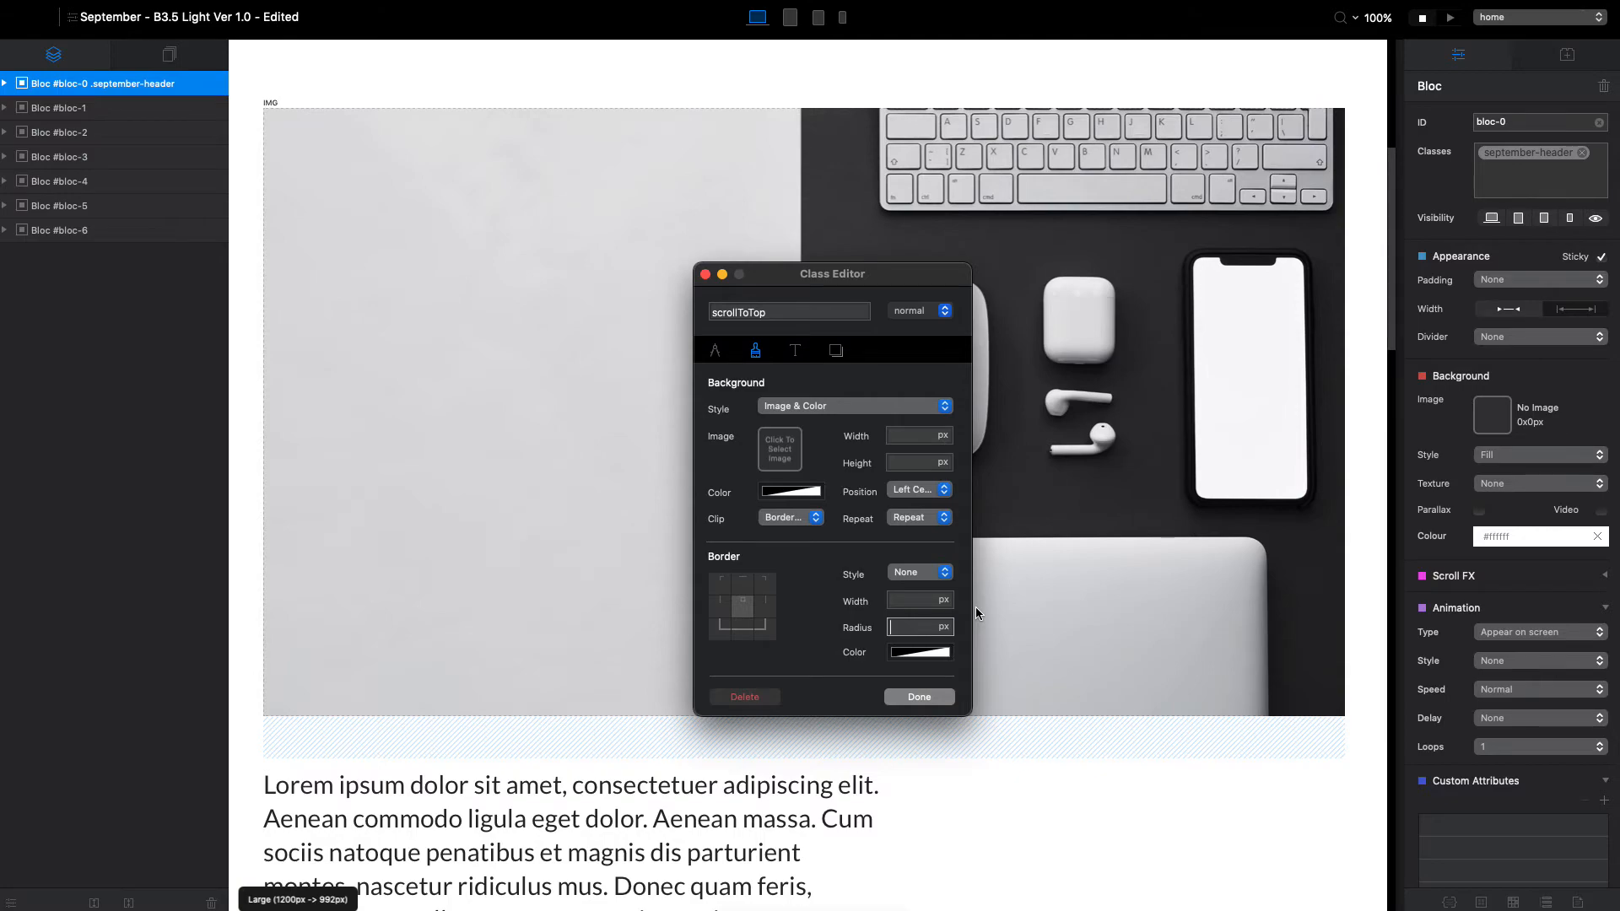
pyautogui.write('100')
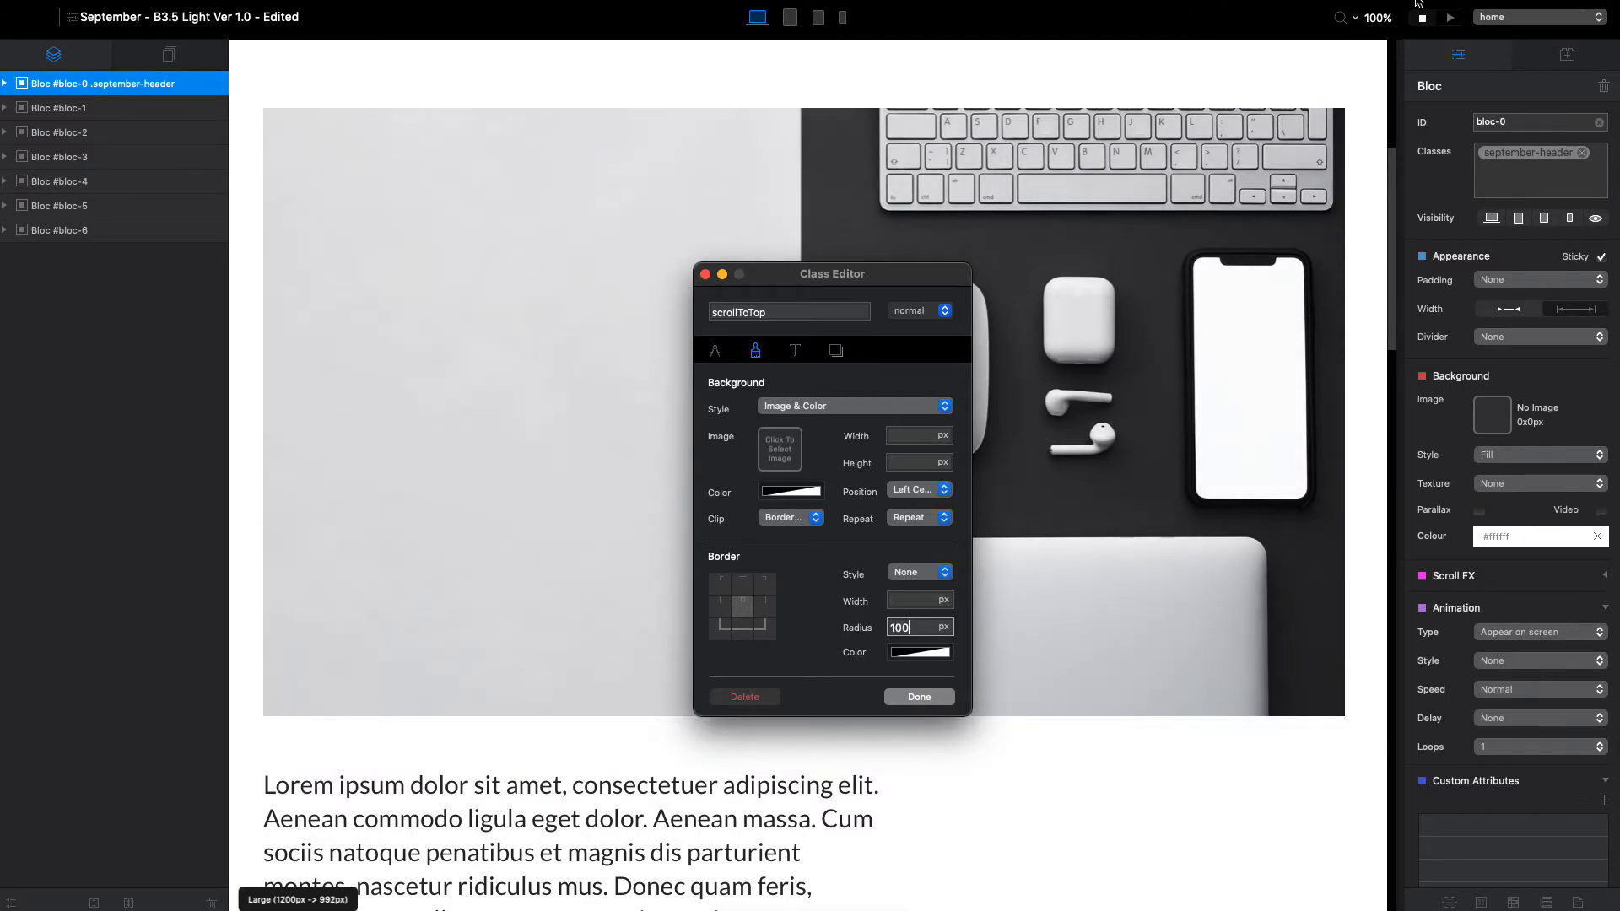
pyautogui.click(918, 696)
pyautogui.write('15')
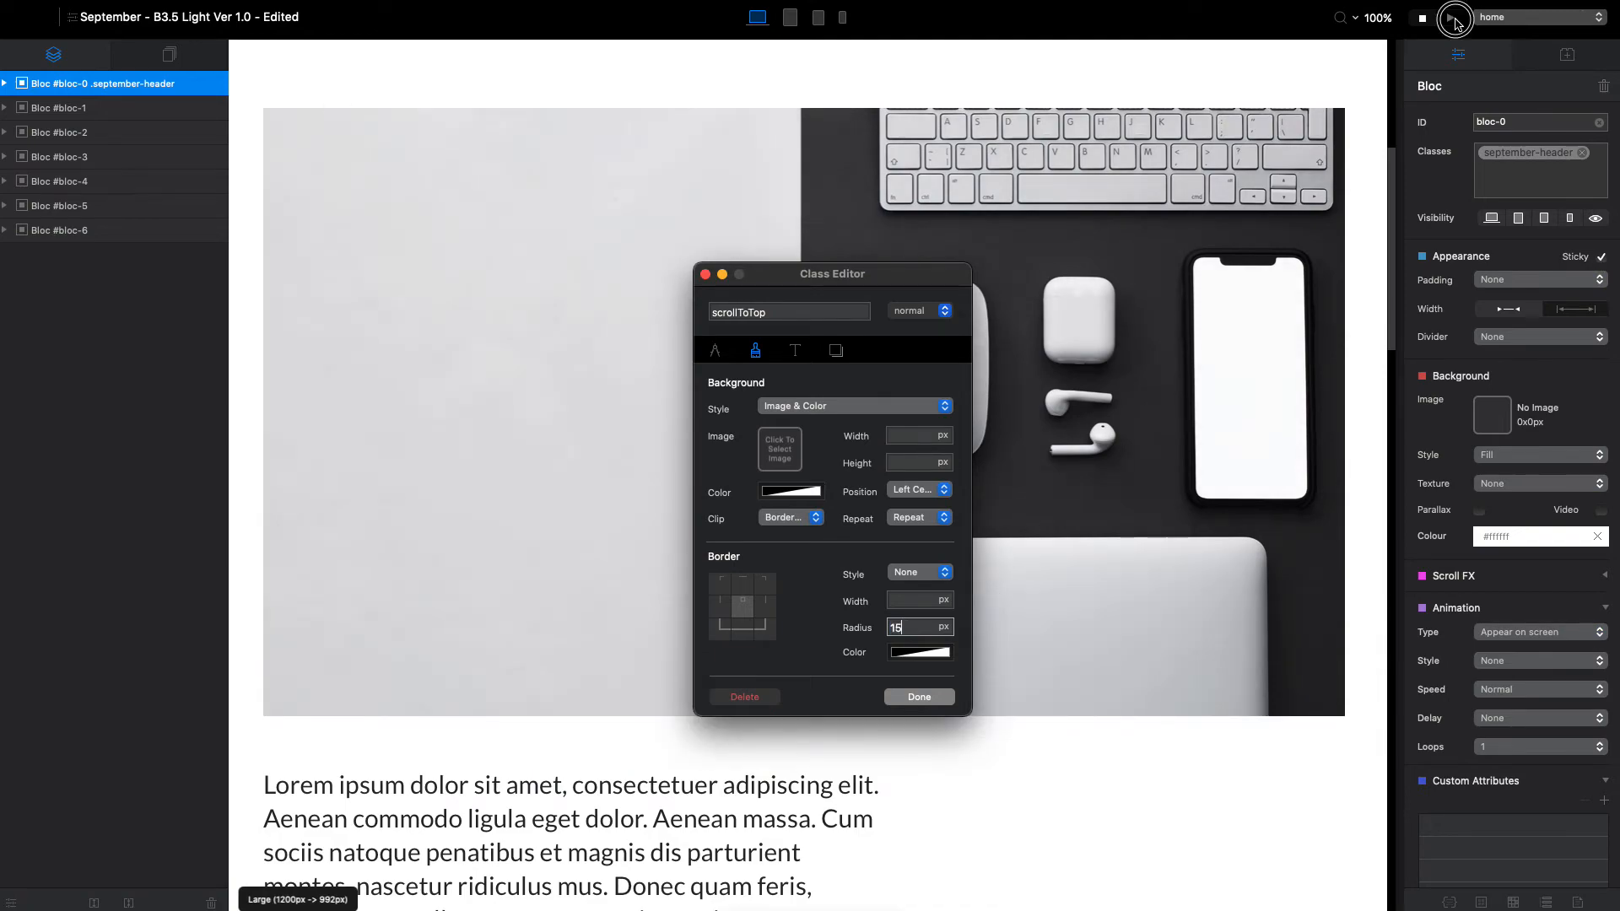
pyautogui.click(1447, 18)
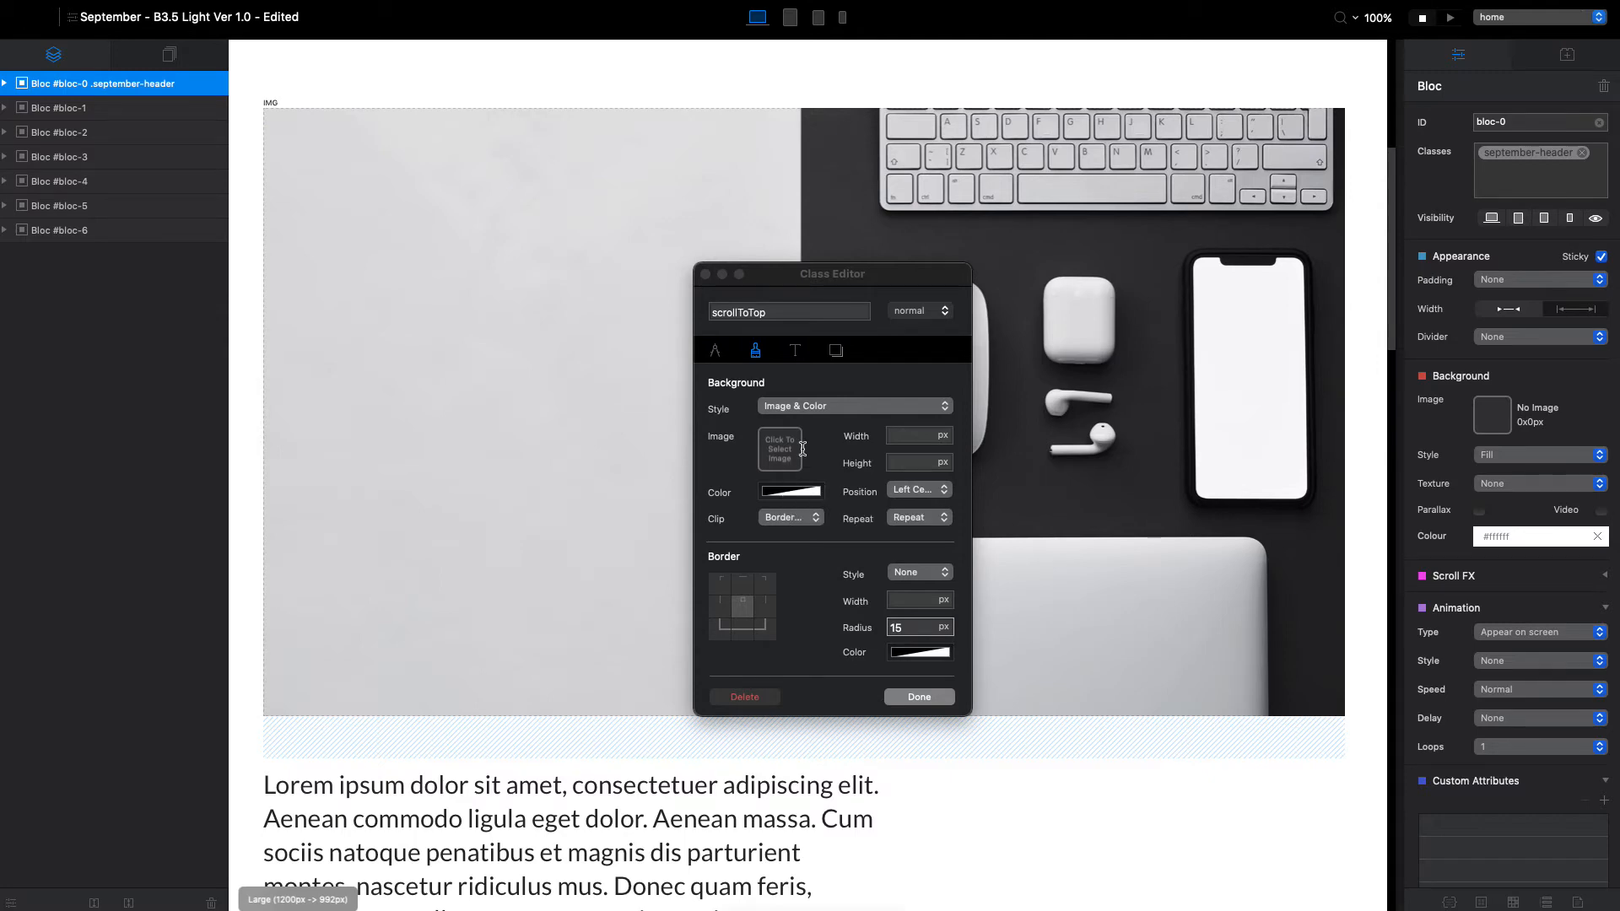
# Set the scrollToTop background colour to solid black and start Preview.
pyautogui.click(791, 491)
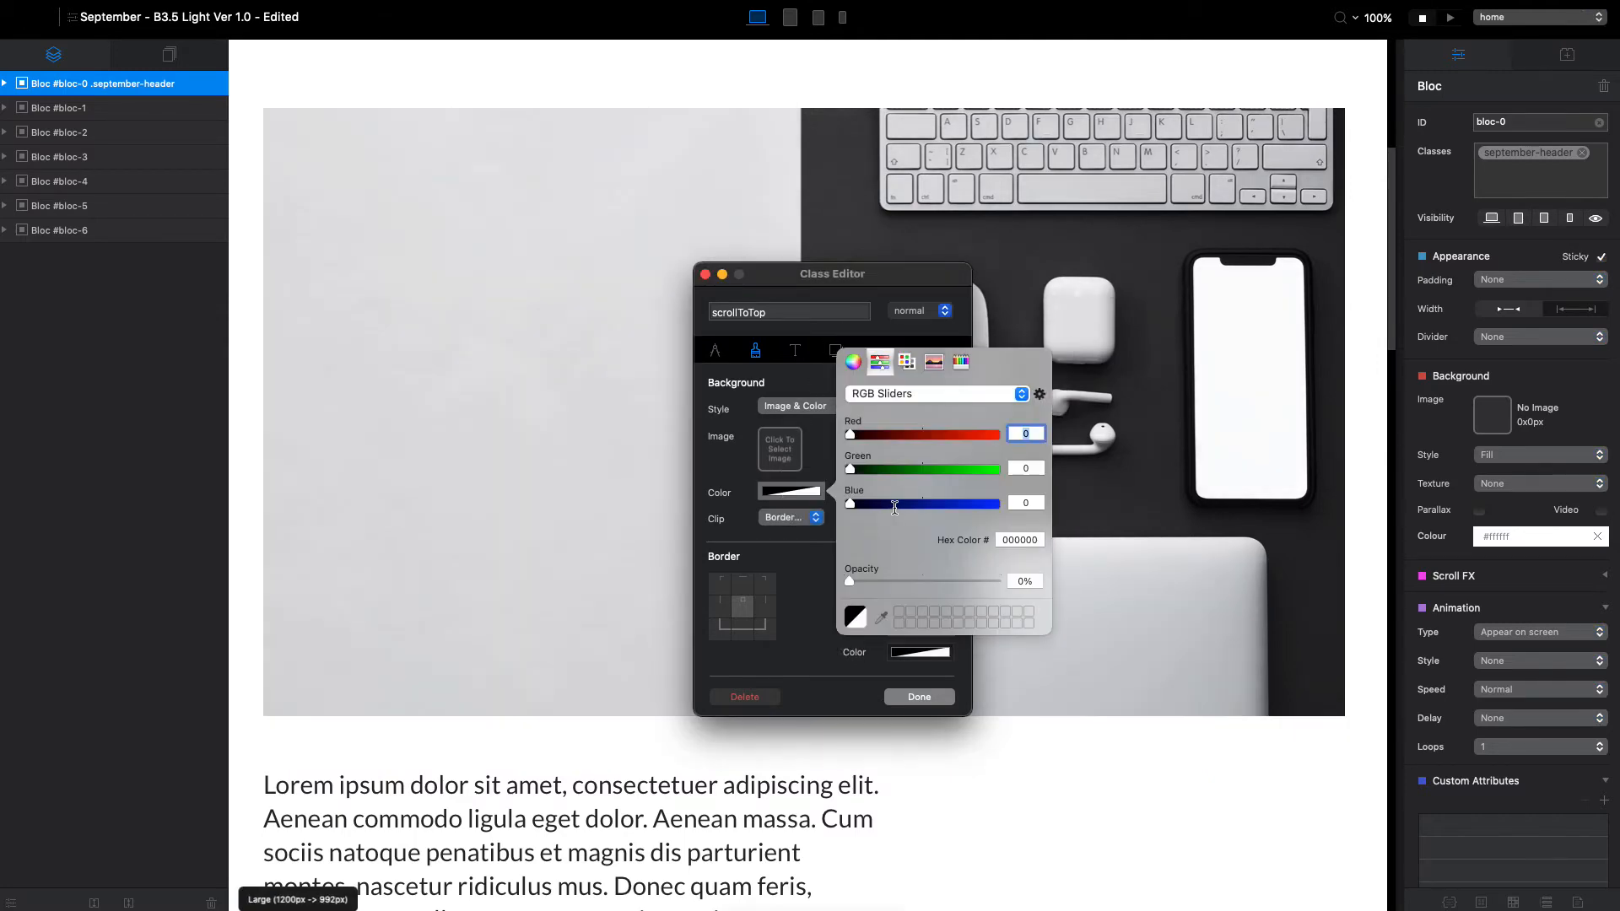
pyautogui.moveTo(849, 505); pyautogui.dragTo(995, 505)
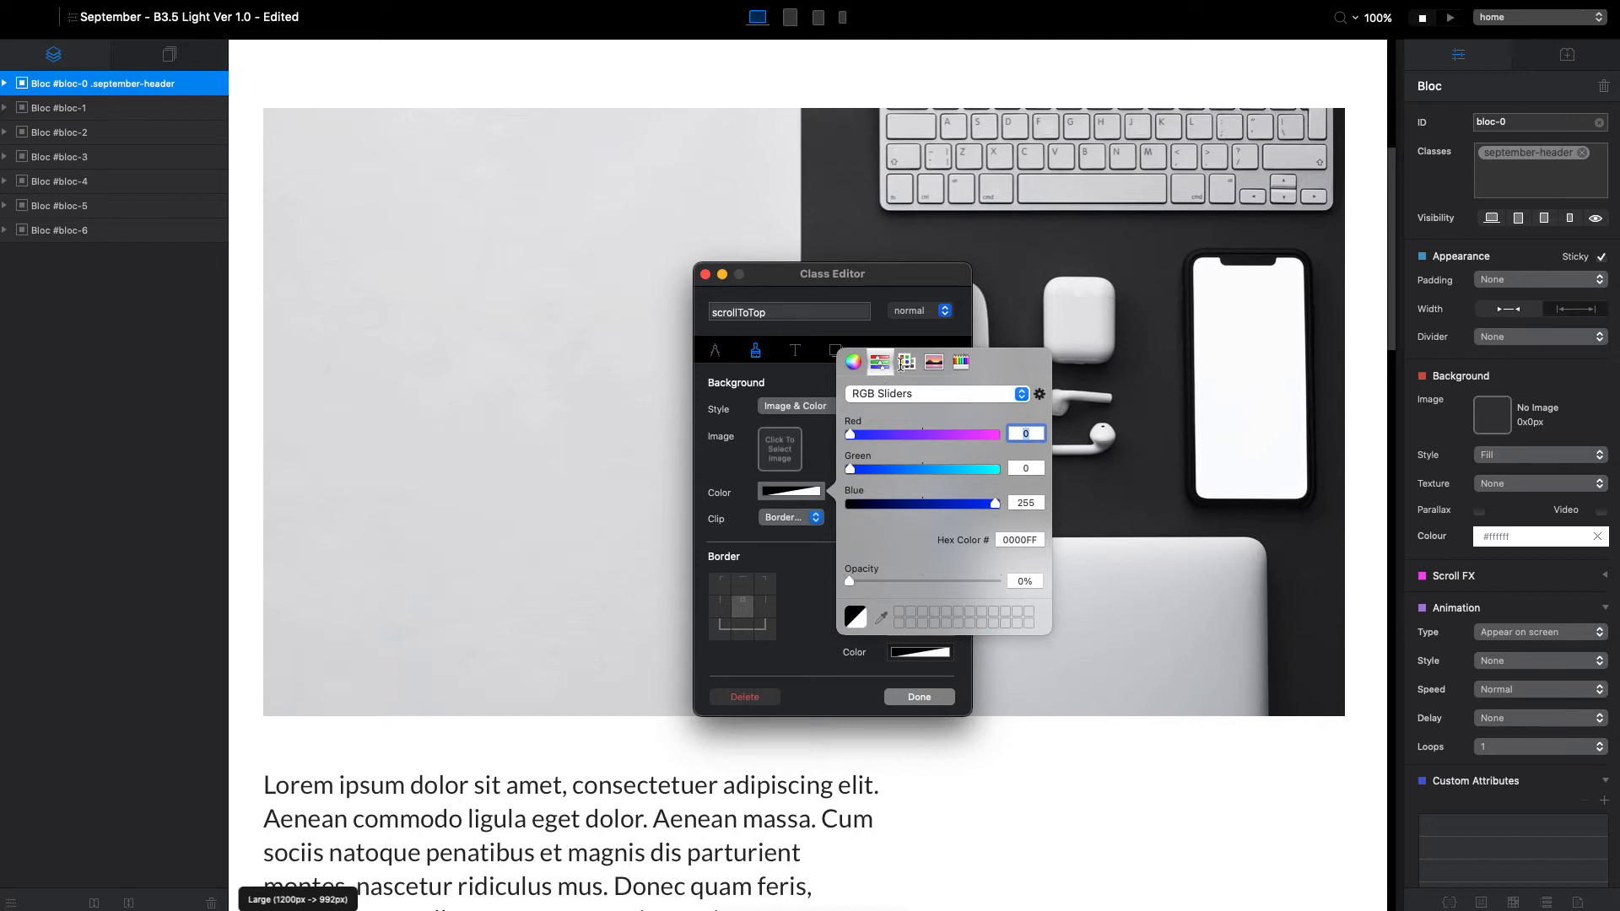
pyautogui.click(879, 360)
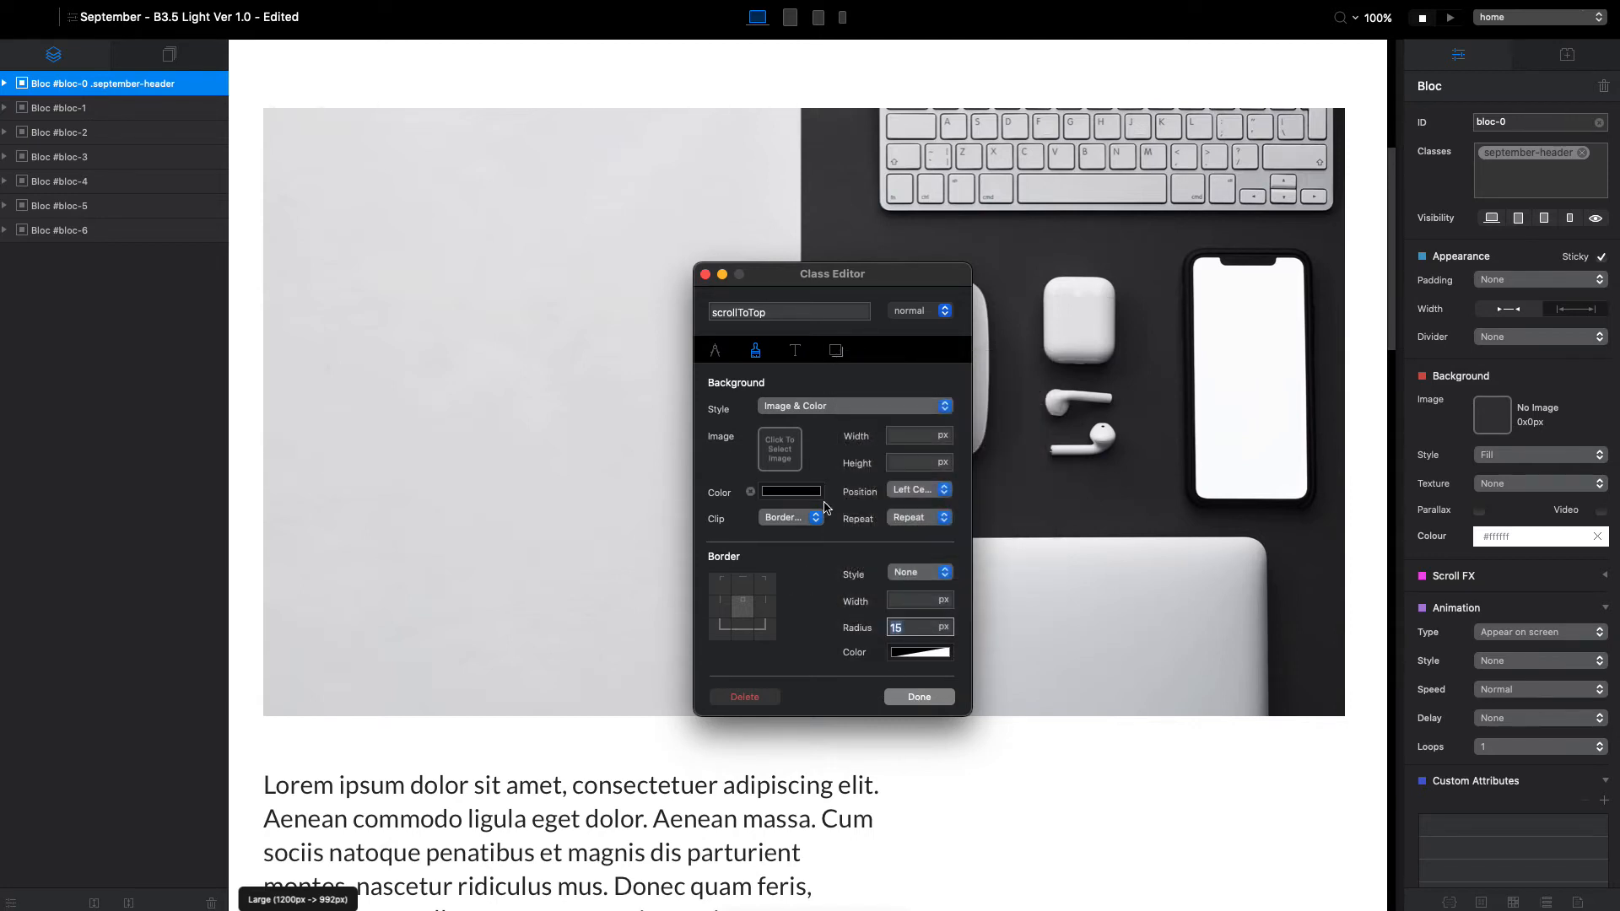
pyautogui.click(917, 696)
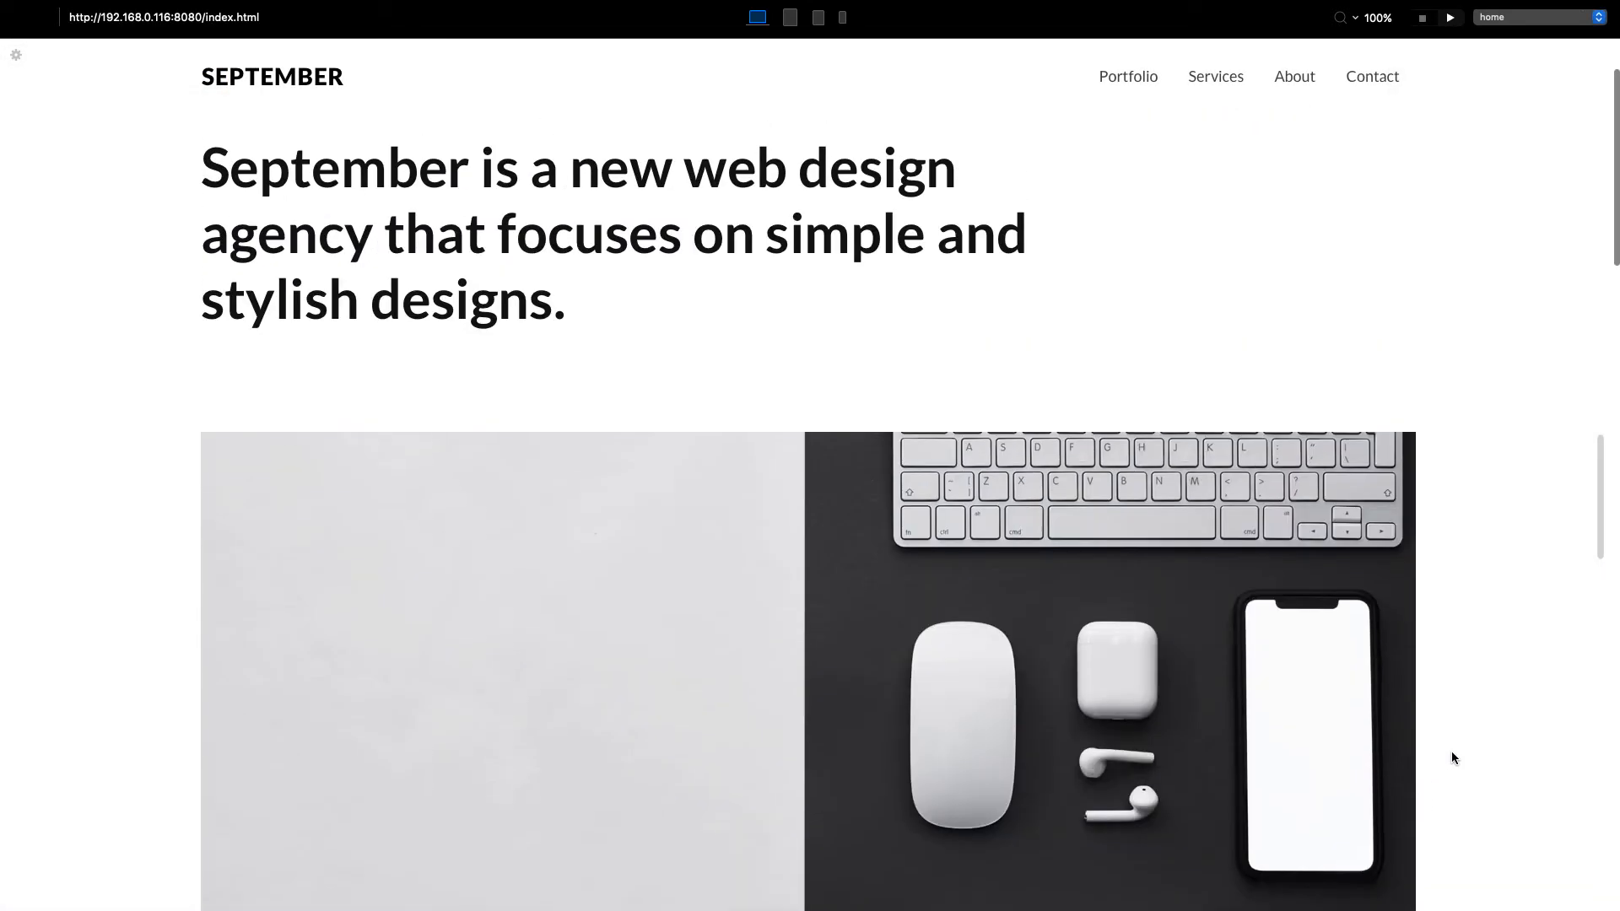
pyautogui.scroll(-3)
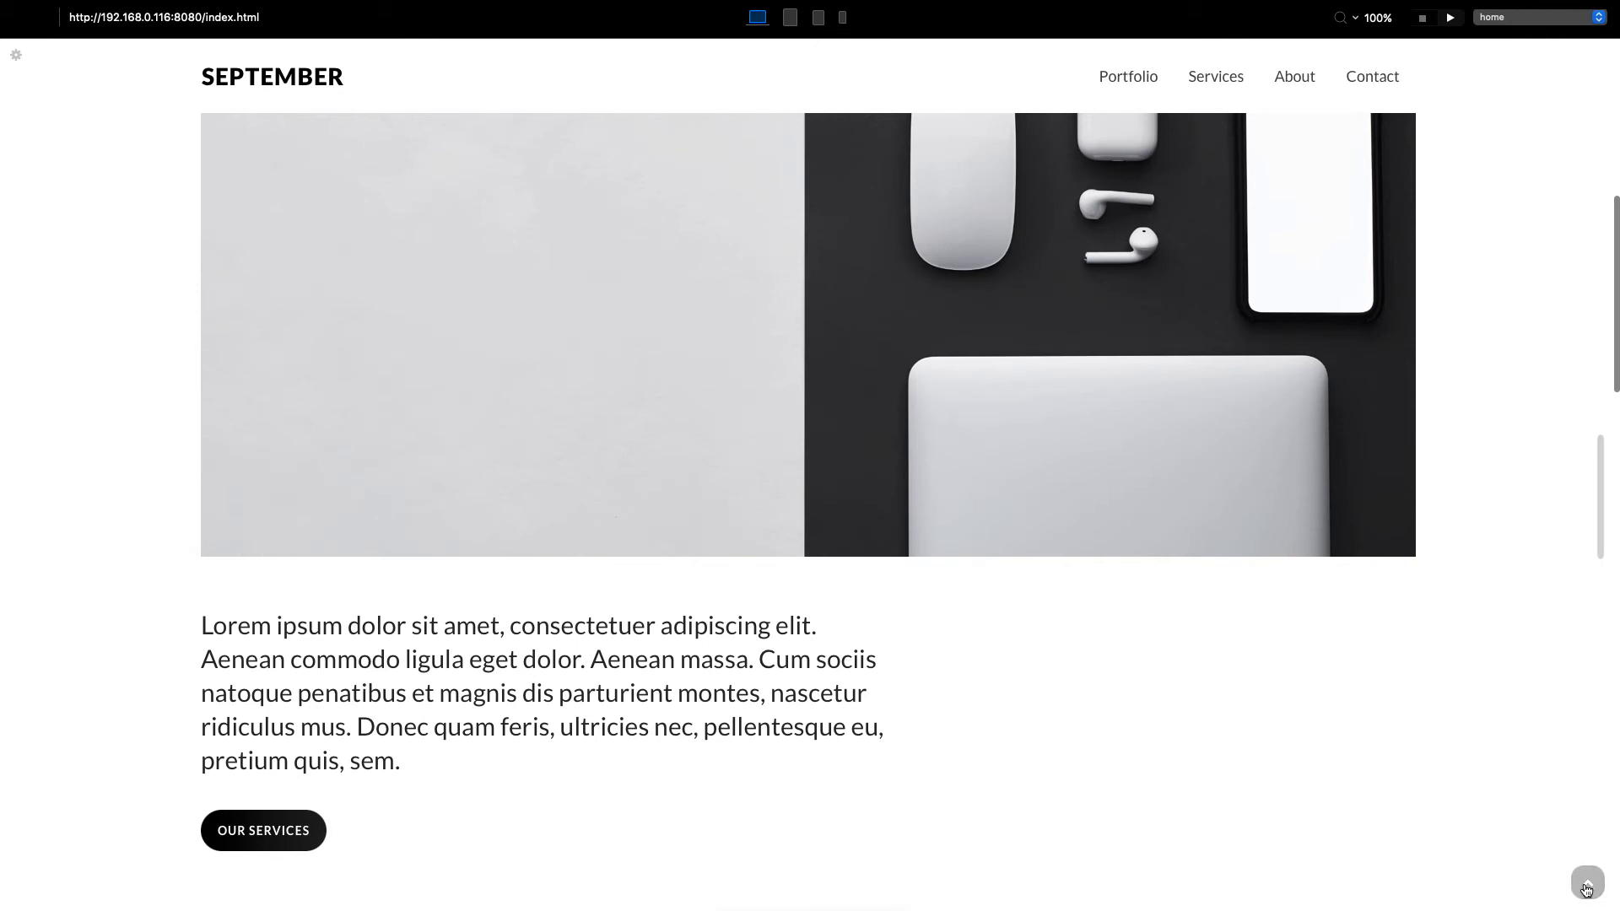
pyautogui.moveTo(1499, 893)
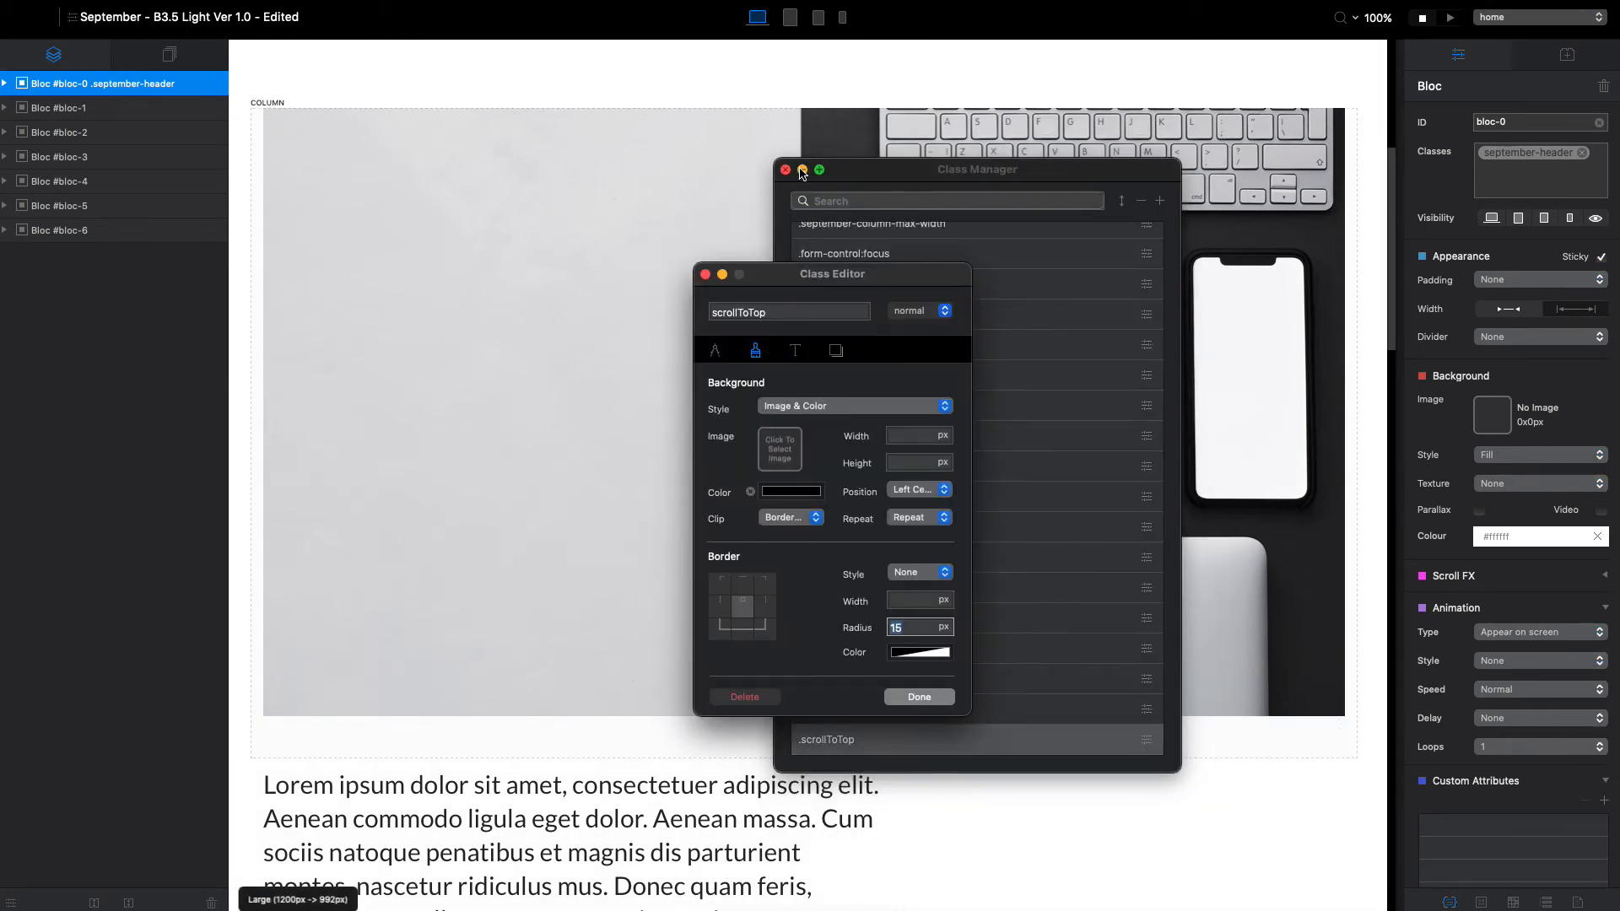
# Switch the scrollToTop background to a gradient ending in blue and finish editing.
pyautogui.click(784, 169)
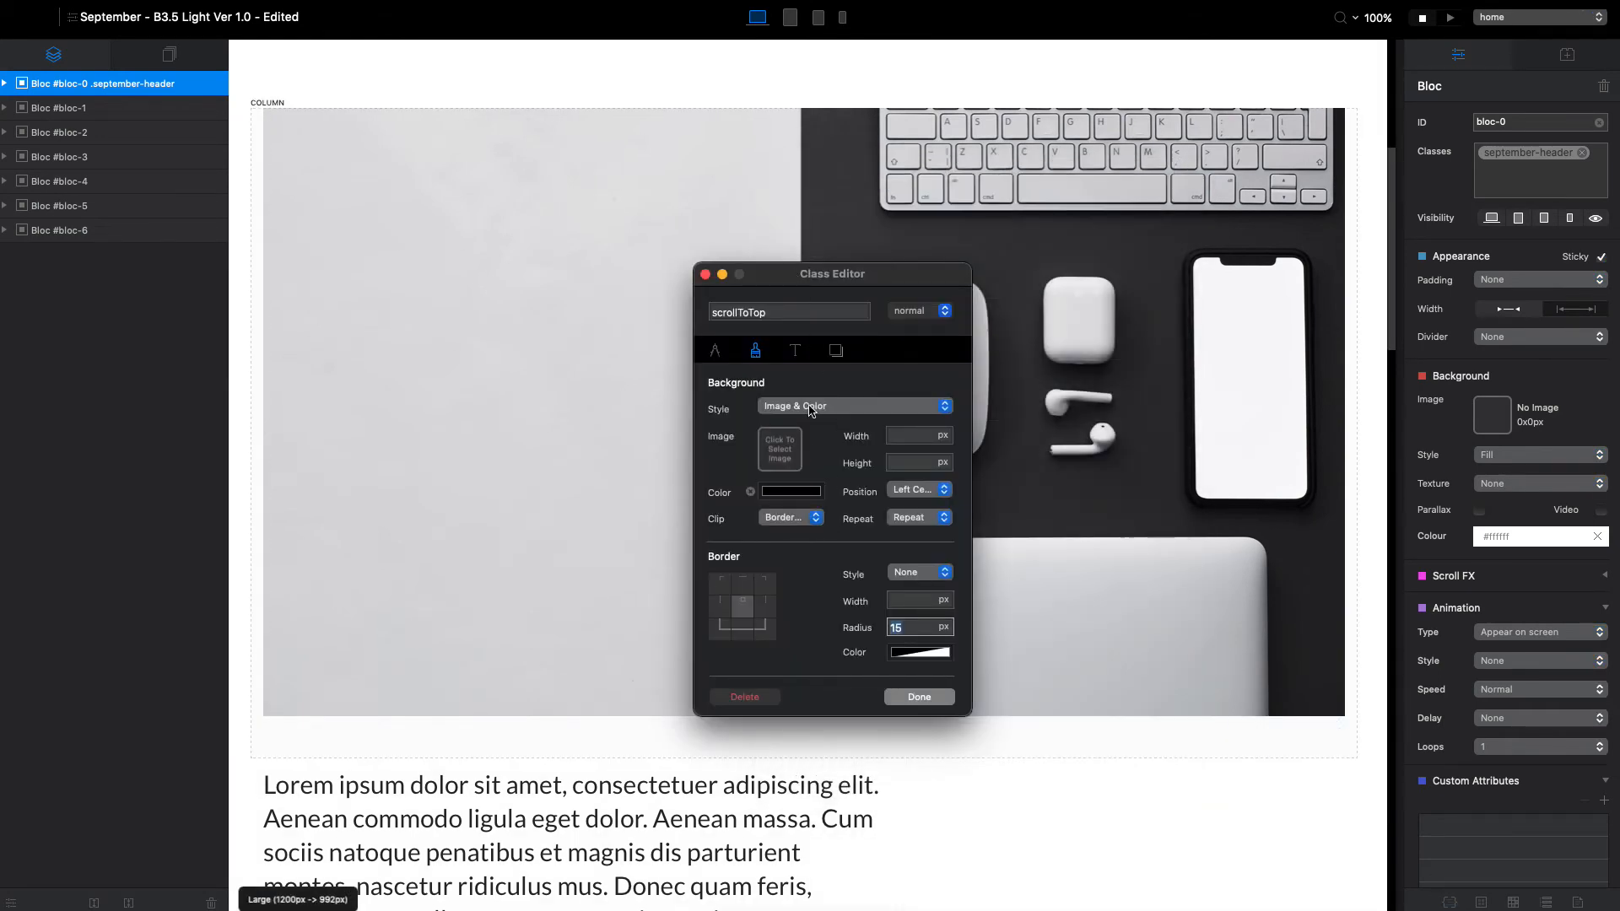
pyautogui.click(851, 405)
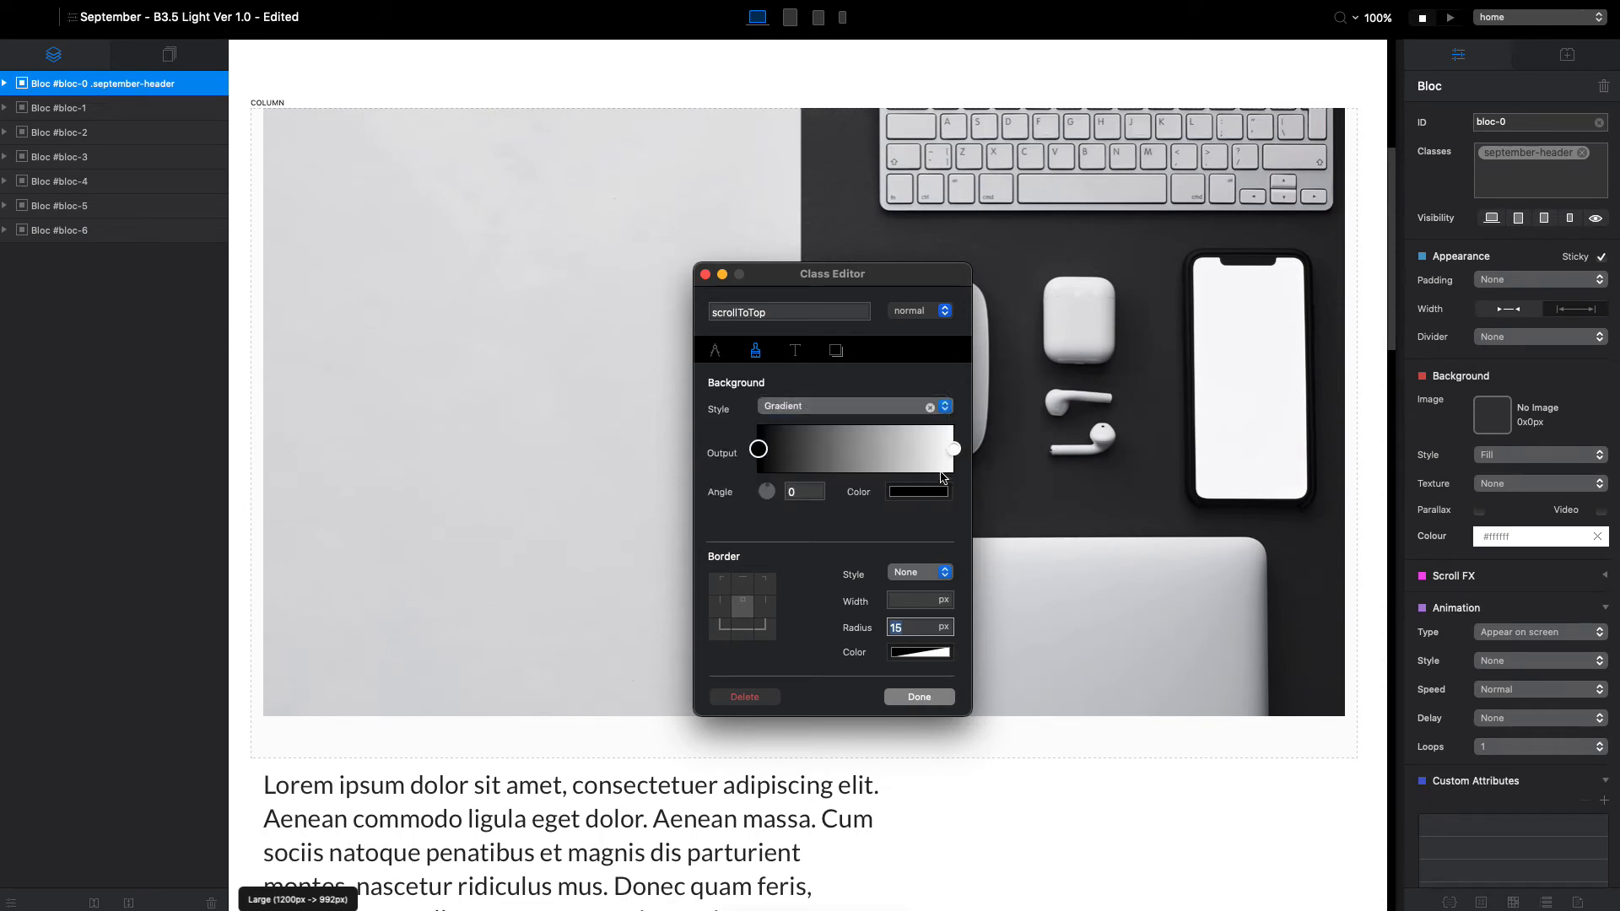
pyautogui.click(916, 491)
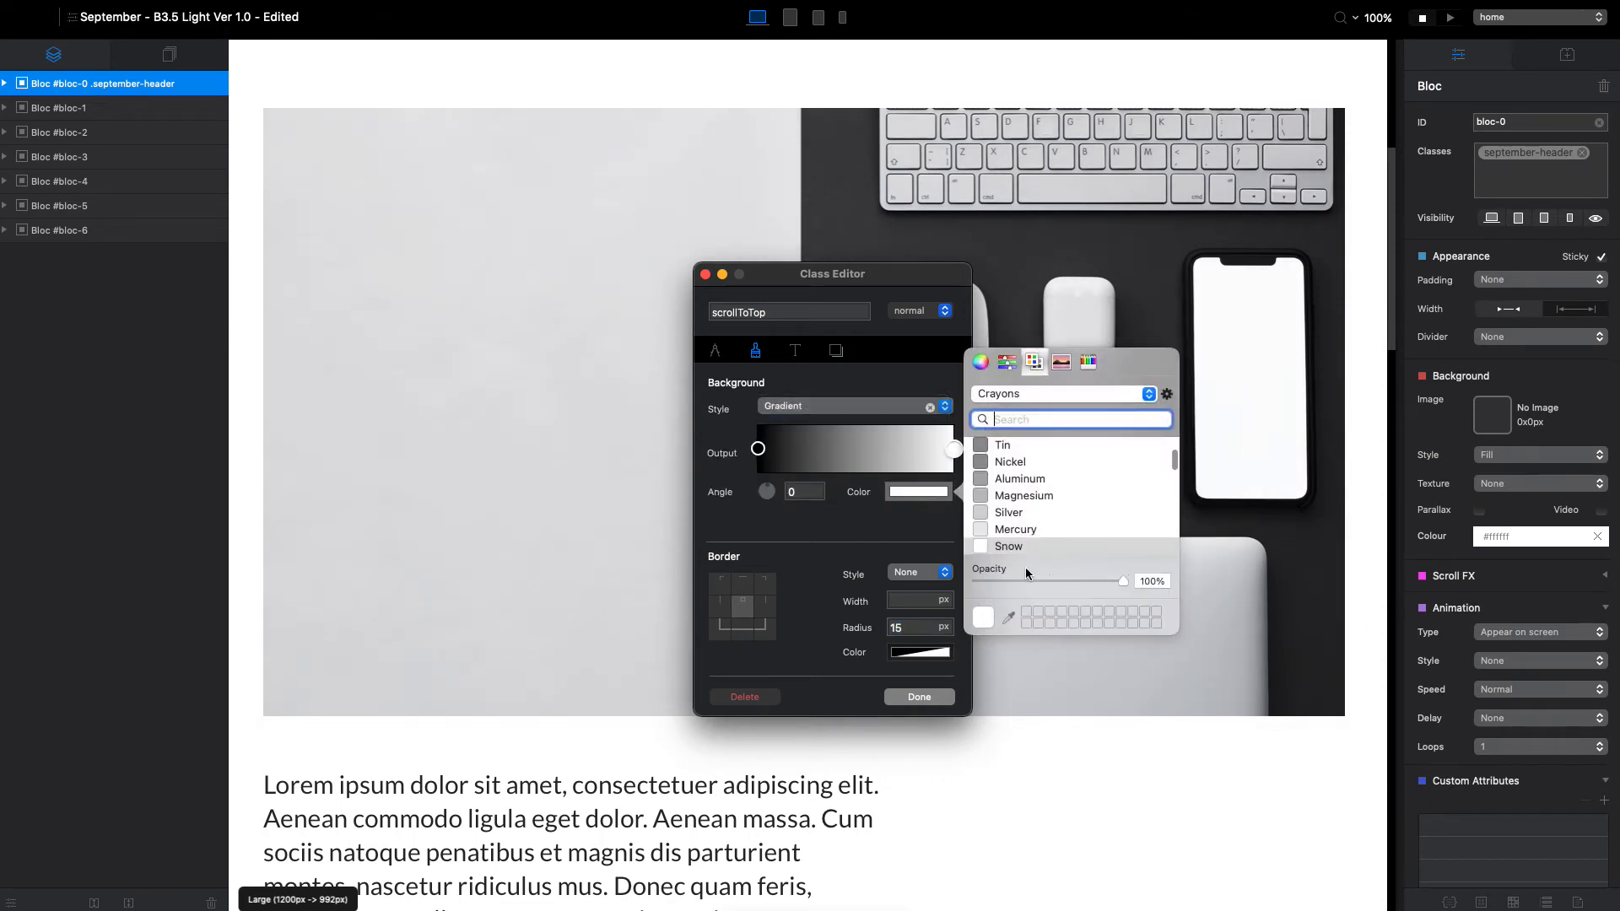
pyautogui.click(1008, 536)
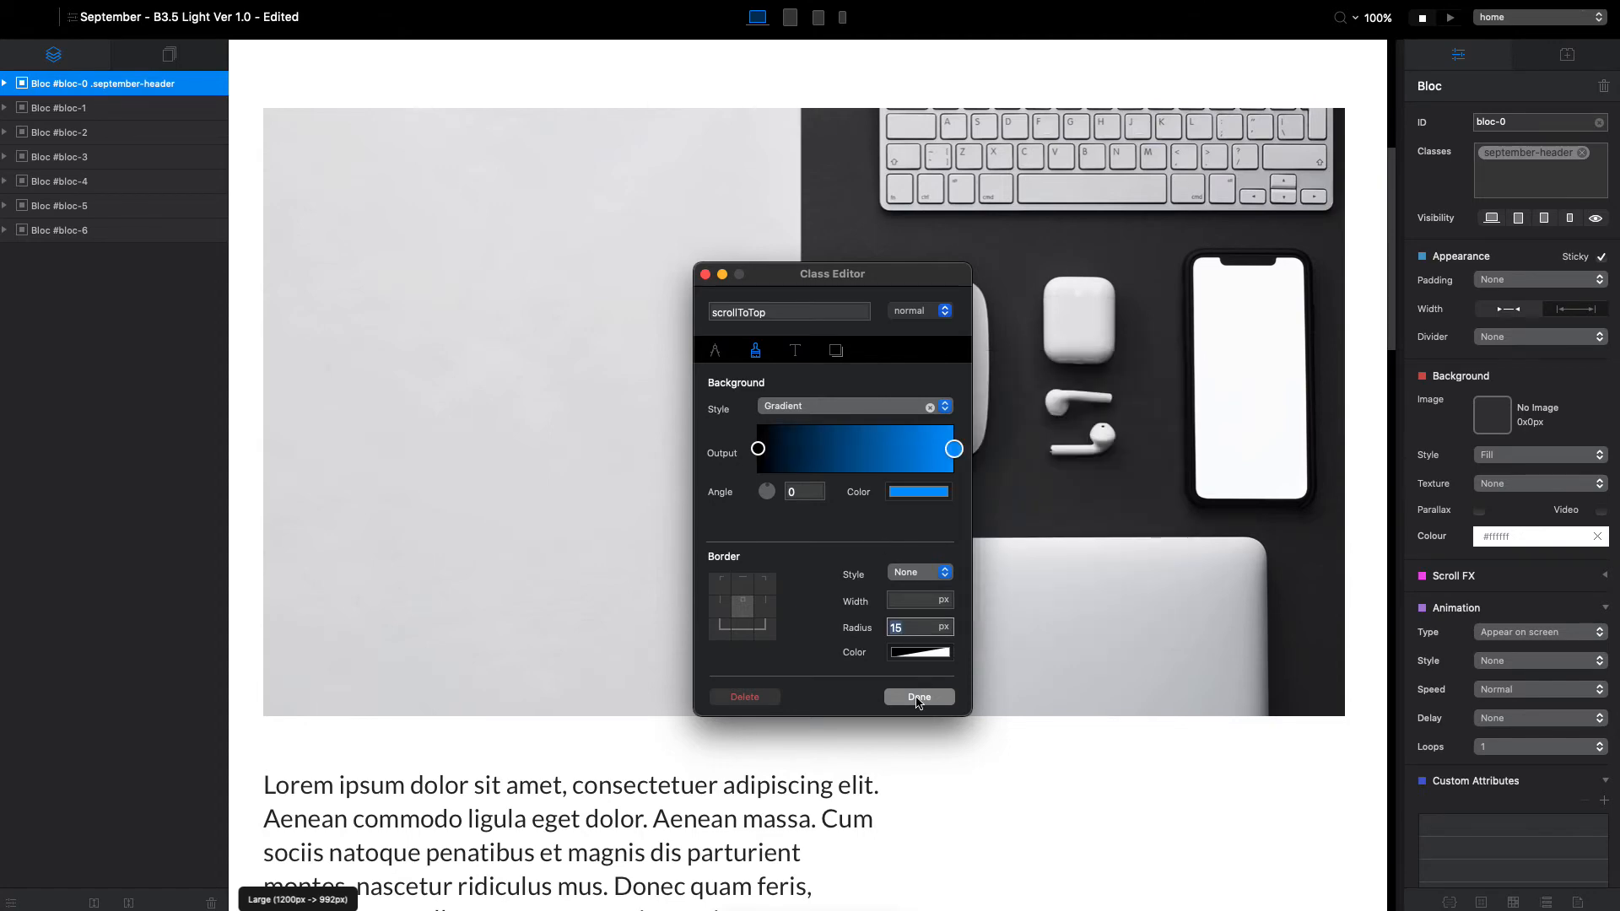
pyautogui.click(917, 696)
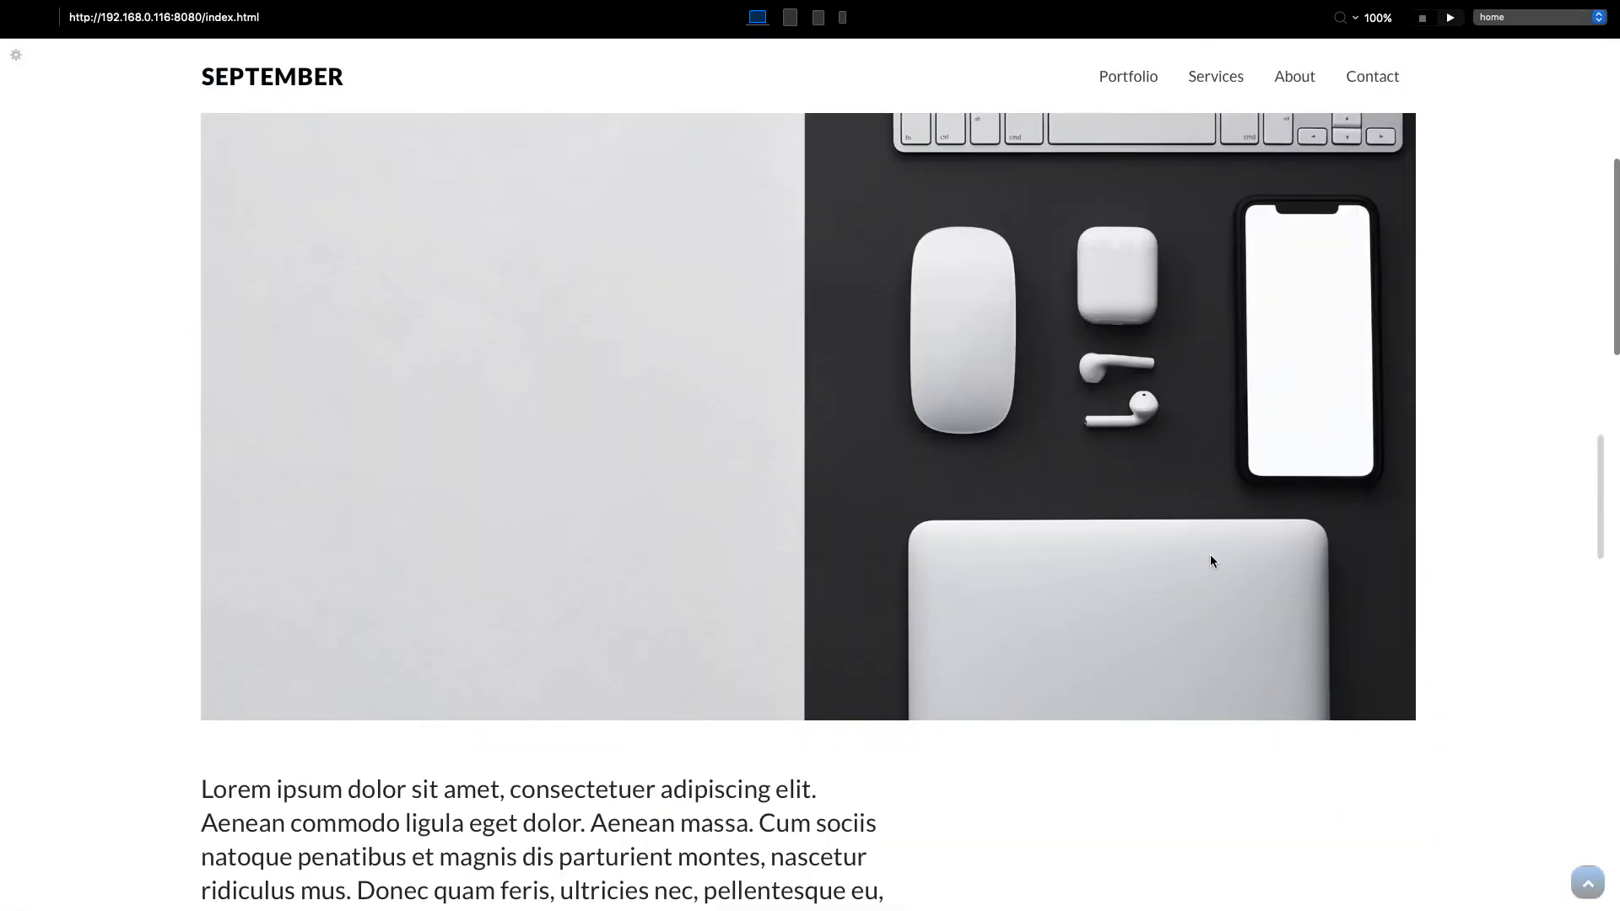
# Scroll the preview to show the blue gradient scroll-to-top button.
pyautogui.scroll(-3)
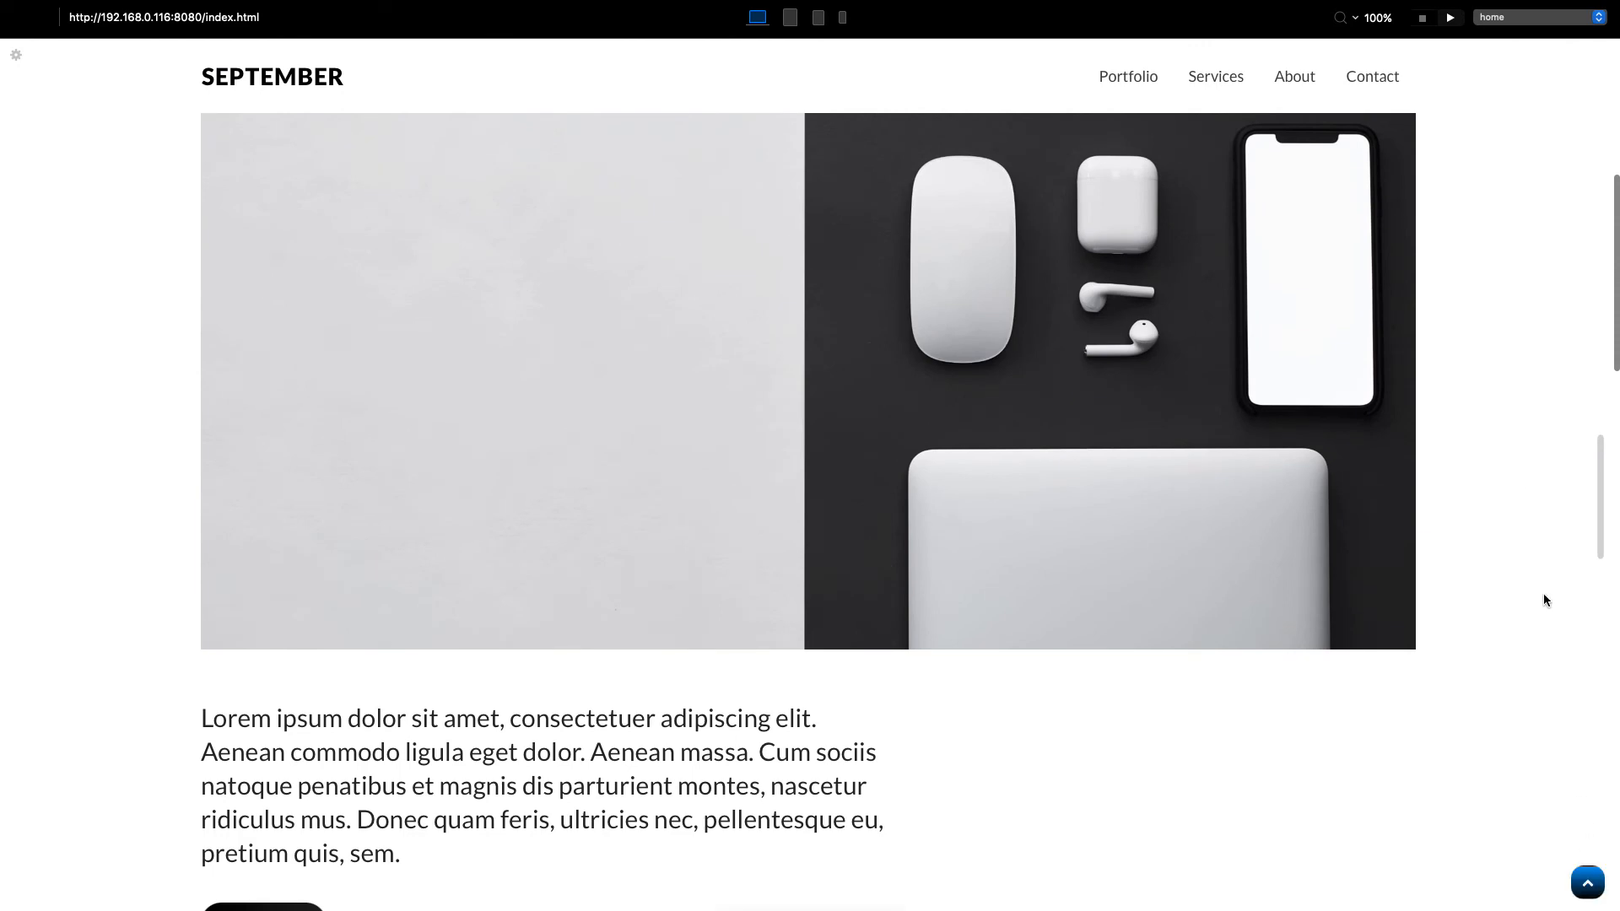
pyautogui.moveTo(1588, 884)
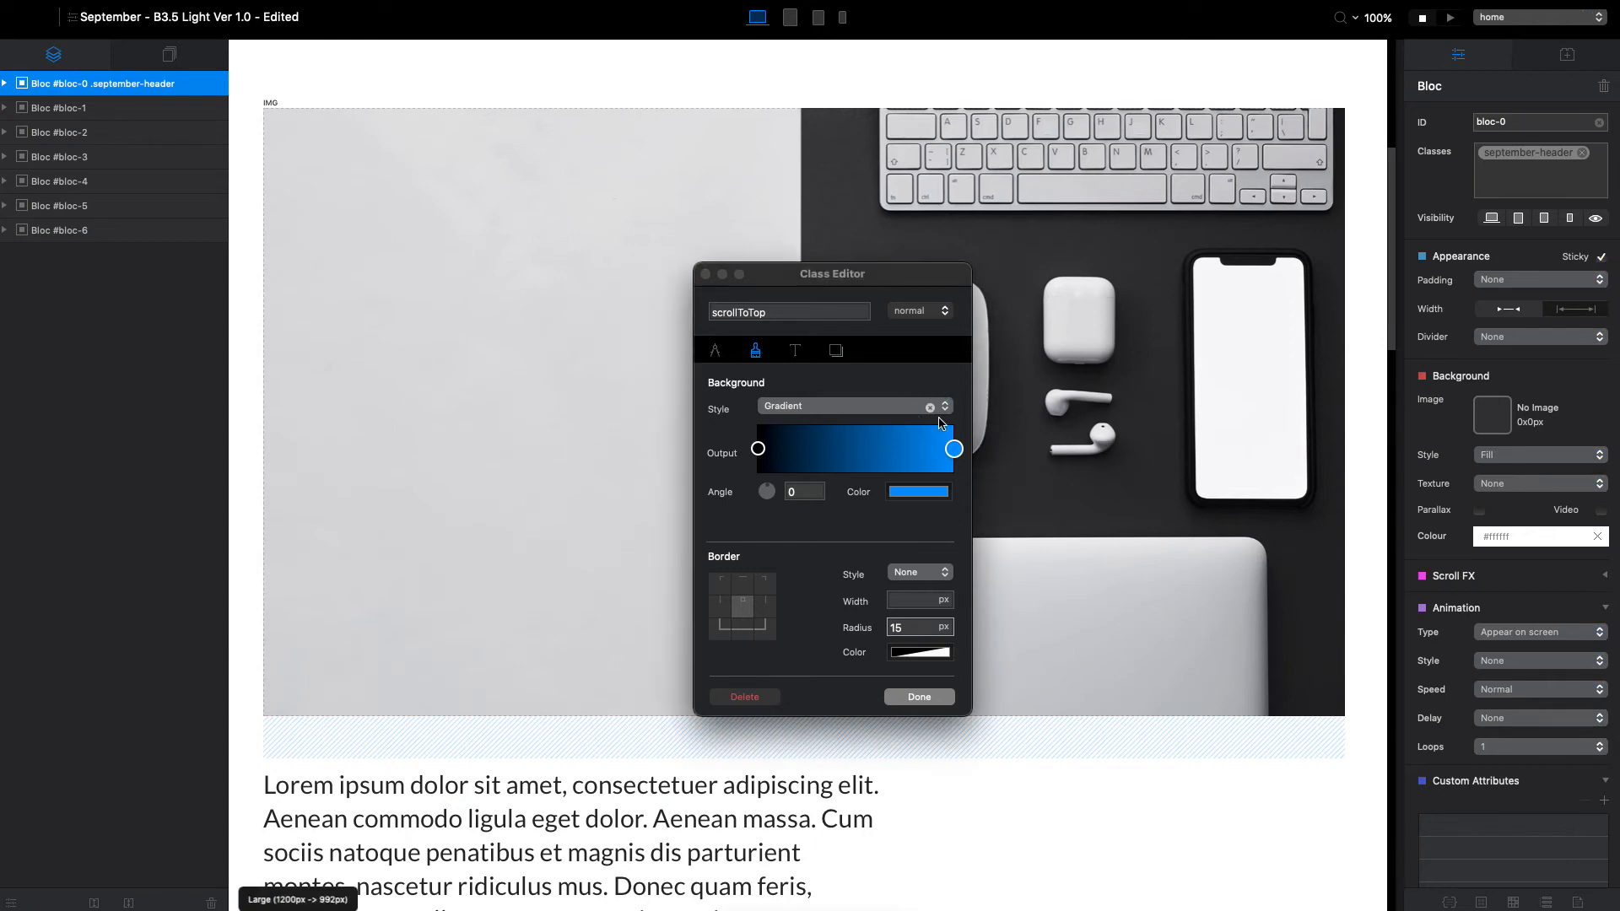
# Revert the background to a plain colour and give the :hover state a Tungsten background.
pyautogui.click(847, 405)
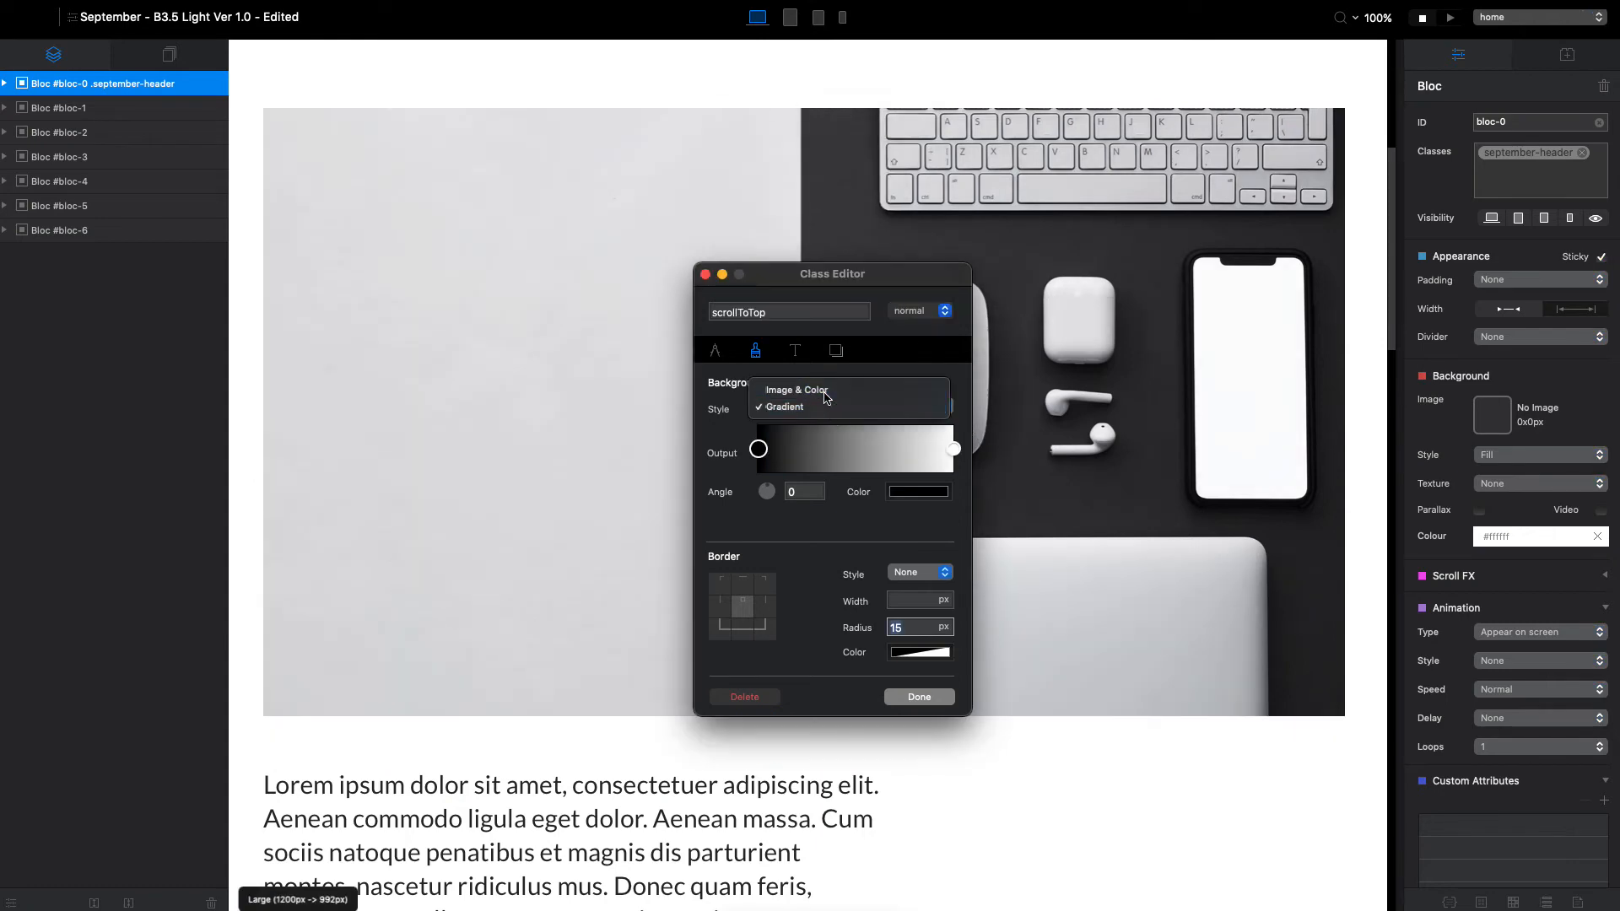
pyautogui.click(795, 390)
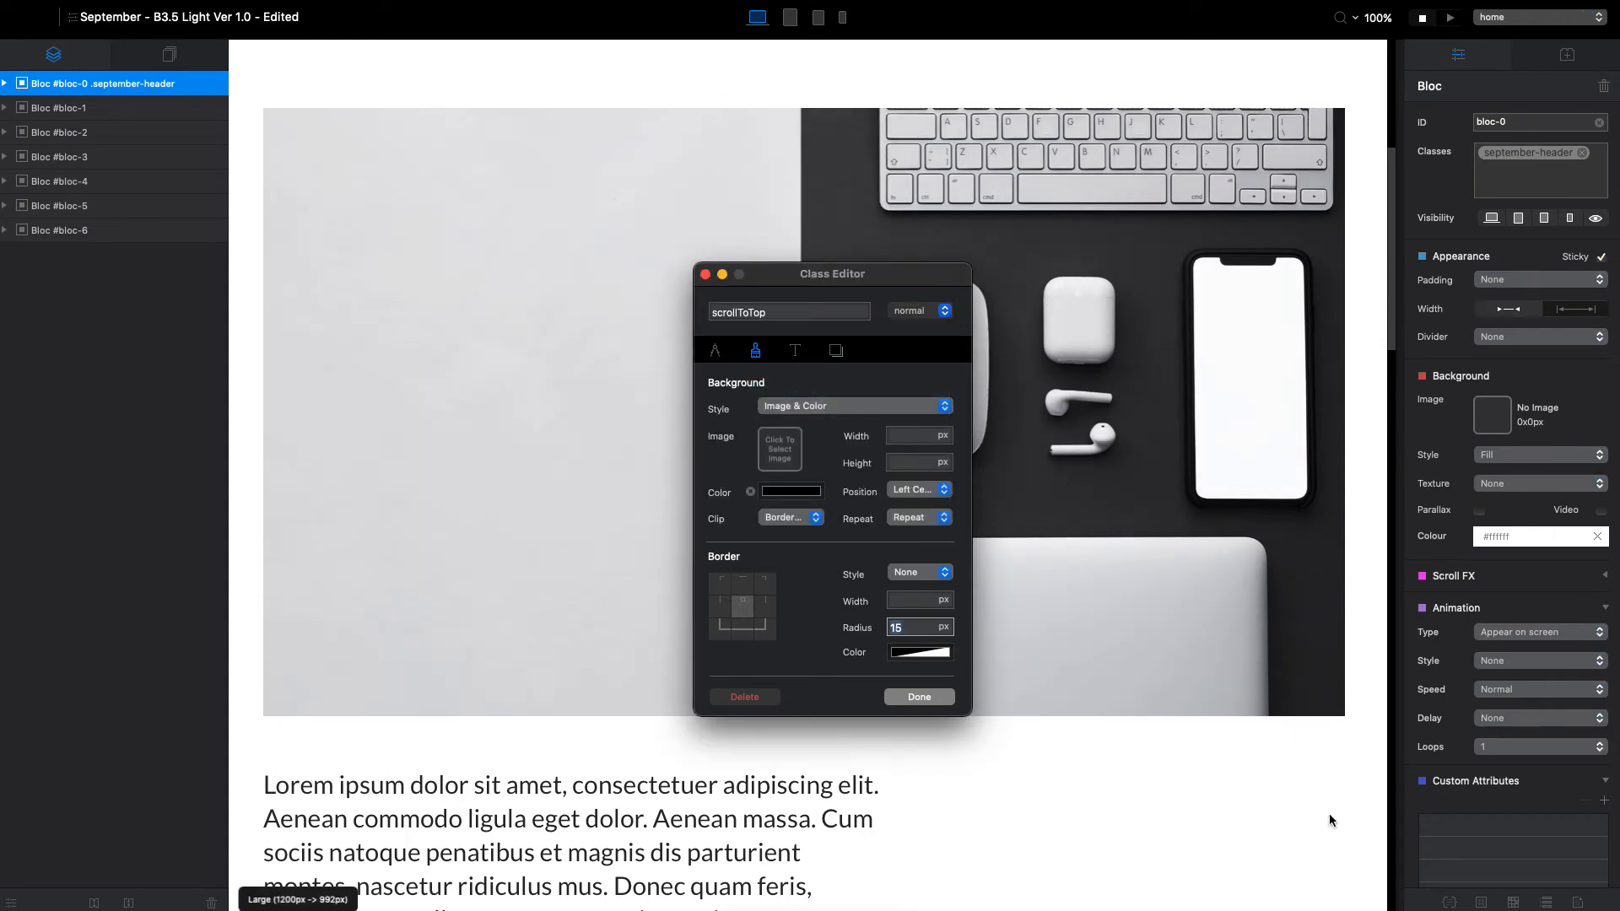
pyautogui.moveTo(907, 298)
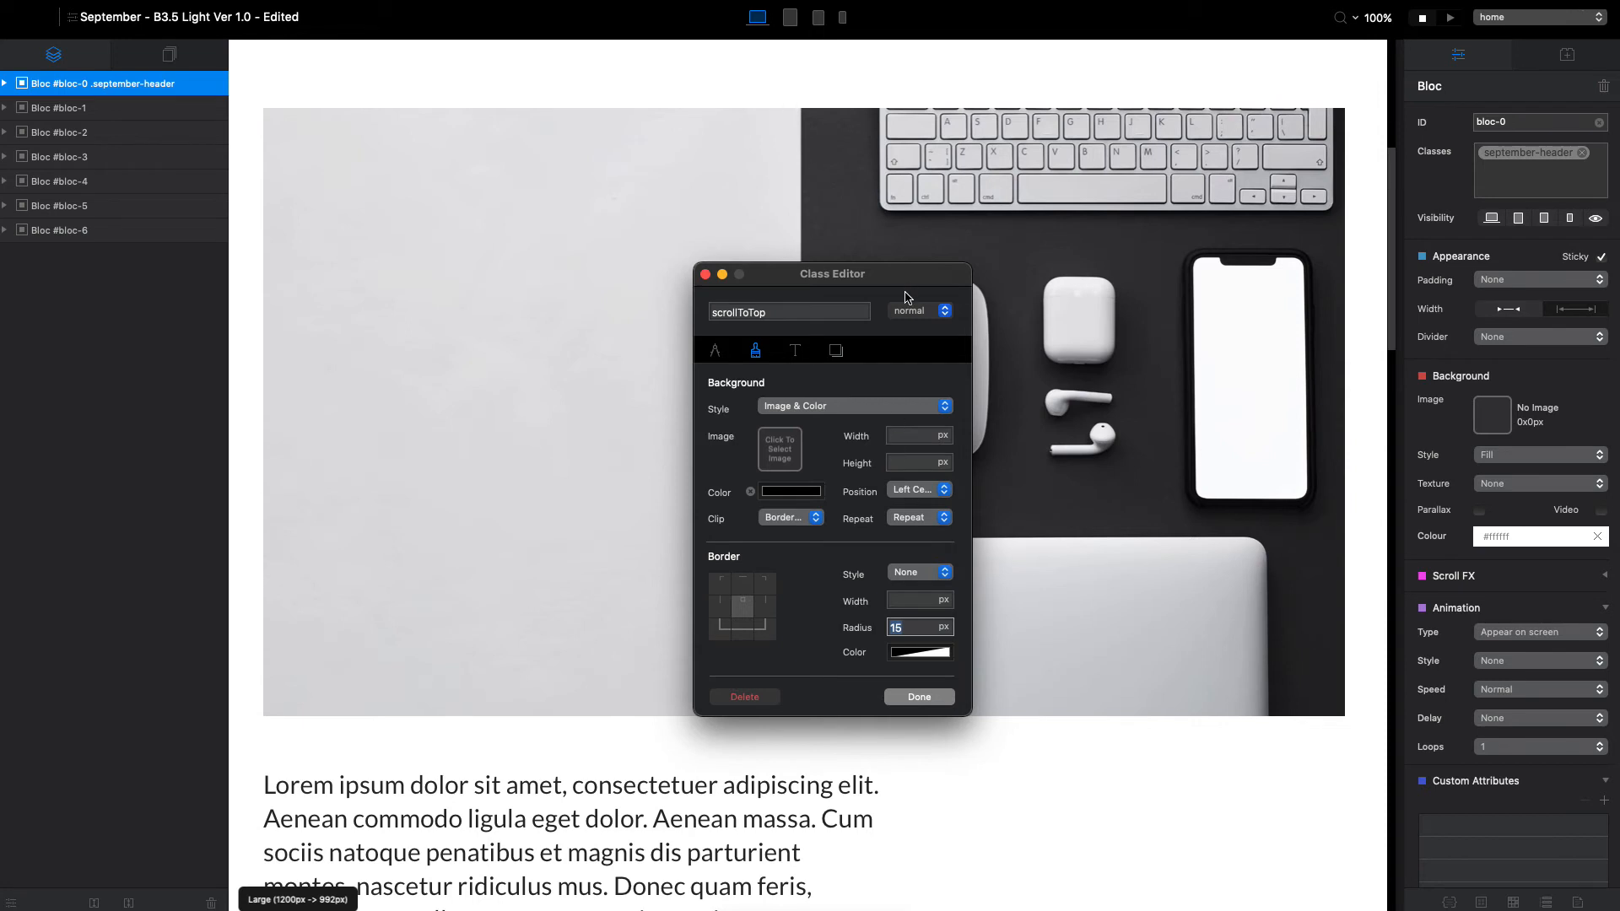
pyautogui.moveTo(917, 318)
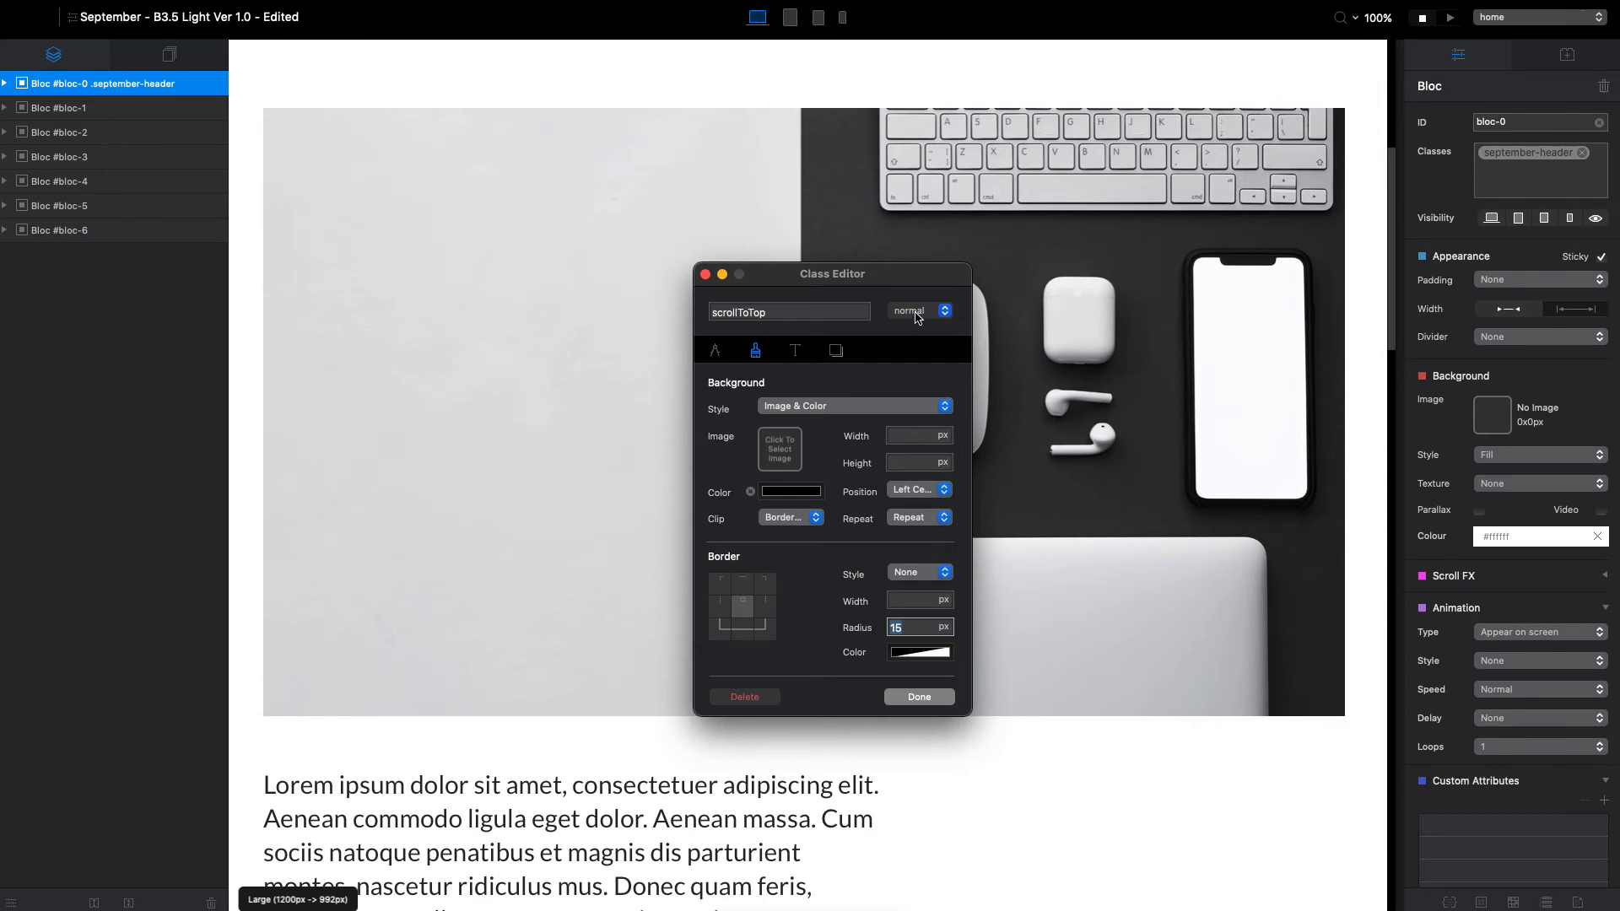
pyautogui.click(917, 311)
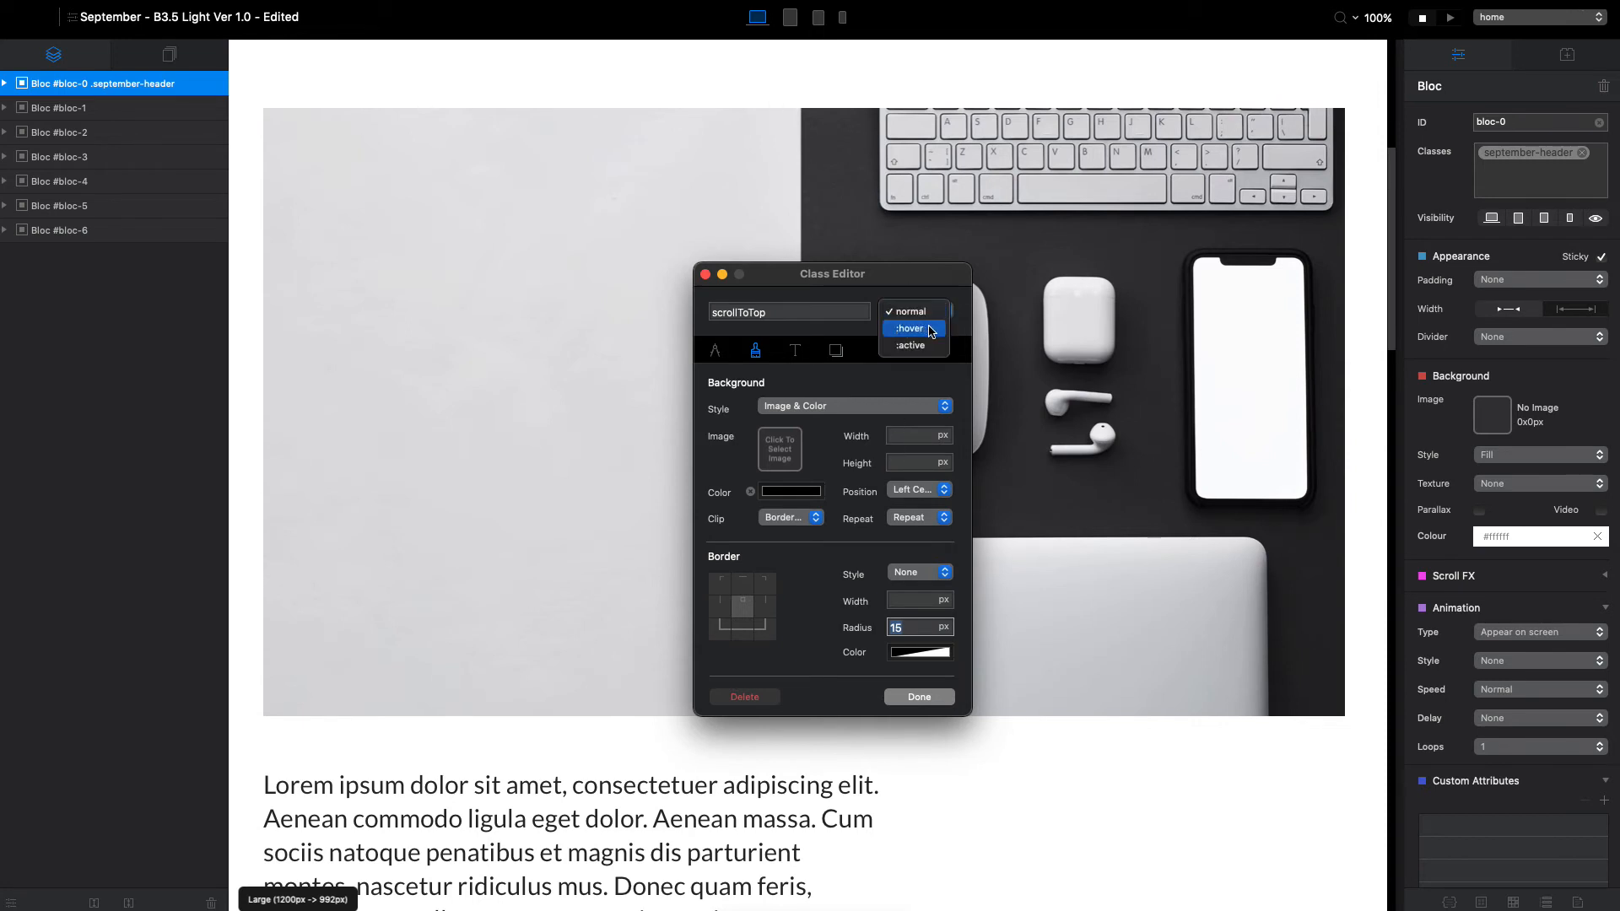
pyautogui.click(910, 328)
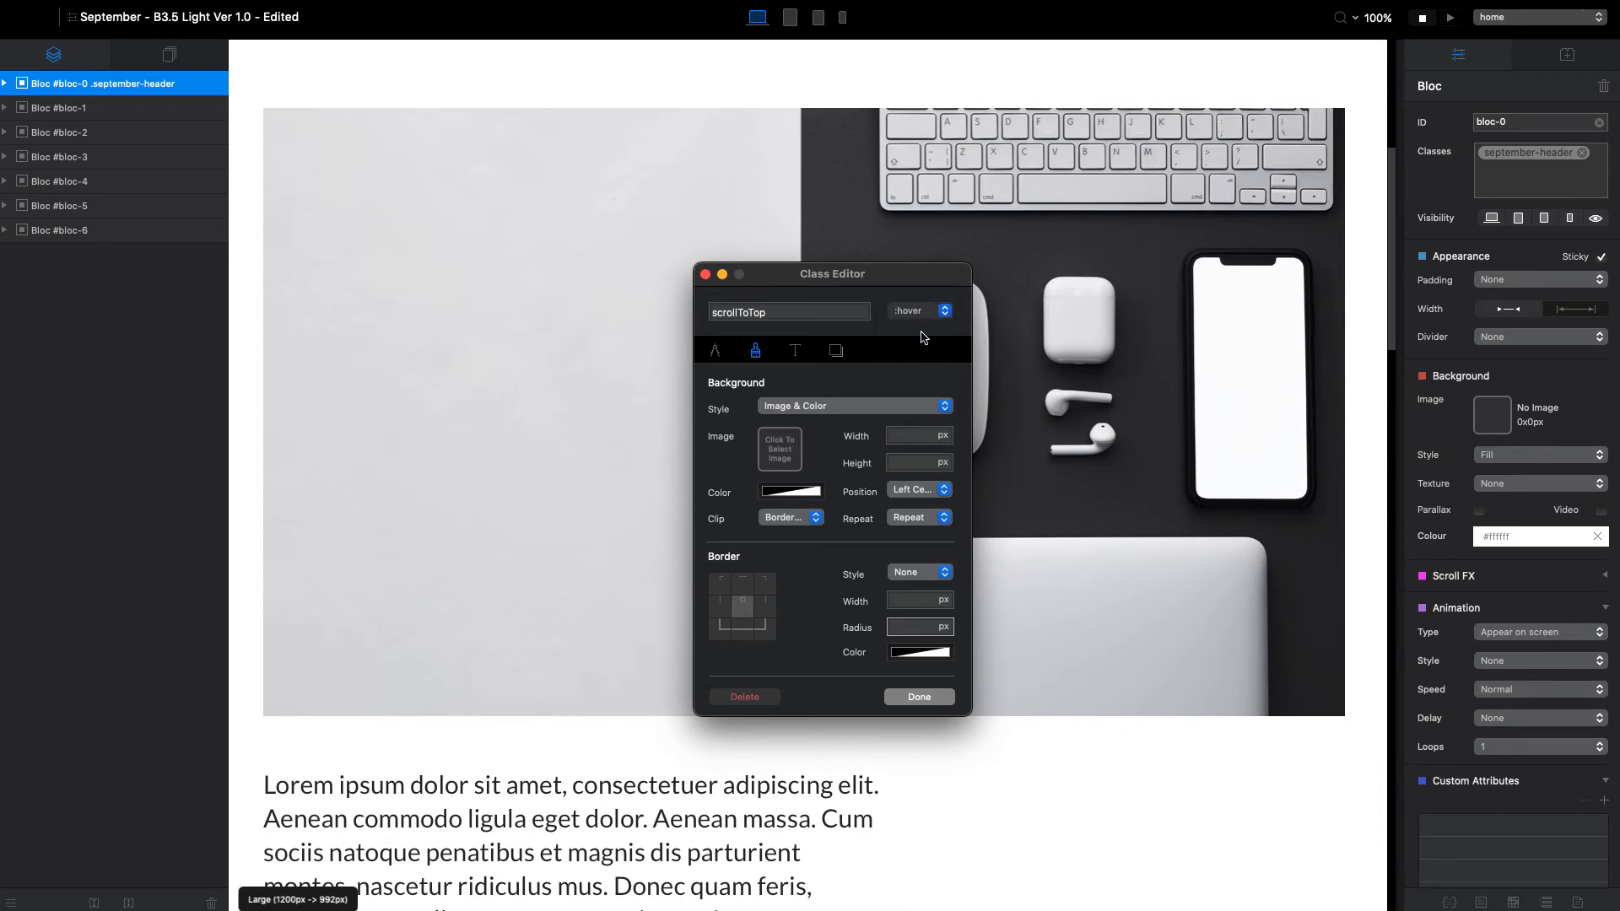
pyautogui.moveTo(808, 337)
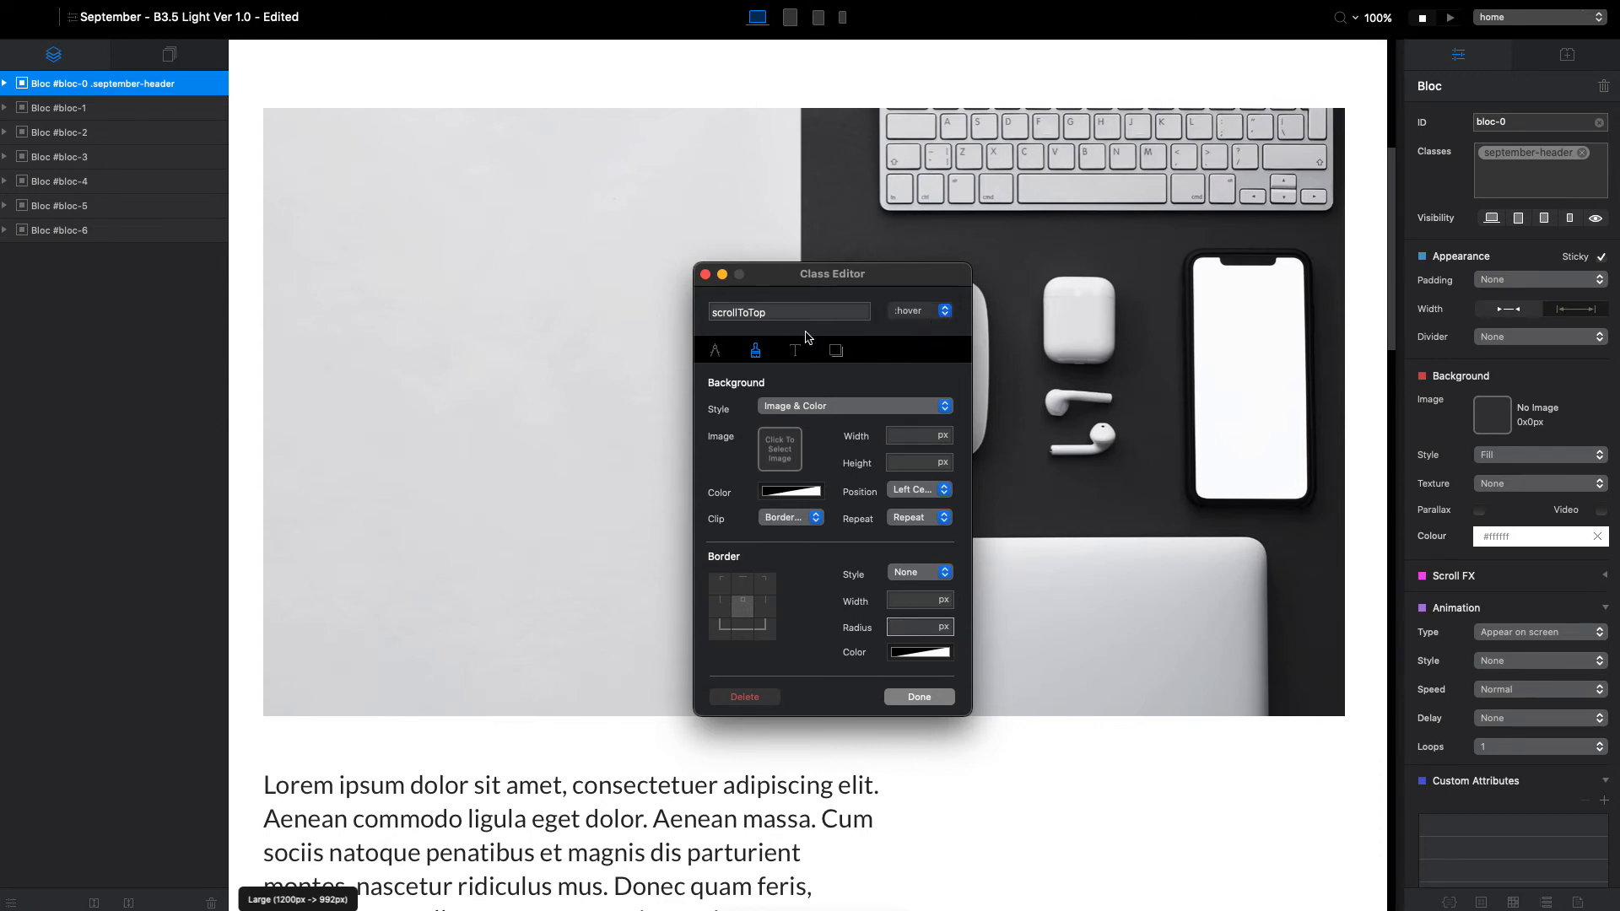
pyautogui.click(791, 489)
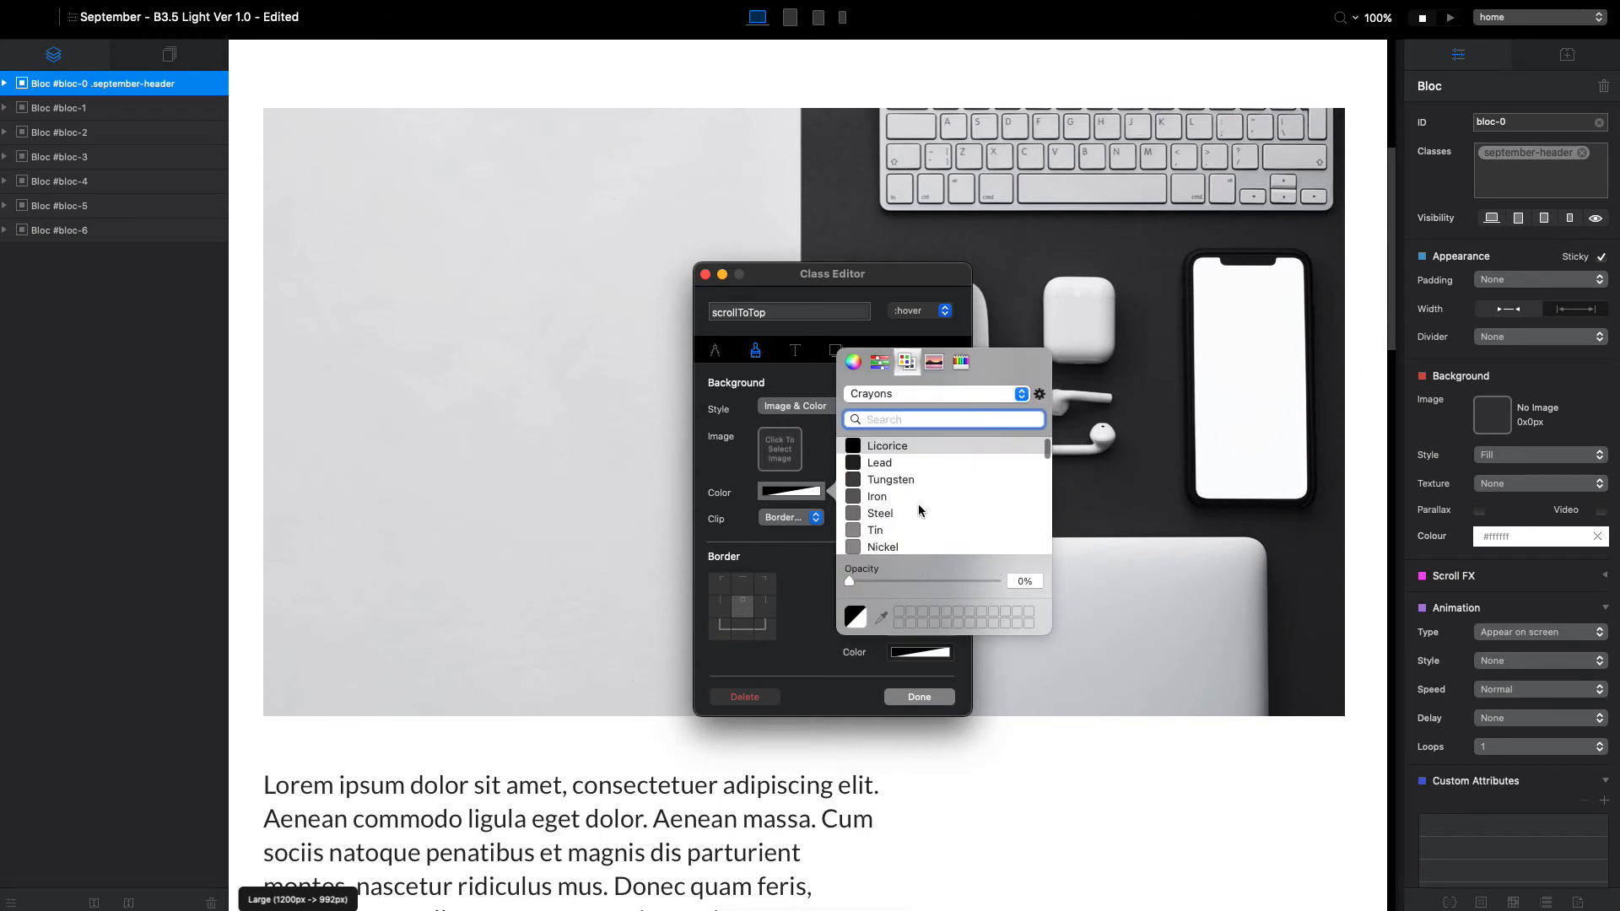
pyautogui.click(889, 479)
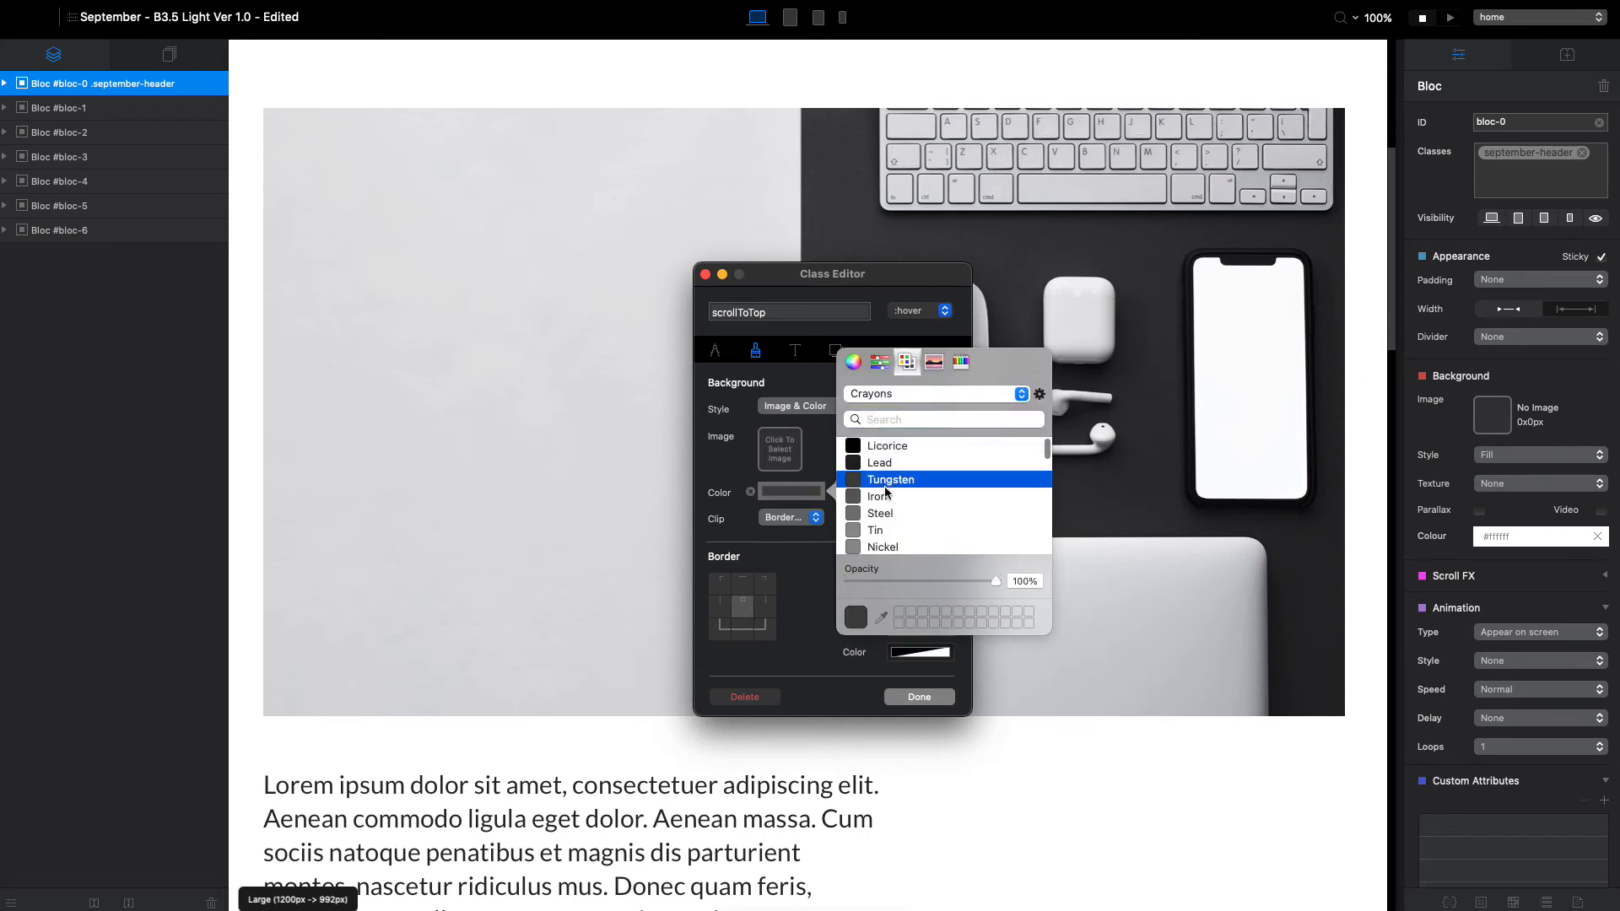
pyautogui.moveTo(821, 449)
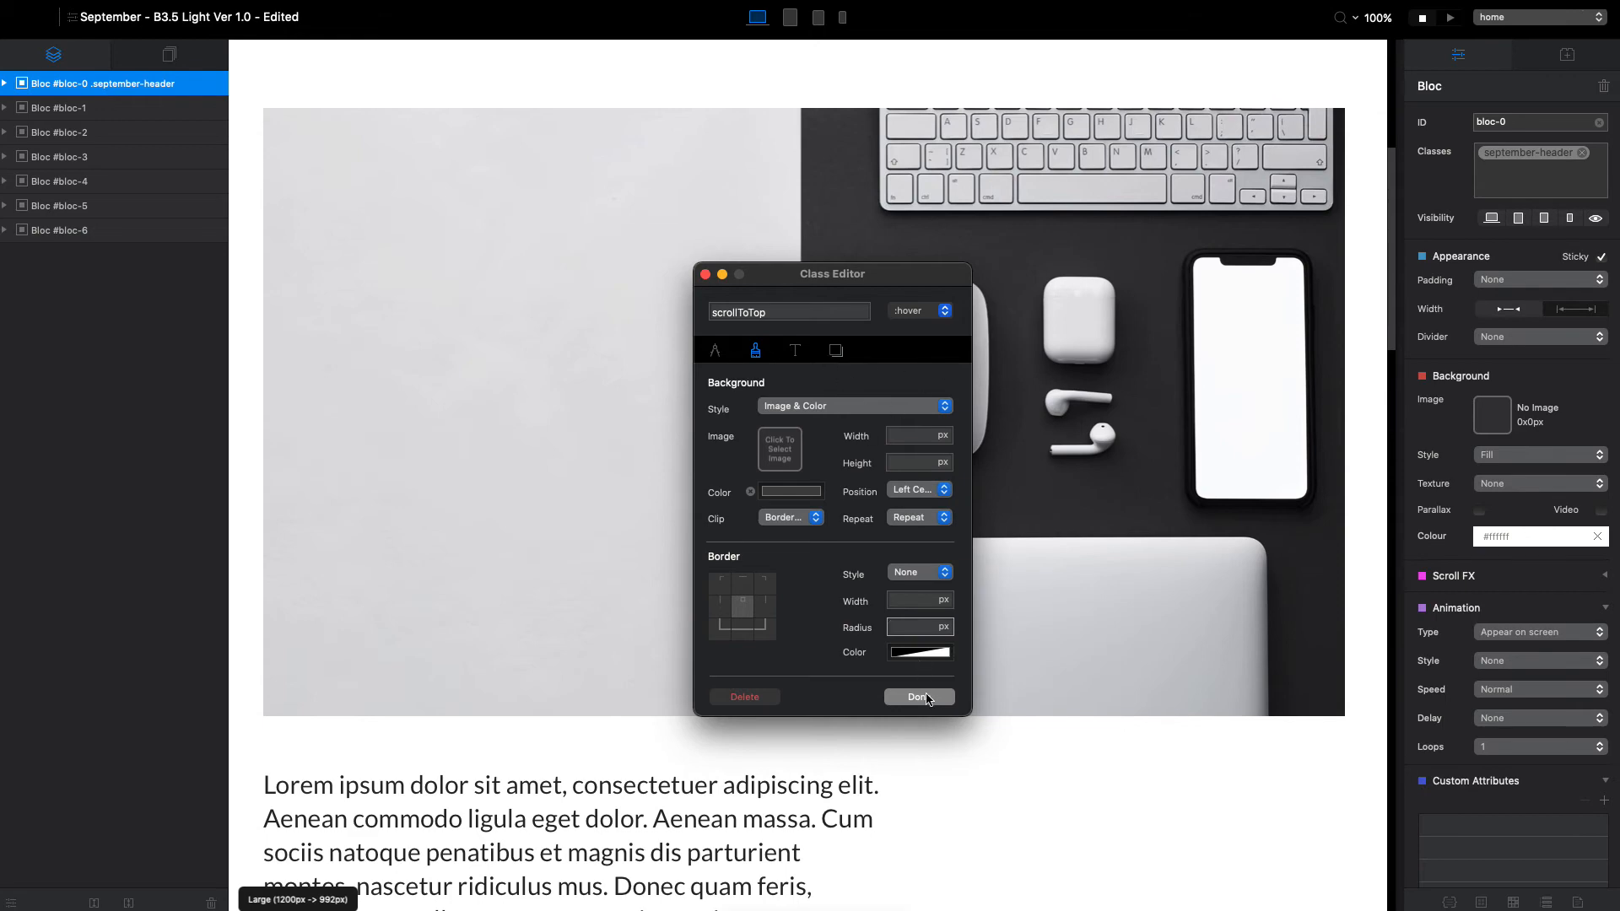
pyautogui.click(917, 696)
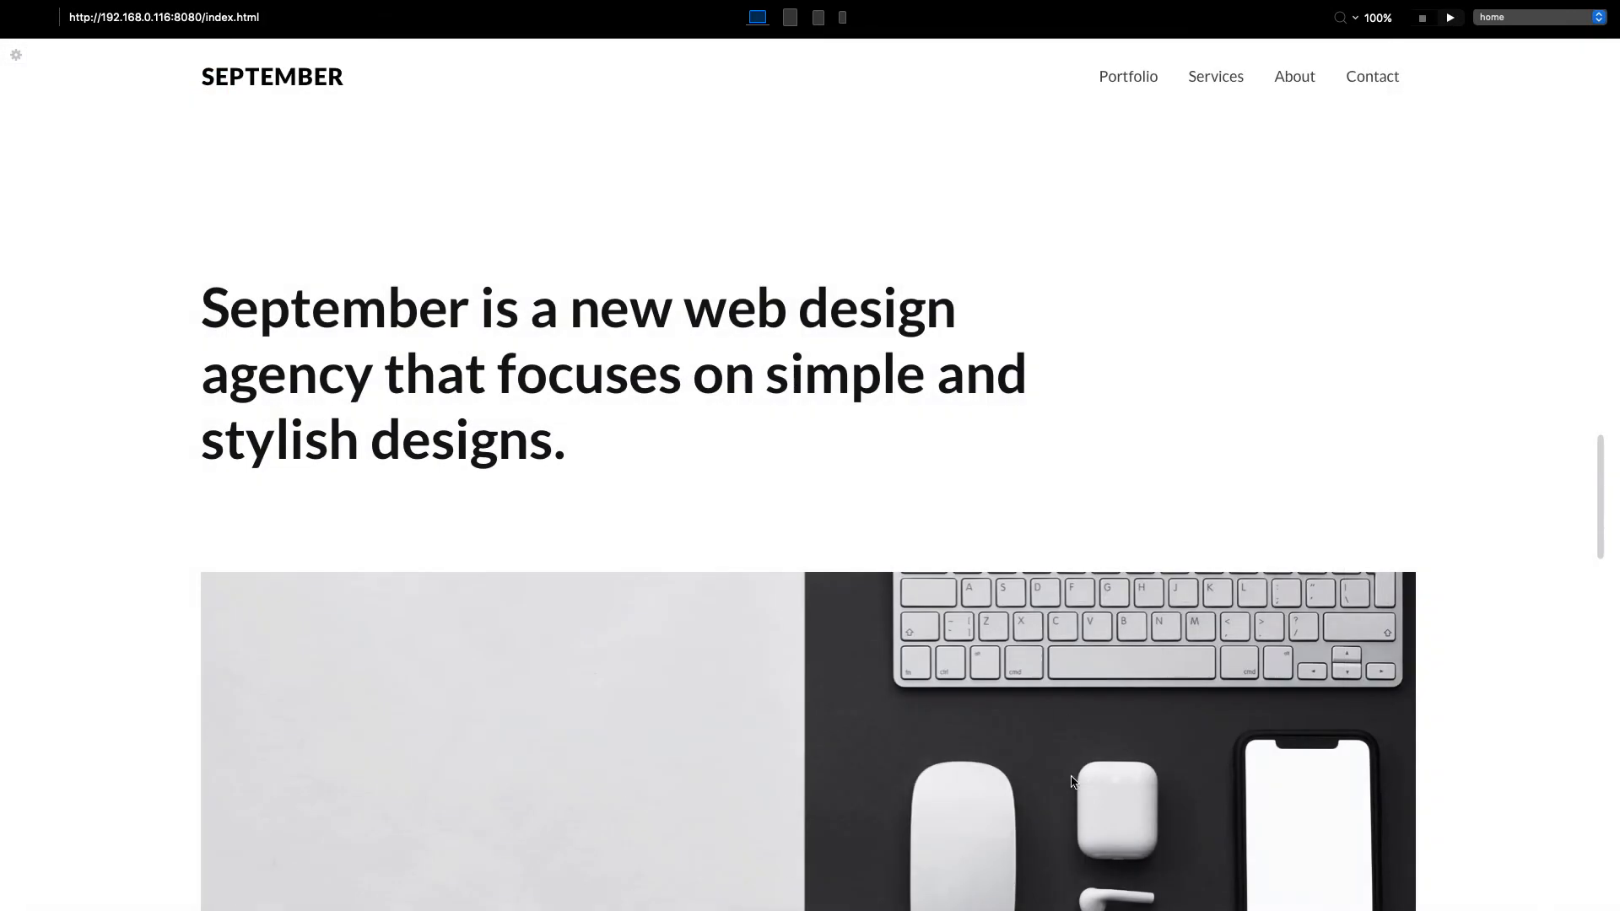
# Scroll down the preview before returning to the scrollToTop class editor.
pyautogui.scroll(-3)
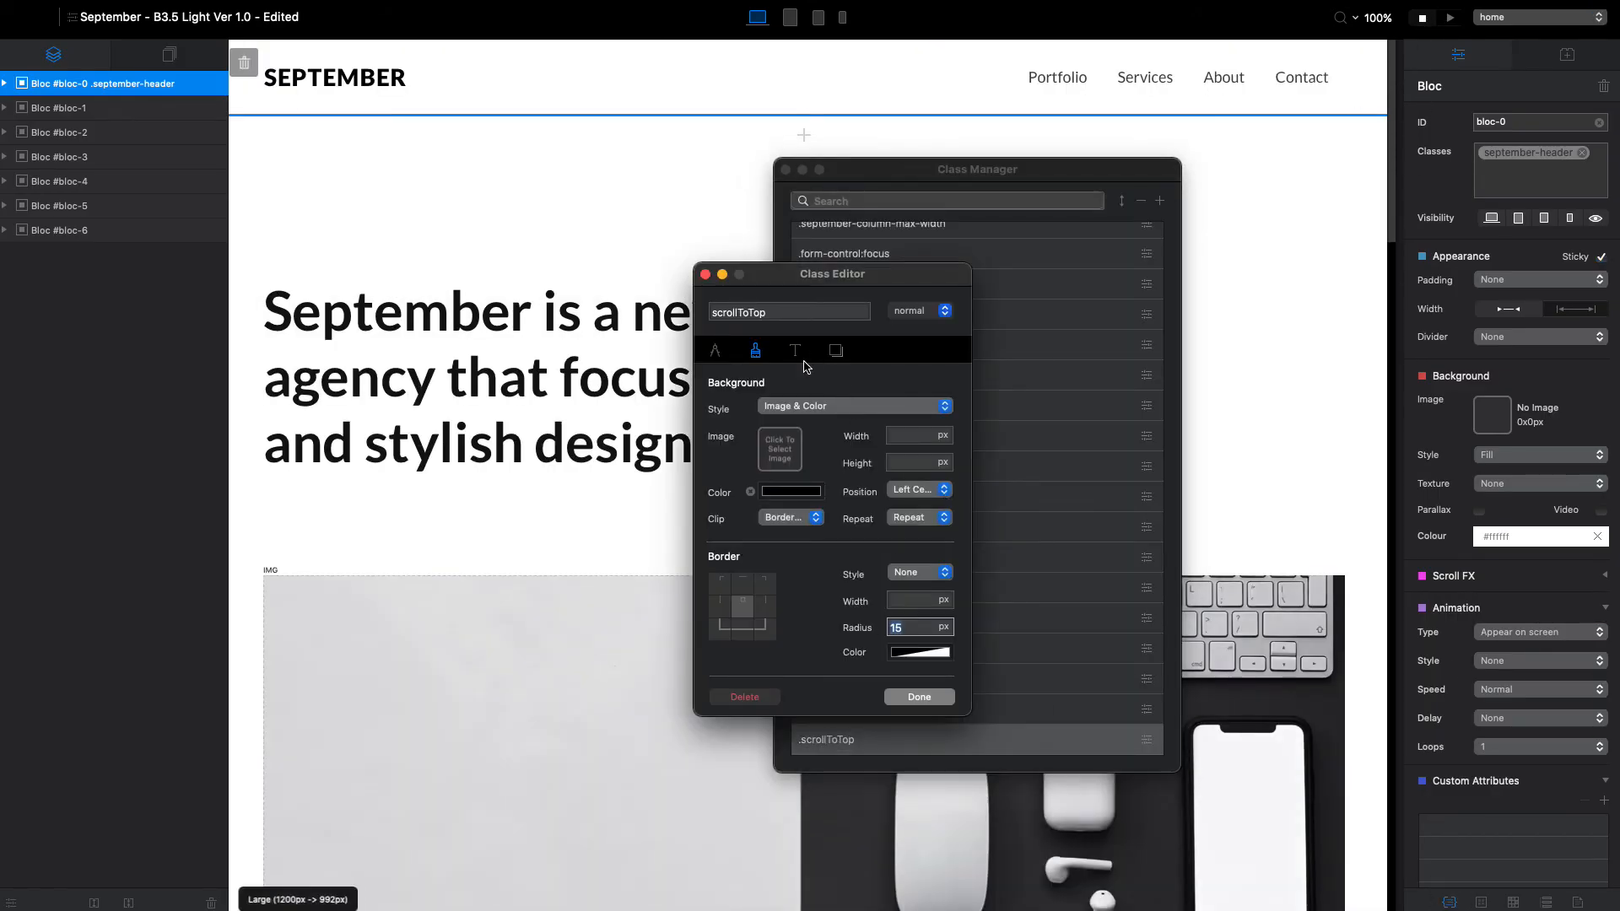
# Launch a live preview of the September site to check the scroll-to-top button.
pyautogui.click(791, 492)
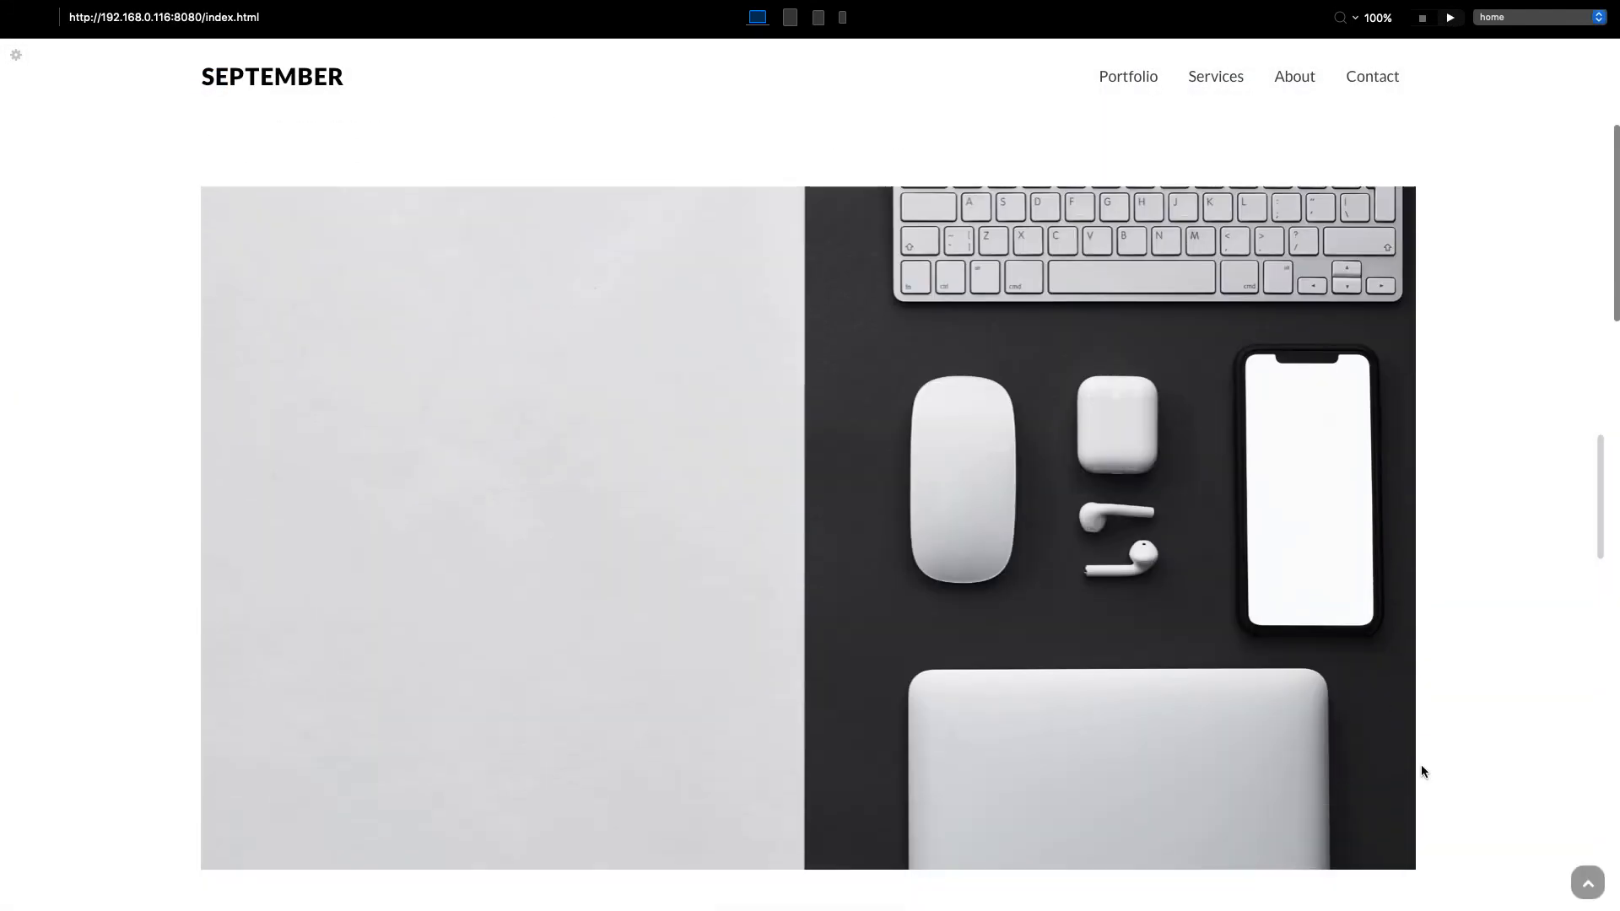
# Scroll down the preview to inspect the dark rounded scroll-to-top button.
pyautogui.scroll(-3)
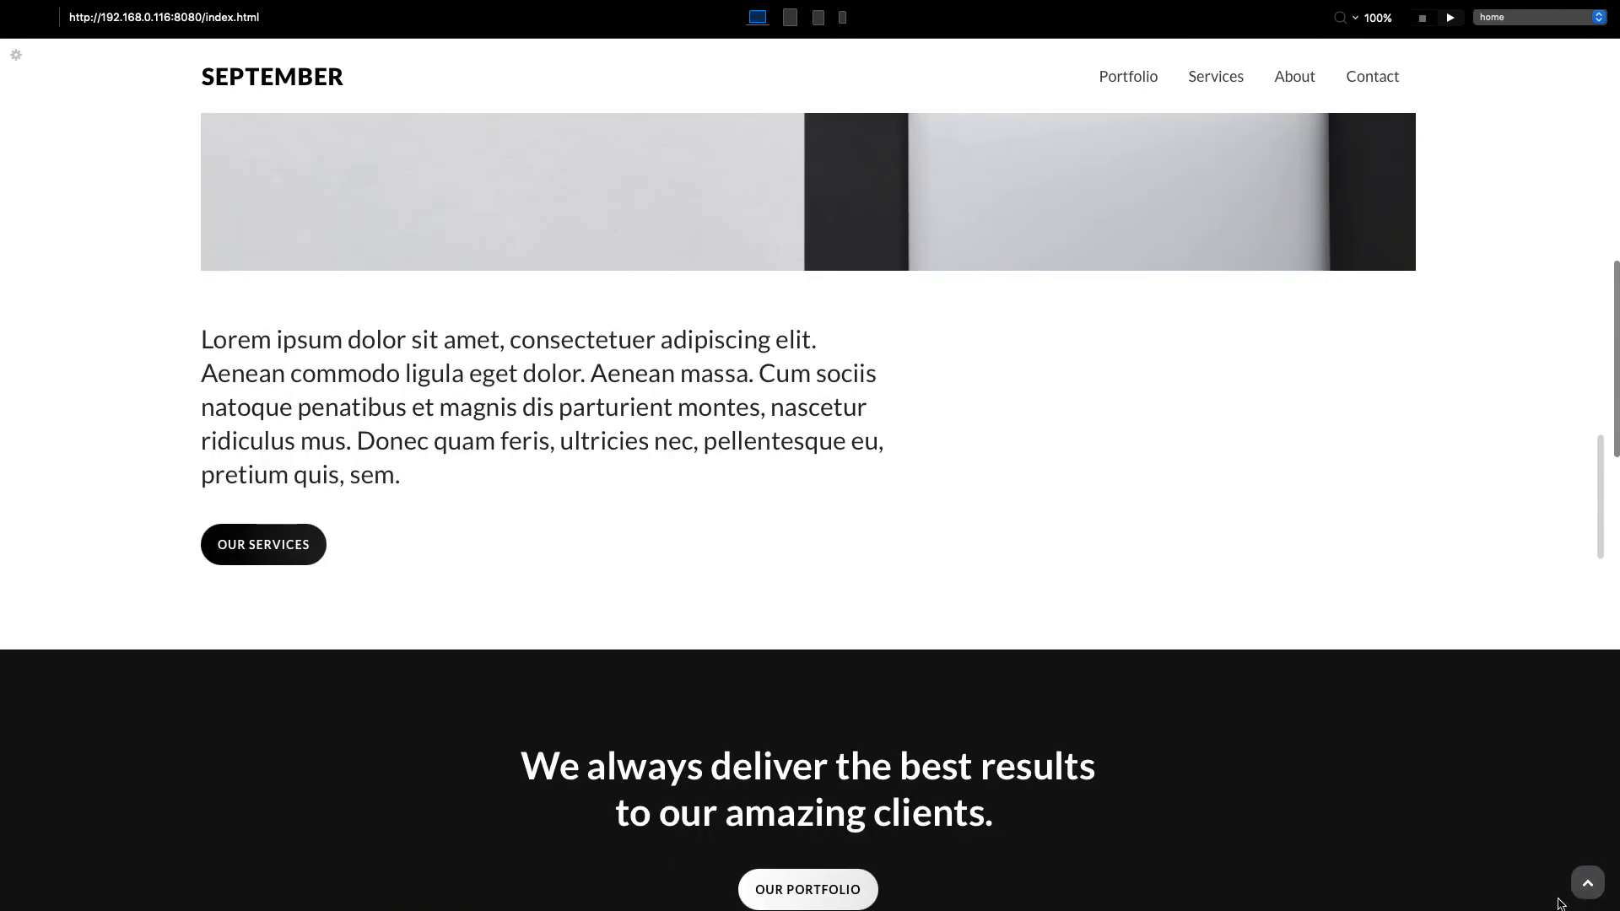
pyautogui.moveTo(1332, 842)
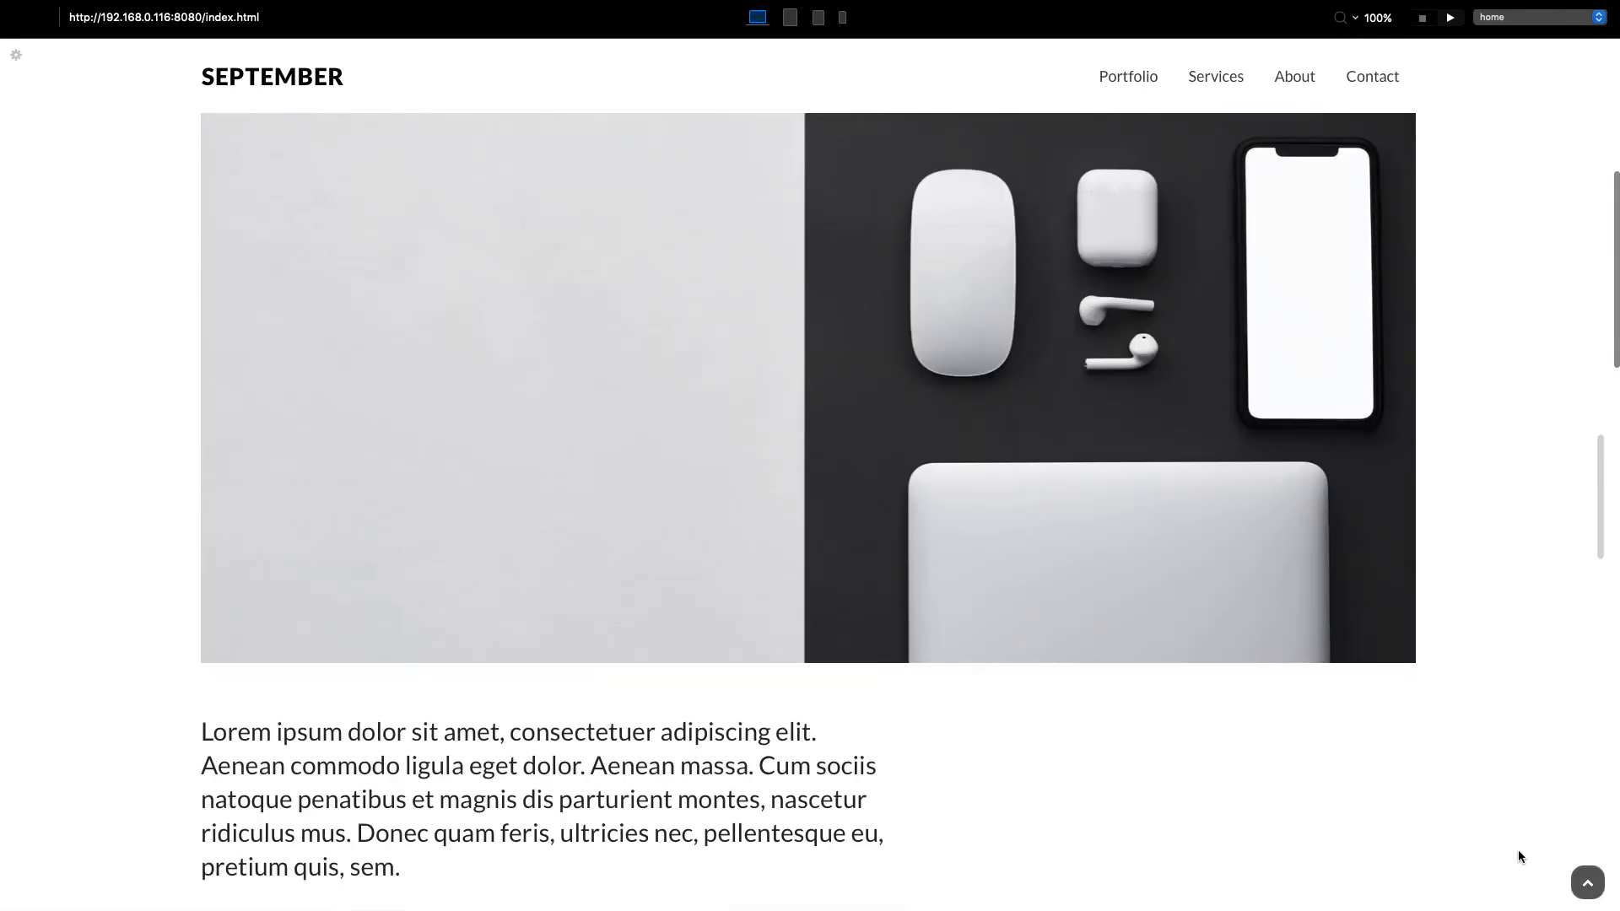
pyautogui.scroll(-3)
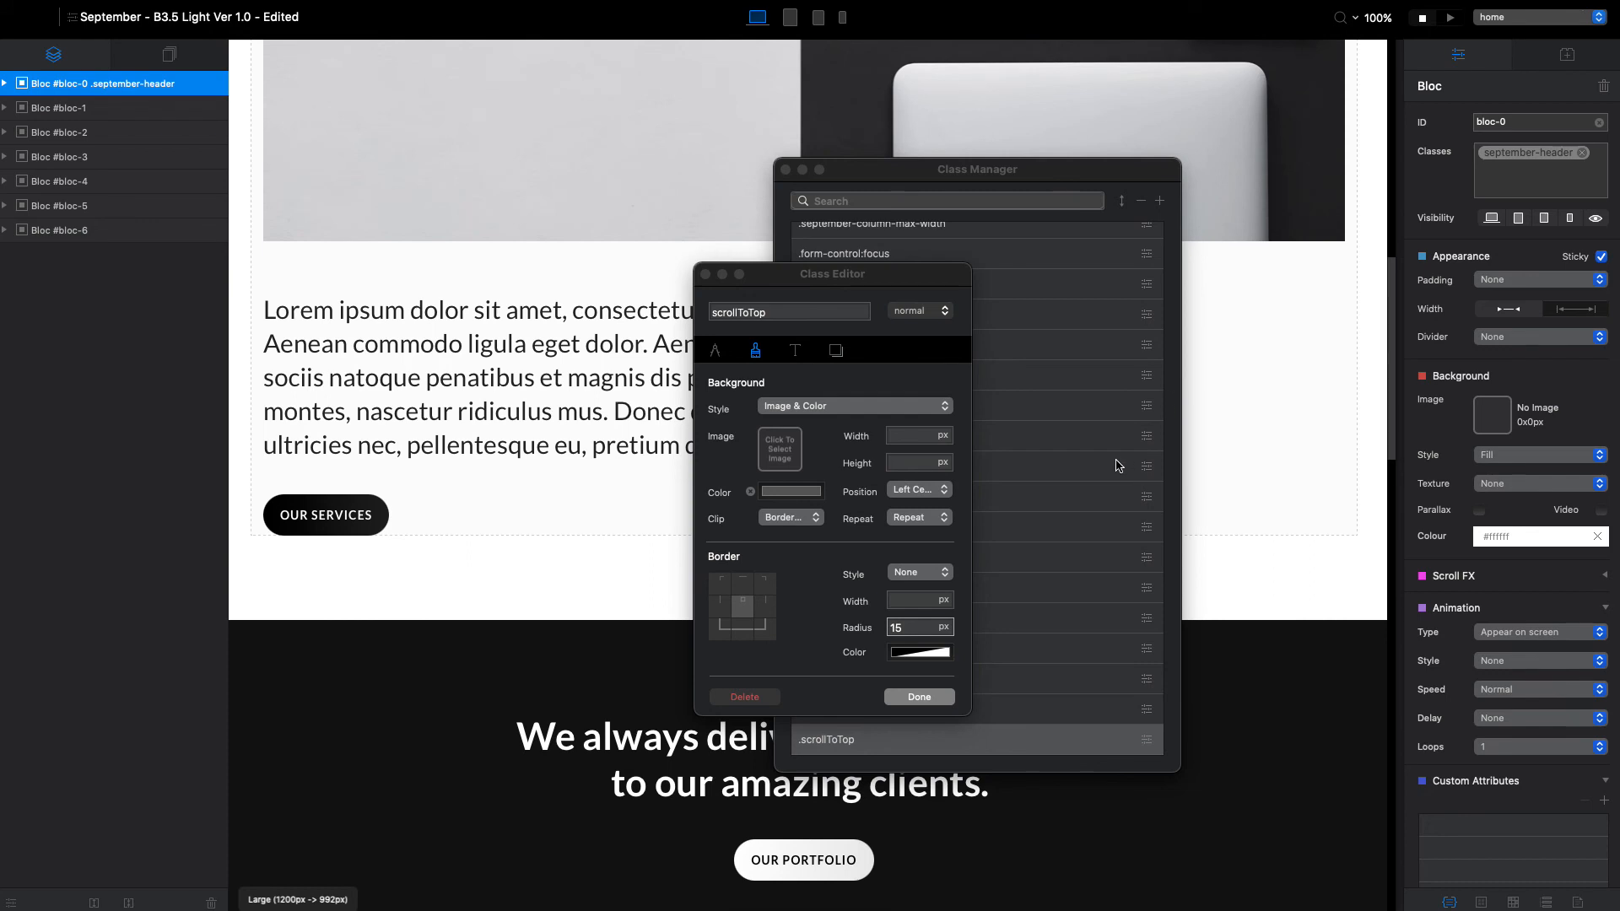
# Set the scrollToTop icon text colour to Snow white.
pyautogui.click(794, 350)
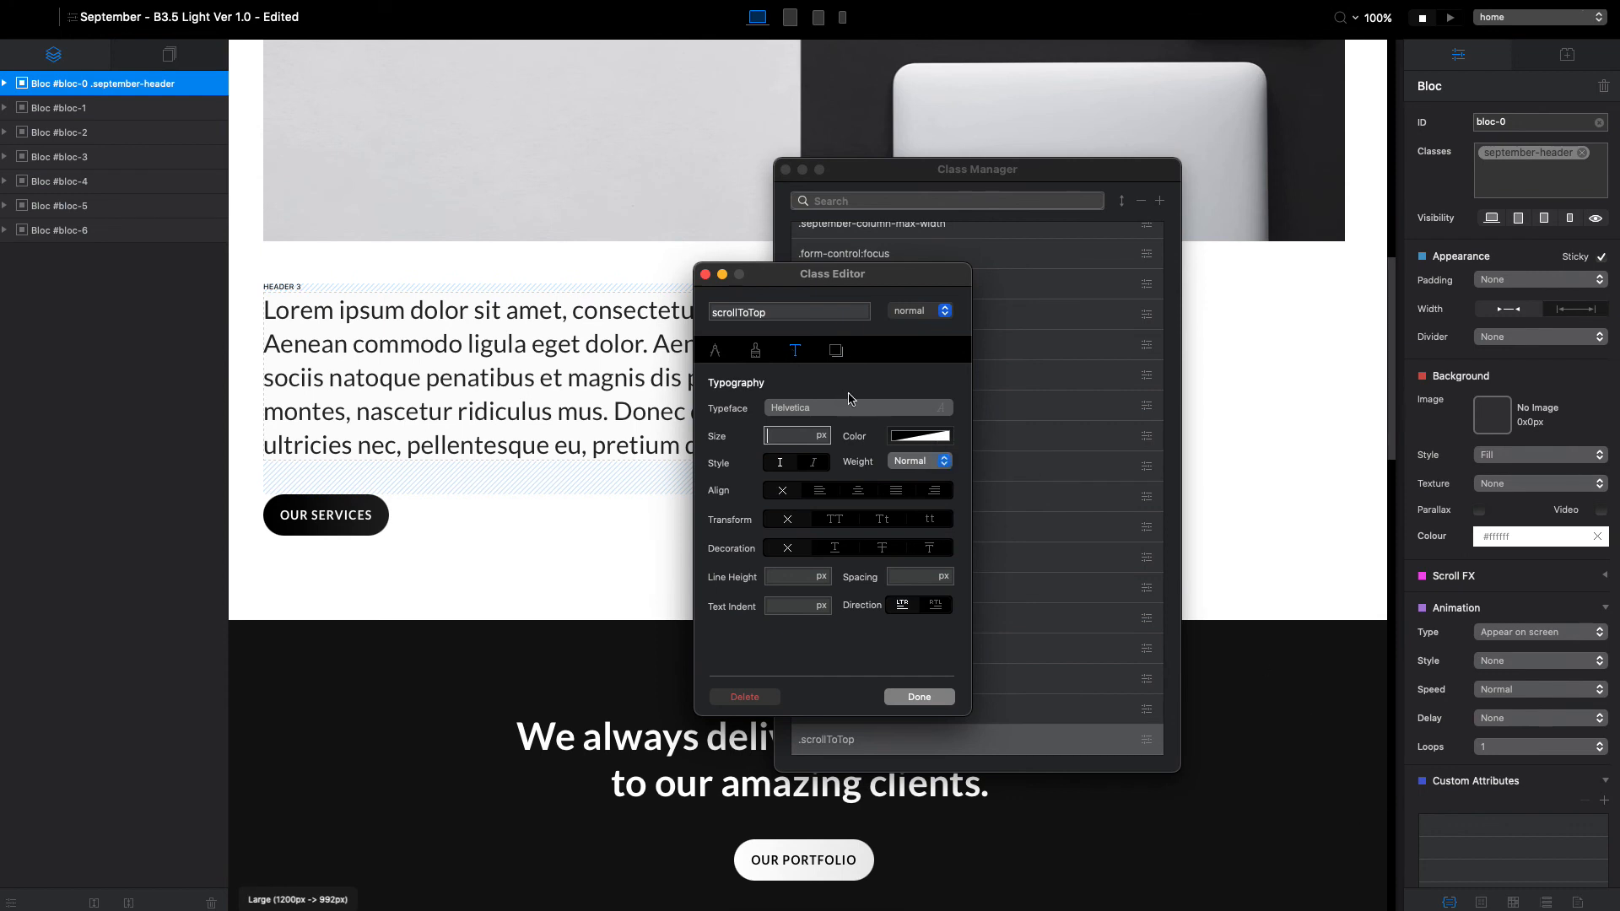
pyautogui.click(916, 435)
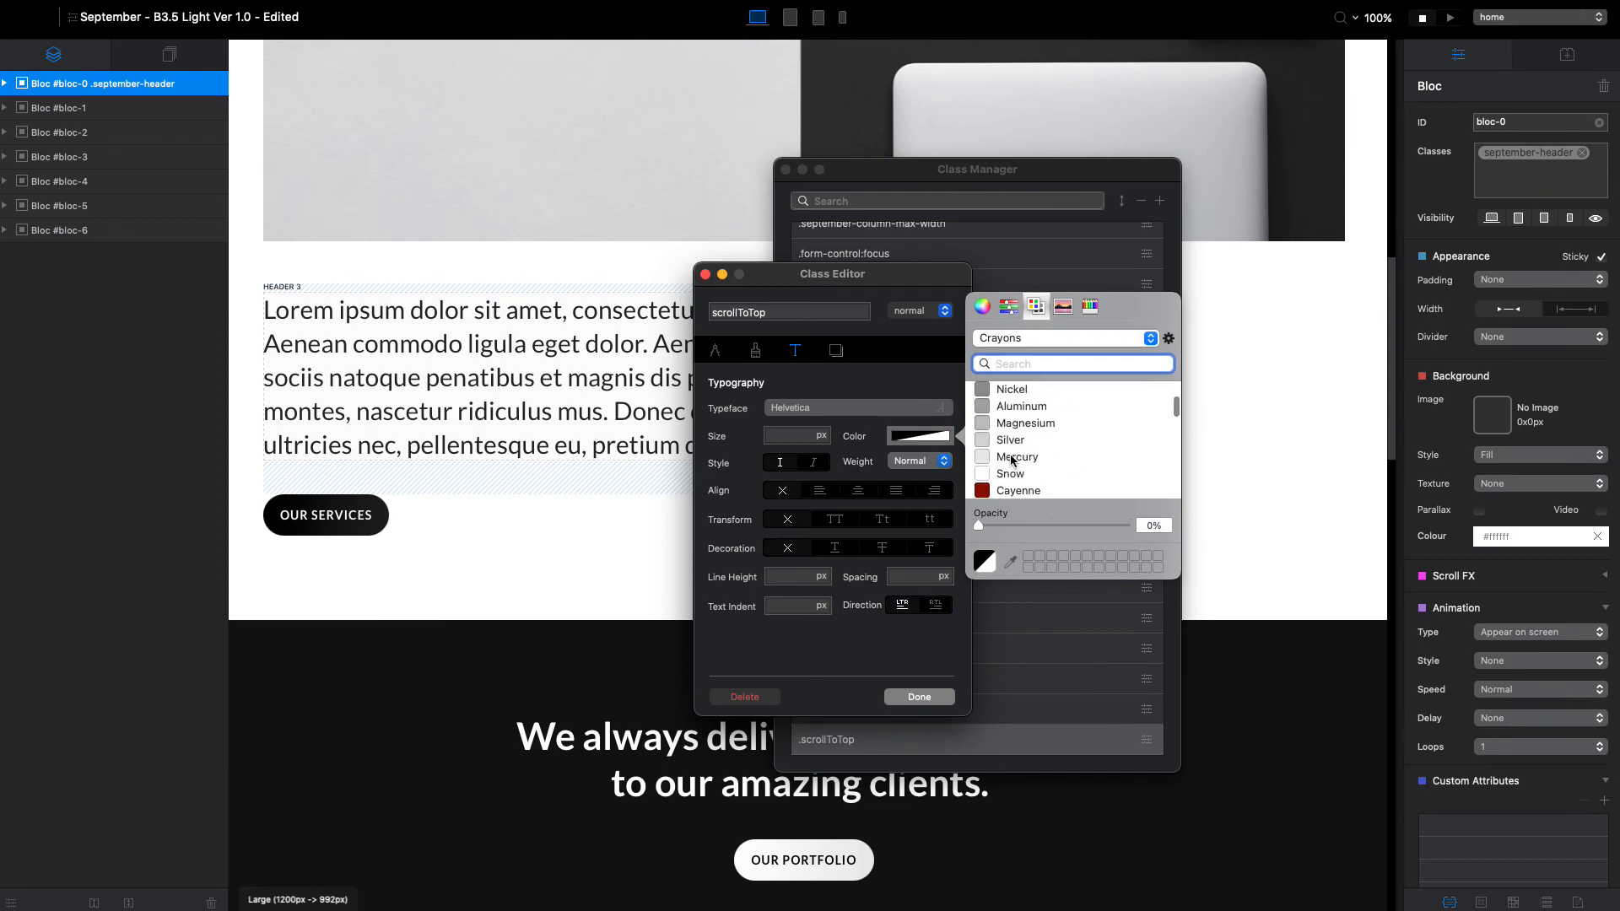
pyautogui.click(1011, 473)
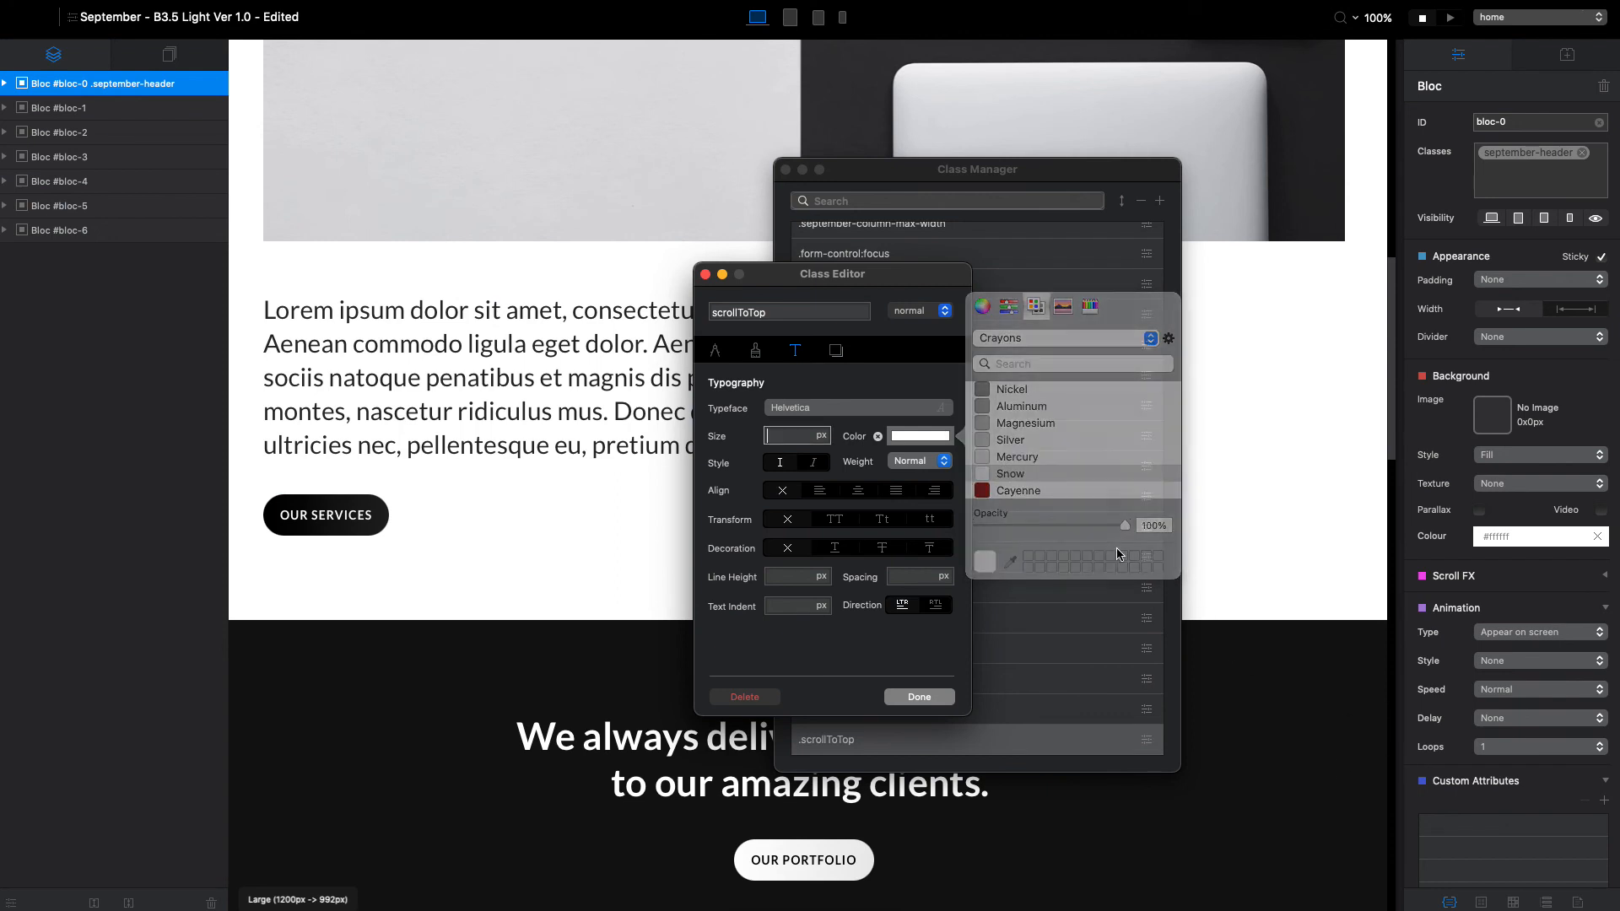
# Make the icon Silver on hover, finish the class, and preview the page.
pyautogui.click(917, 309)
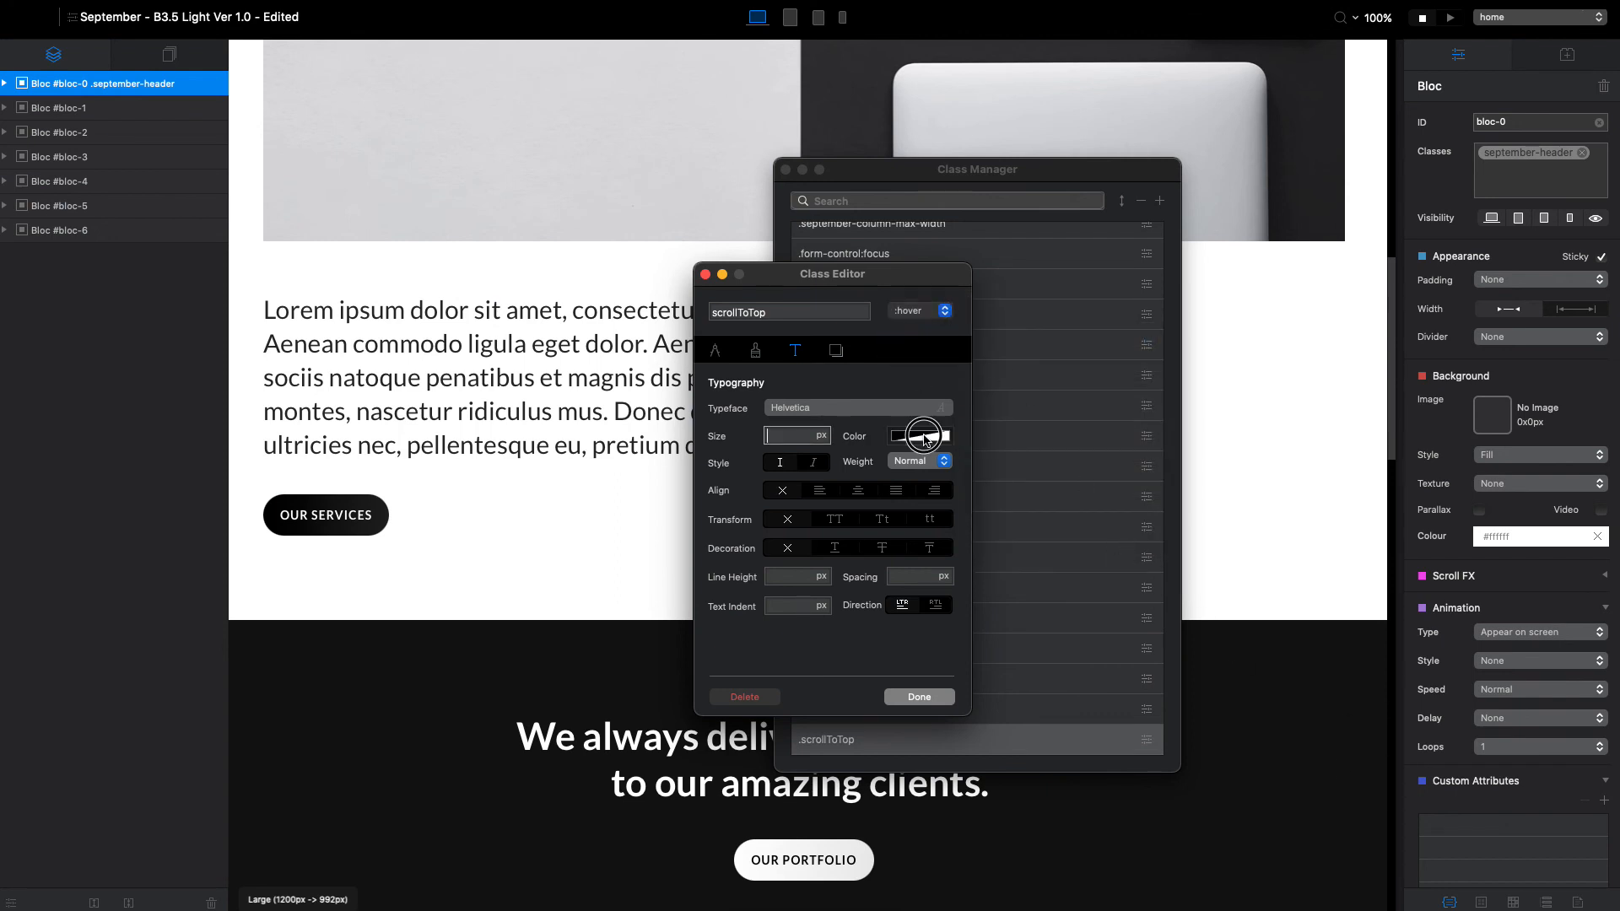
pyautogui.click(917, 436)
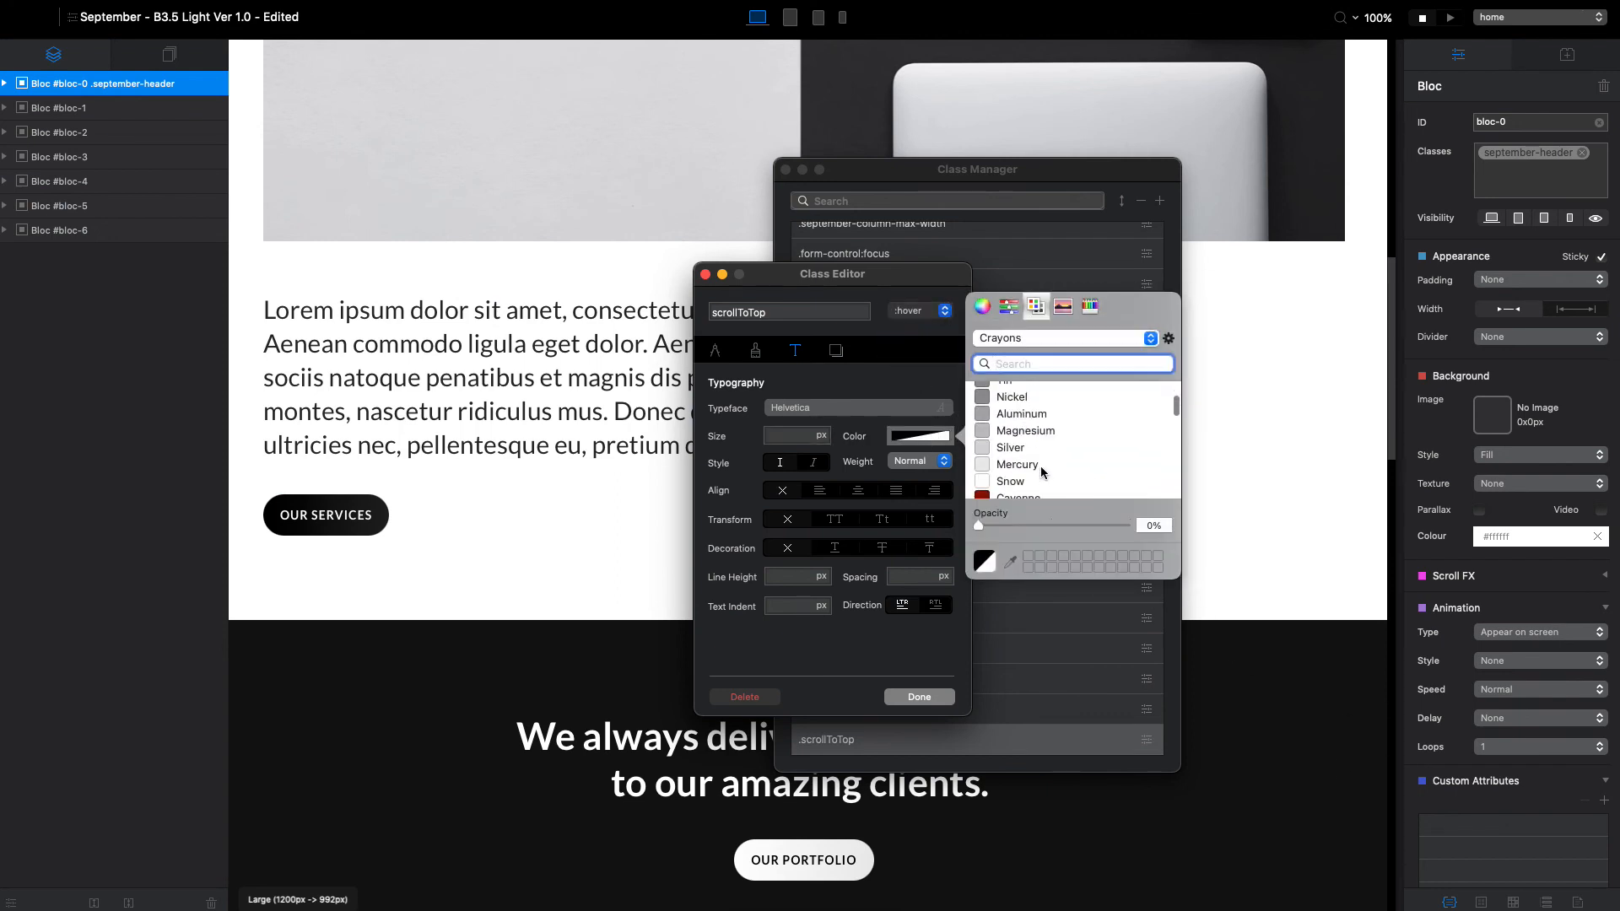
pyautogui.click(1009, 446)
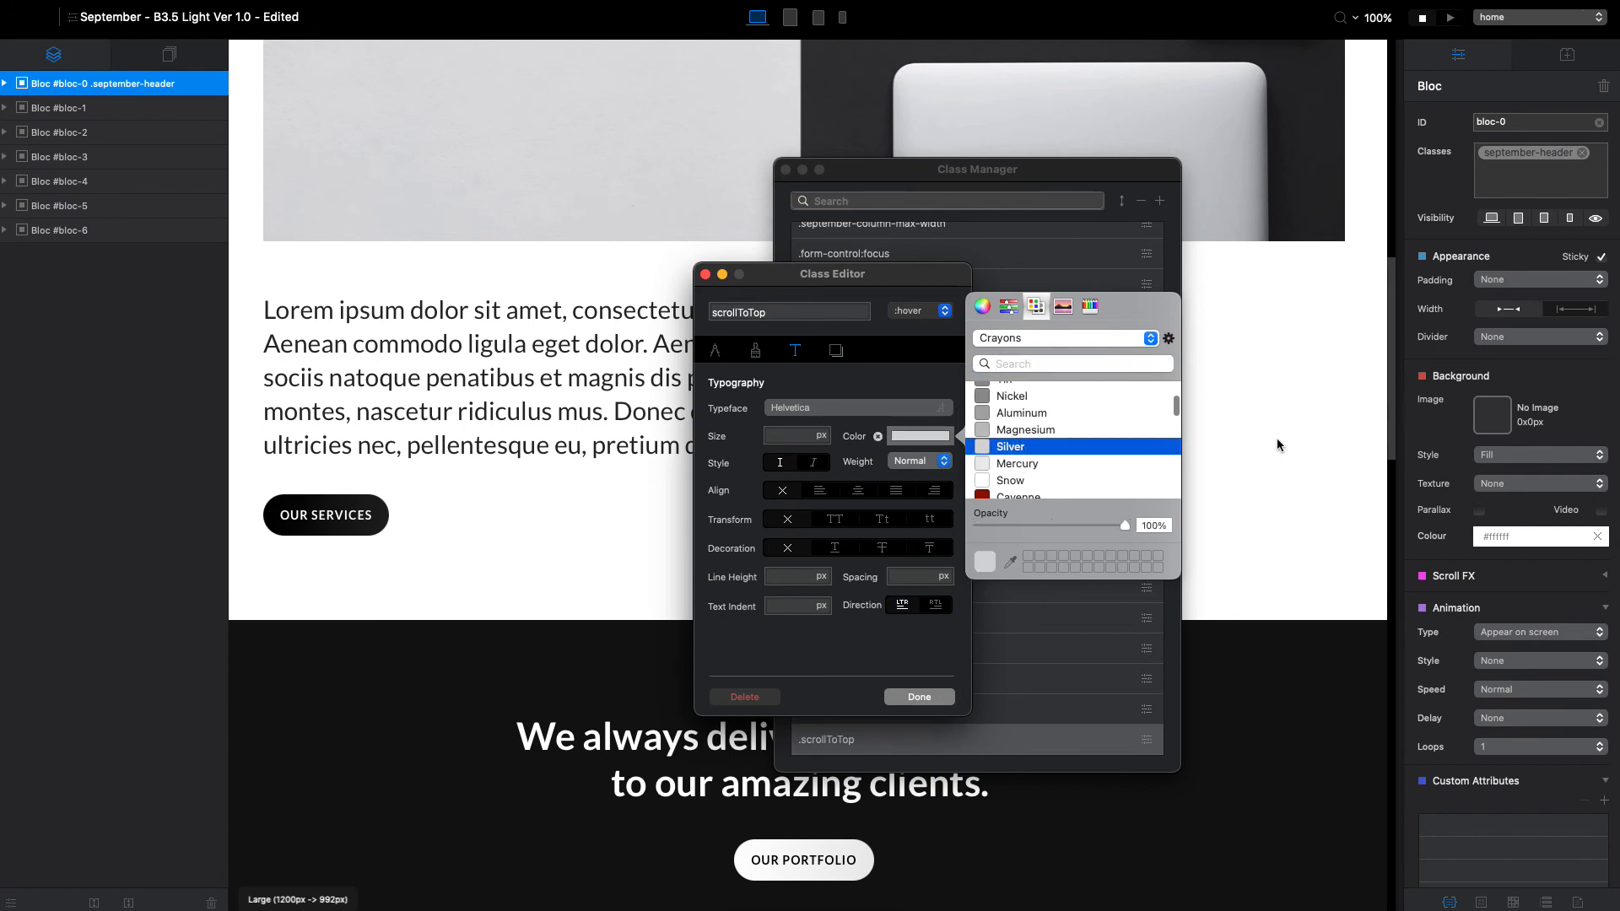
pyautogui.click(917, 696)
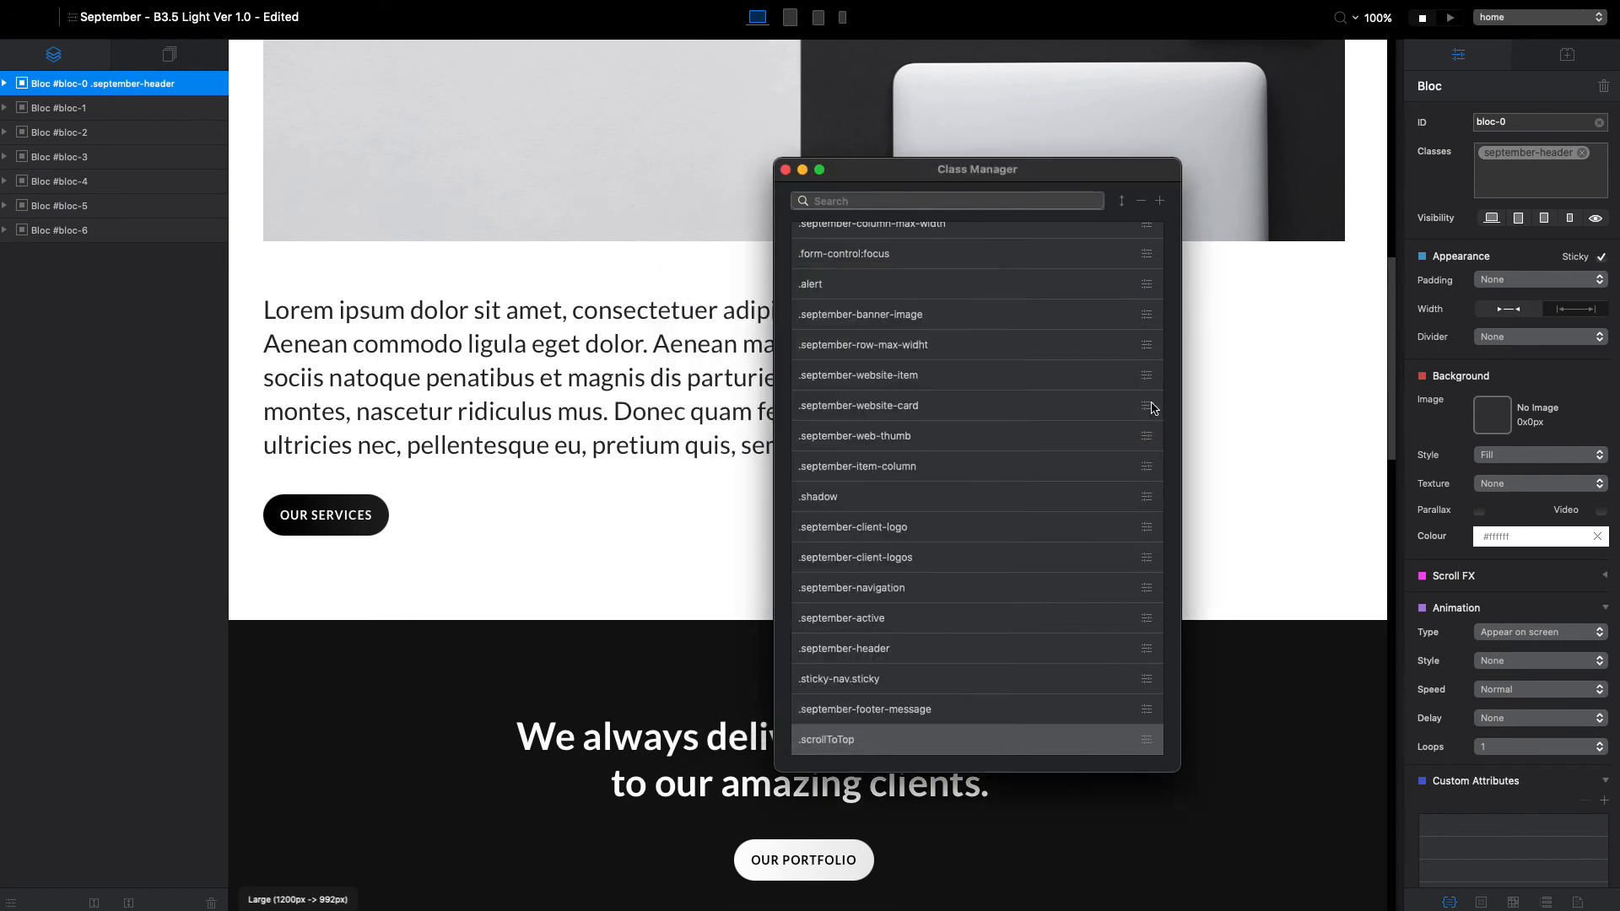
pyautogui.moveTo(977, 169); pyautogui.dragTo(815, 226)
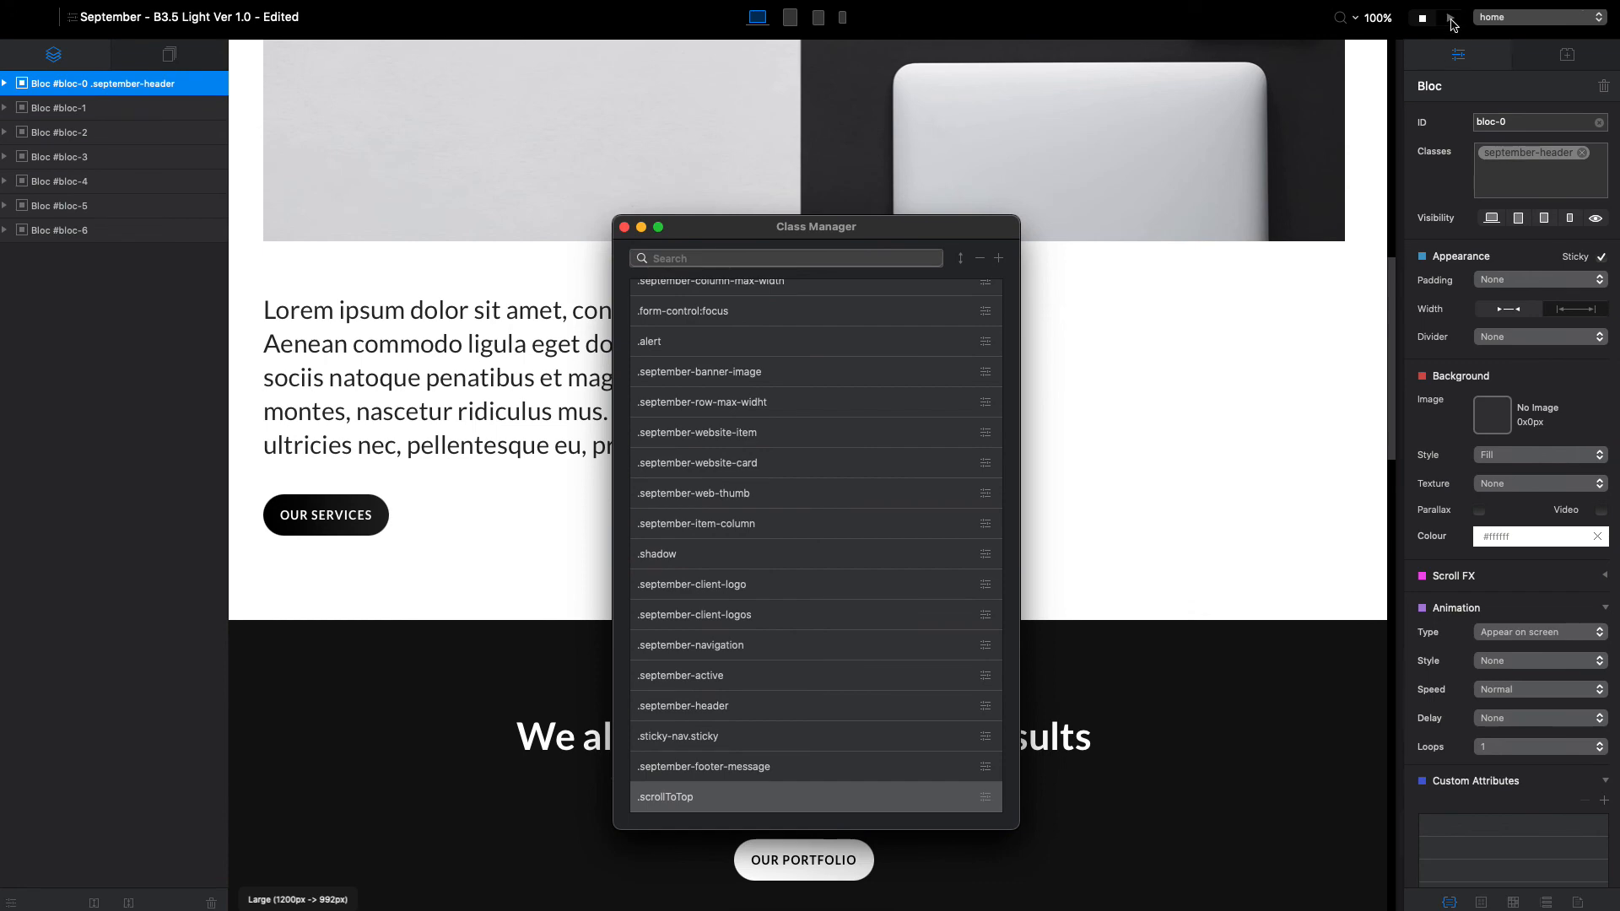
pyautogui.click(1449, 18)
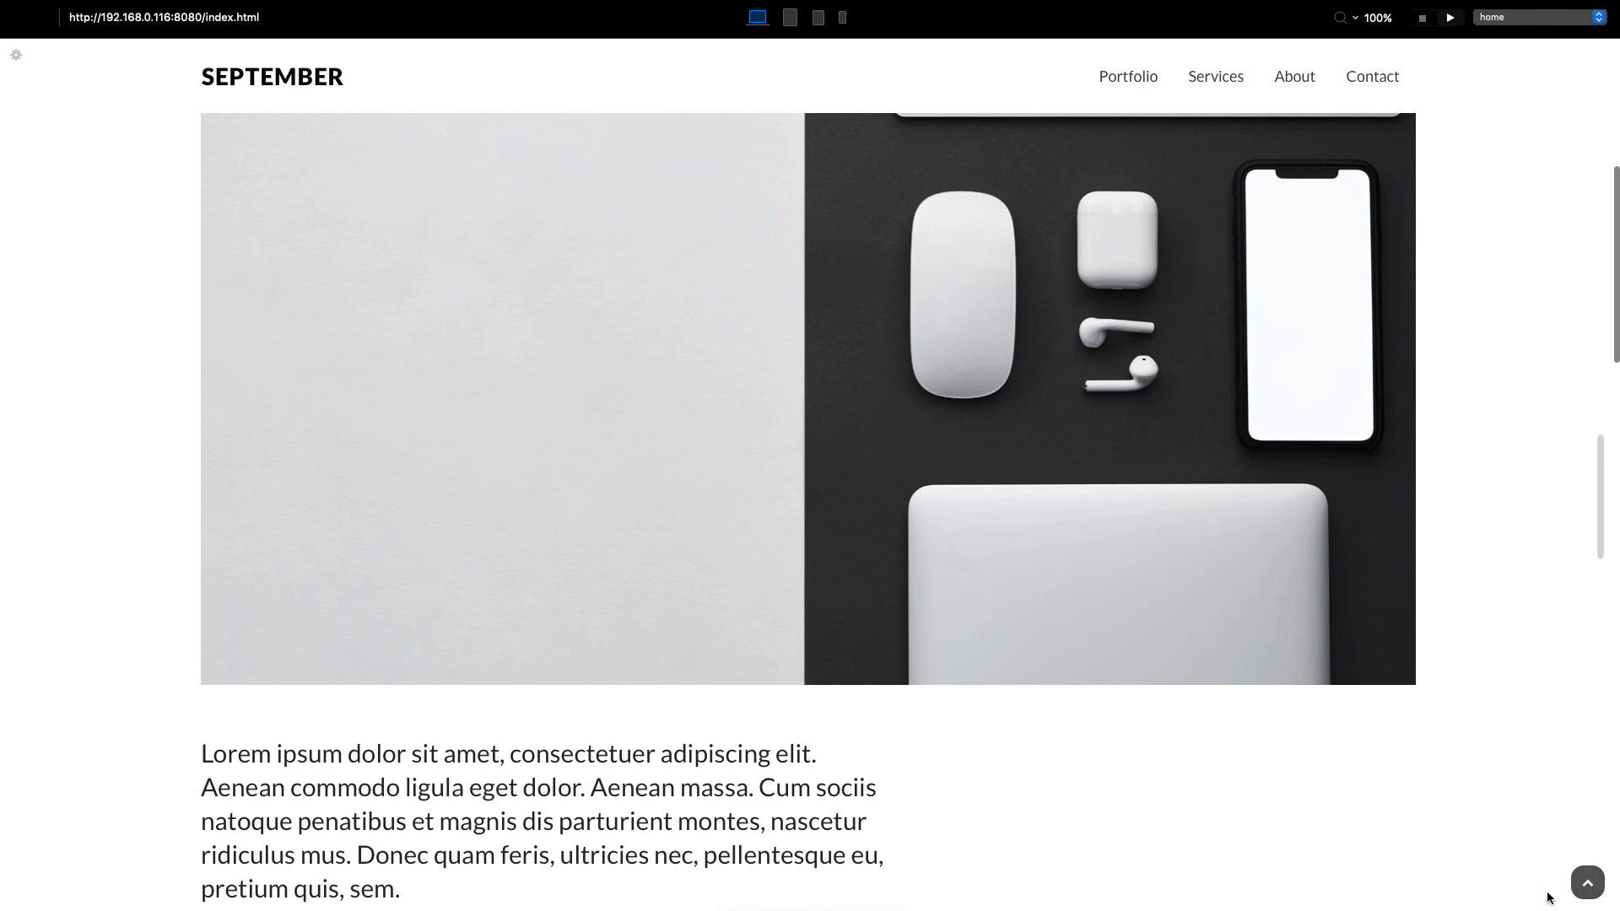
pyautogui.moveTo(1446, 811)
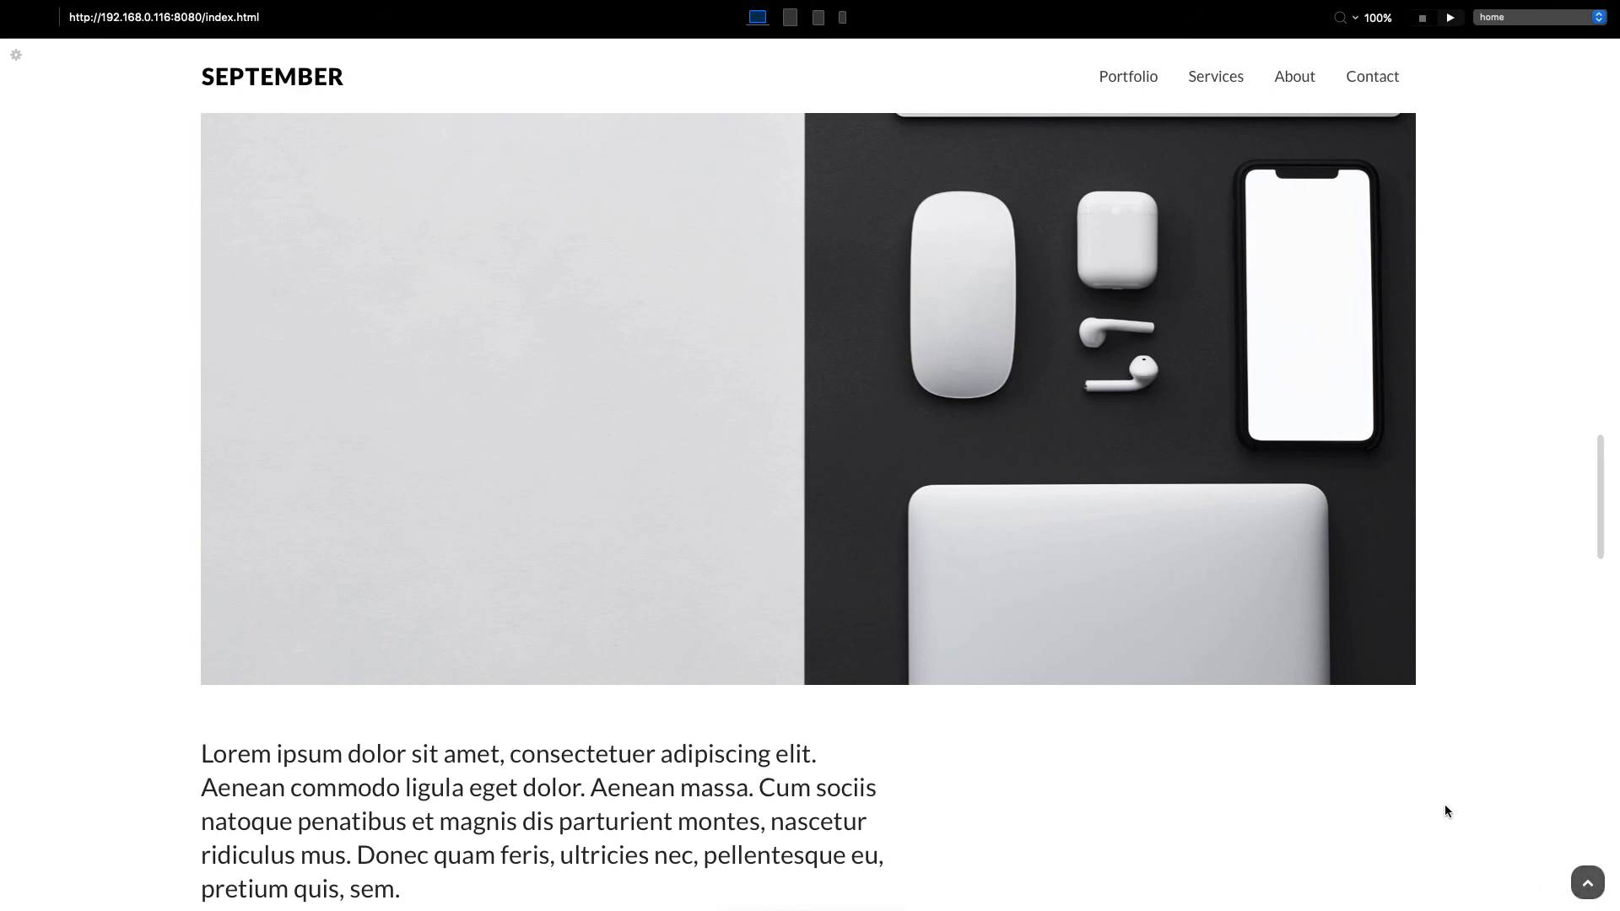
pyautogui.moveTo(1588, 884)
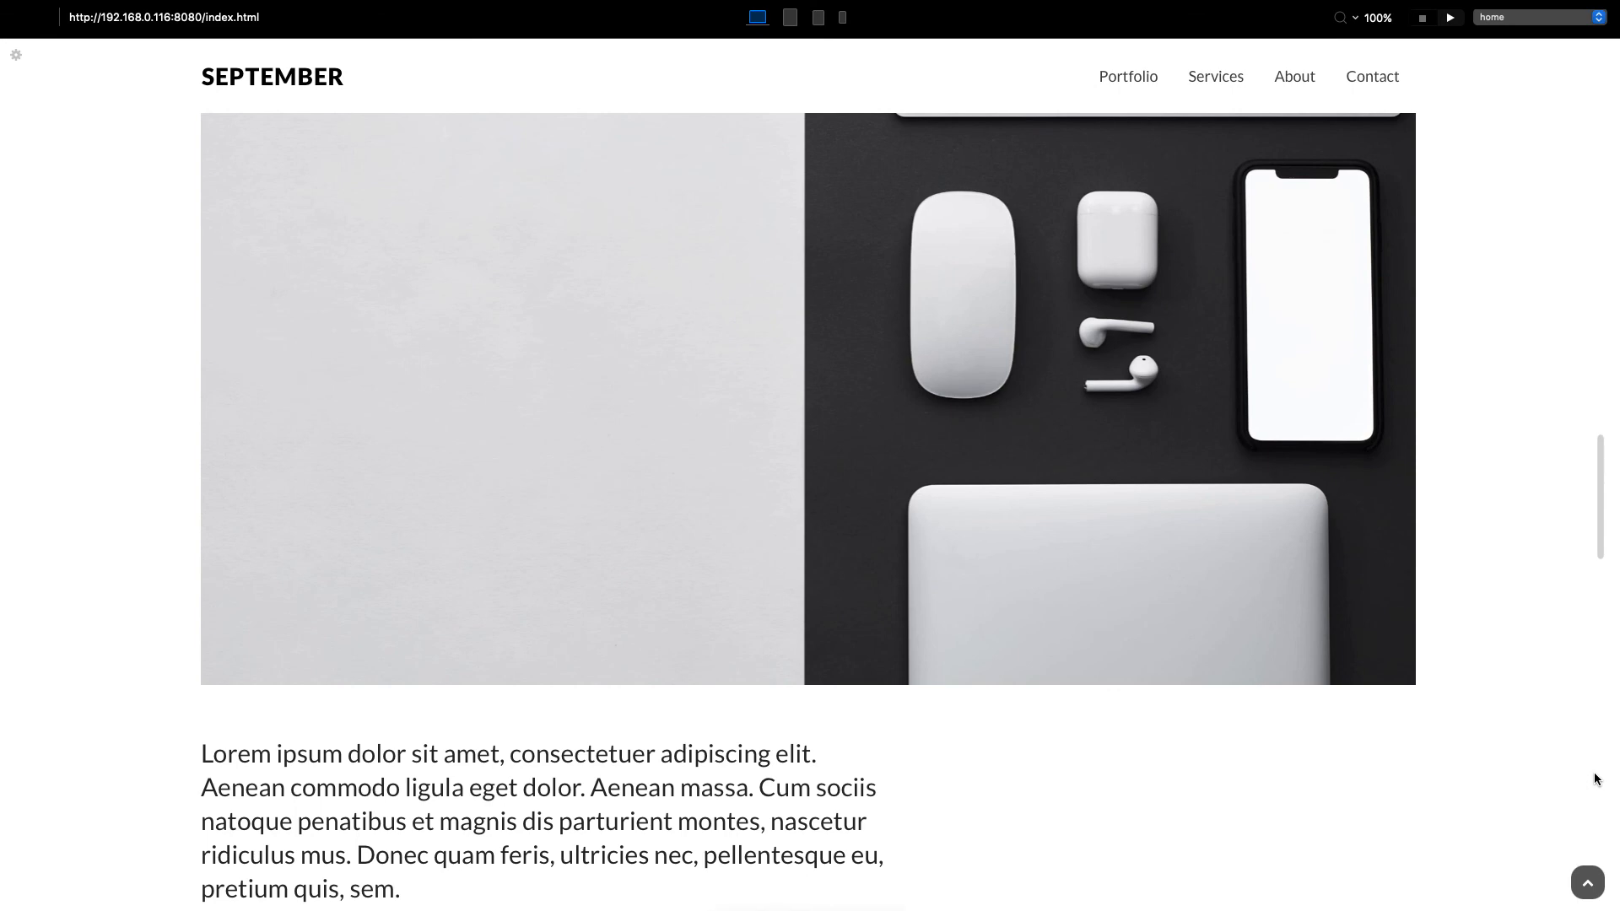
pyautogui.moveTo(1587, 882)
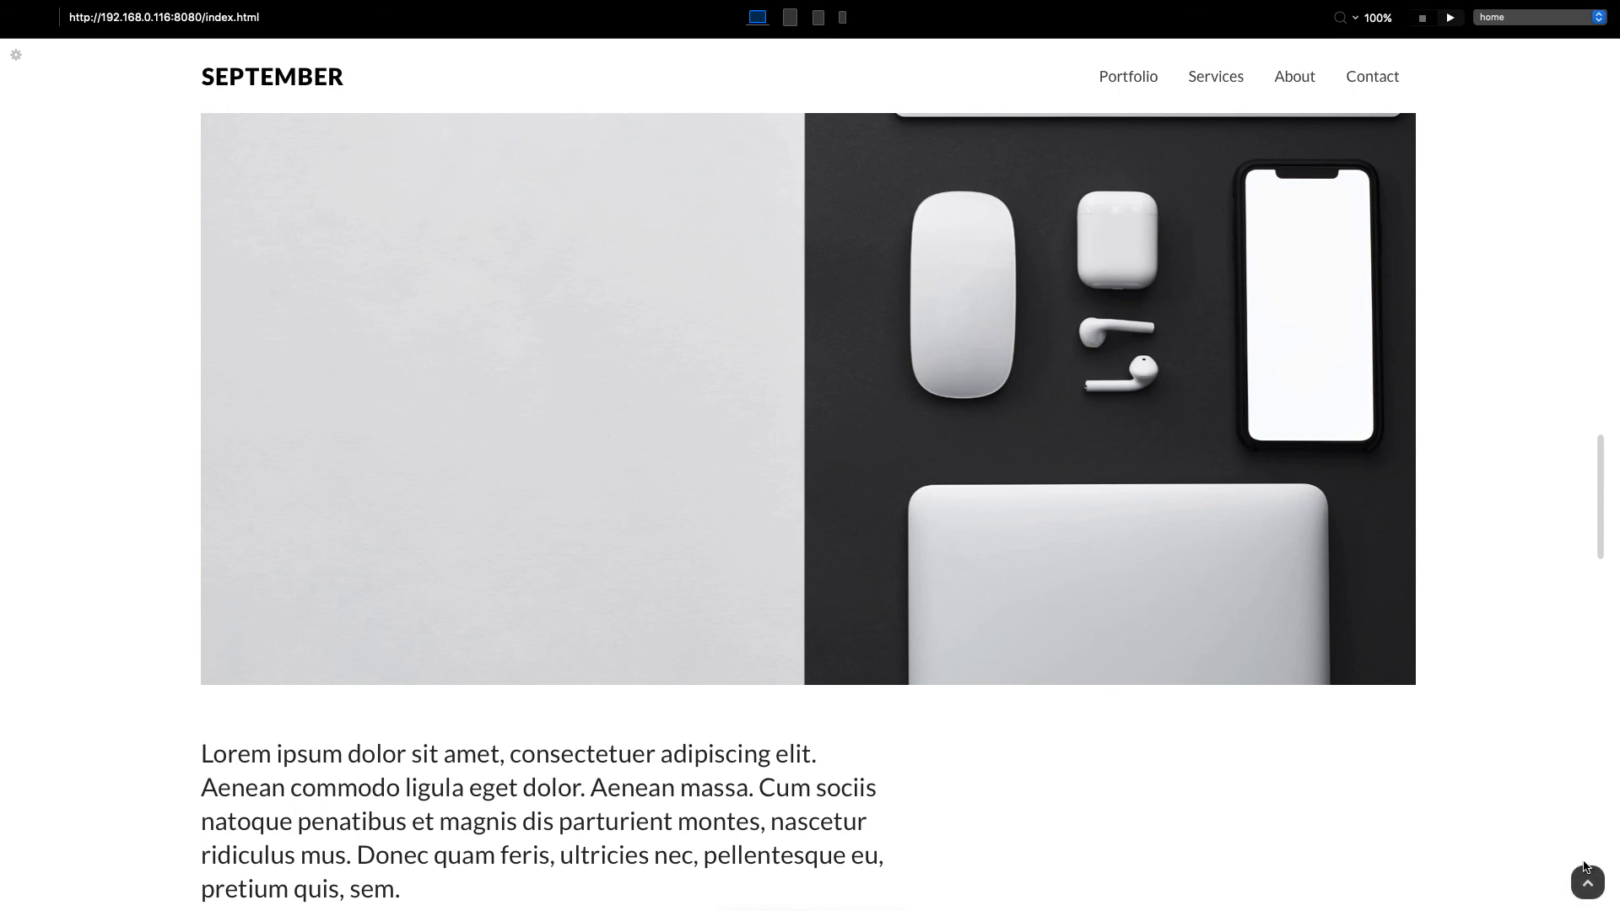